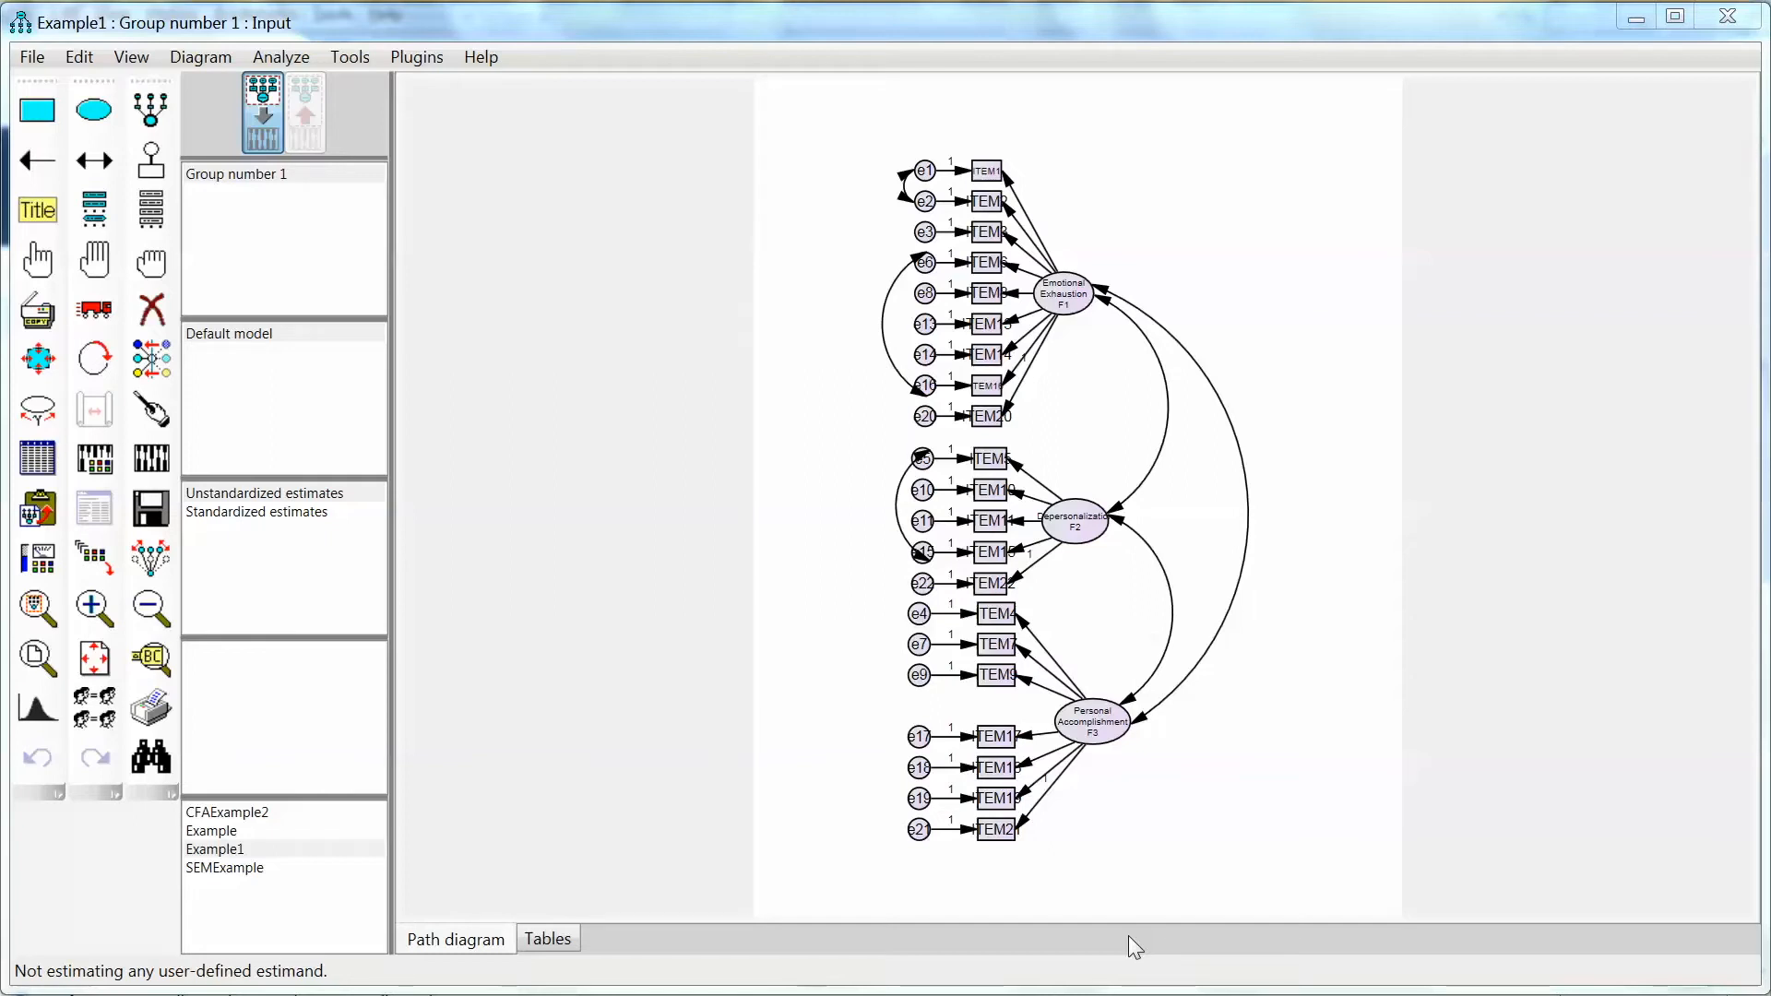
{"action": "mouse_move", "coordinate": [771, 607]}
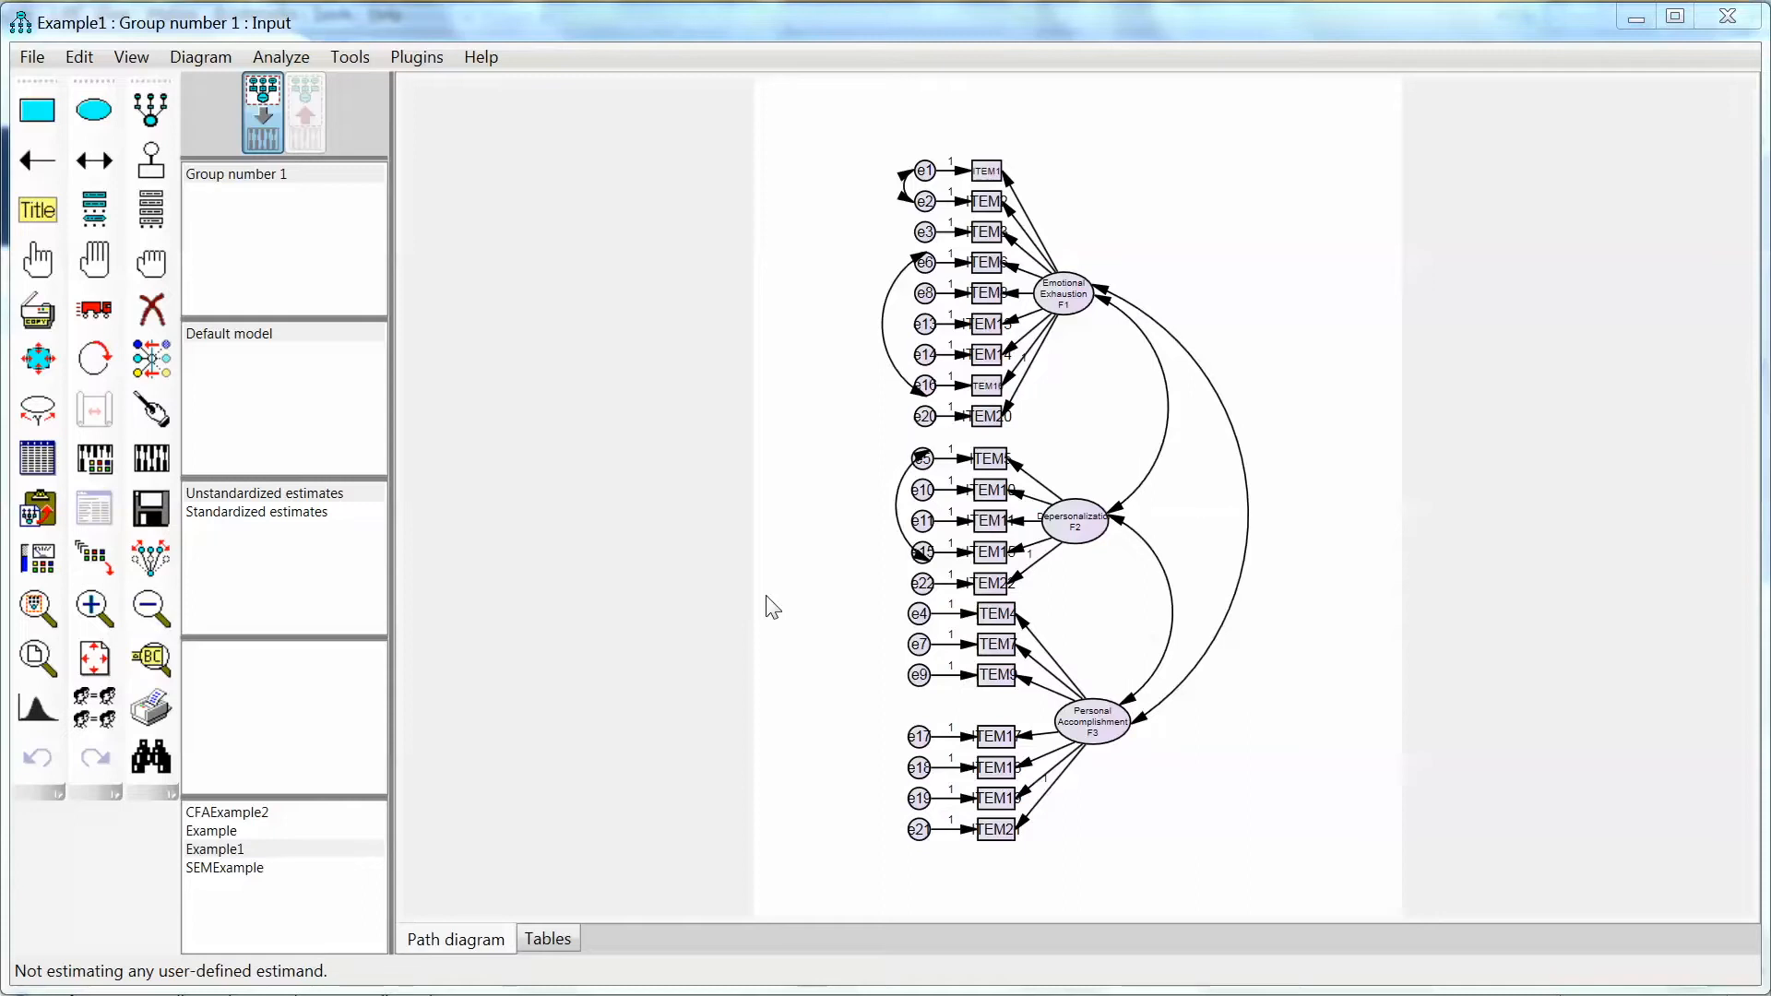
{"action": "mouse_move", "coordinate": [1155, 574]}
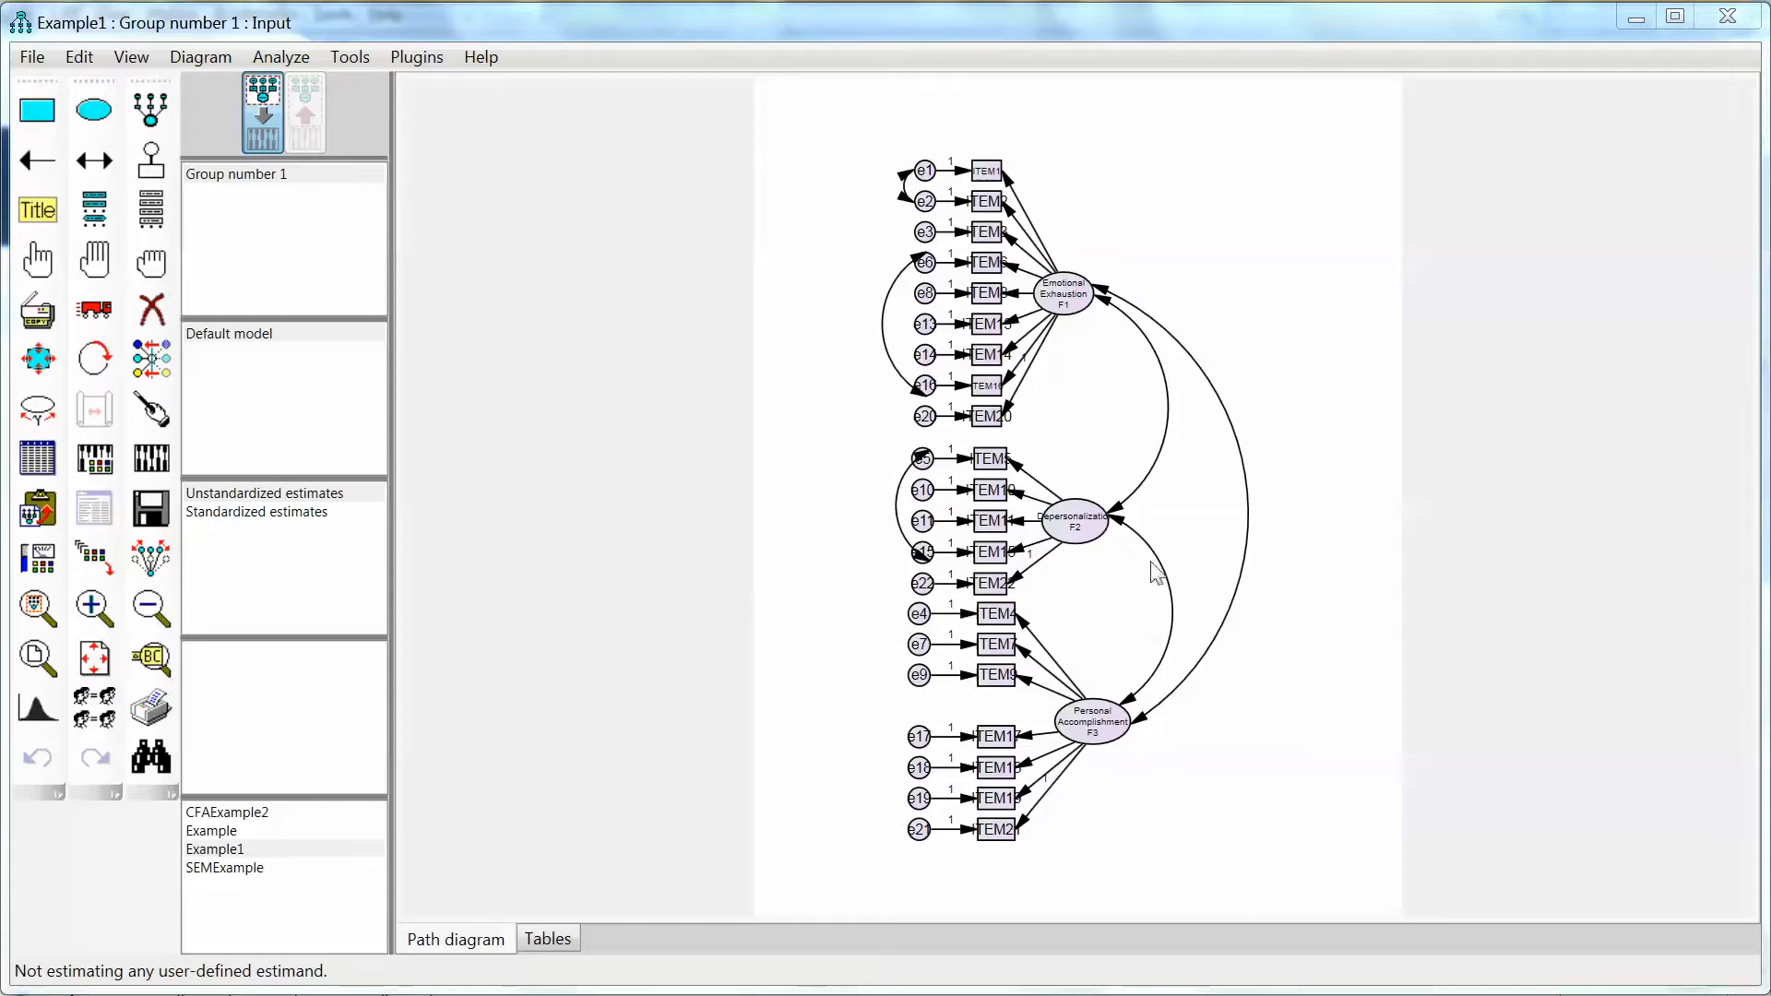
{"action": "mouse_move", "coordinate": [1436, 559]}
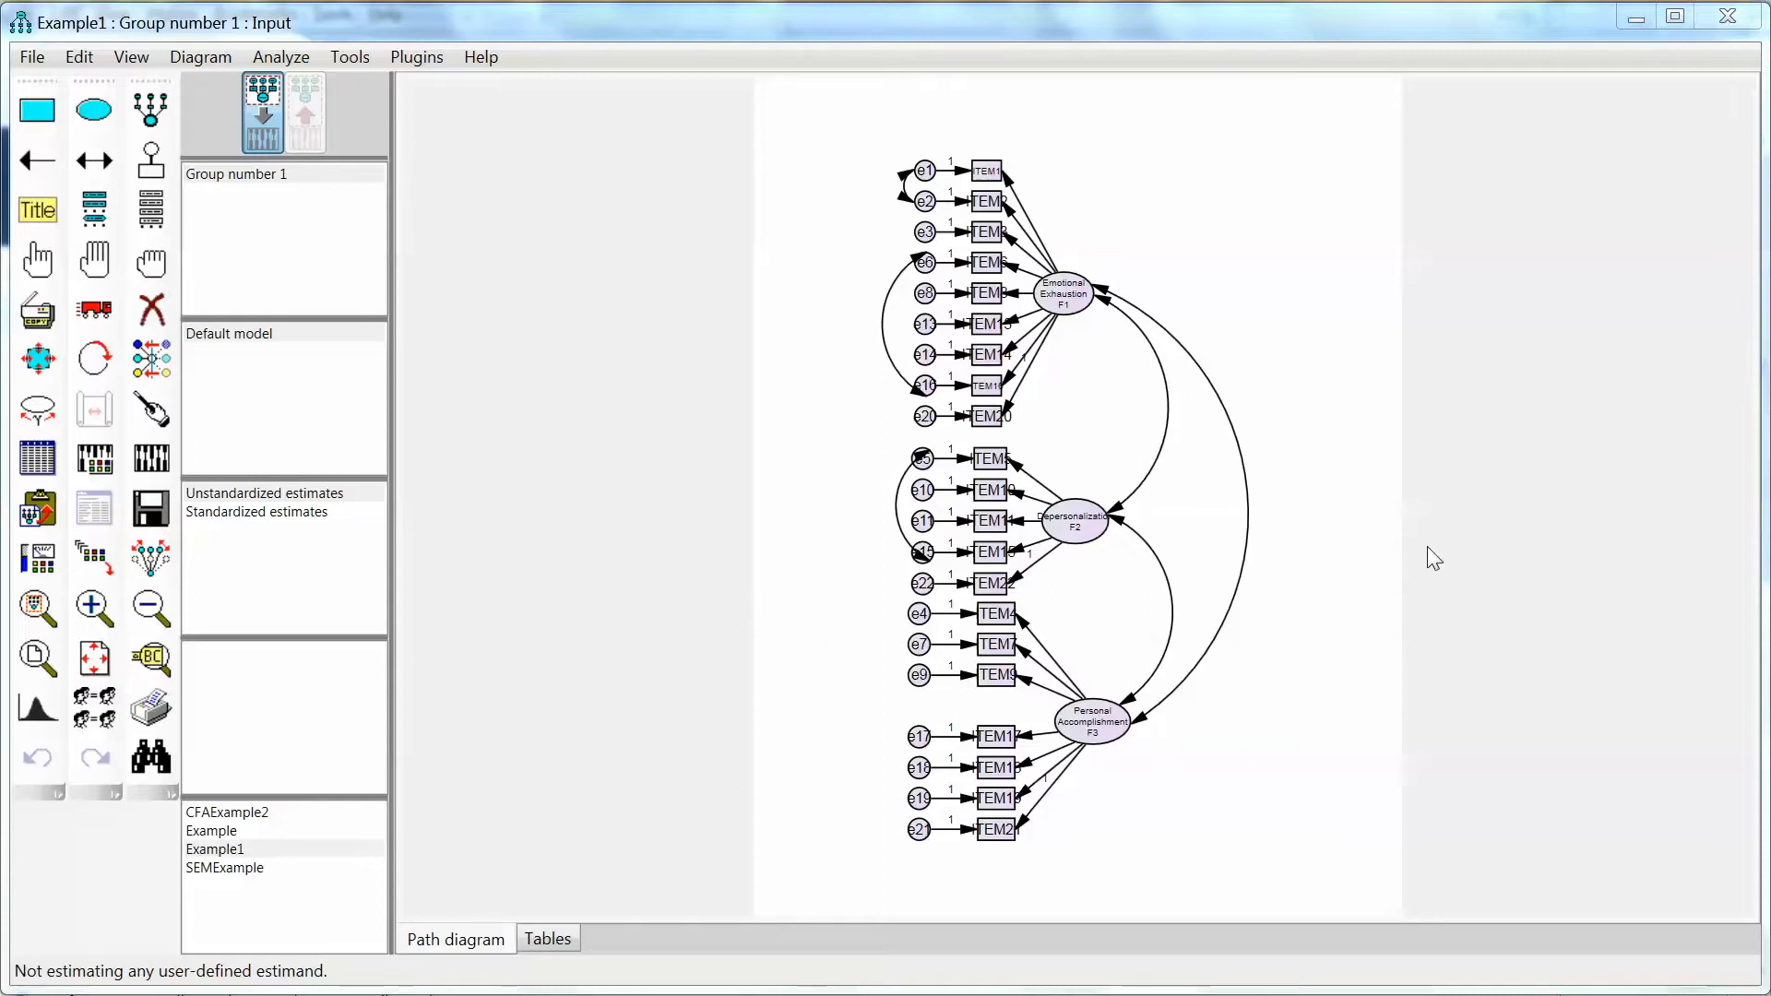
{"action": "mouse_move", "coordinate": [1138, 461]}
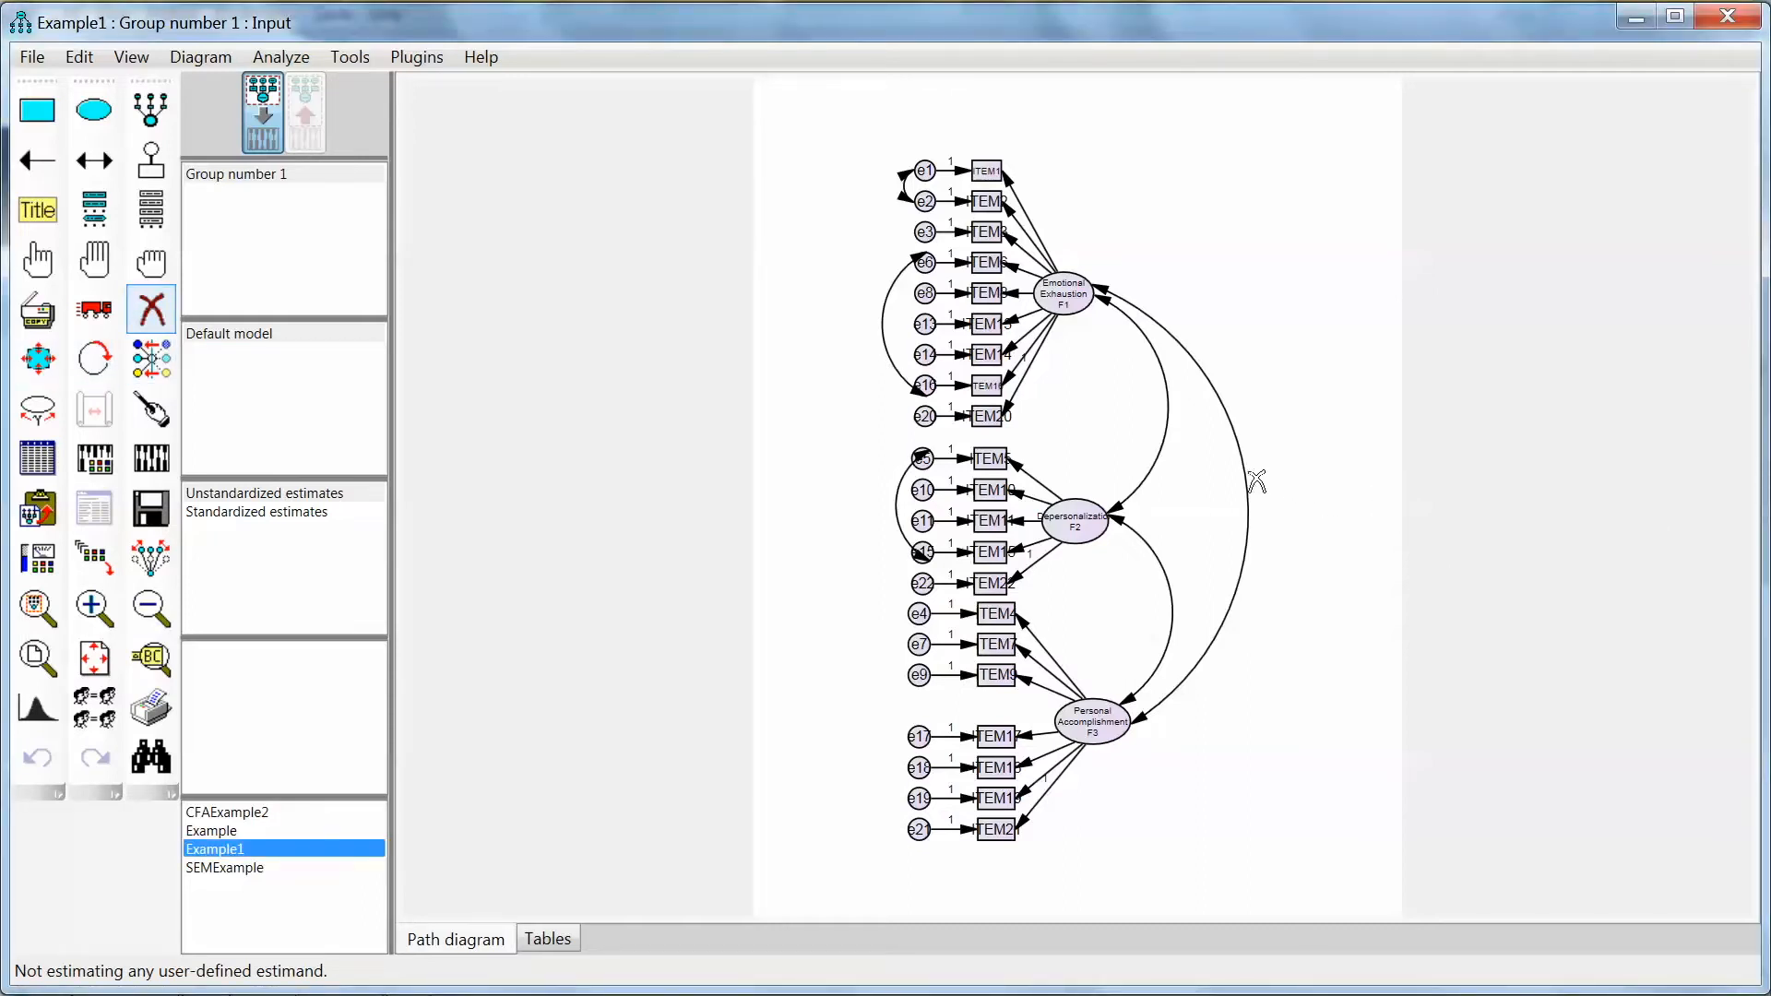
{"action": "mouse_move", "coordinate": [1140, 687]}
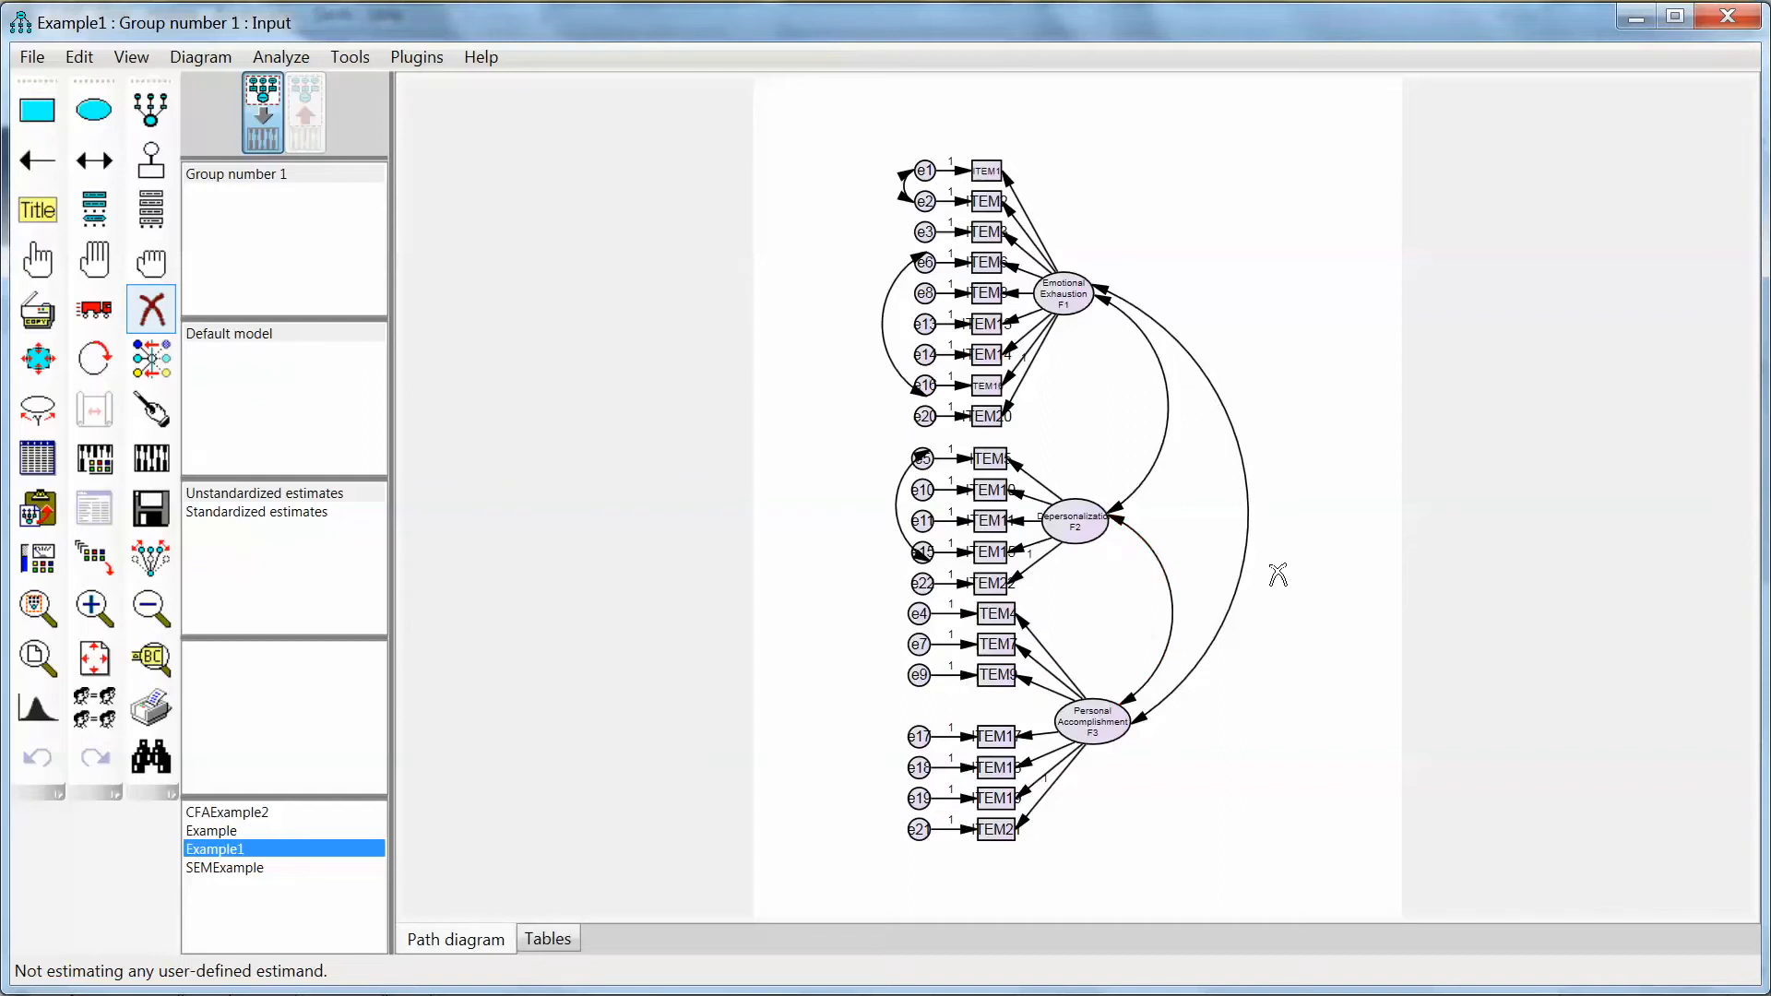
{"action": "mouse_move", "coordinate": [150, 310]}
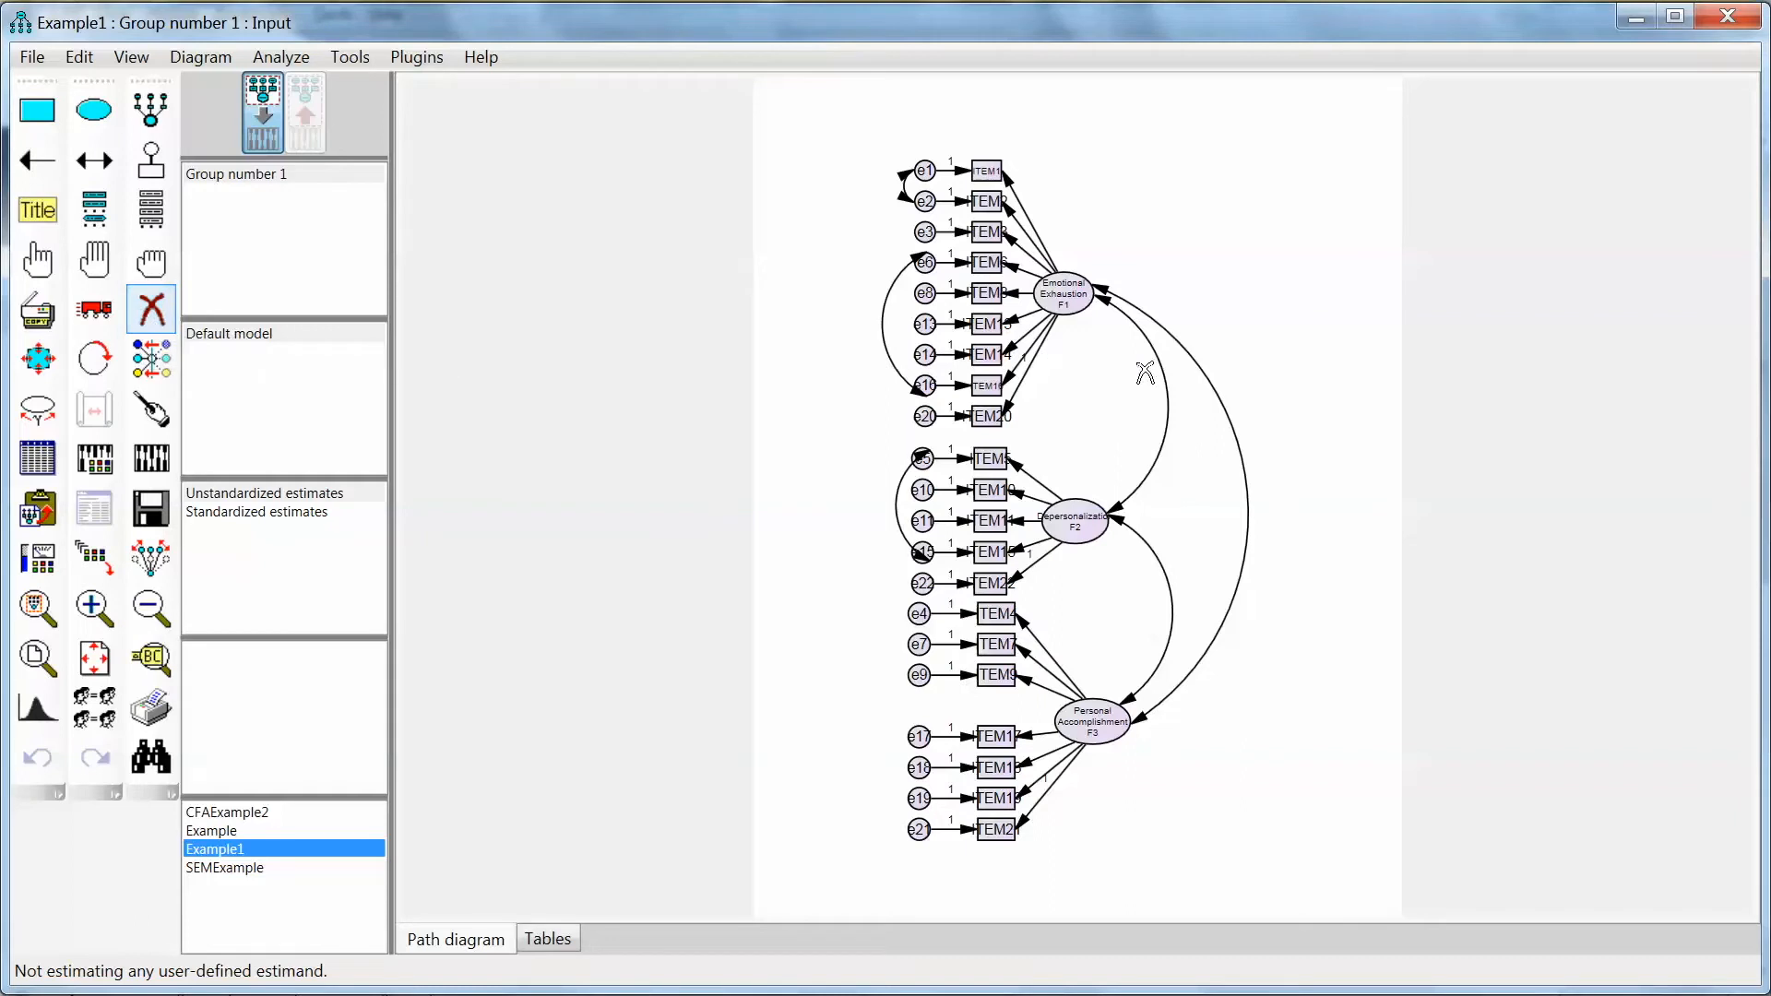
Step: Erase the covariance curves between F1, F2 and F3, leaving the factors uncorrelated
{"action": "left_click", "coordinate": [1151, 379]}
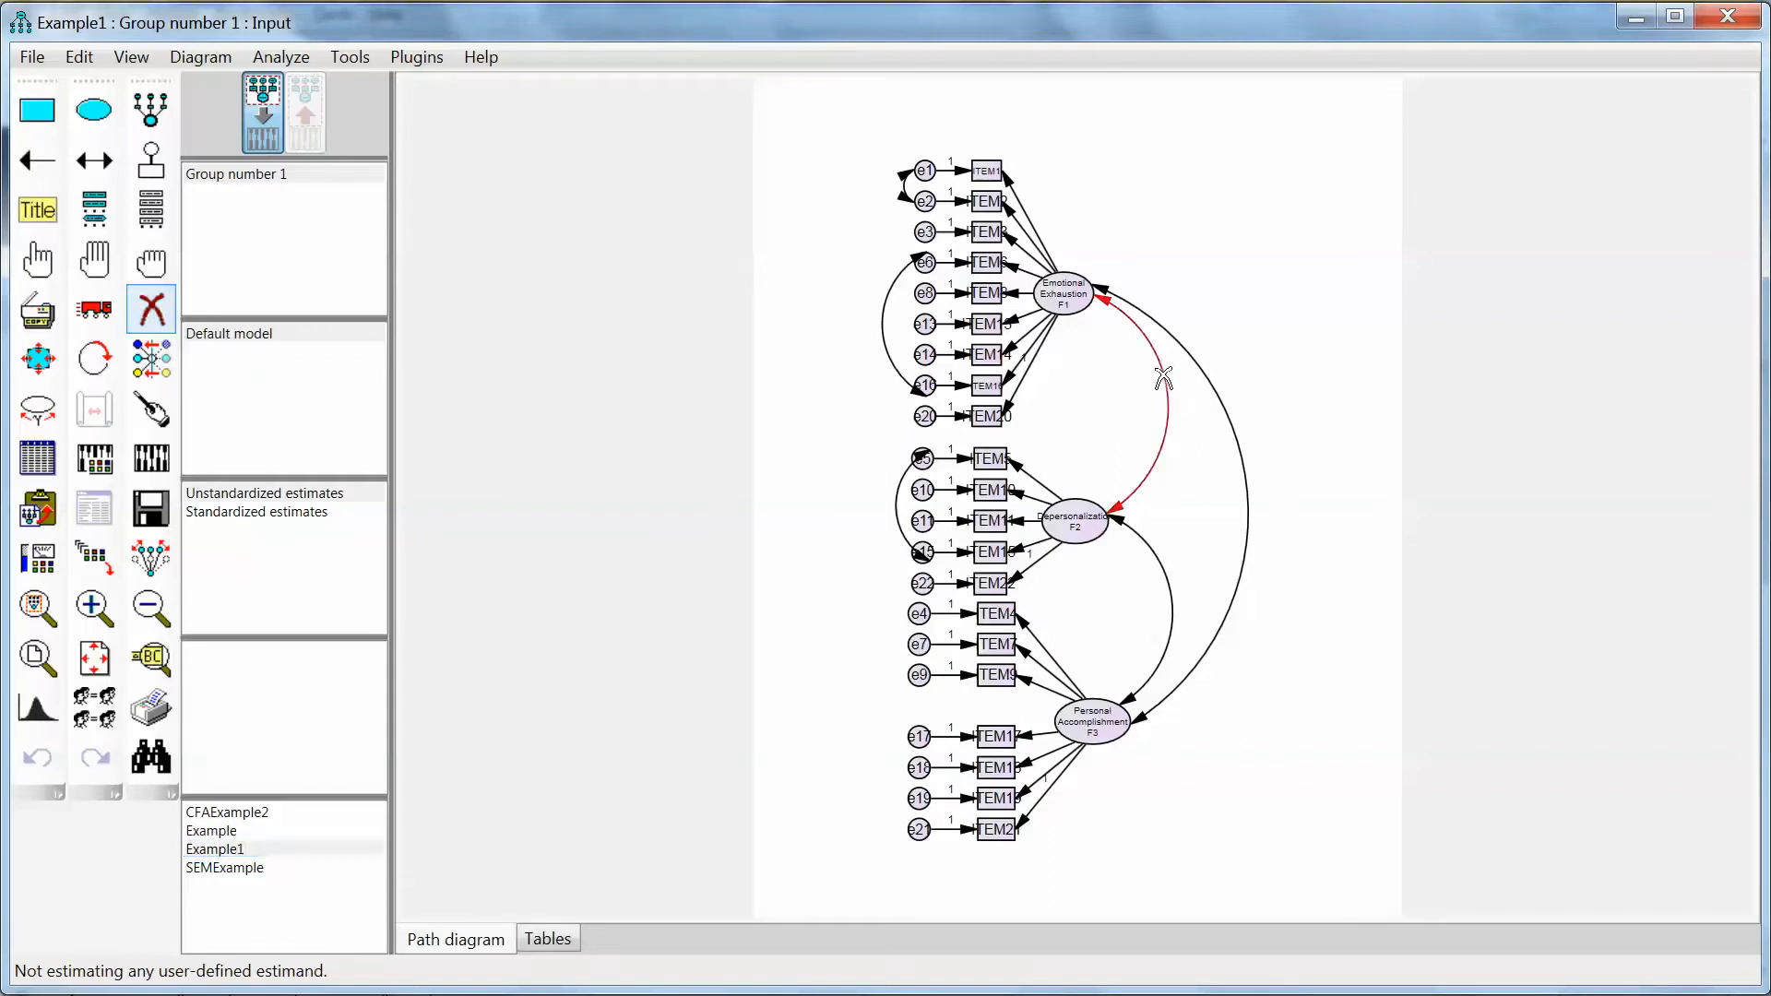
{"action": "left_click", "coordinate": [1164, 378]}
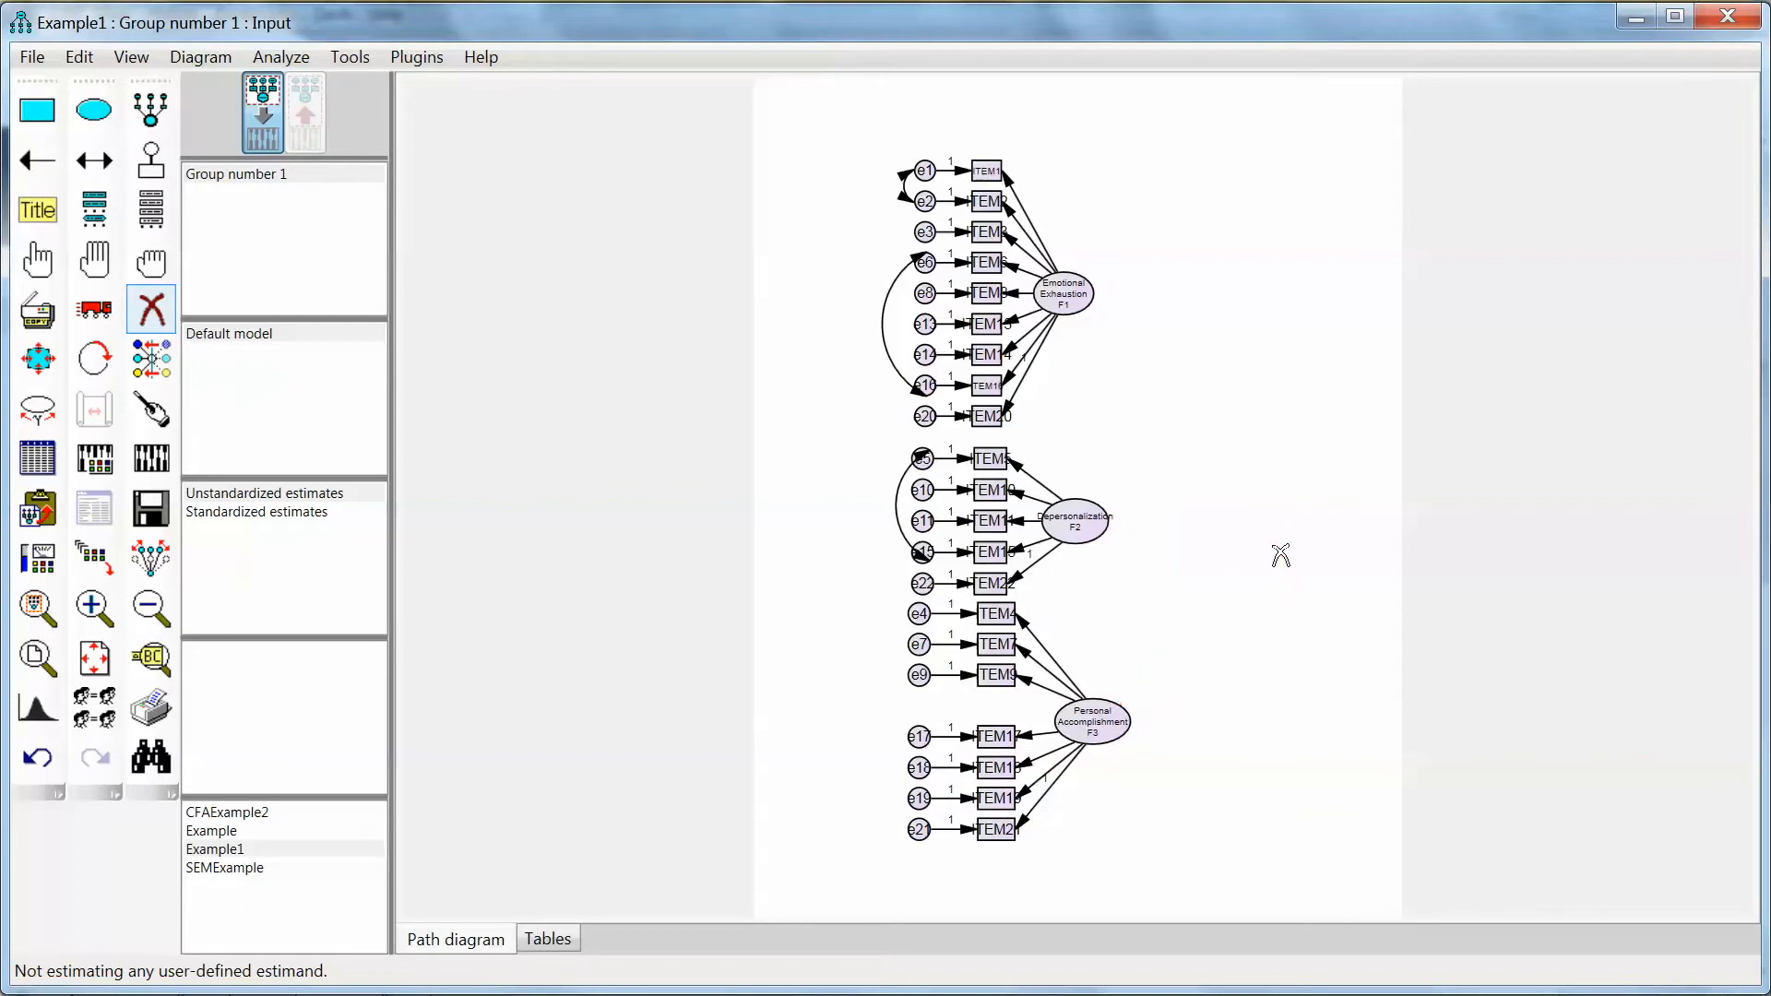
{"action": "left_click", "coordinate": [92, 359]}
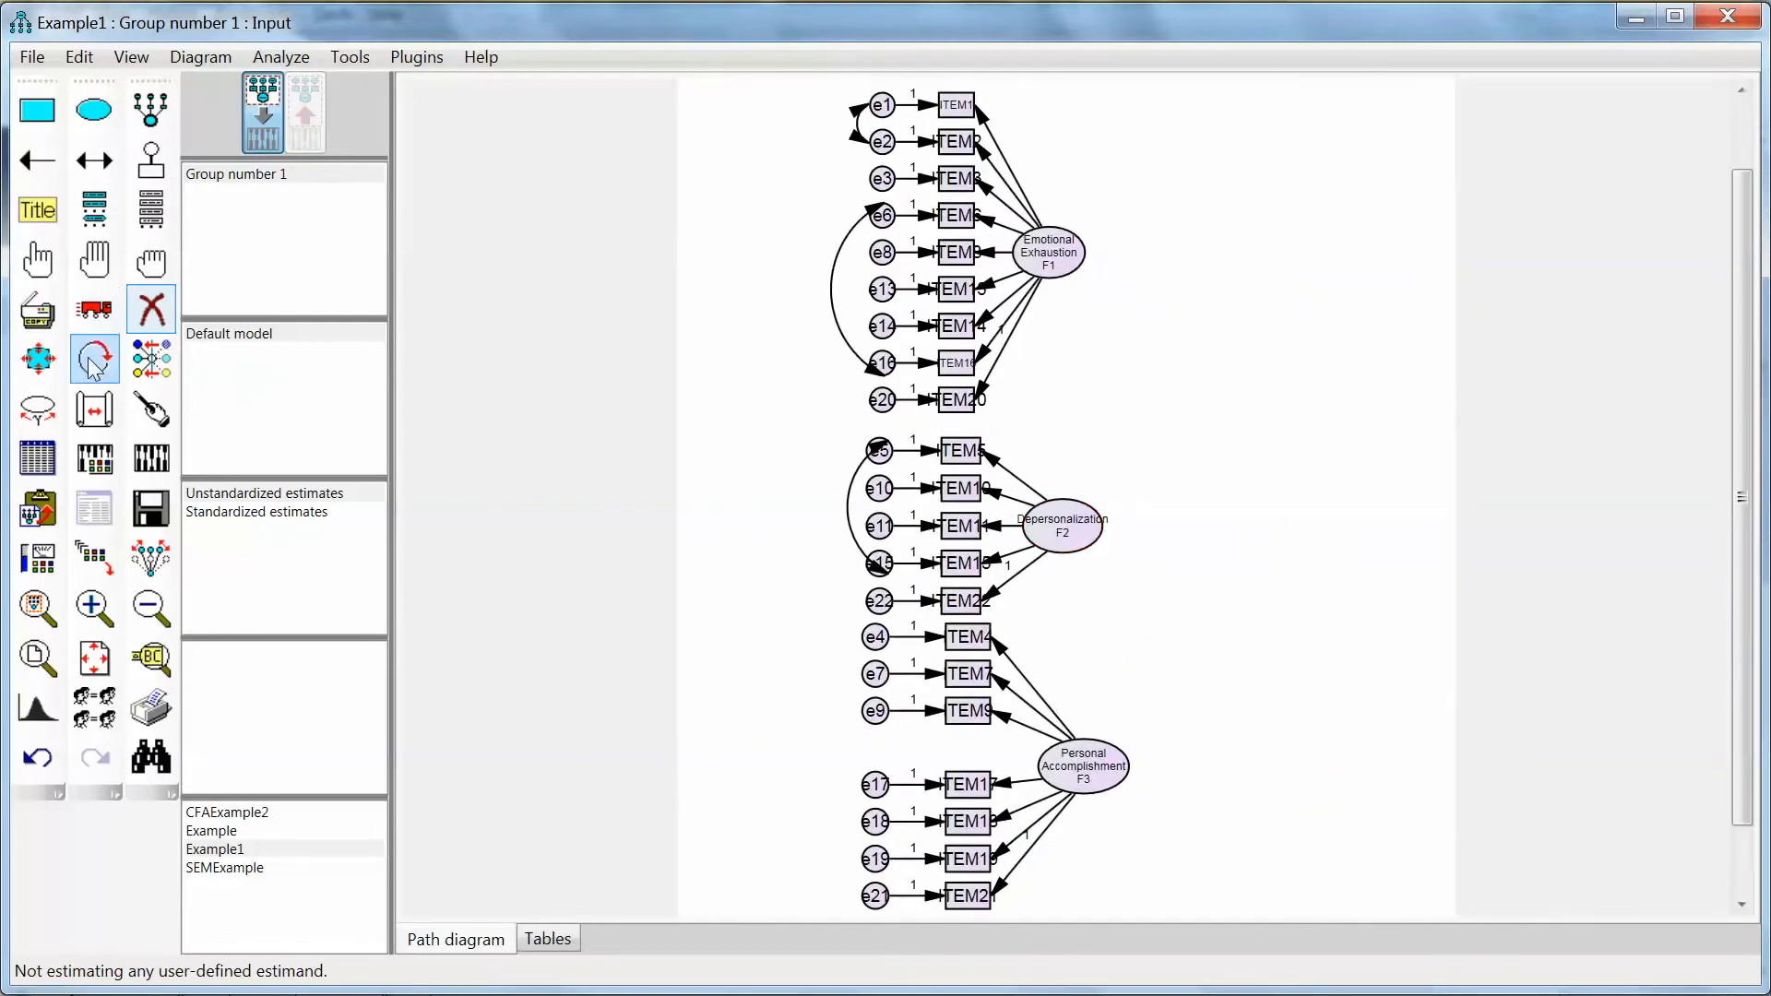
{"action": "left_click", "coordinate": [94, 158]}
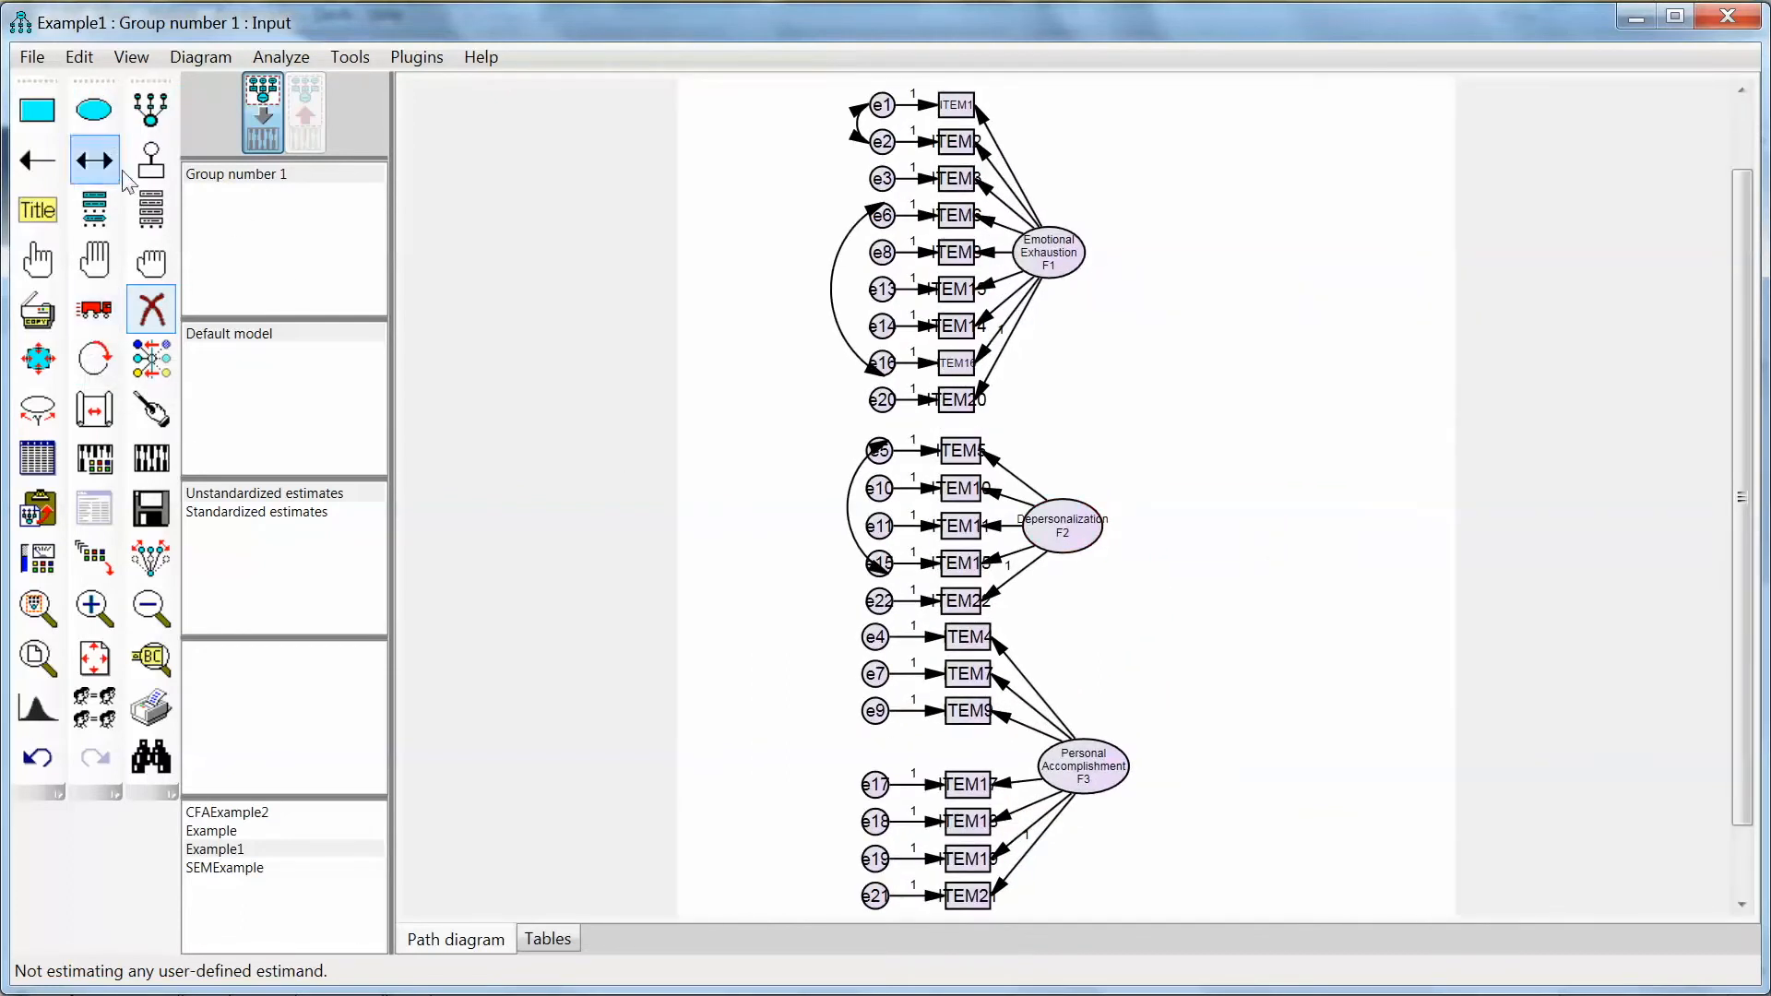
{"action": "mouse_move", "coordinate": [149, 210]}
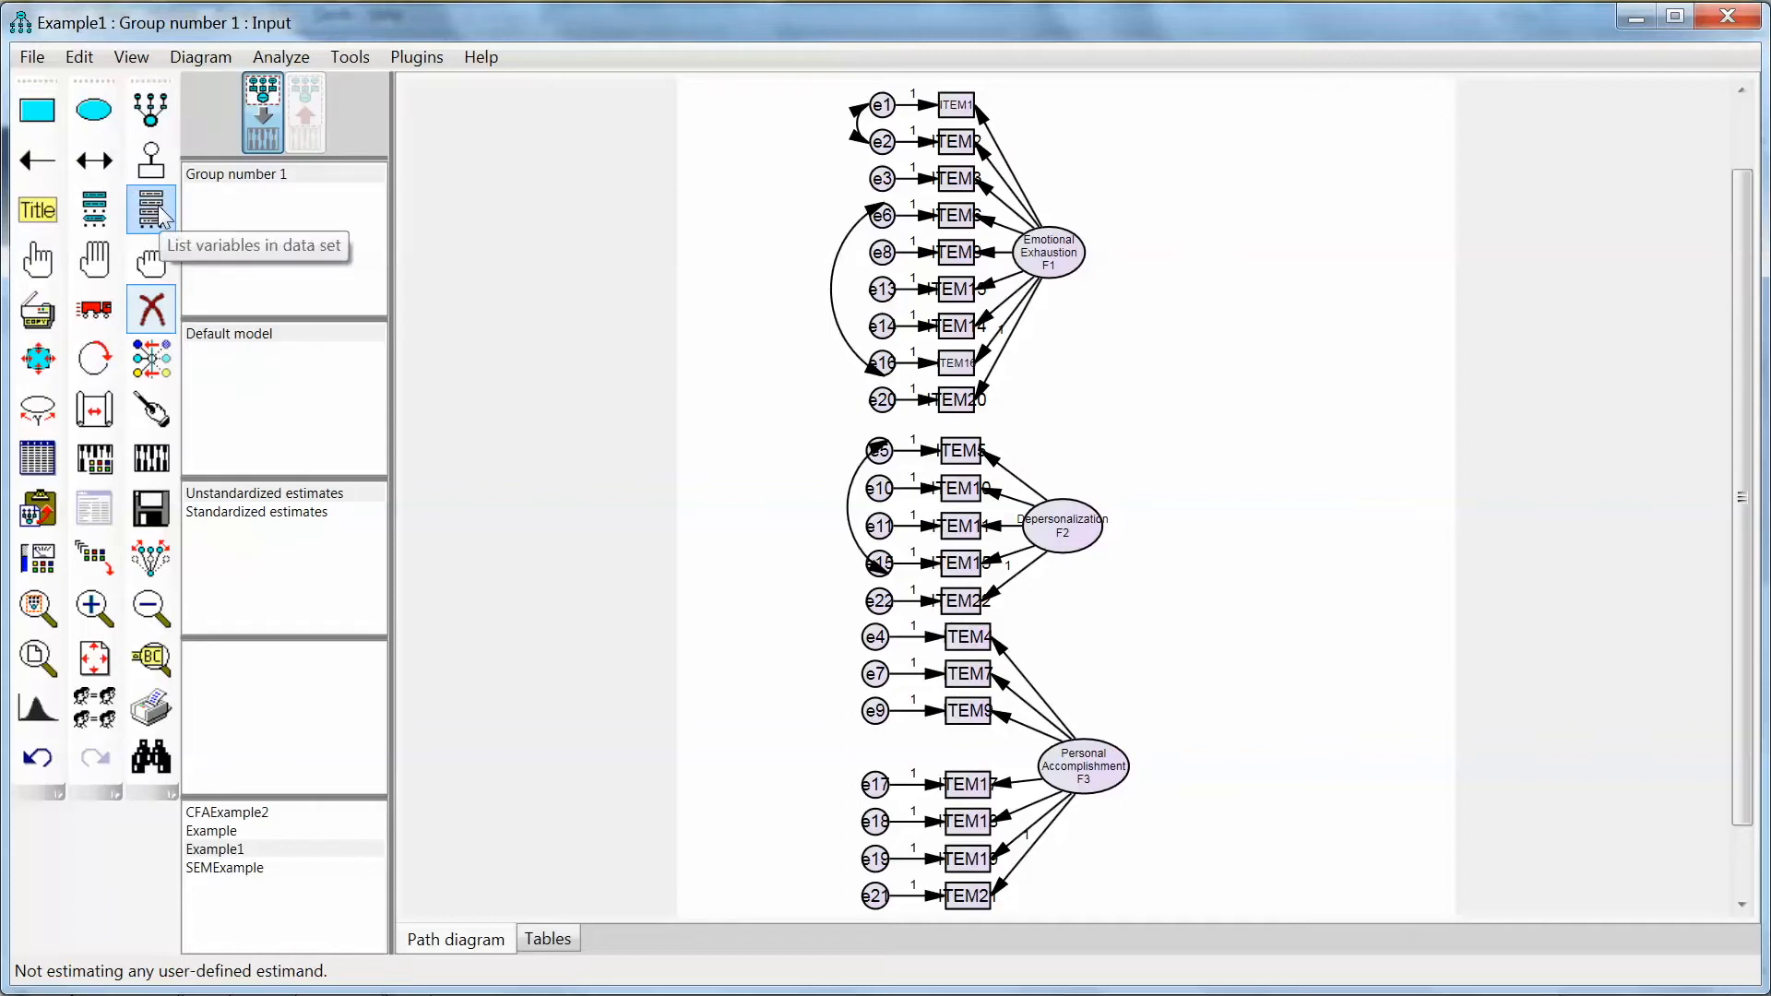
{"action": "mouse_move", "coordinate": [216, 258]}
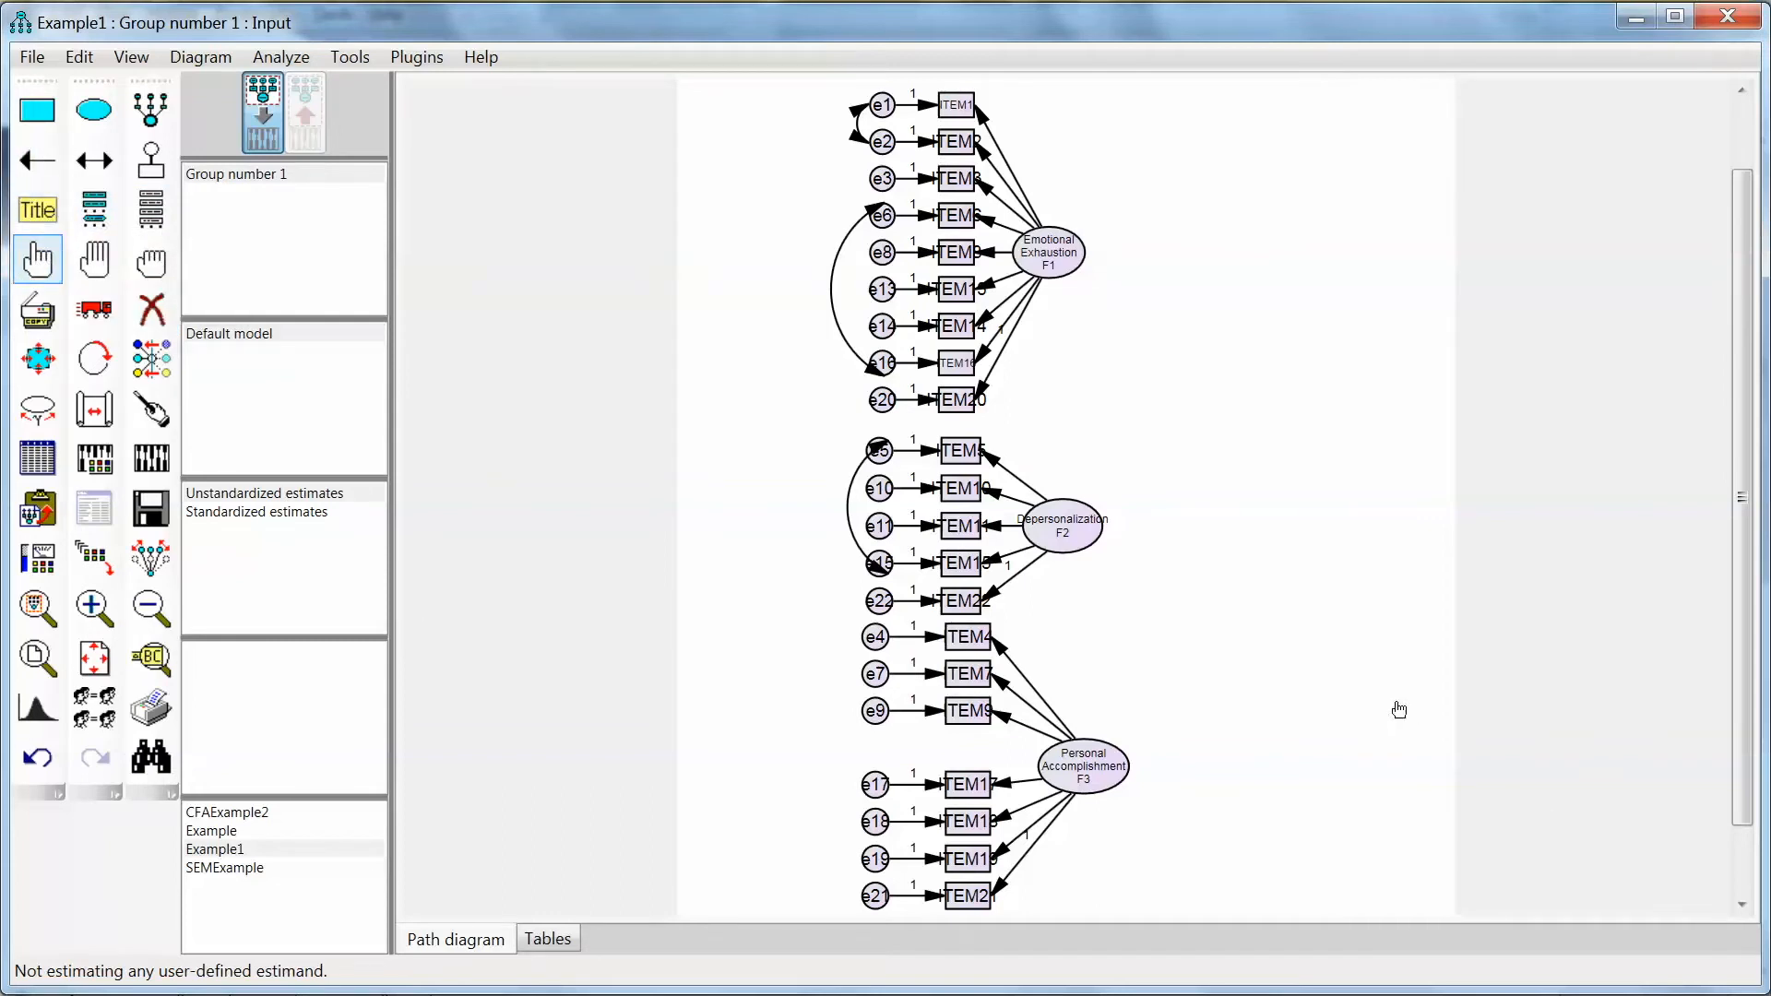
{"action": "mouse_move", "coordinate": [1387, 695]}
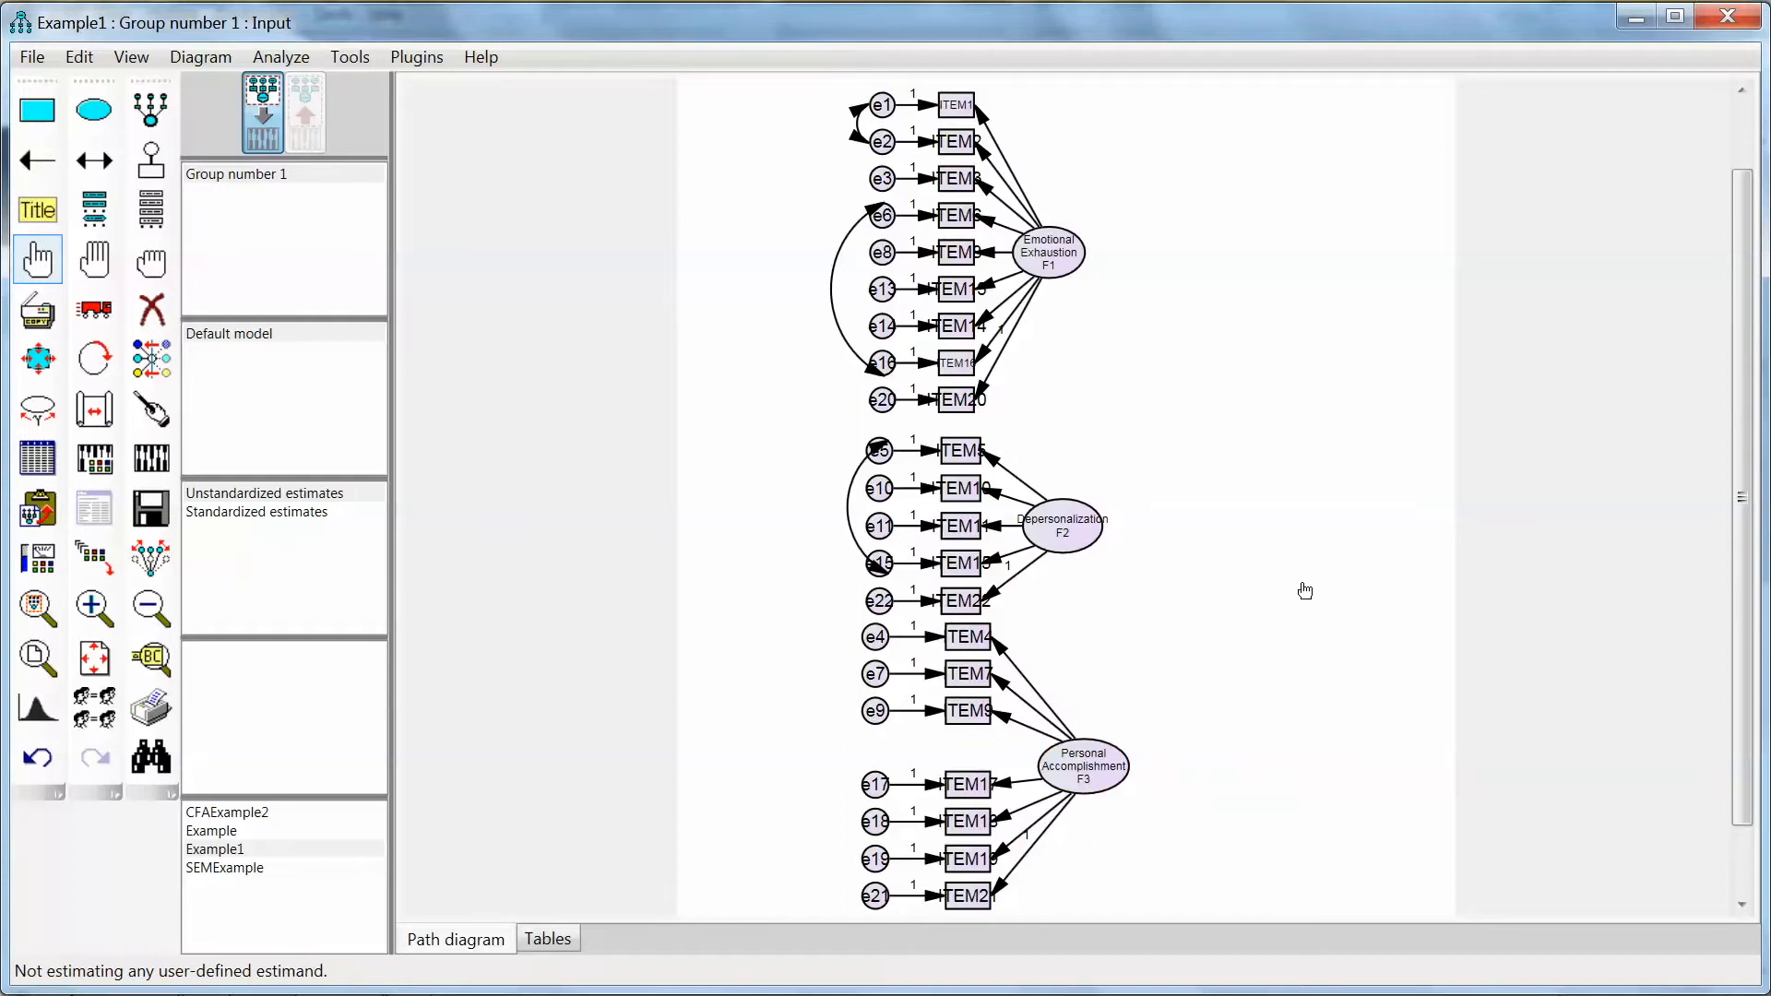
{"action": "mouse_move", "coordinate": [1557, 550]}
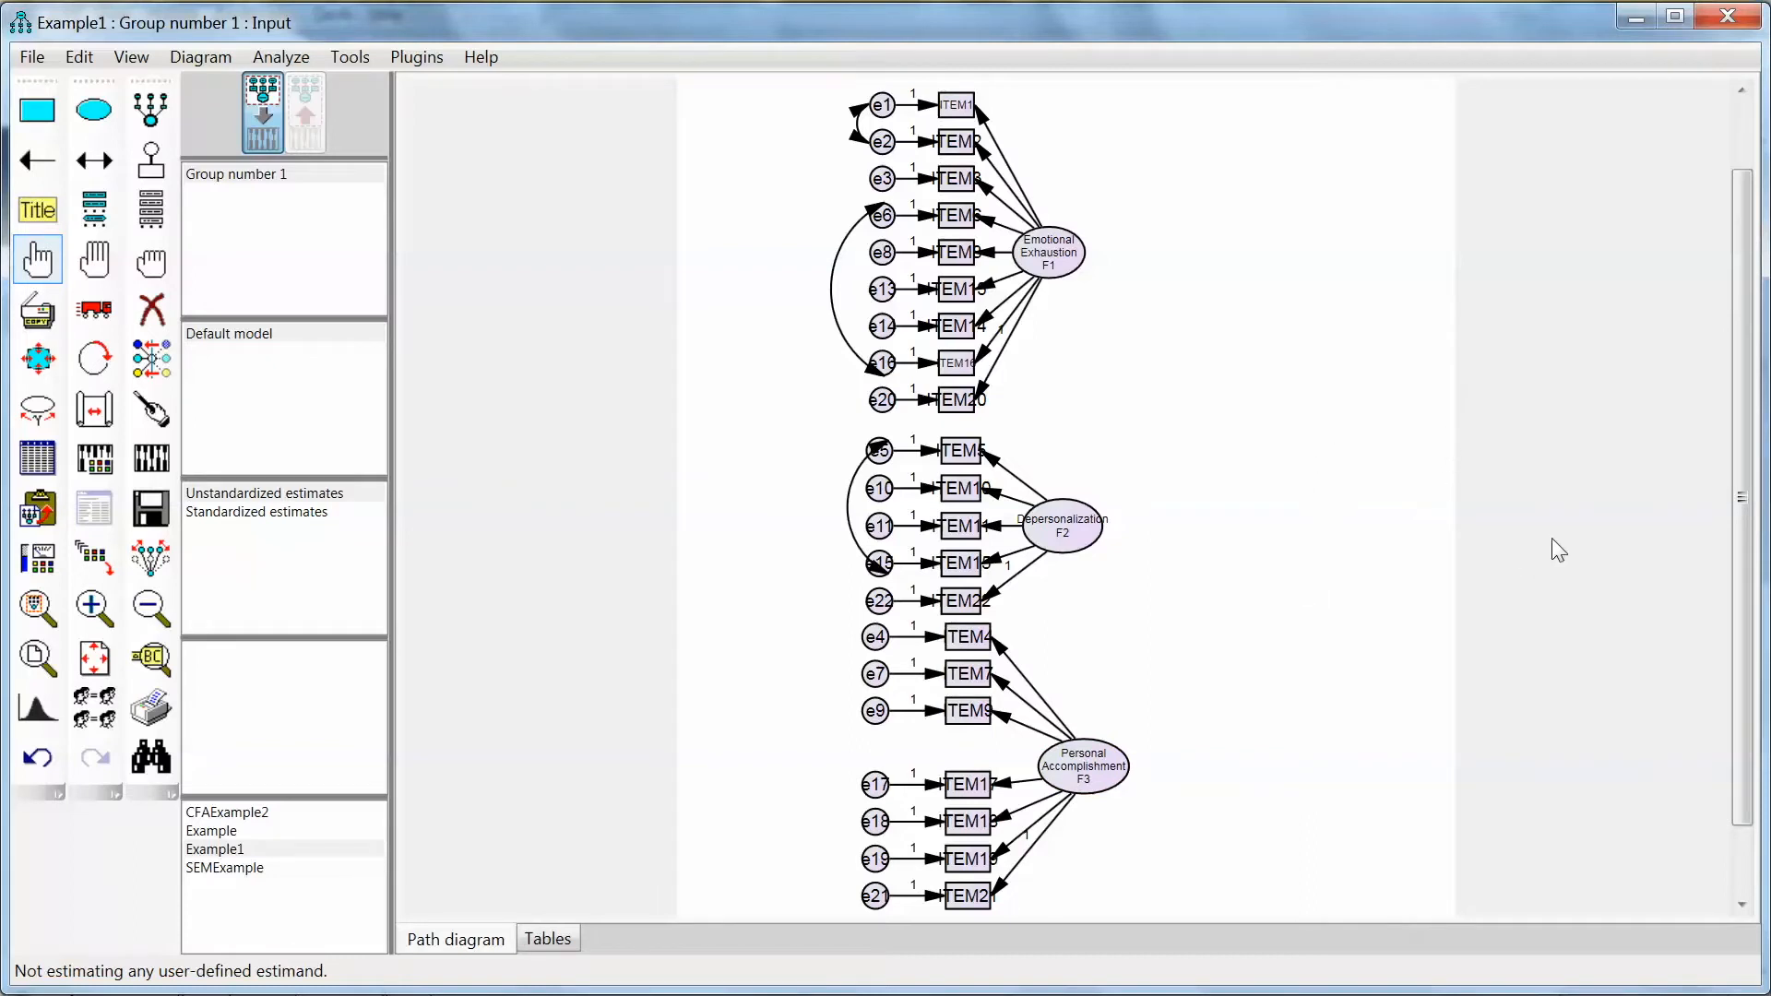
{"action": "mouse_move", "coordinate": [1345, 532]}
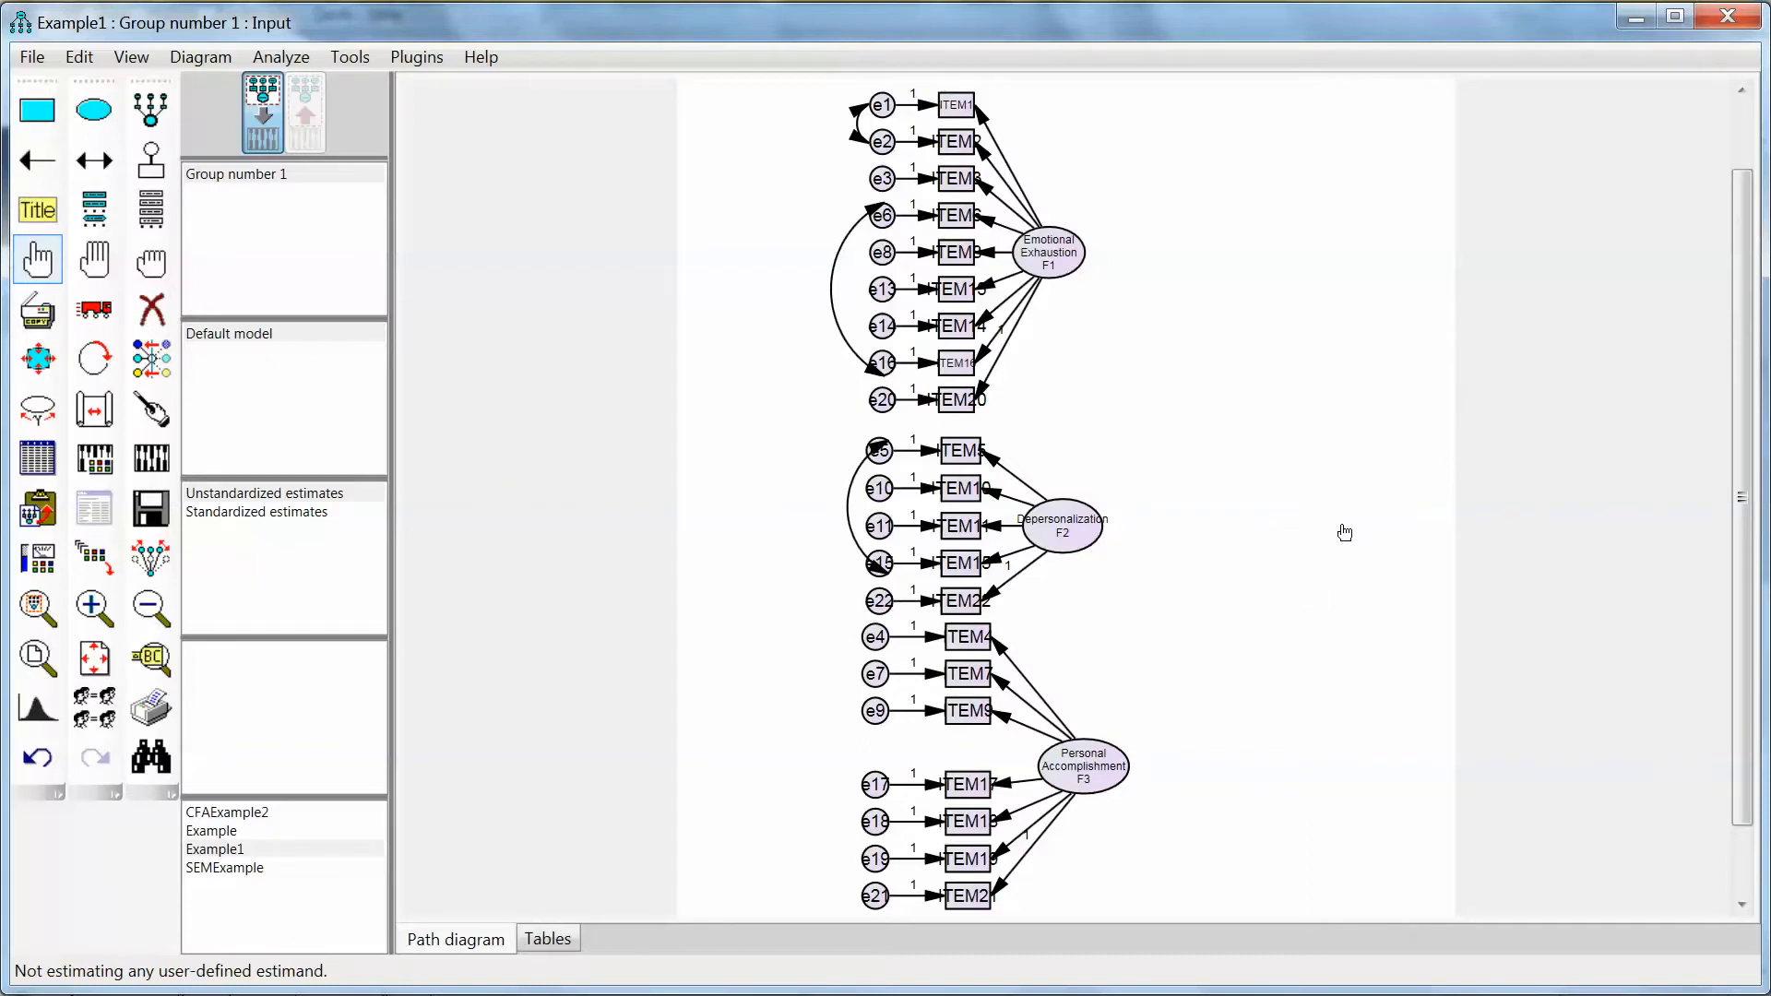
{"action": "mouse_move", "coordinate": [1131, 583]}
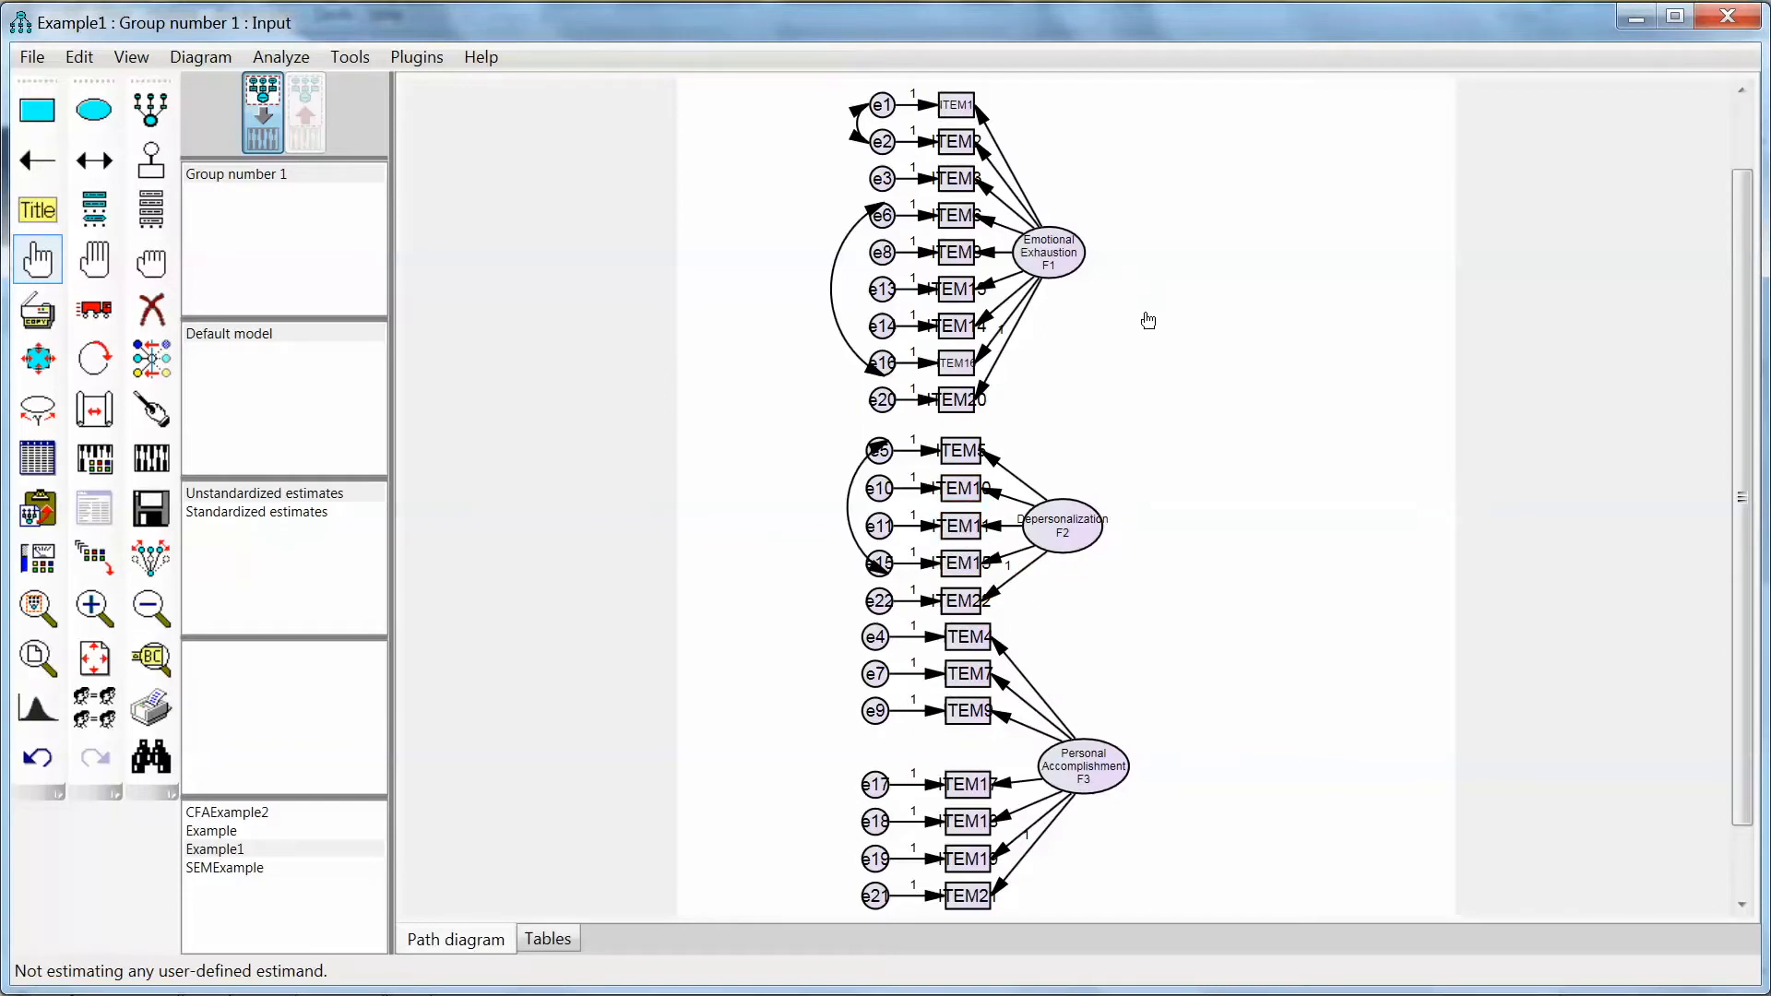
{"action": "mouse_move", "coordinate": [1083, 344]}
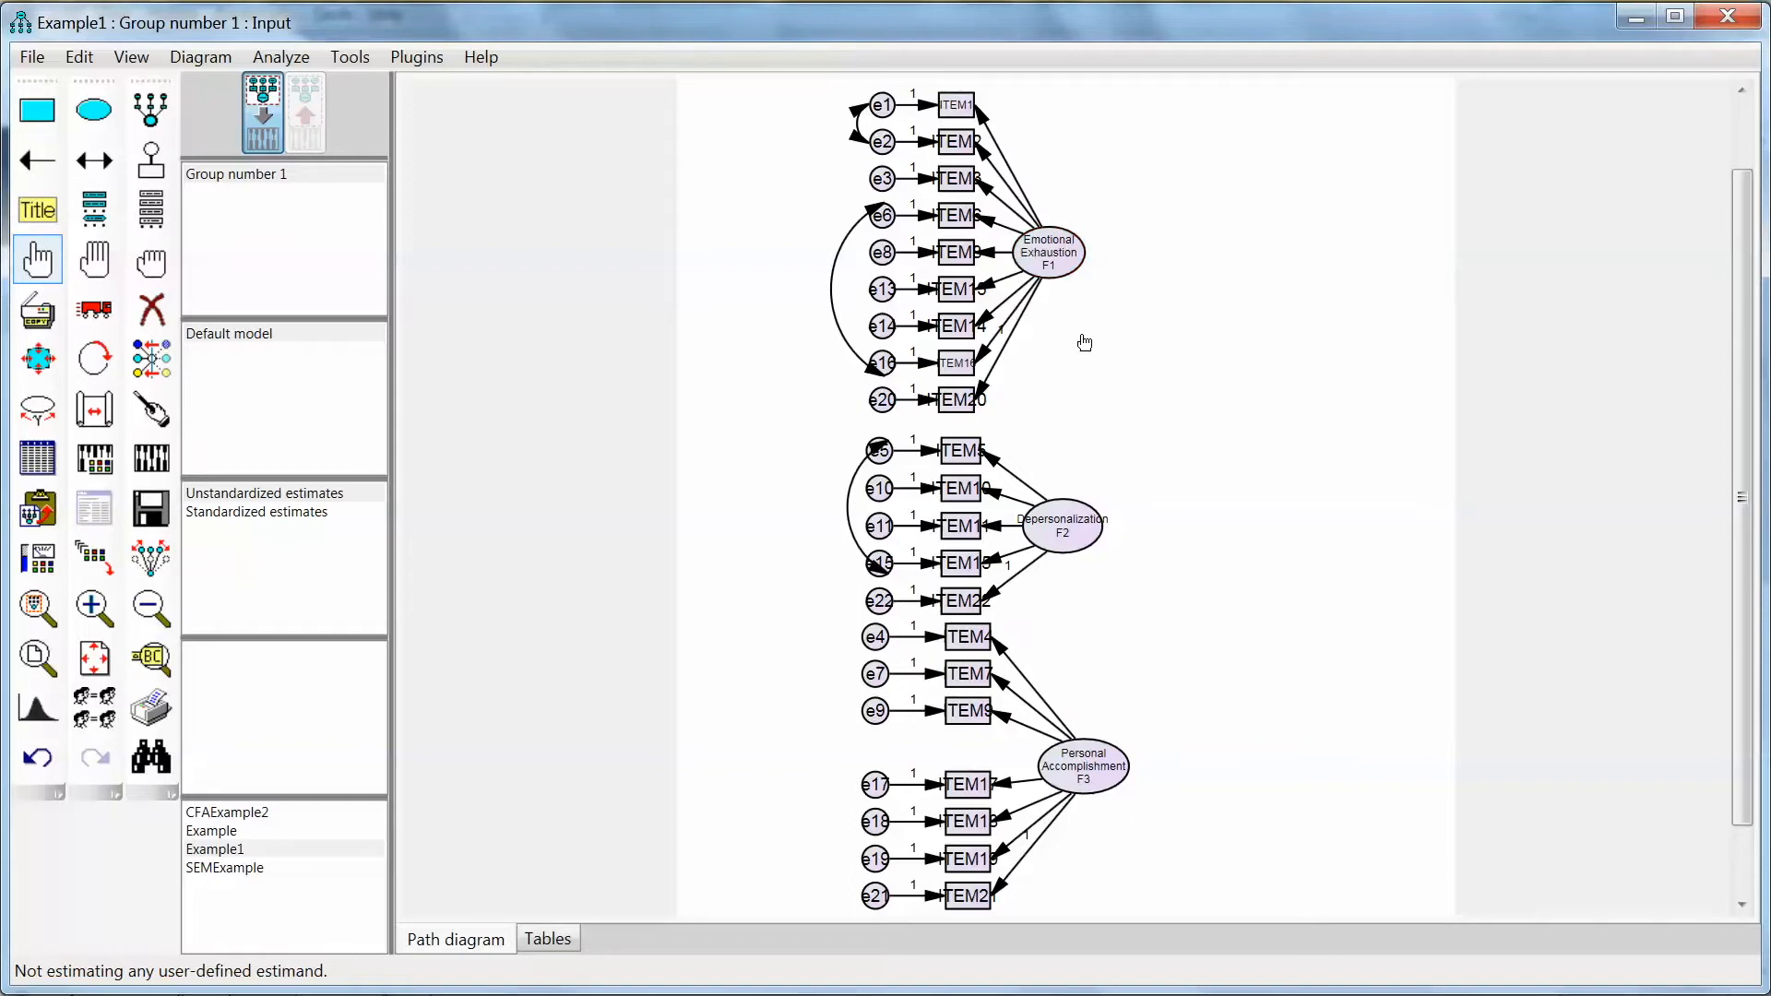
{"action": "mouse_move", "coordinate": [1074, 340]}
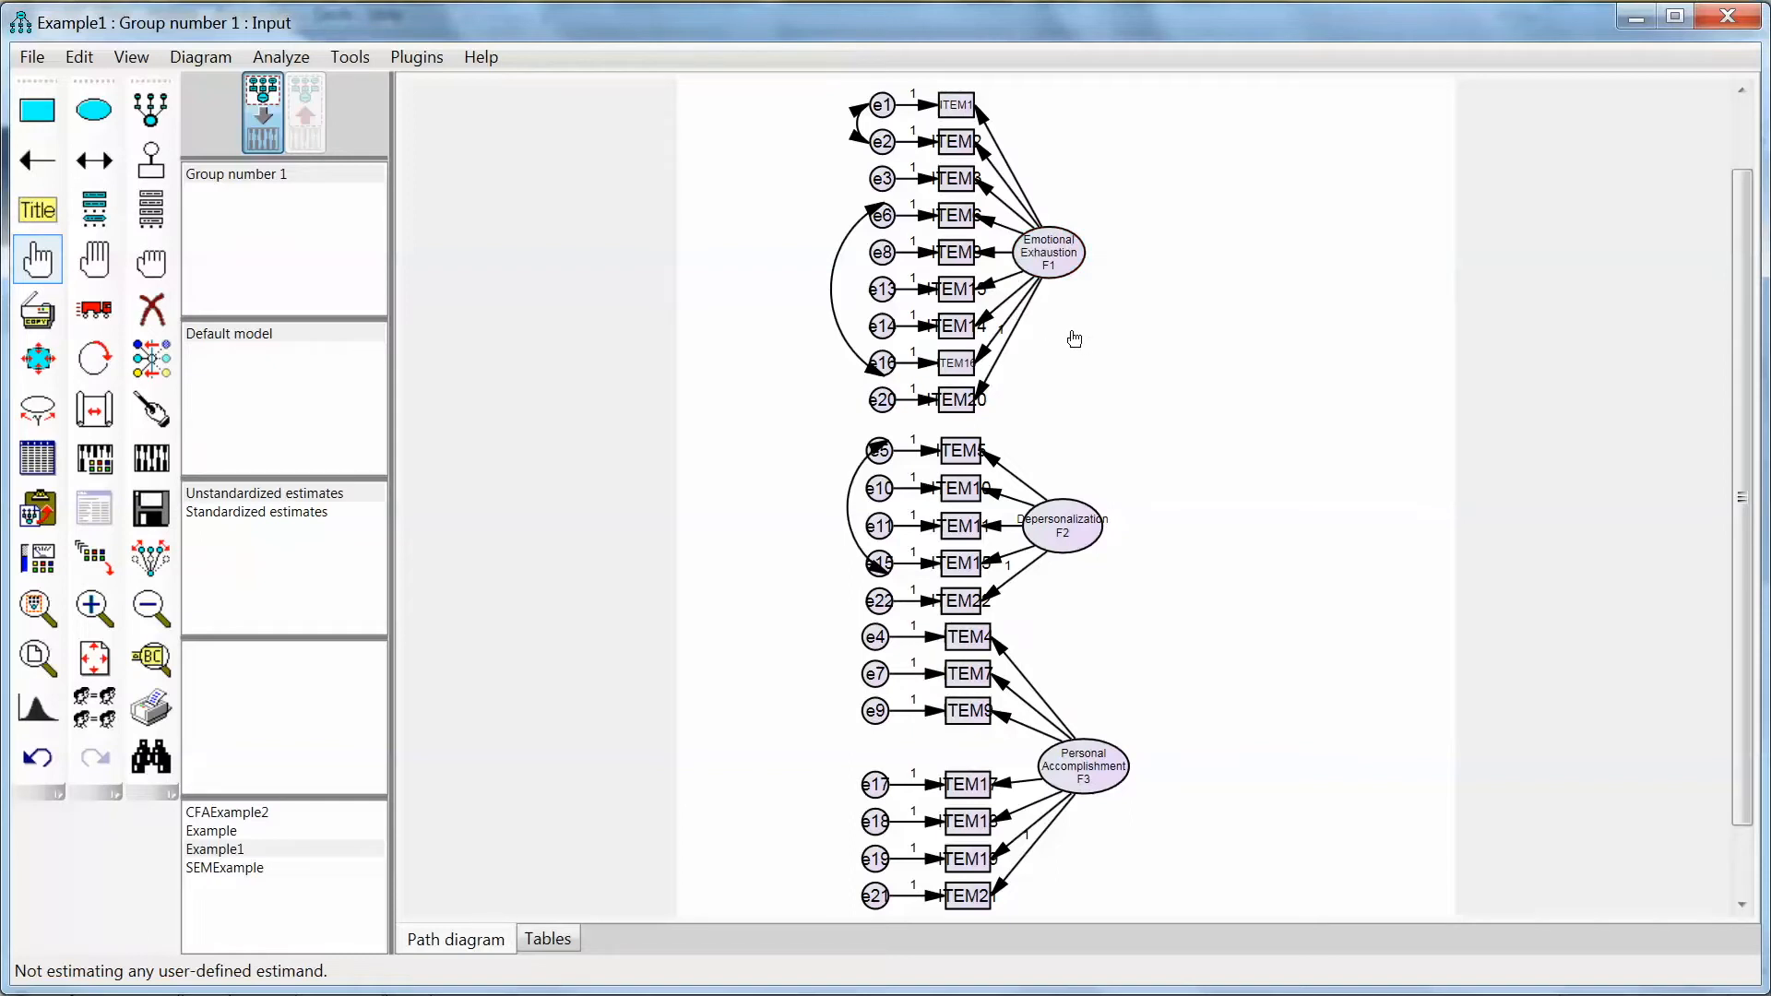
{"action": "mouse_move", "coordinate": [1225, 744]}
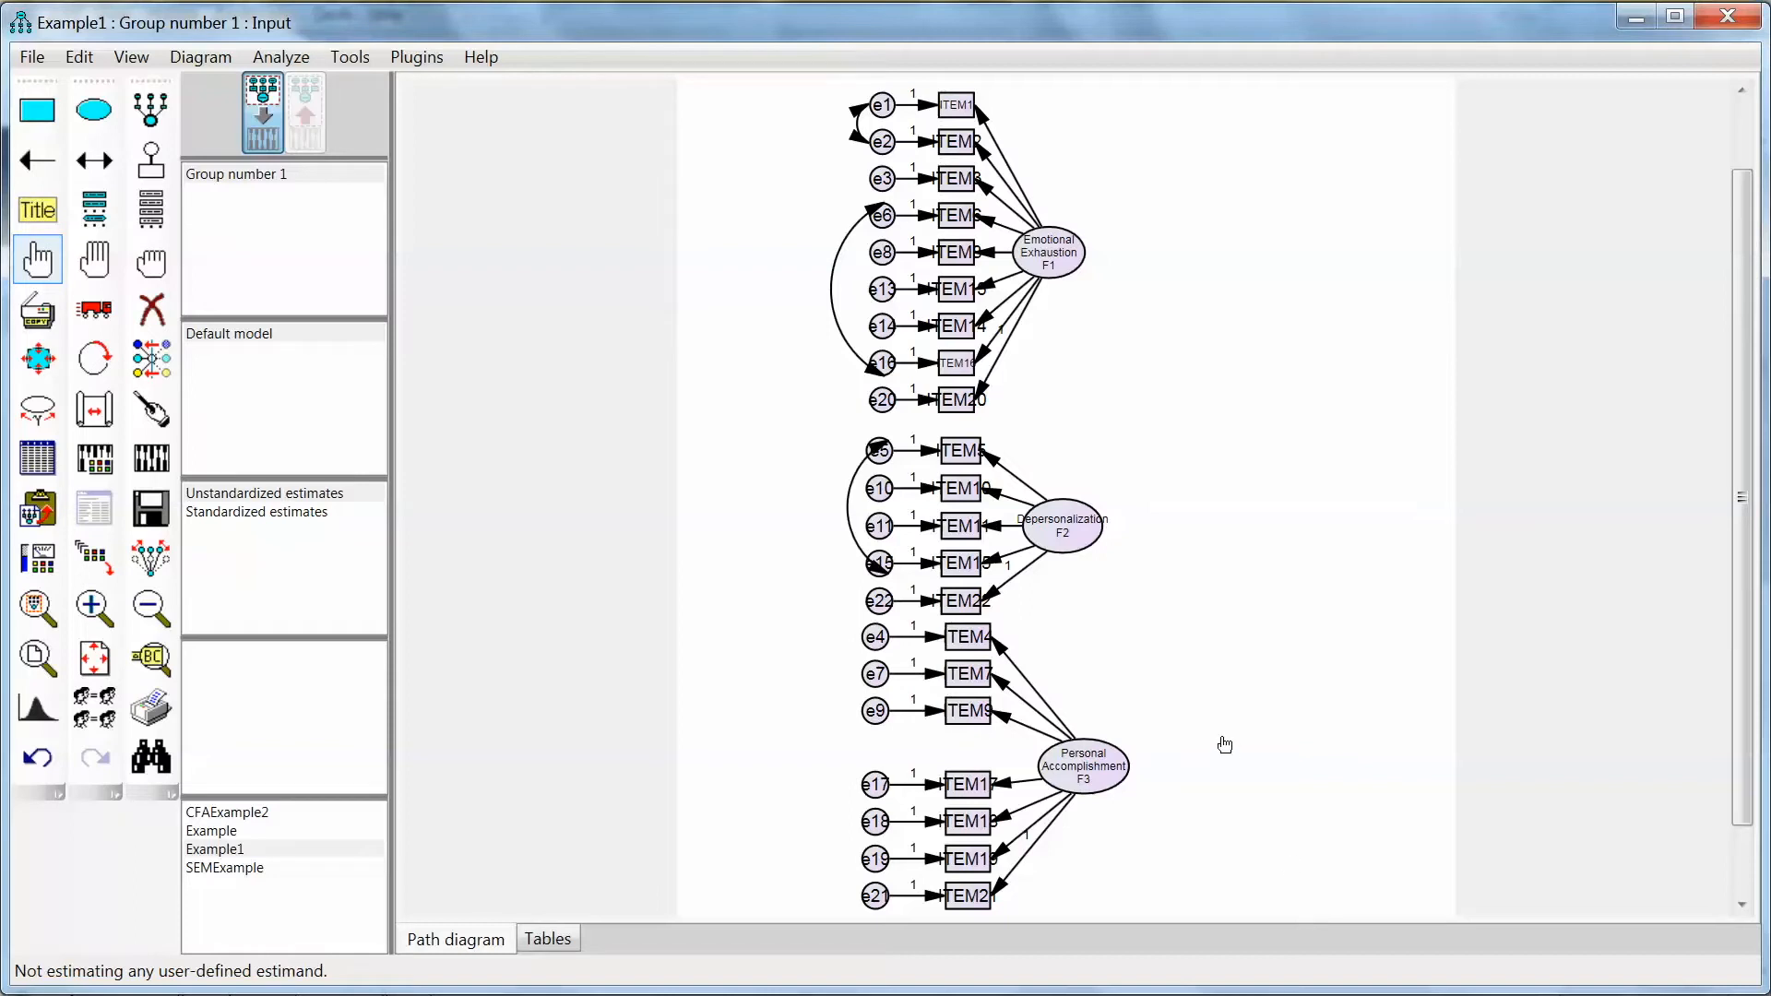
{"action": "mouse_move", "coordinate": [1292, 635]}
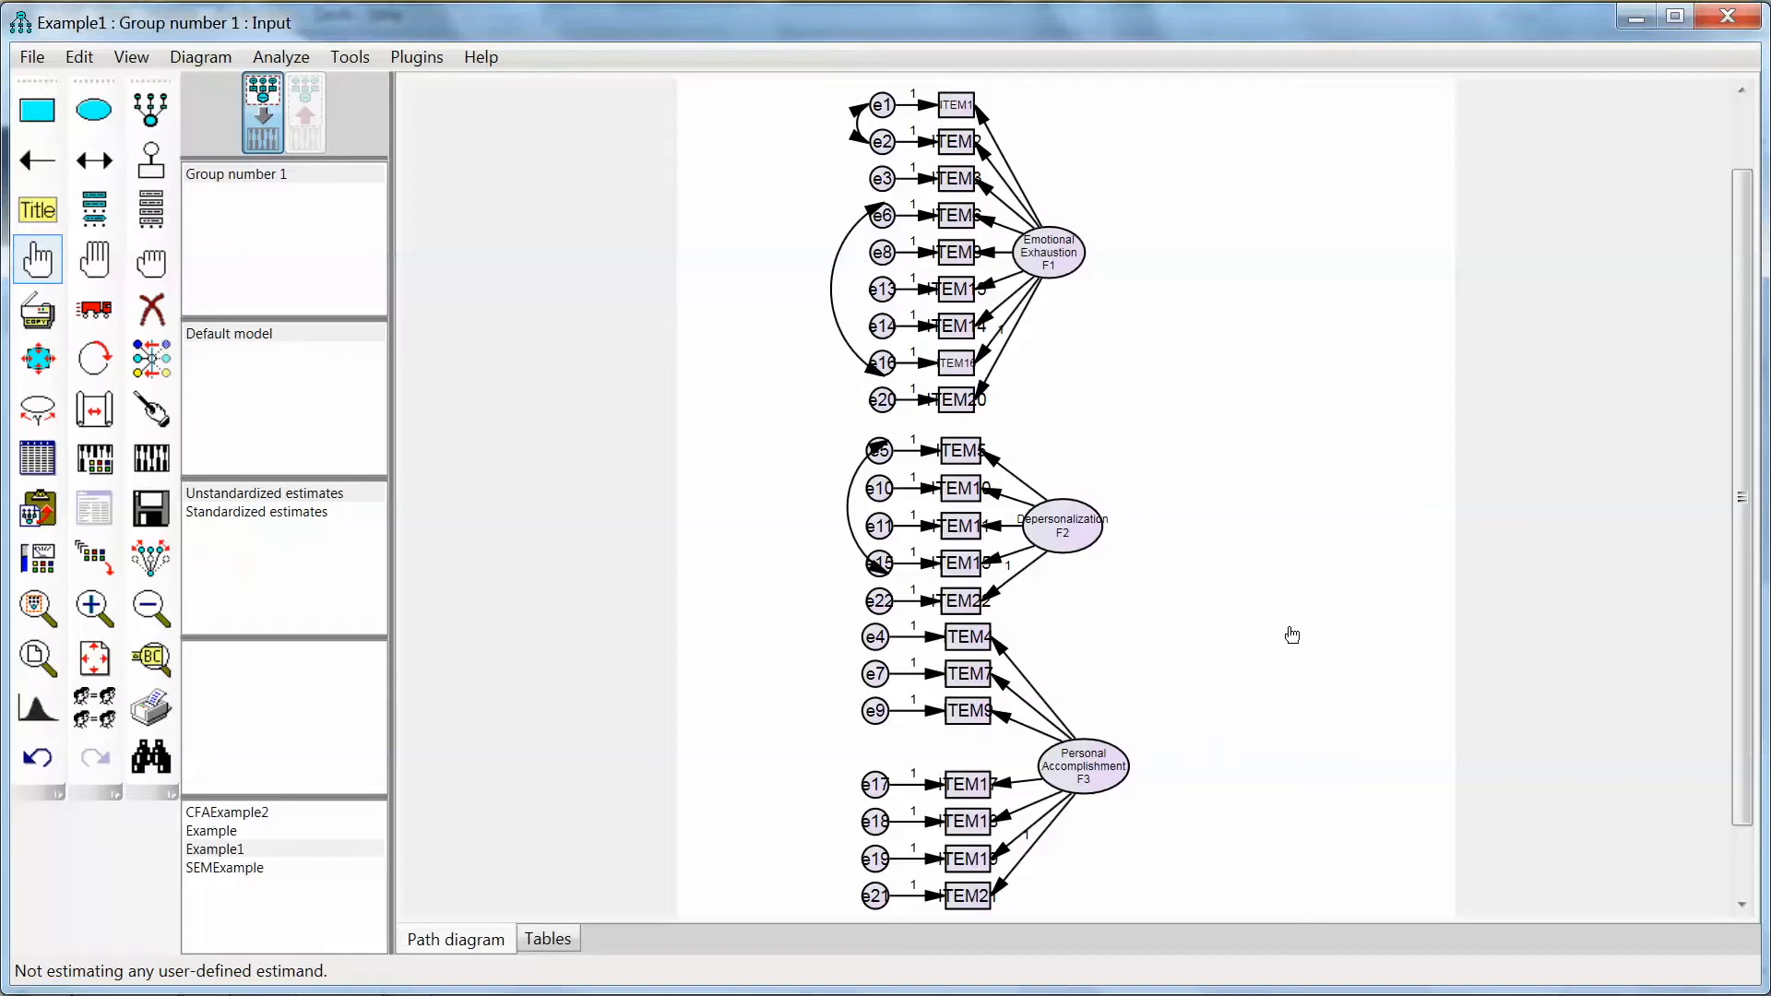
{"action": "mouse_move", "coordinate": [1327, 420]}
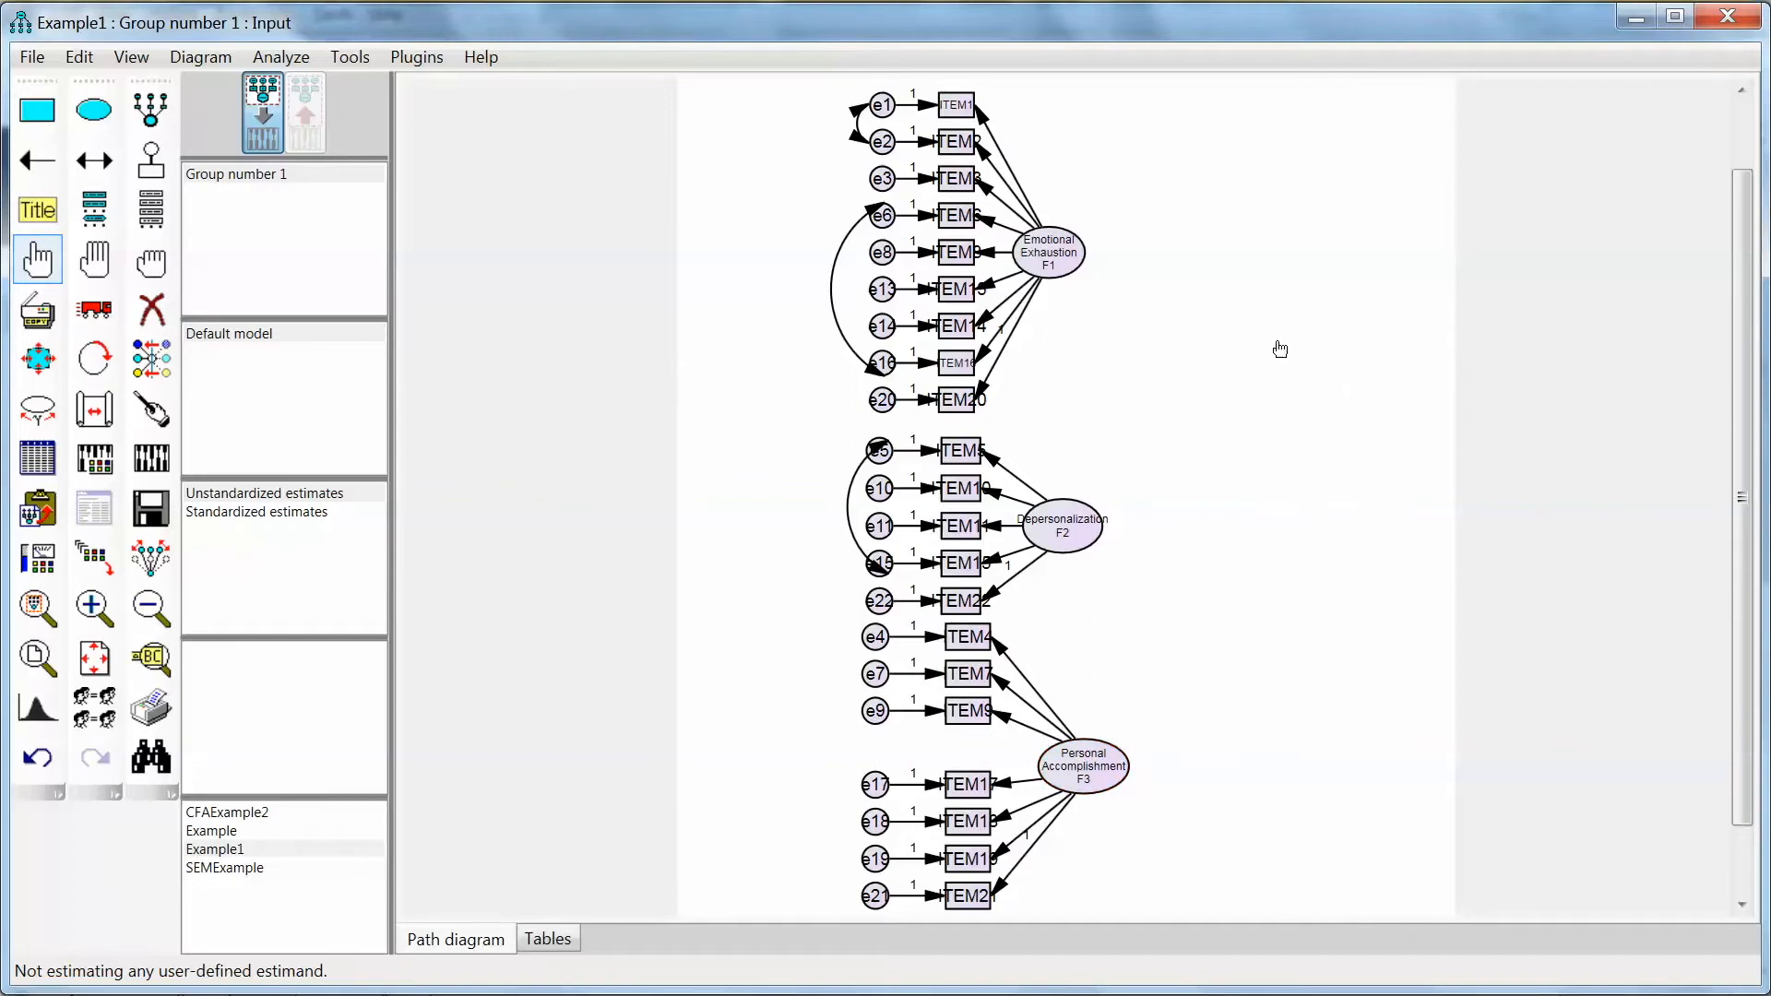
{"action": "mouse_move", "coordinate": [424, 500]}
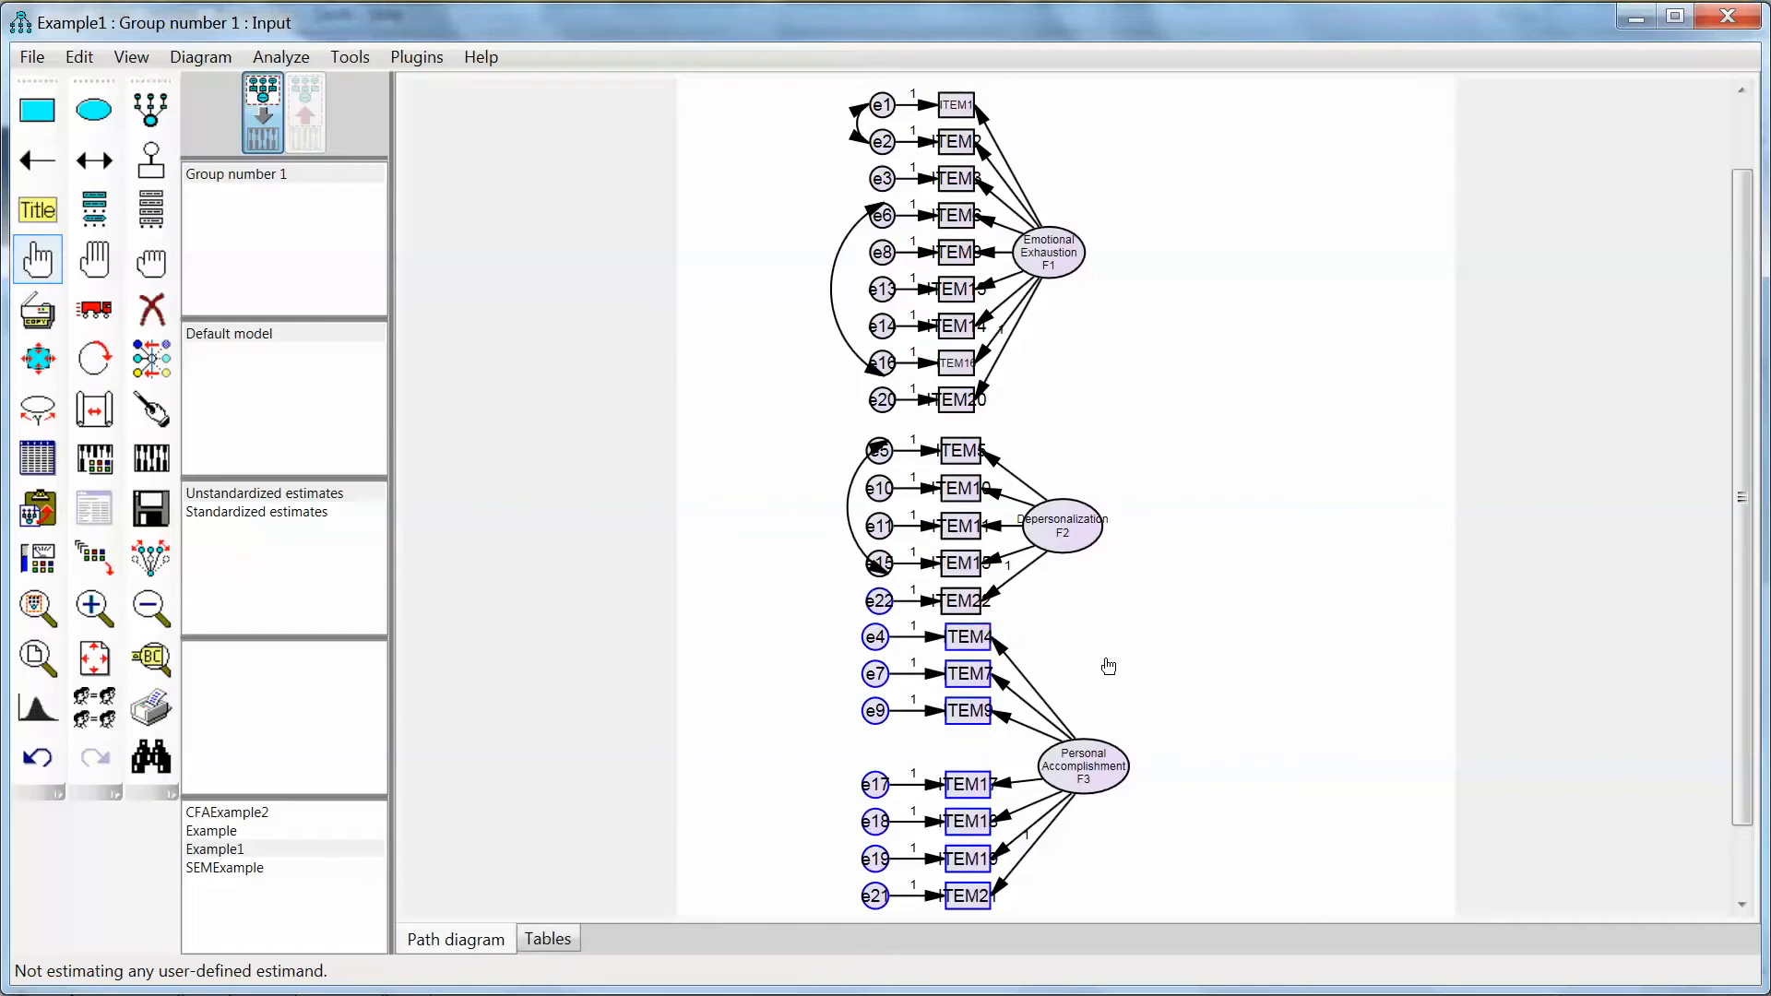
{"action": "mouse_move", "coordinate": [1196, 653]}
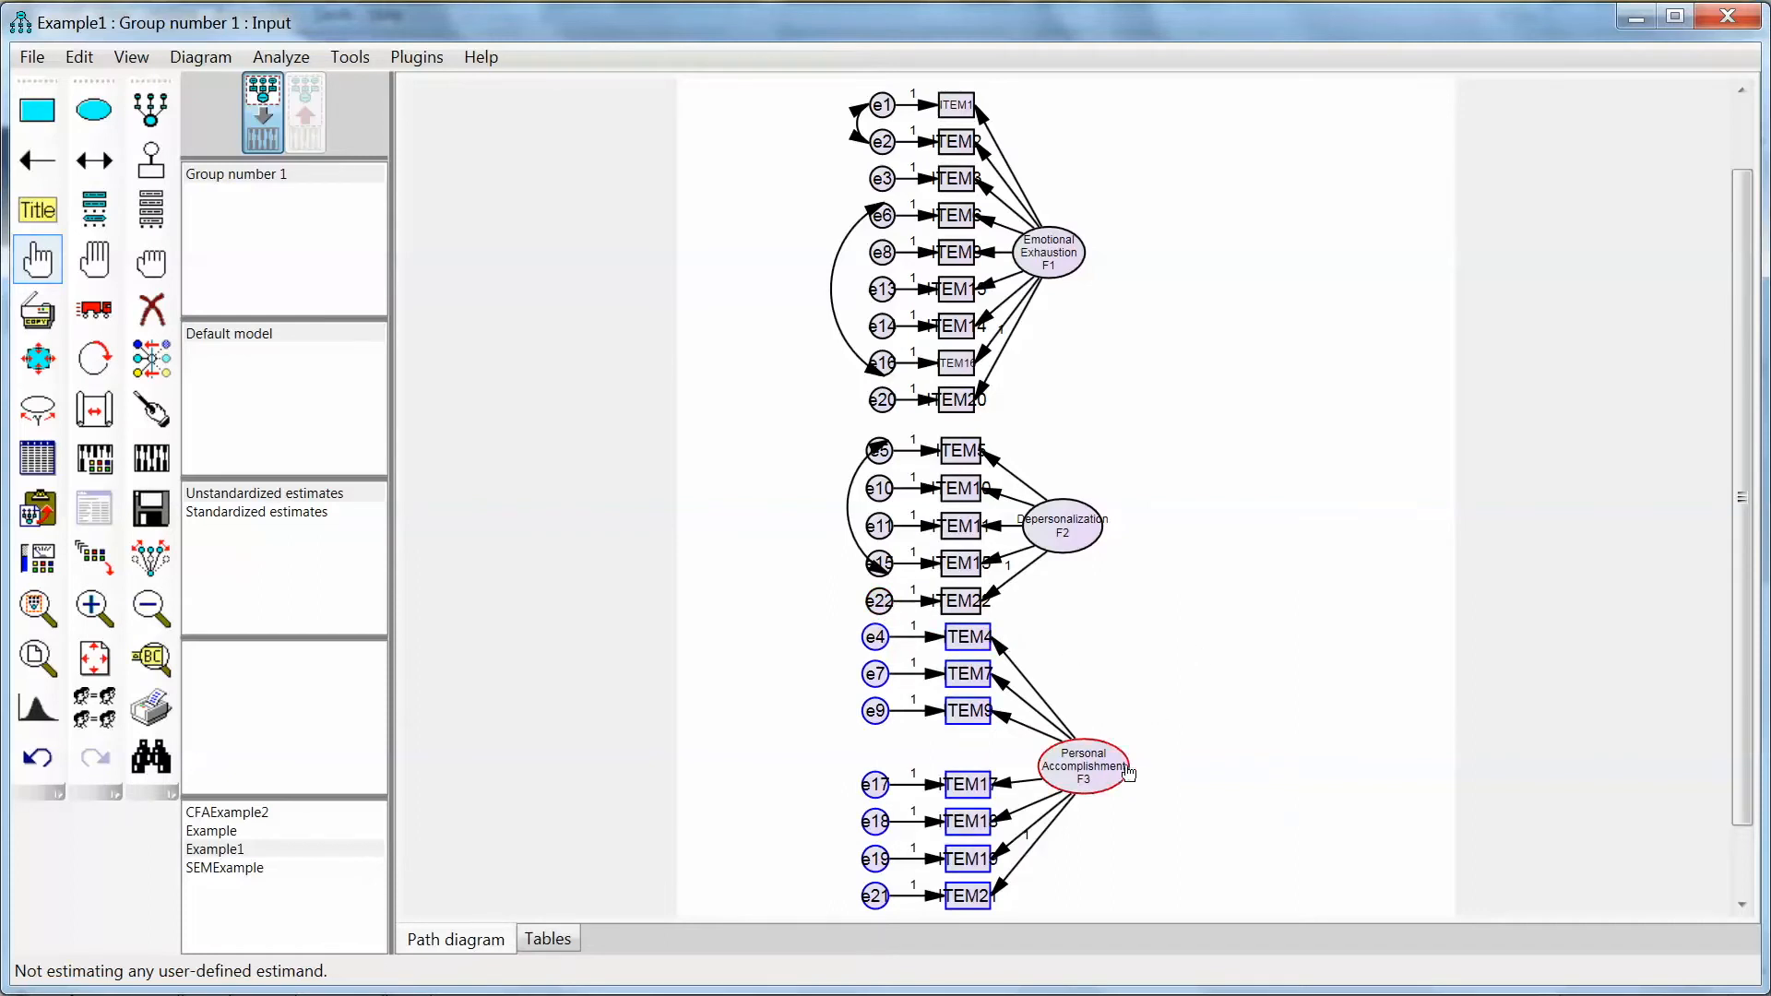
Step: Scroll the diagram to bring the F3 block and its indicators into view
{"action": "scroll", "scroll_direction": "down", "scroll_amount": 3}
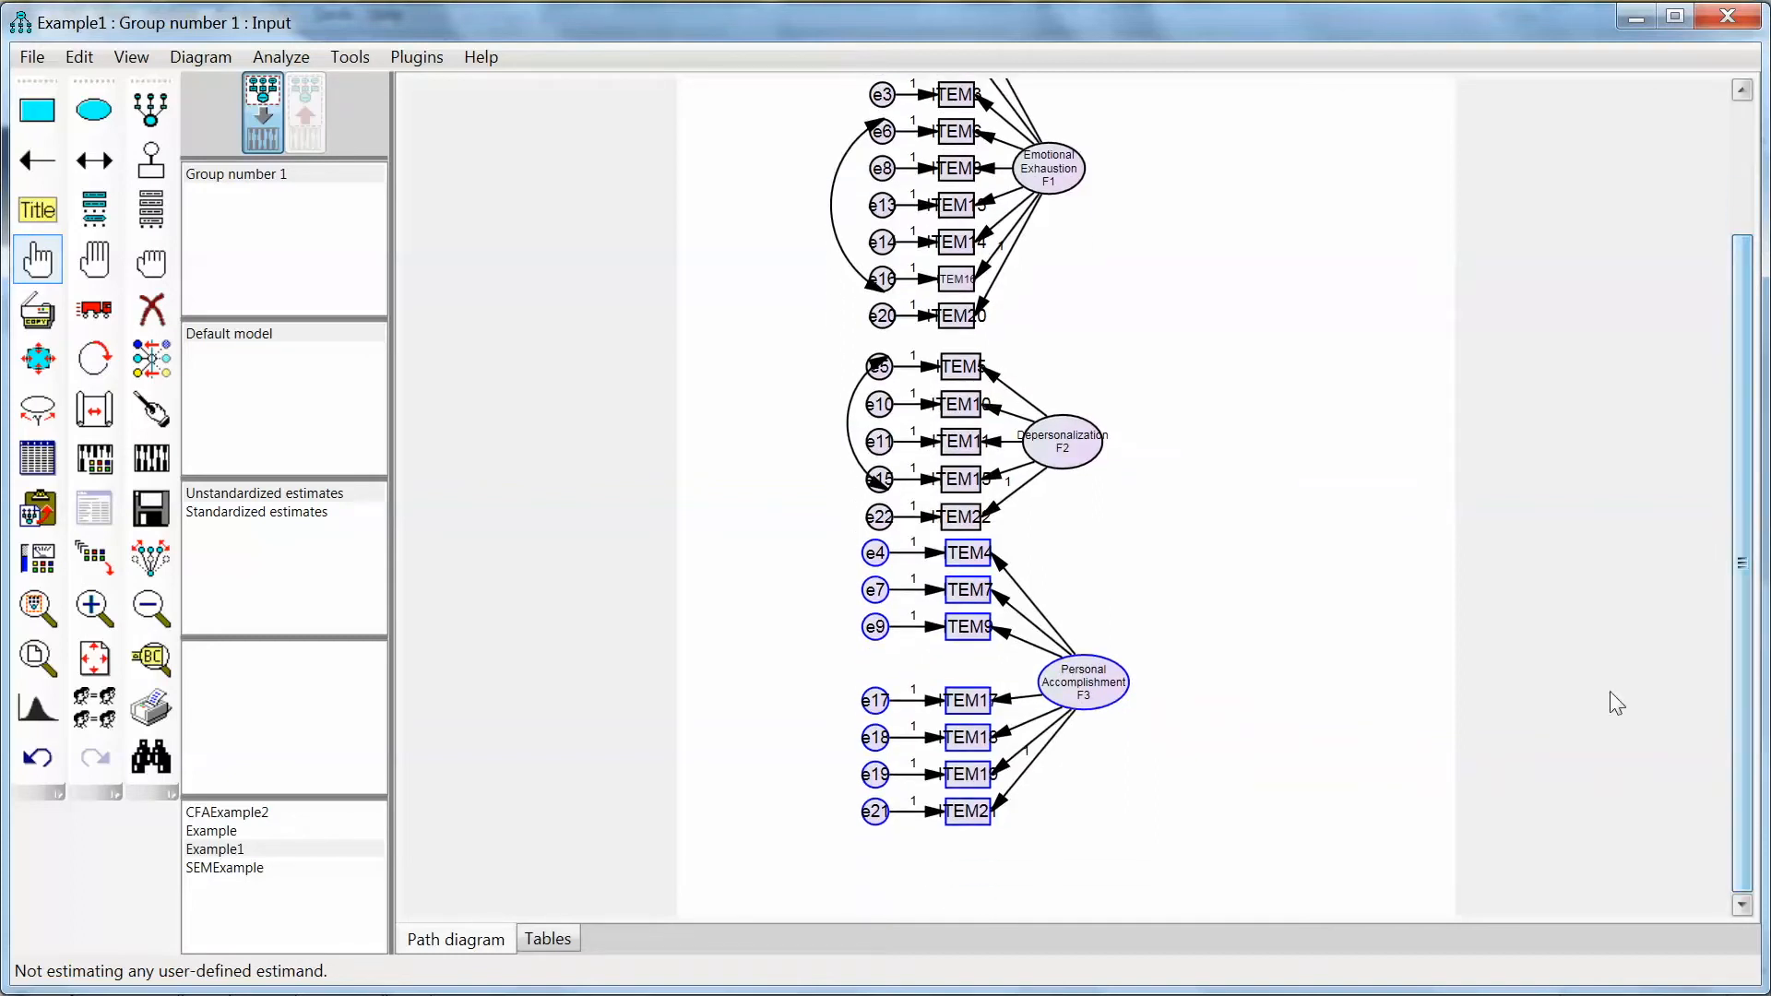
{"action": "mouse_move", "coordinate": [1244, 622]}
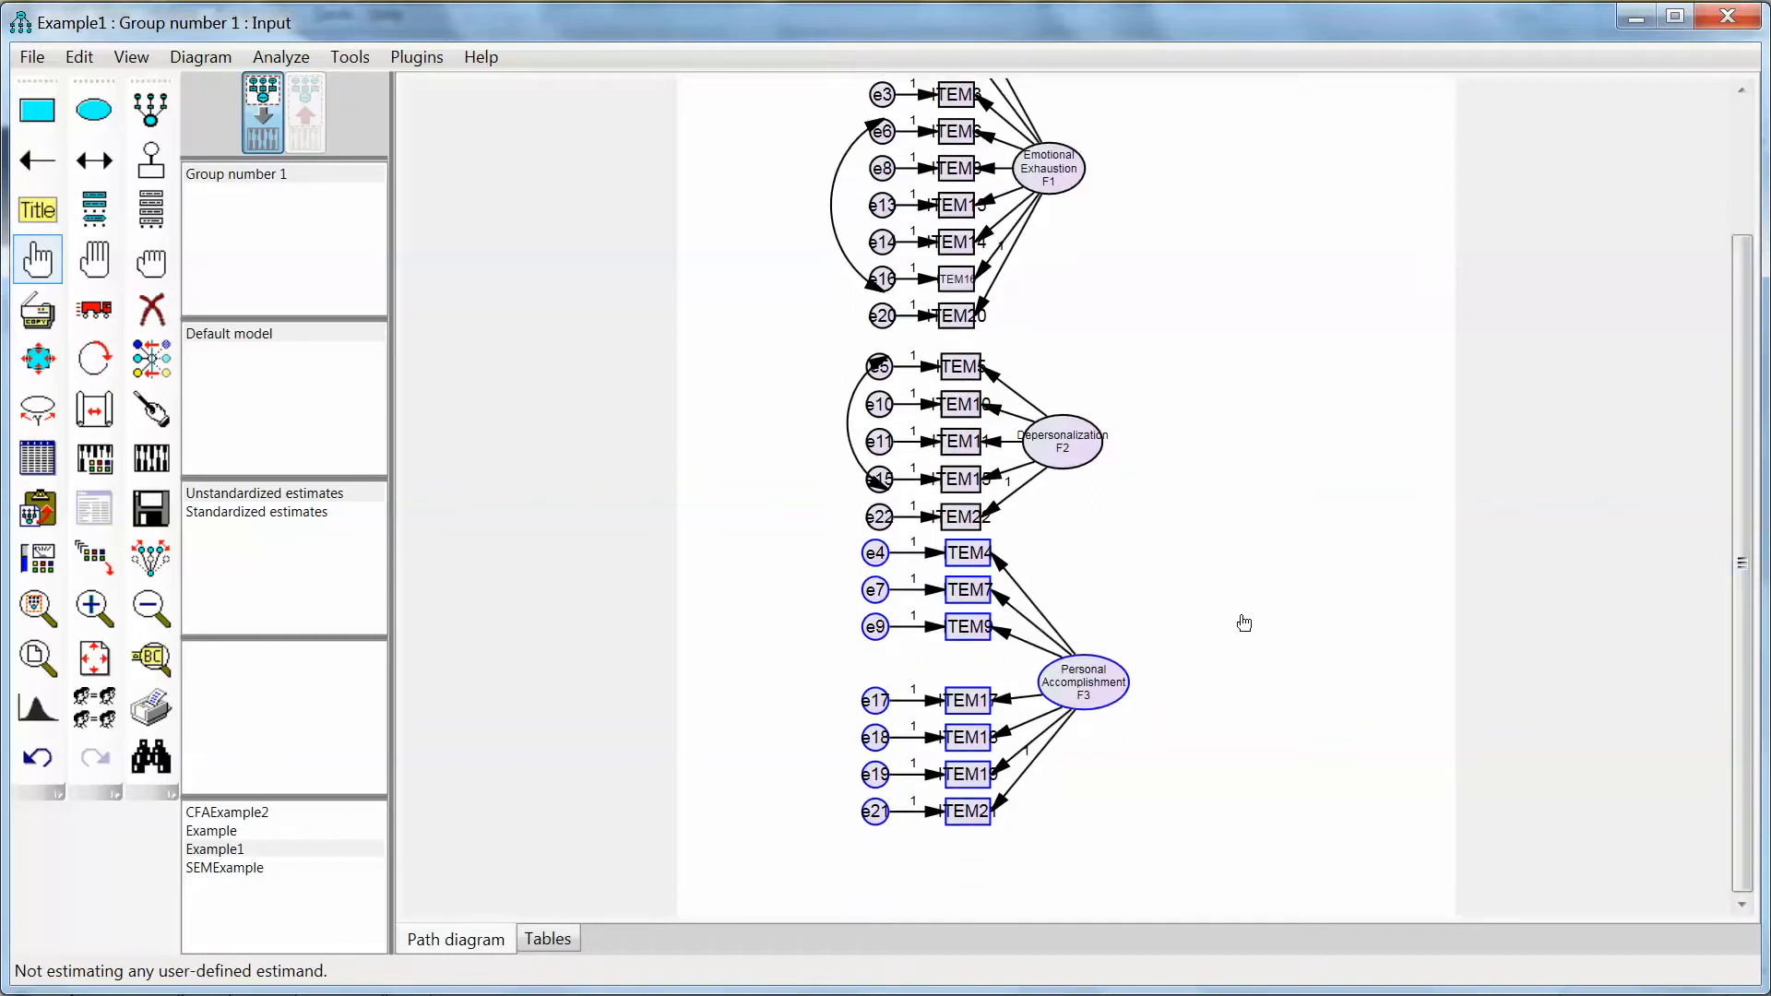
{"action": "mouse_move", "coordinate": [917, 565]}
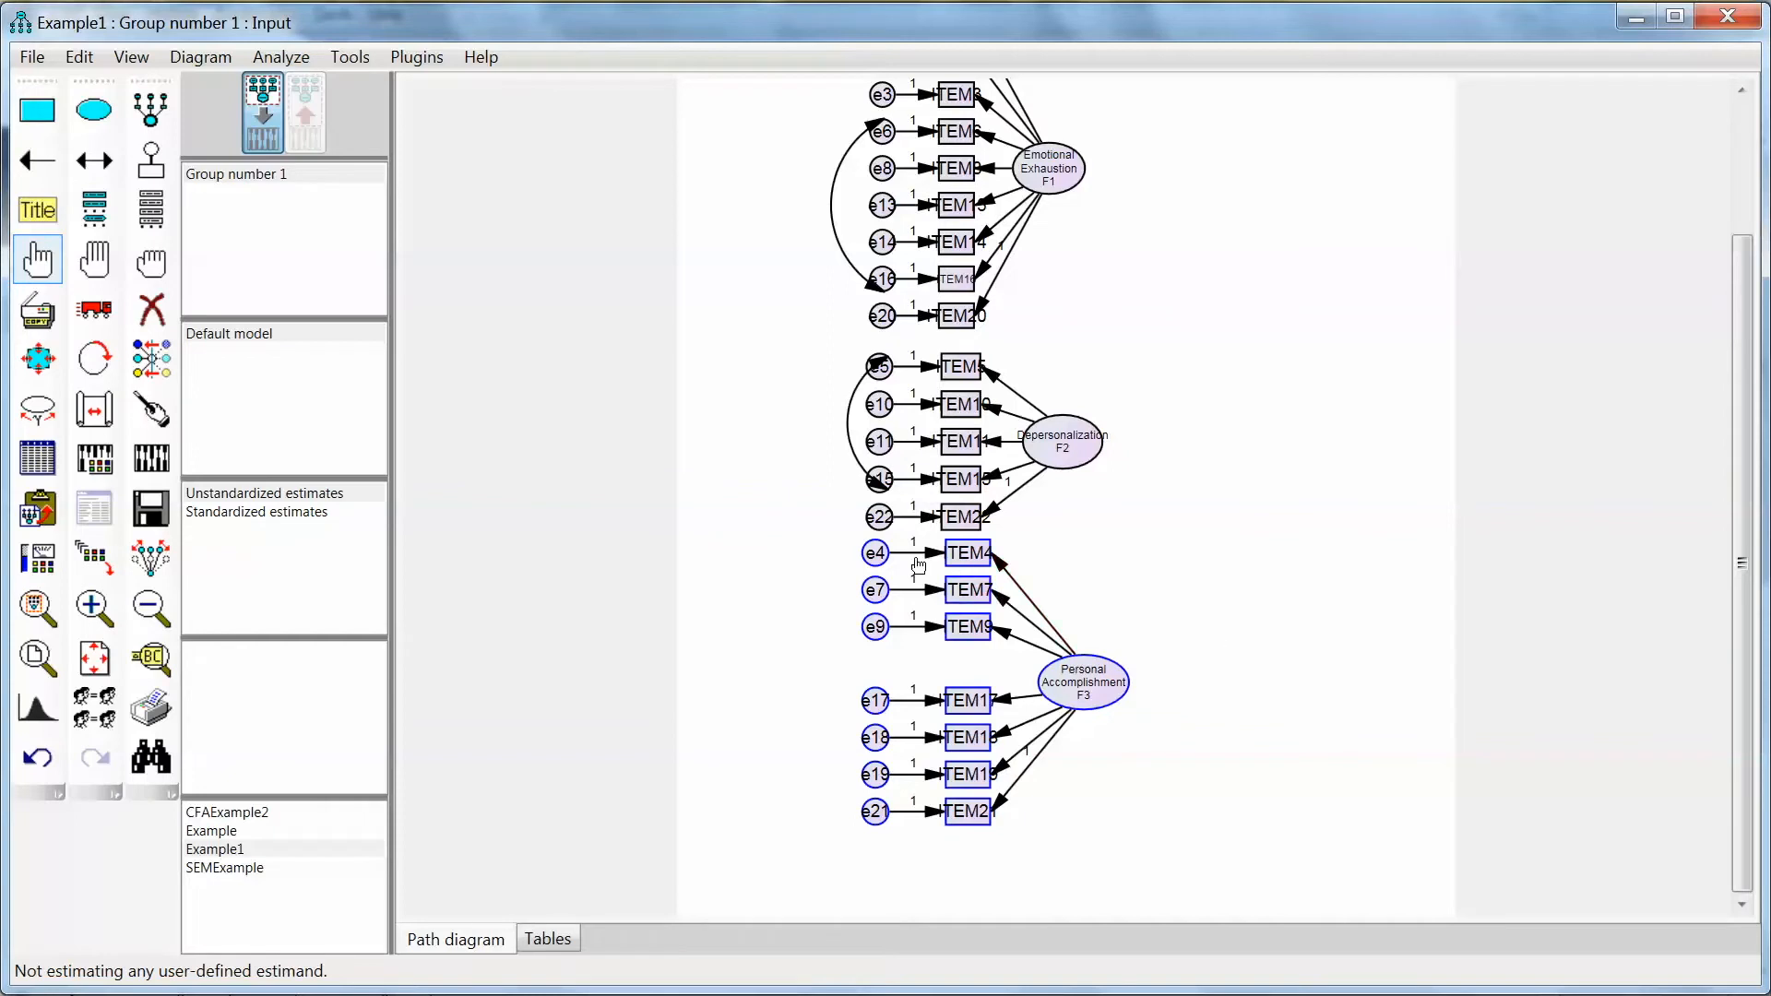
{"action": "mouse_move", "coordinate": [1257, 747]}
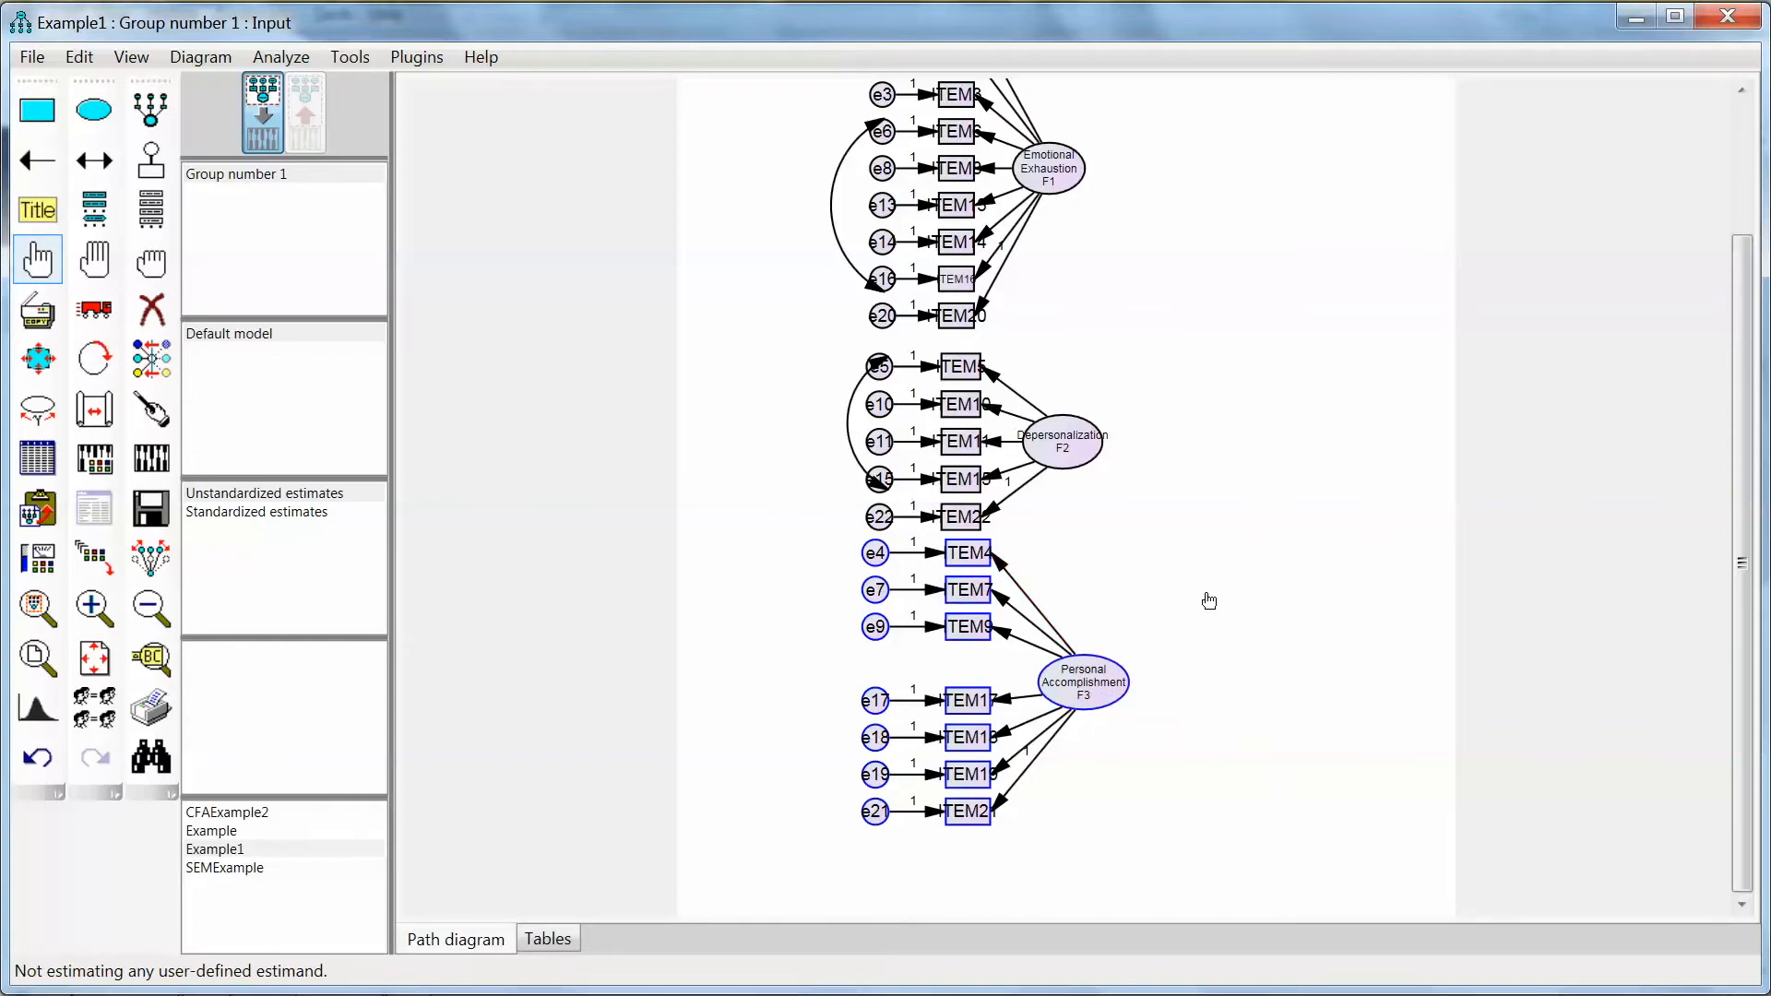
{"action": "mouse_move", "coordinate": [94, 308]}
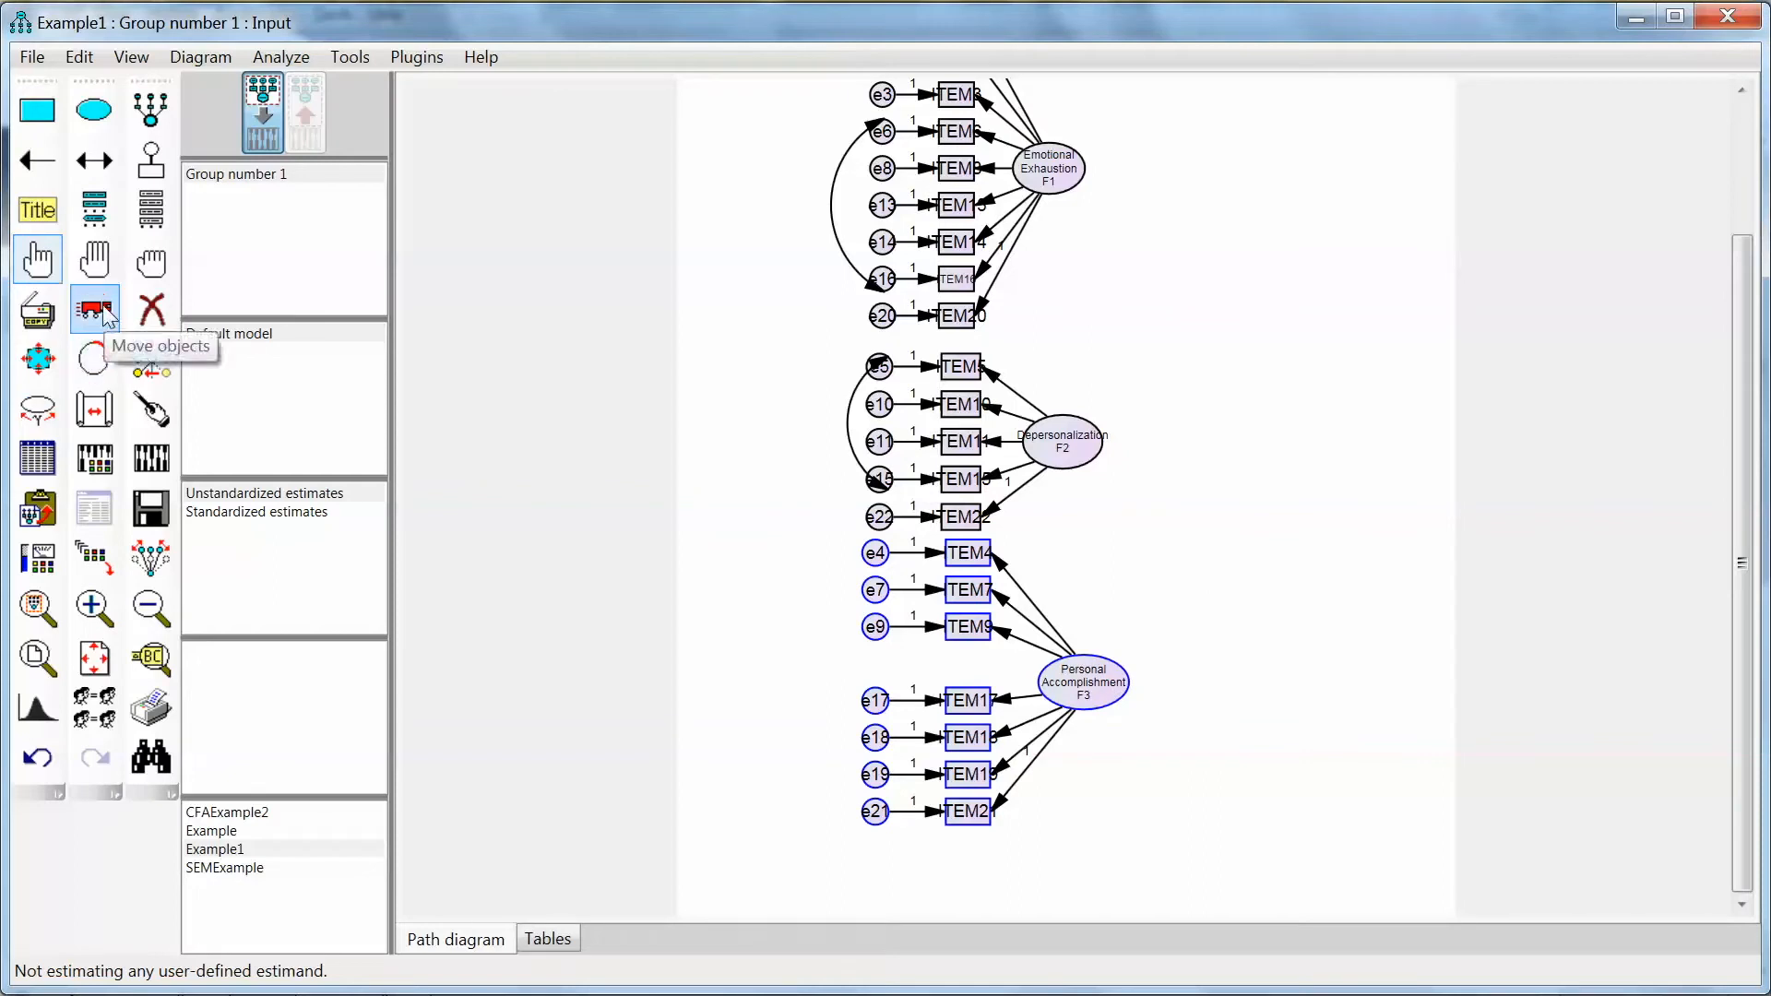
{"action": "mouse_move", "coordinate": [1140, 709]}
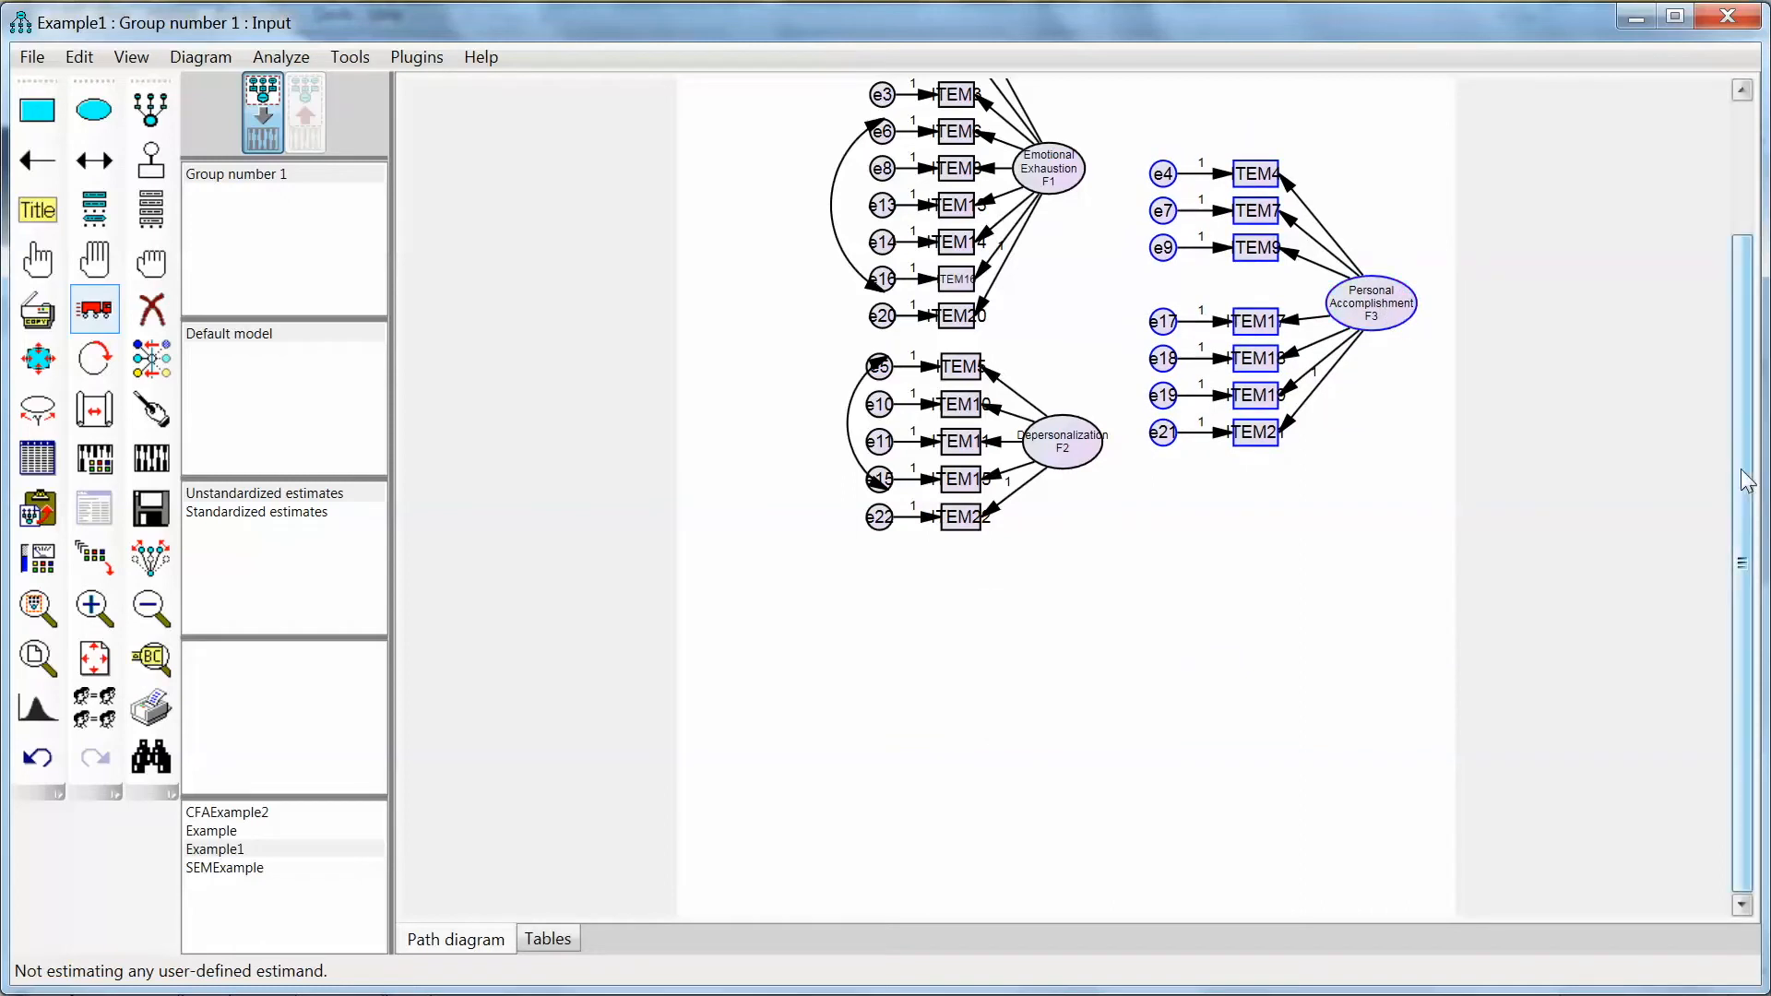
Step: Reflect the indicators of Personal Accomplishment F3 to its other side
{"action": "scroll", "scroll_direction": "up", "scroll_amount": 3}
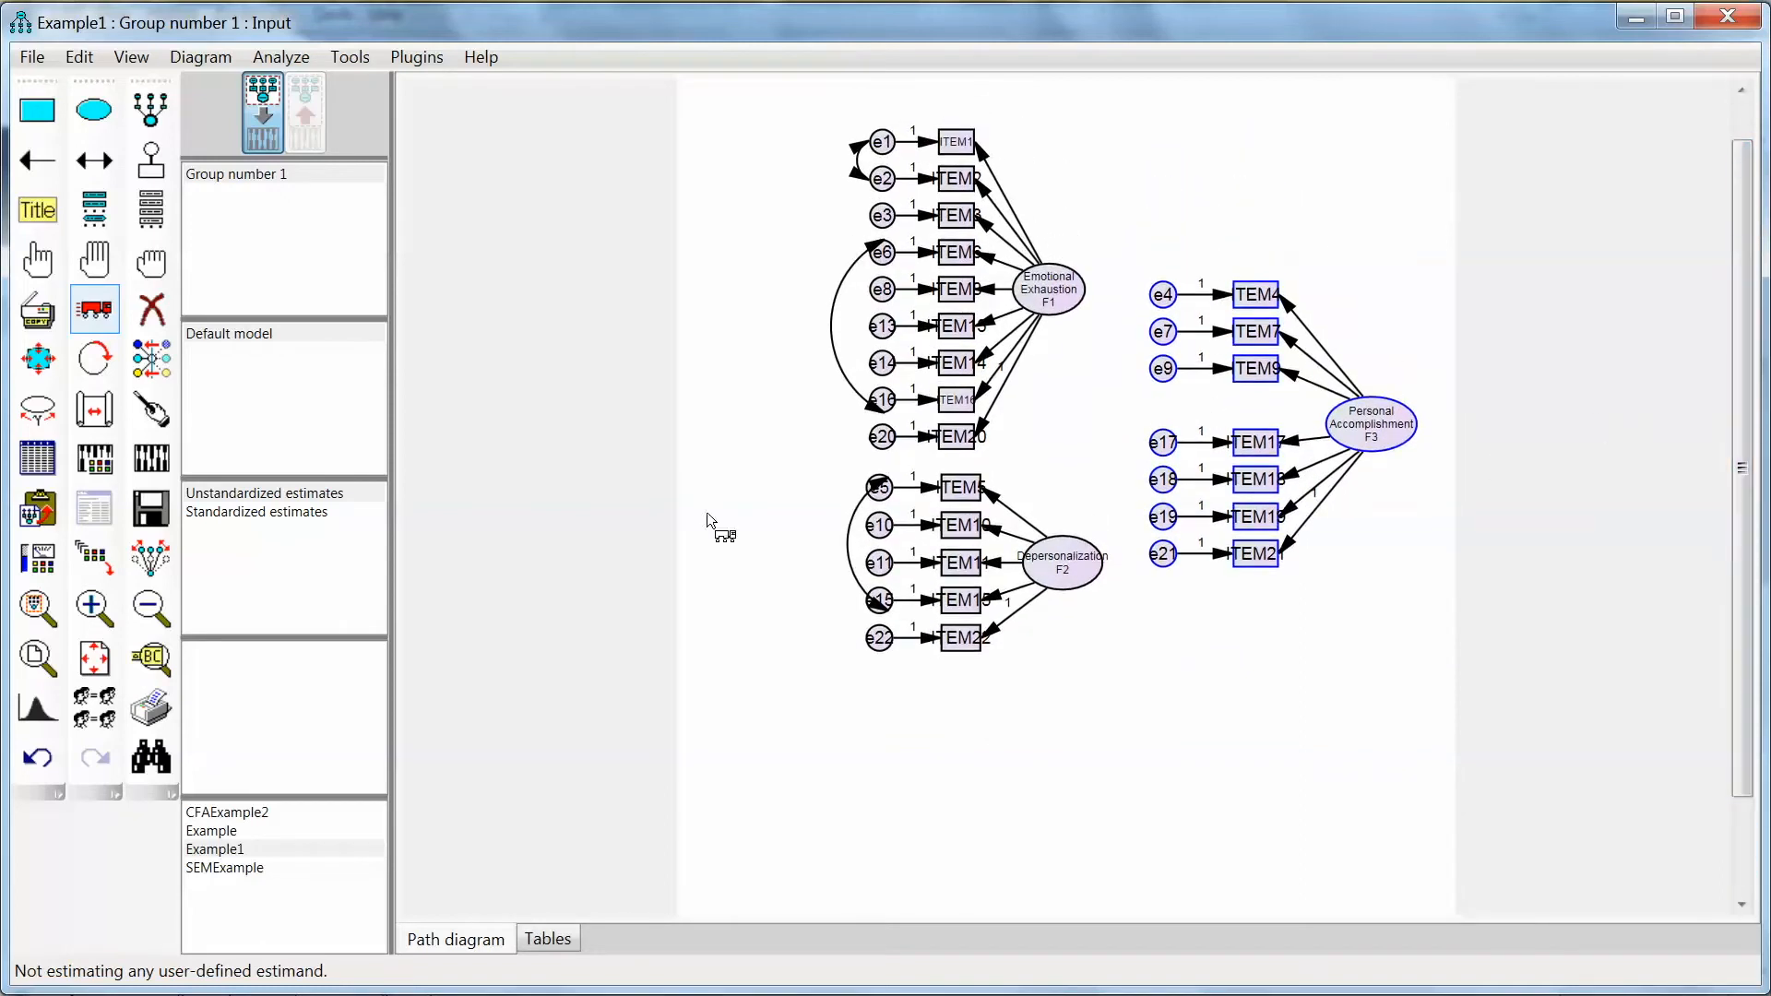
{"action": "left_click", "coordinate": [94, 360]}
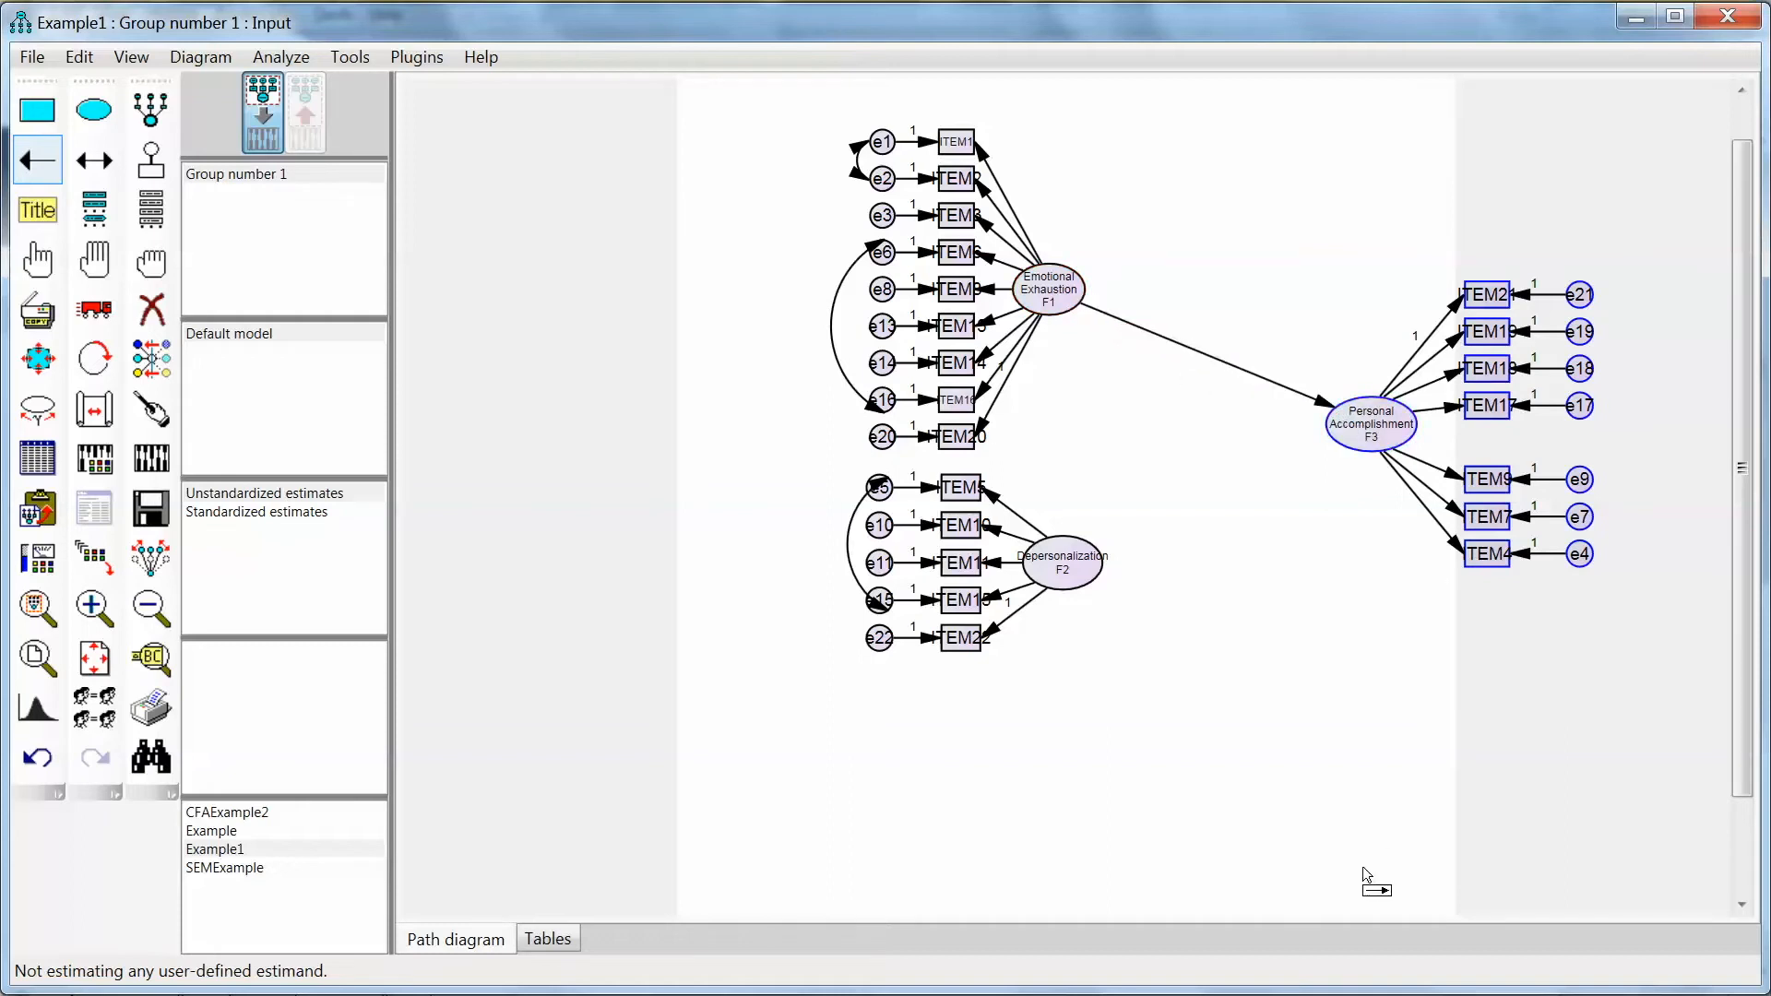
{"action": "mouse_move", "coordinate": [1260, 902]}
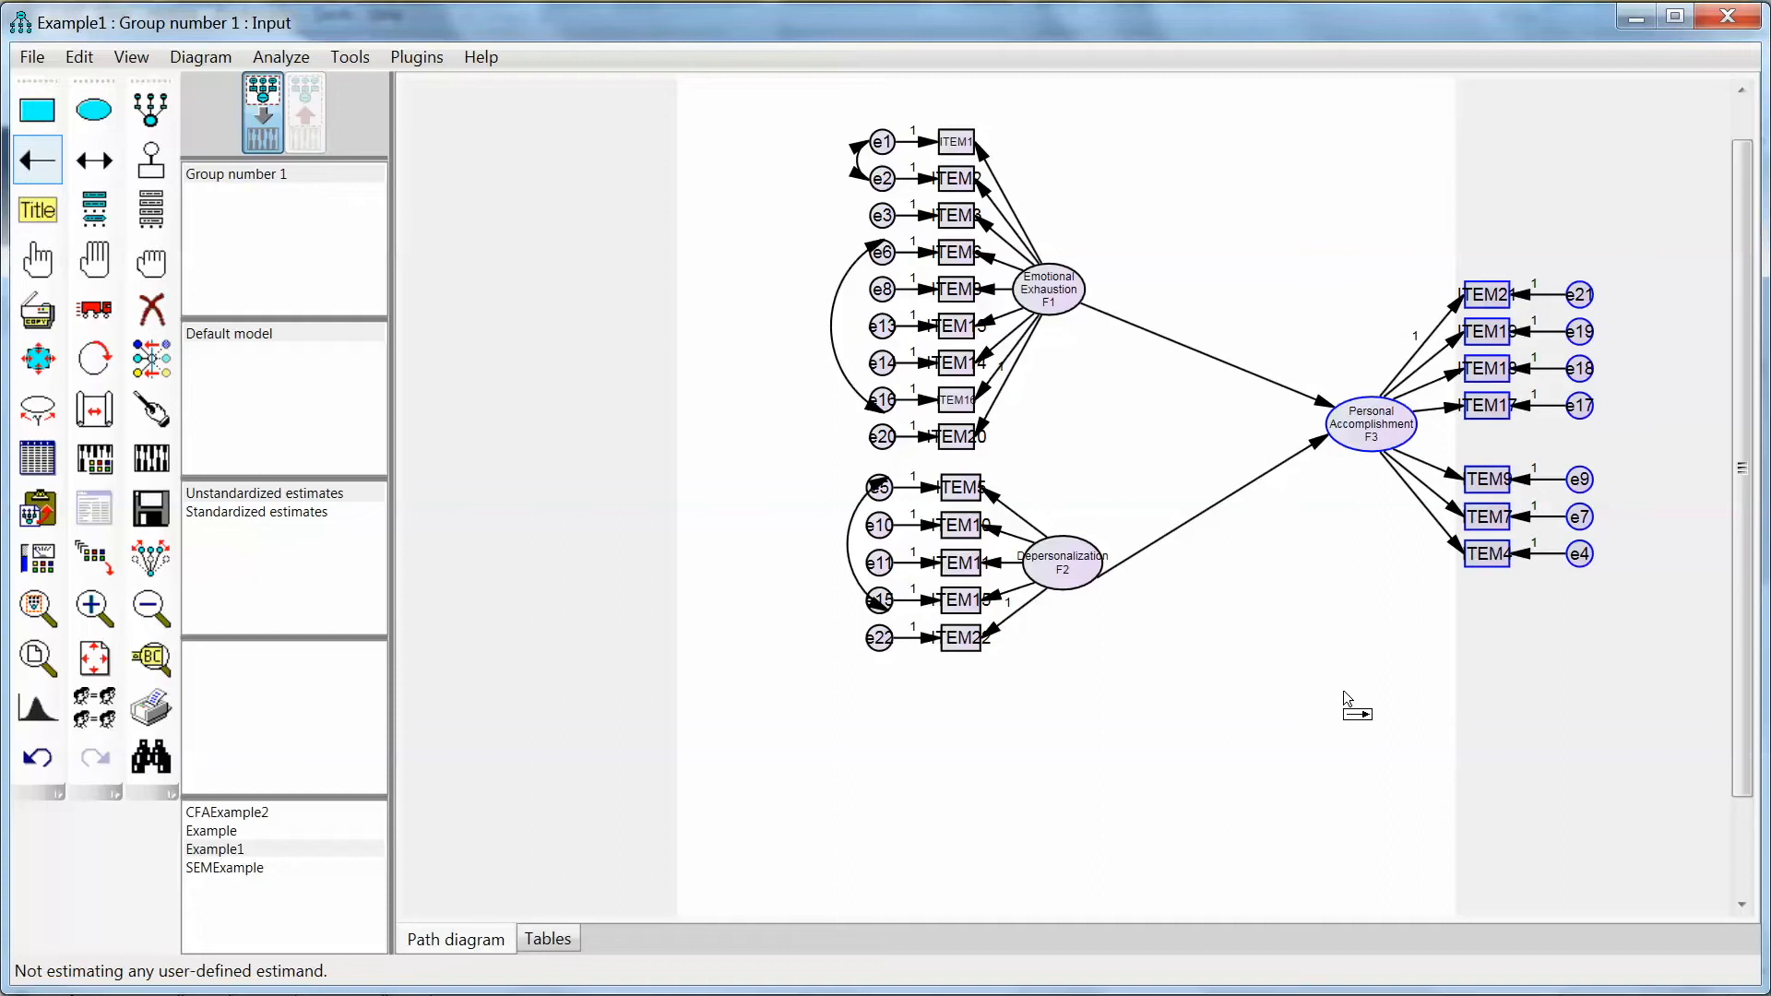
{"action": "mouse_move", "coordinate": [1363, 528]}
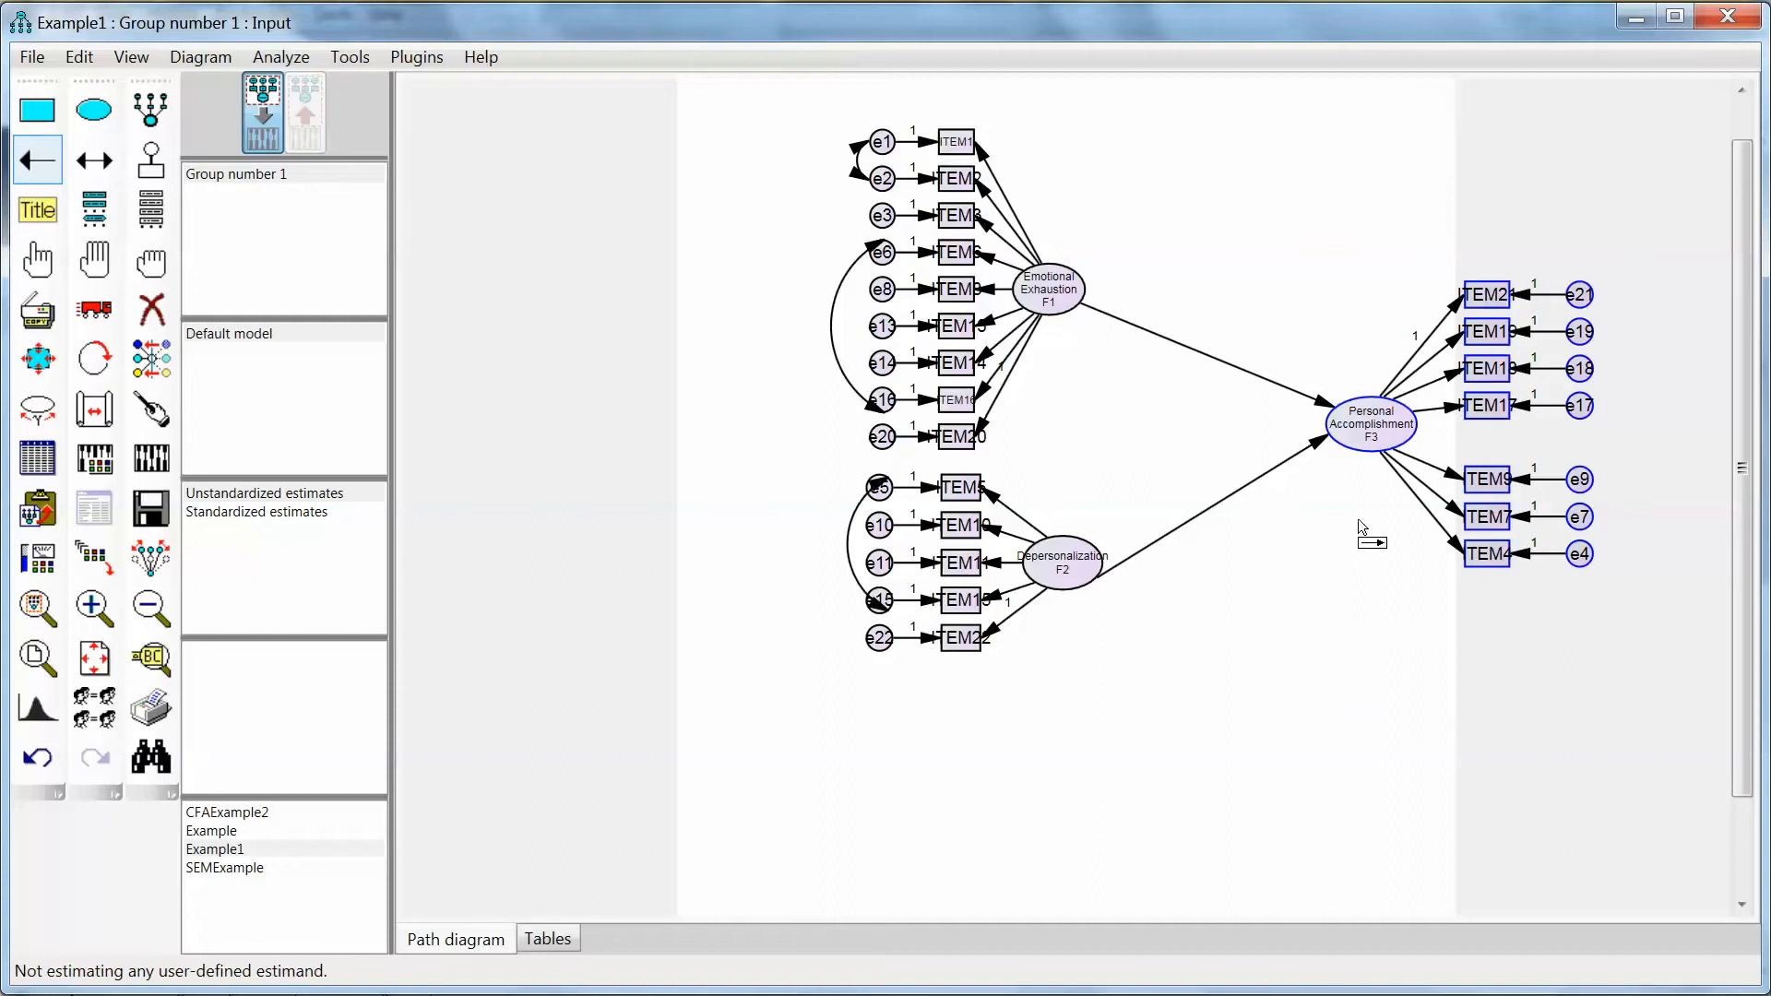
{"action": "mouse_move", "coordinate": [1368, 537]}
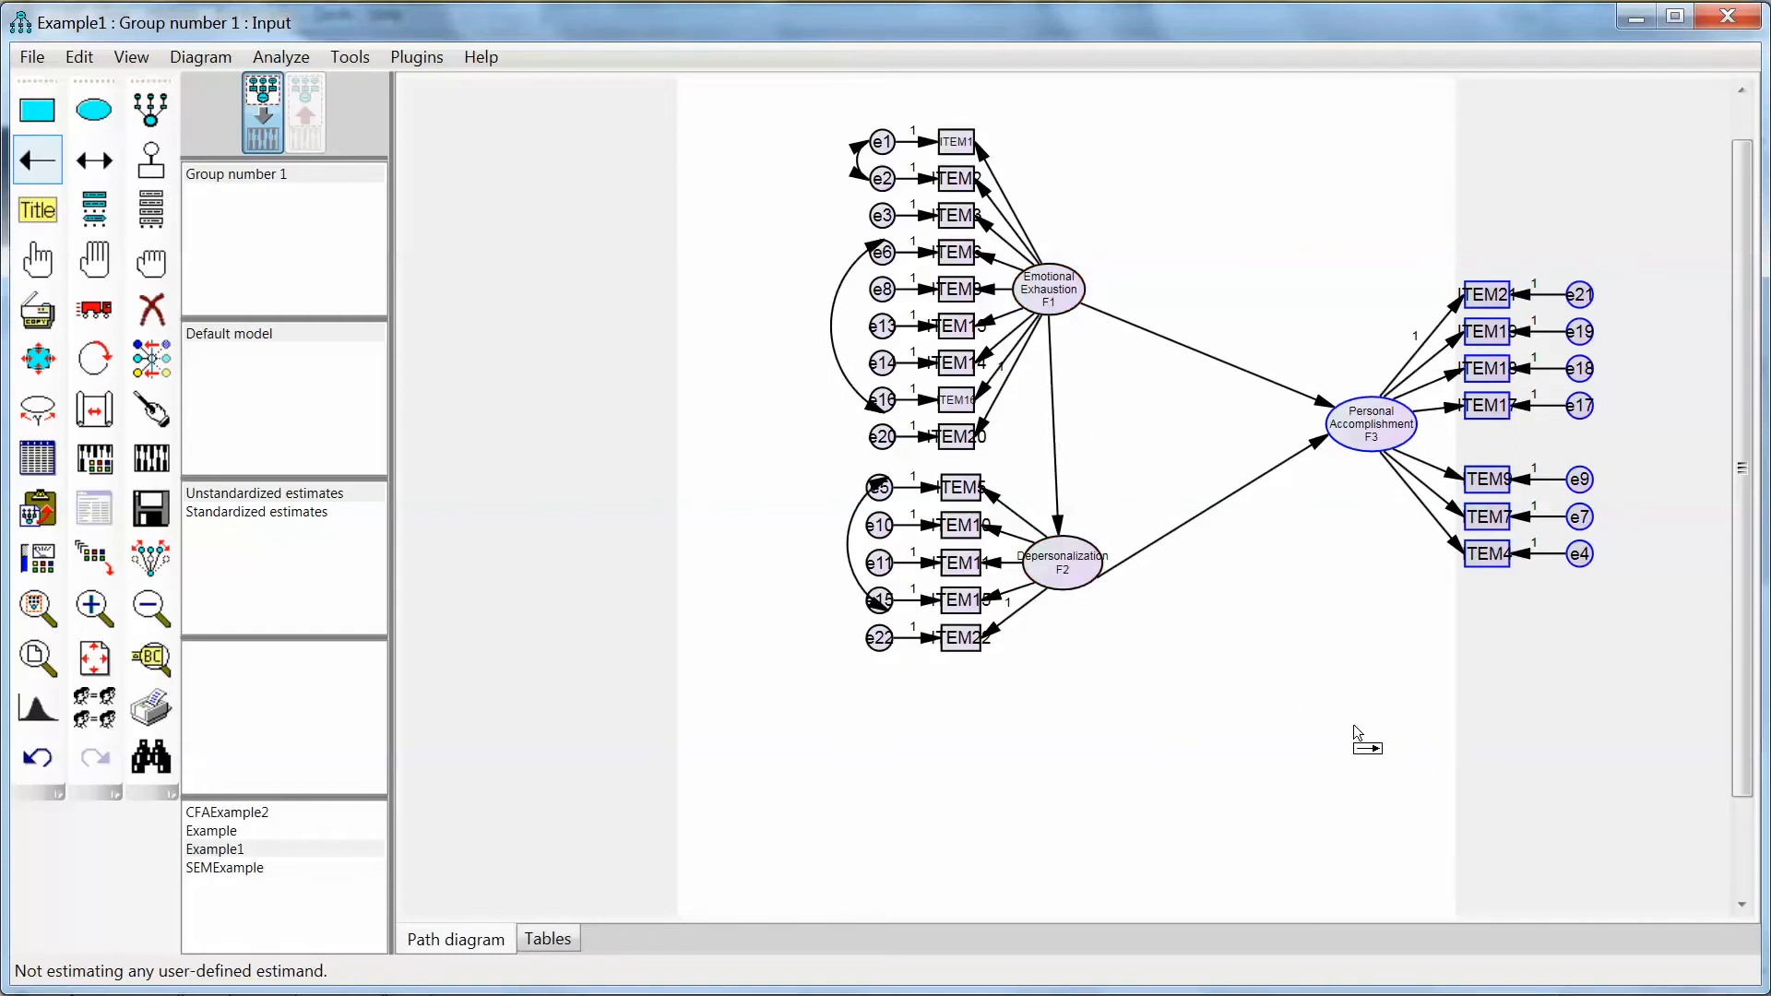
{"action": "mouse_move", "coordinate": [1151, 535]}
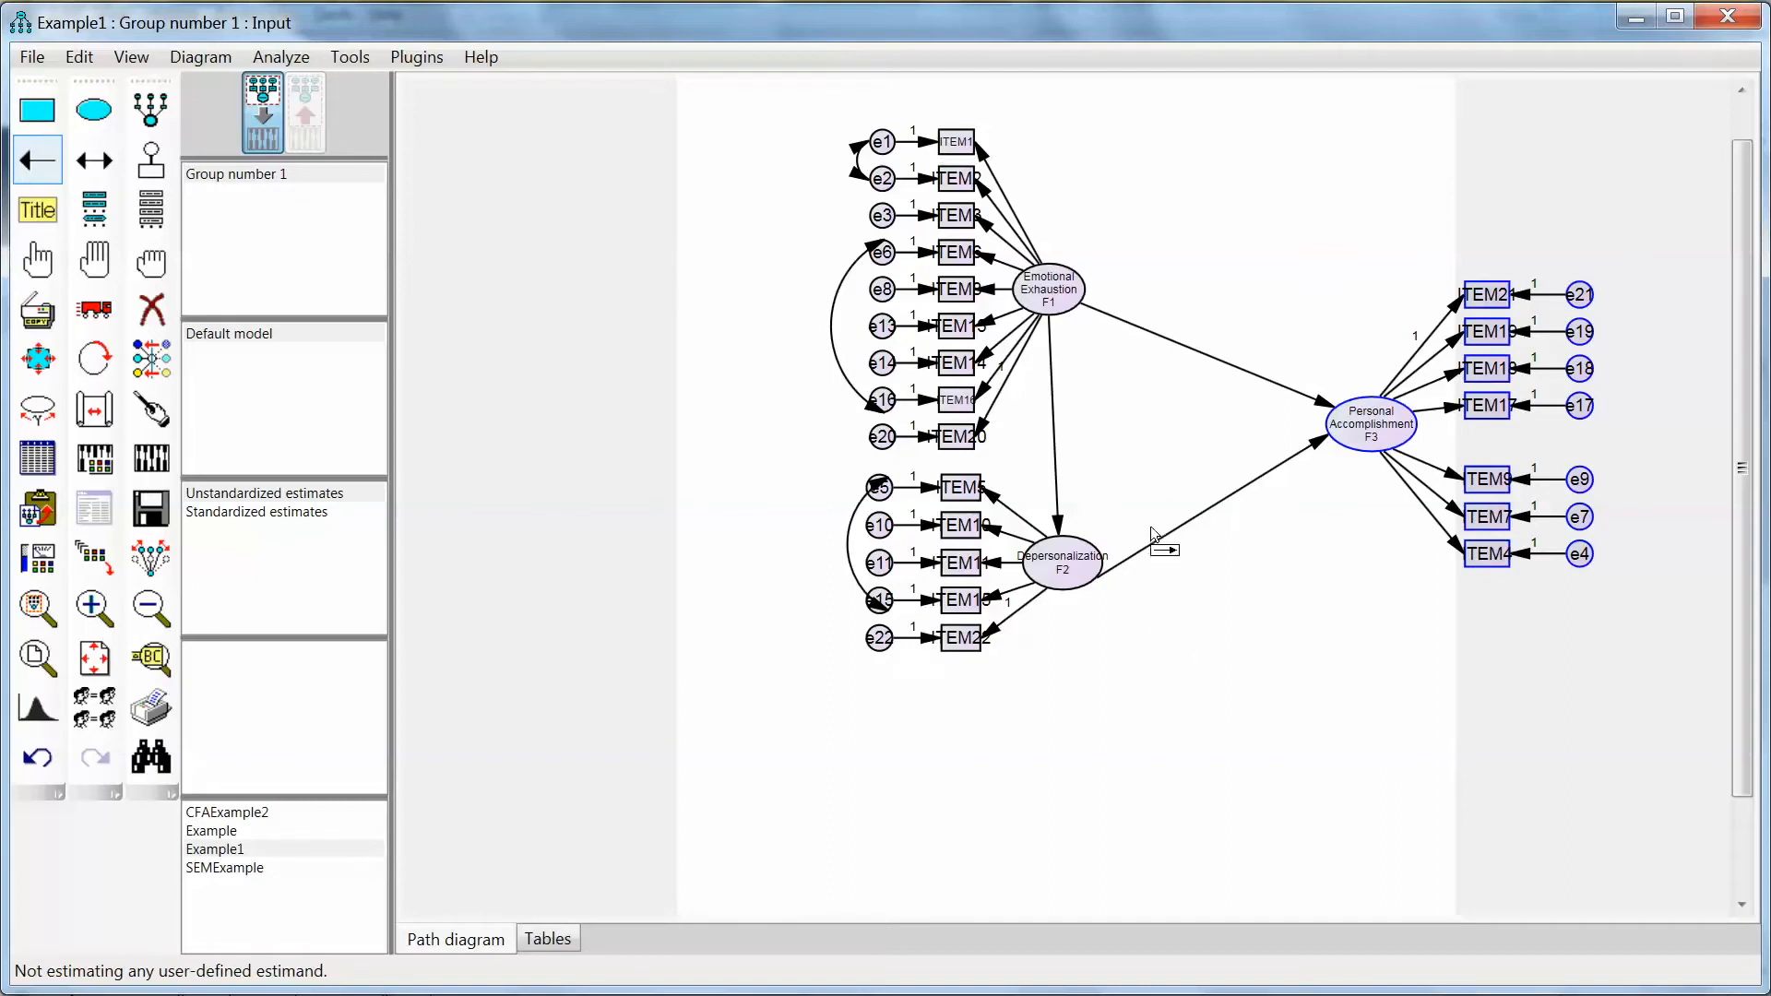
{"action": "mouse_move", "coordinate": [1094, 465]}
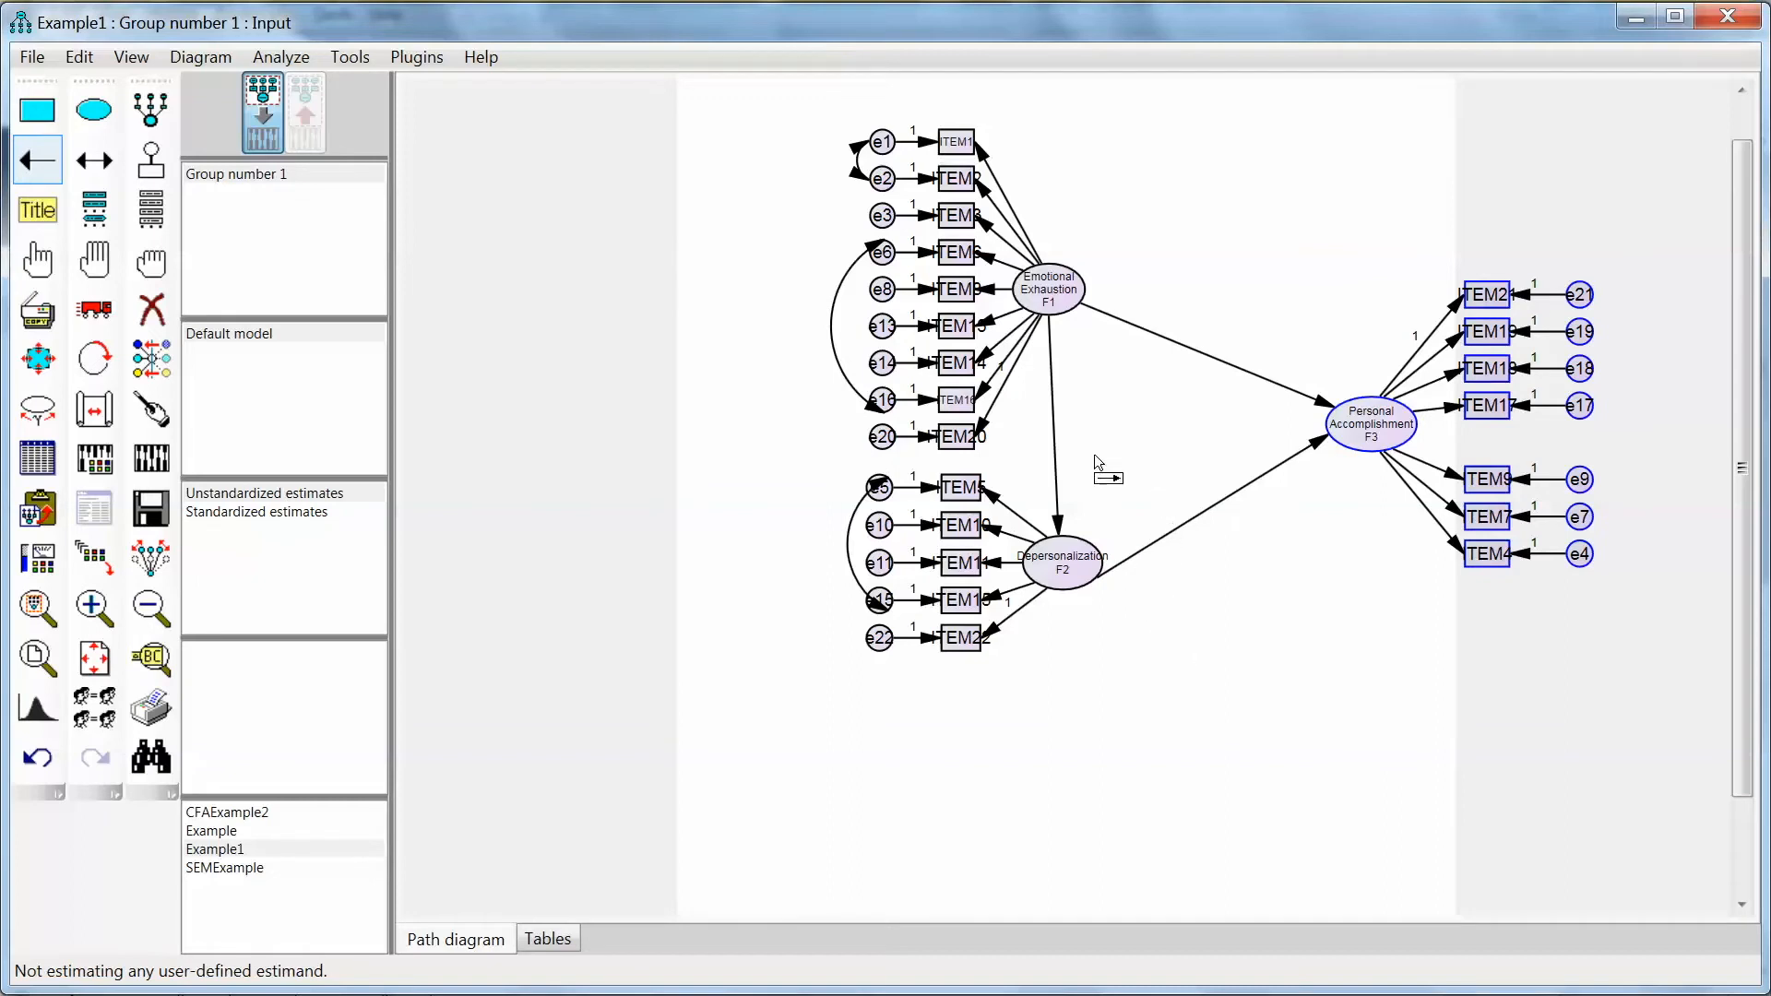
{"action": "mouse_move", "coordinate": [1389, 404]}
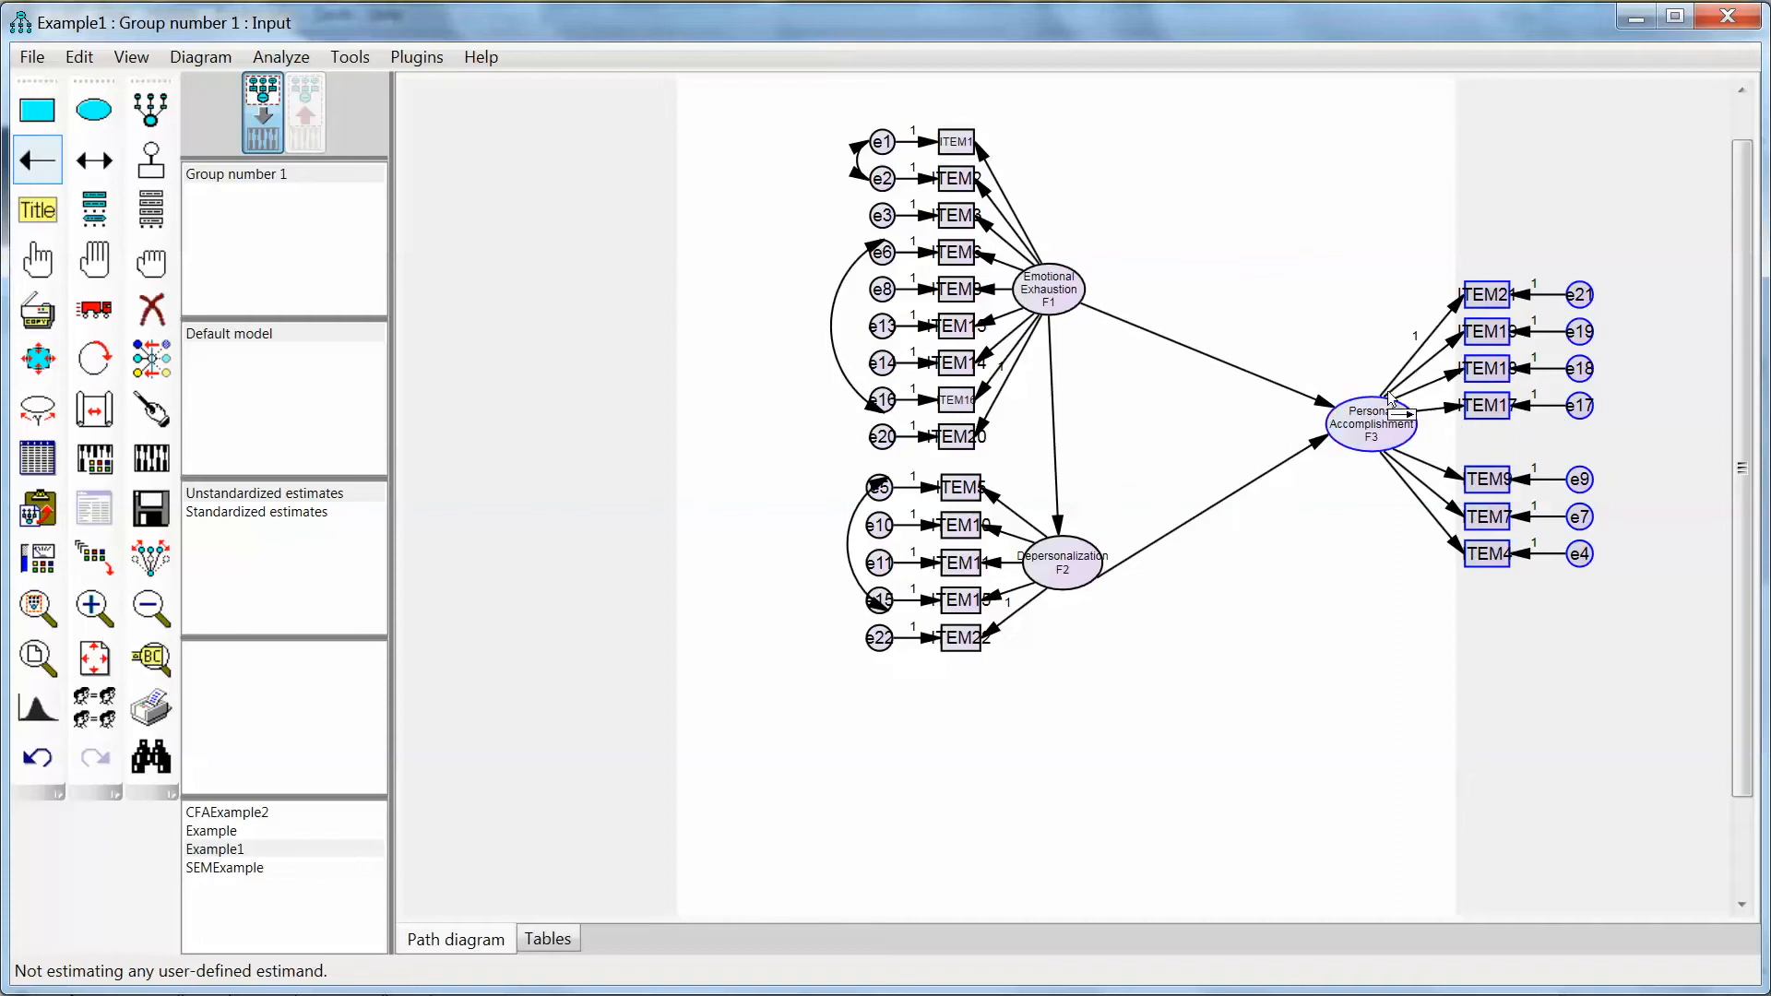
Step: Attach a residual error circle to the Personal Accomplishment F3 factor
{"action": "left_click", "coordinate": [960, 563]}
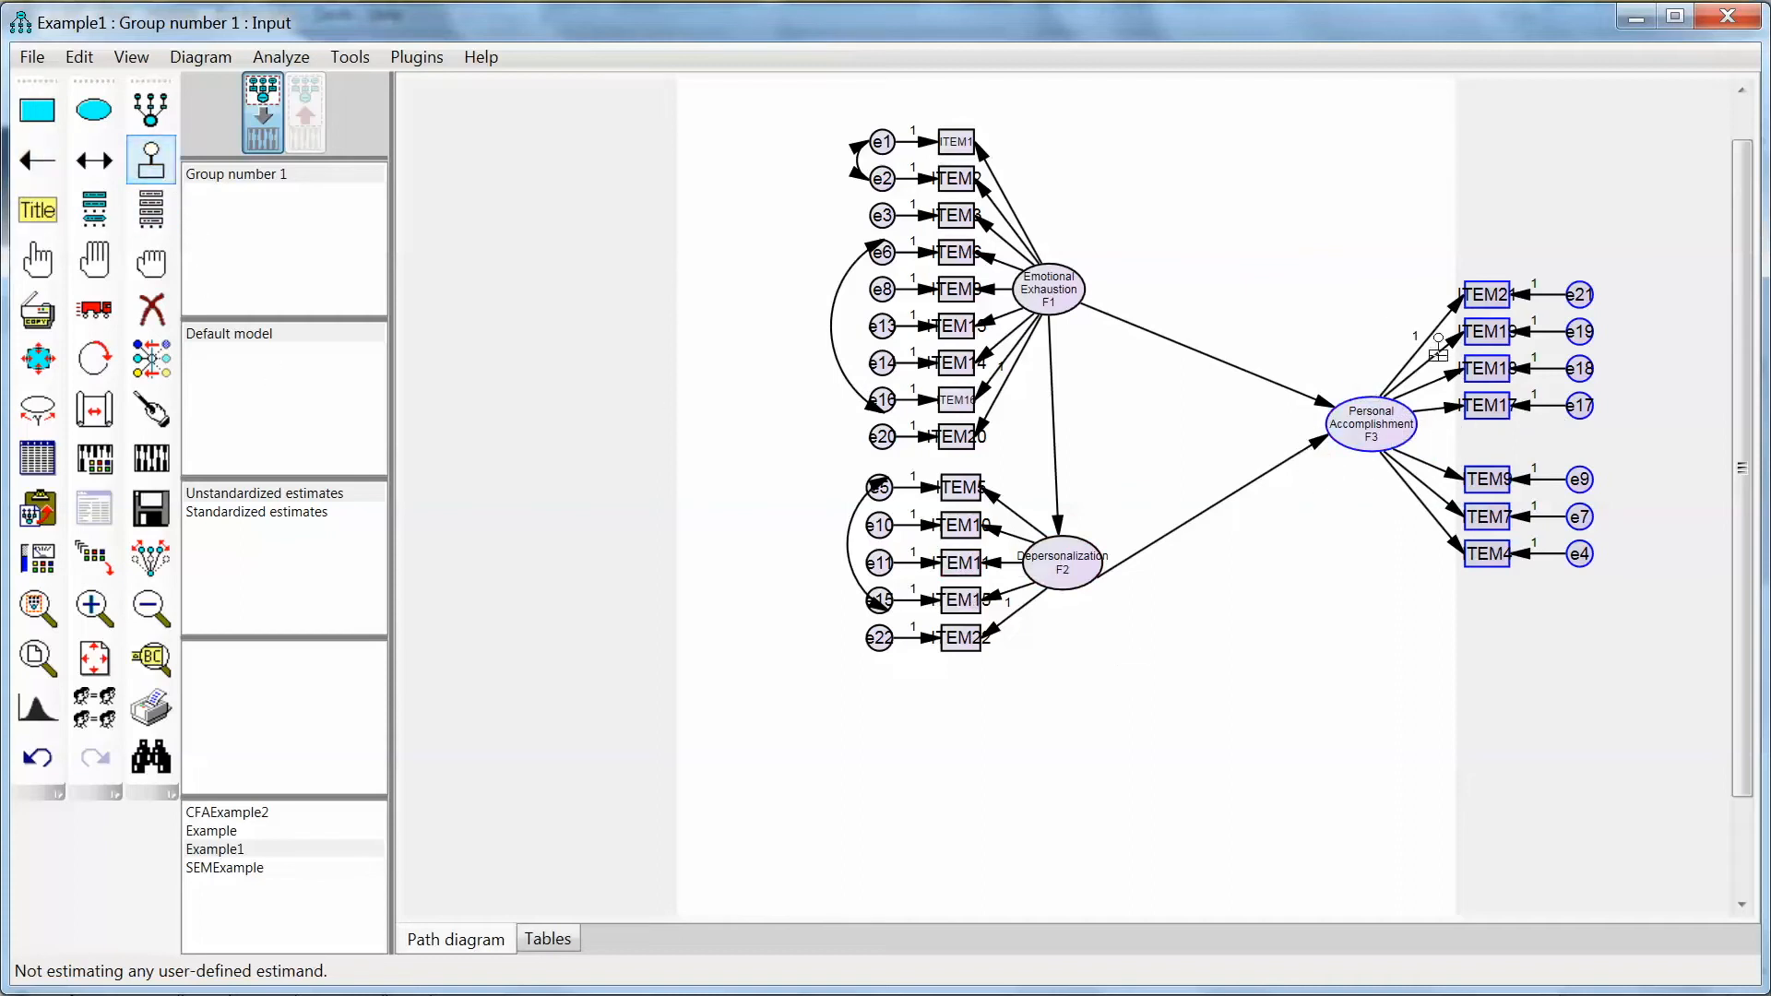
{"action": "left_click", "coordinate": [1367, 424]}
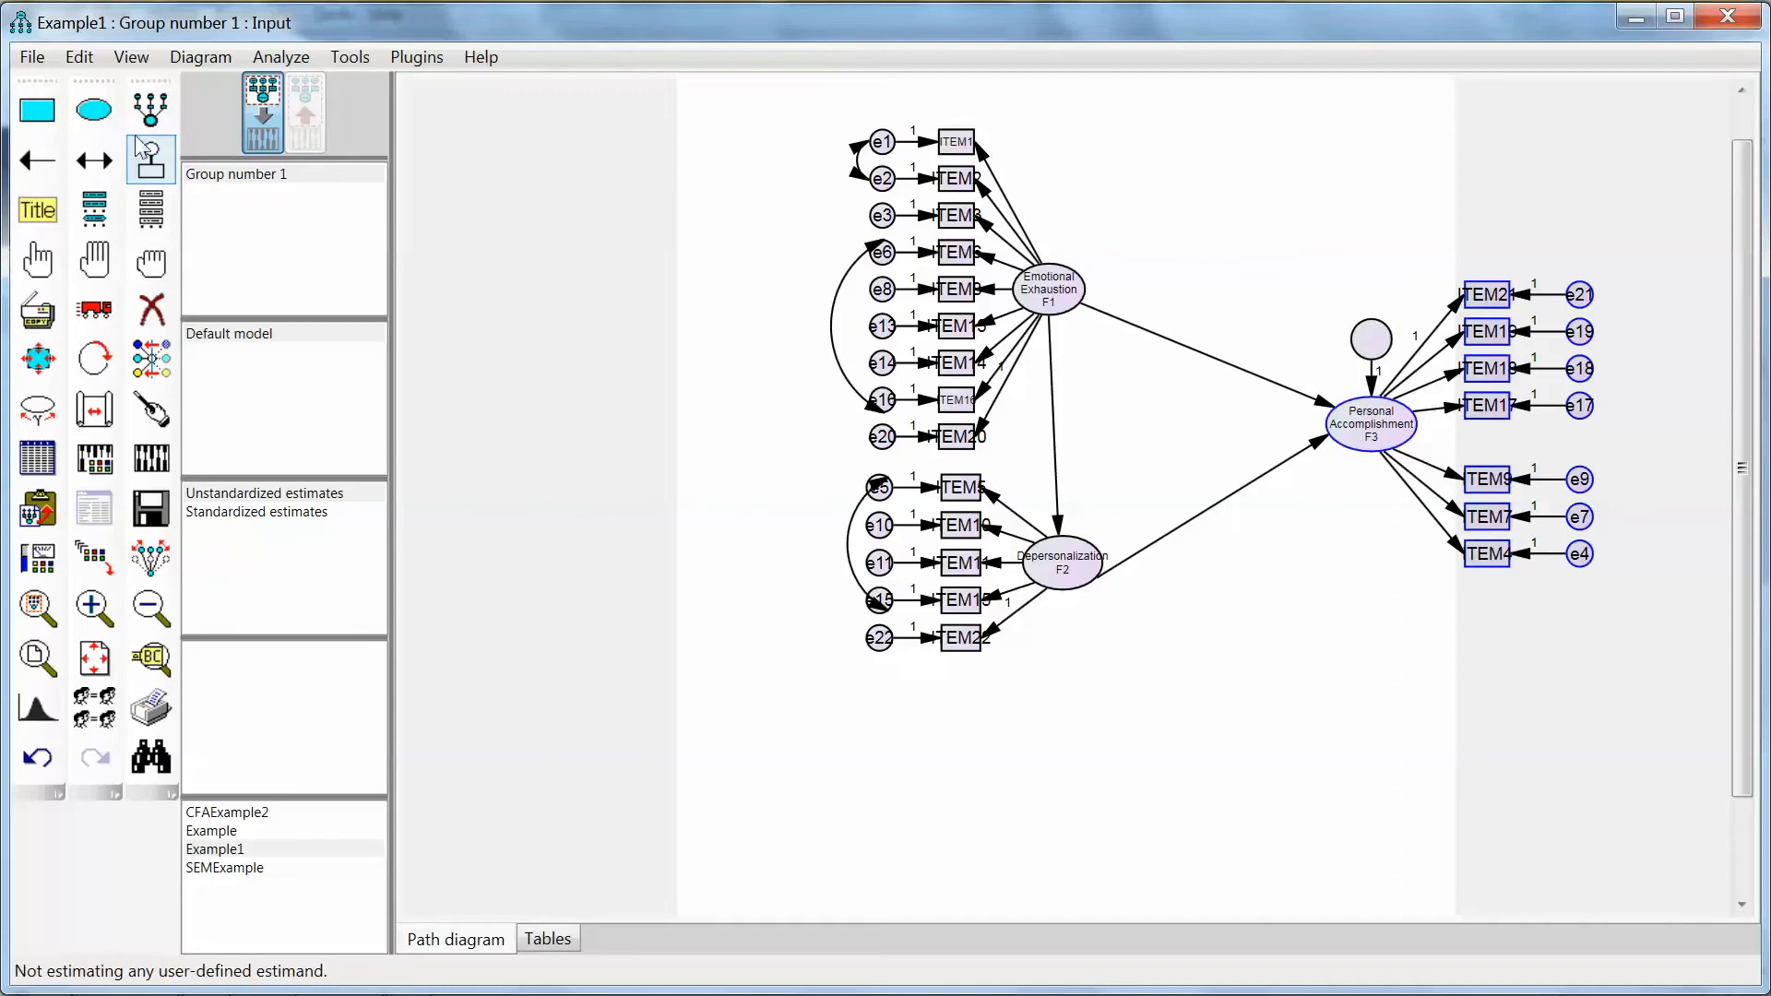
{"action": "mouse_move", "coordinate": [149, 155]}
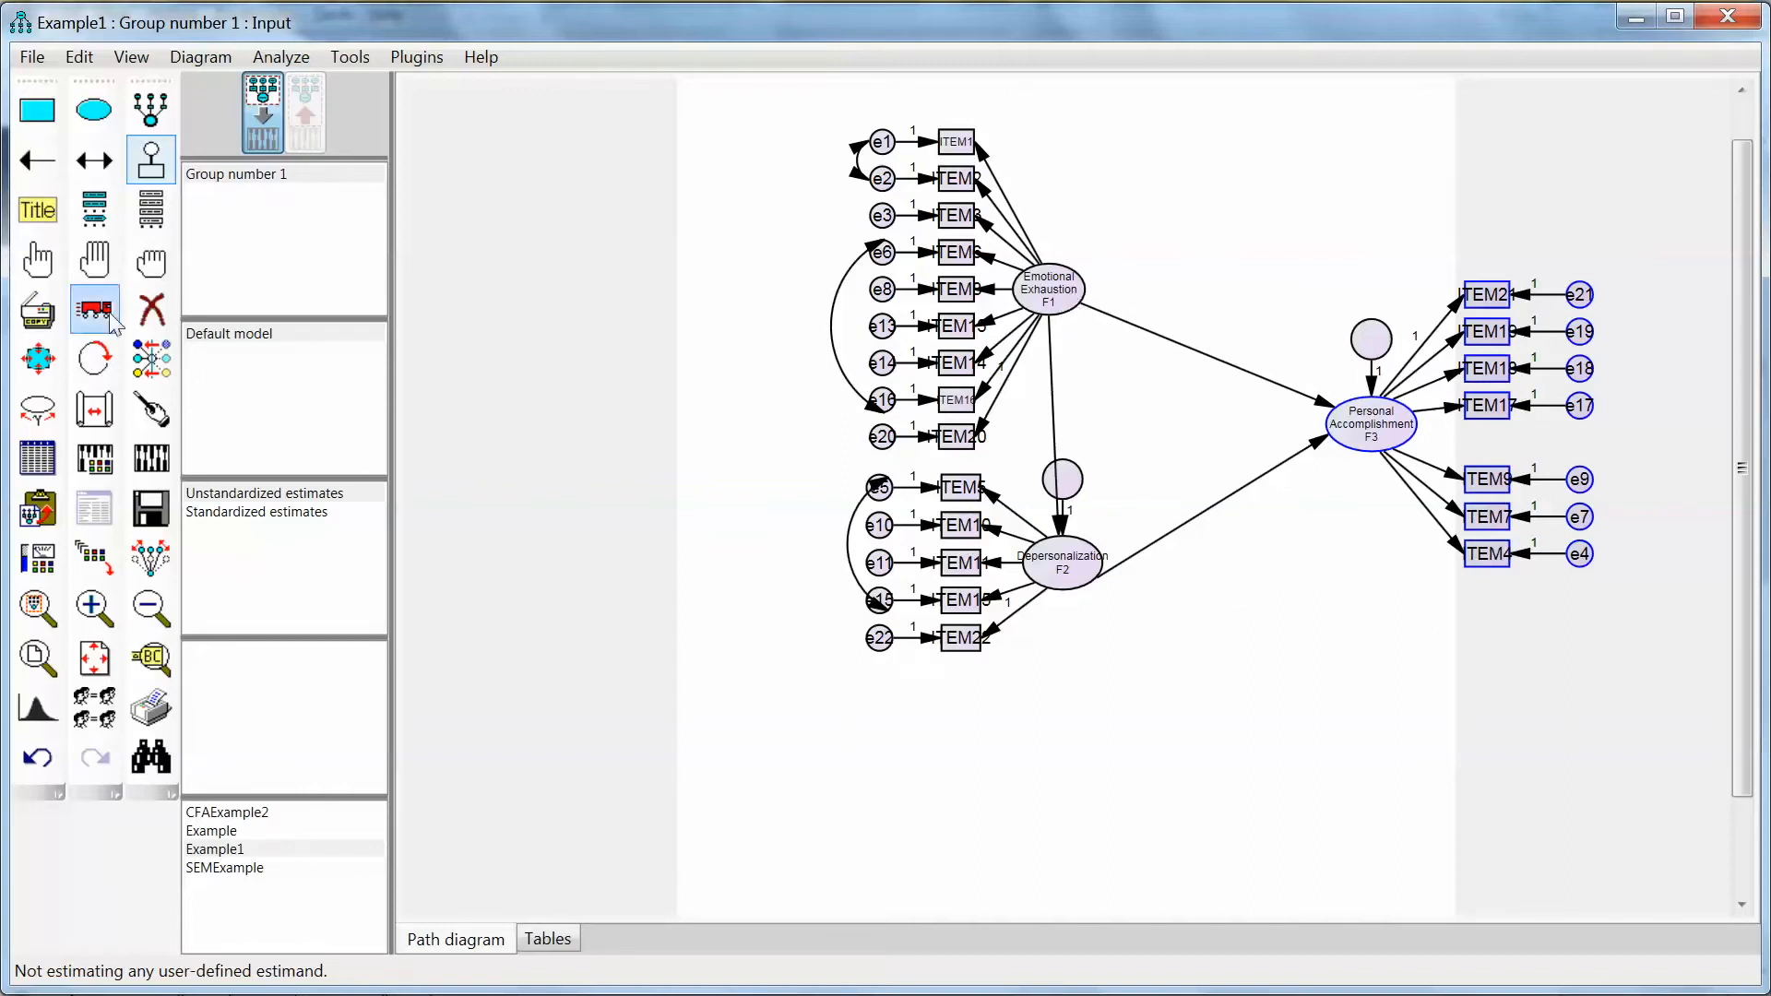
Step: Name the F3 residual res3 and the F2 residual res2 in Object Properties
{"action": "double_click", "coordinate": [1371, 339]}
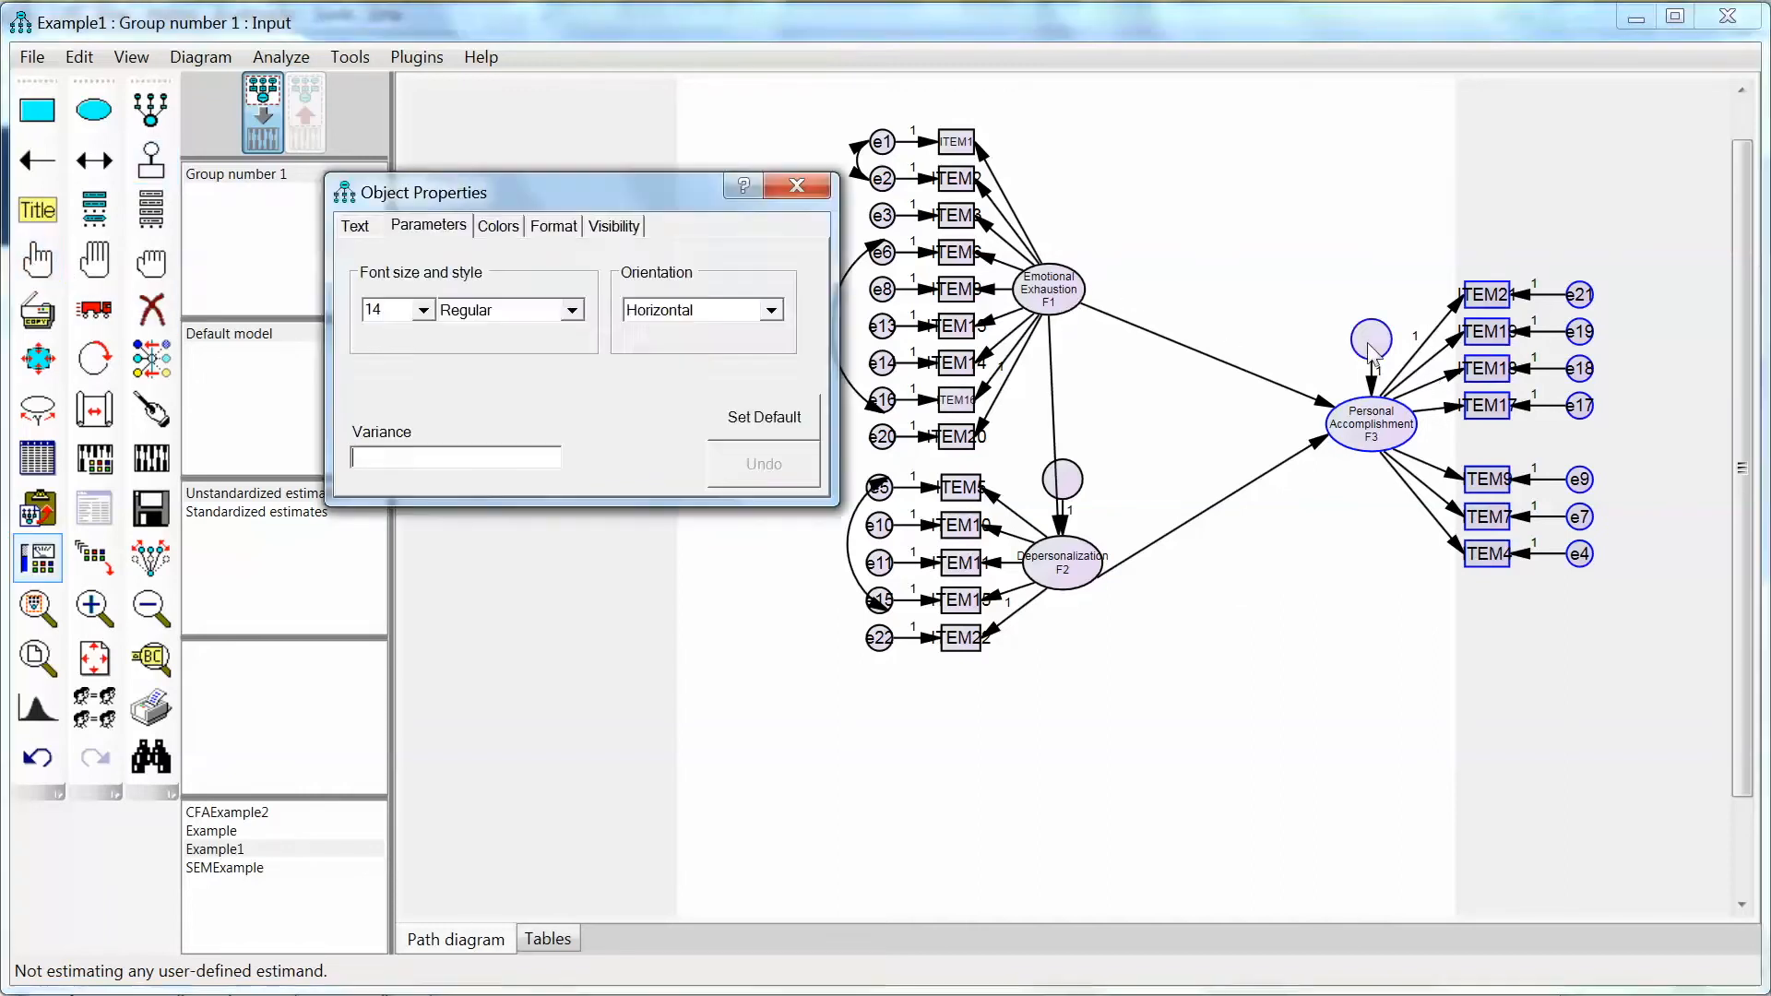
{"action": "type", "text": "res"}
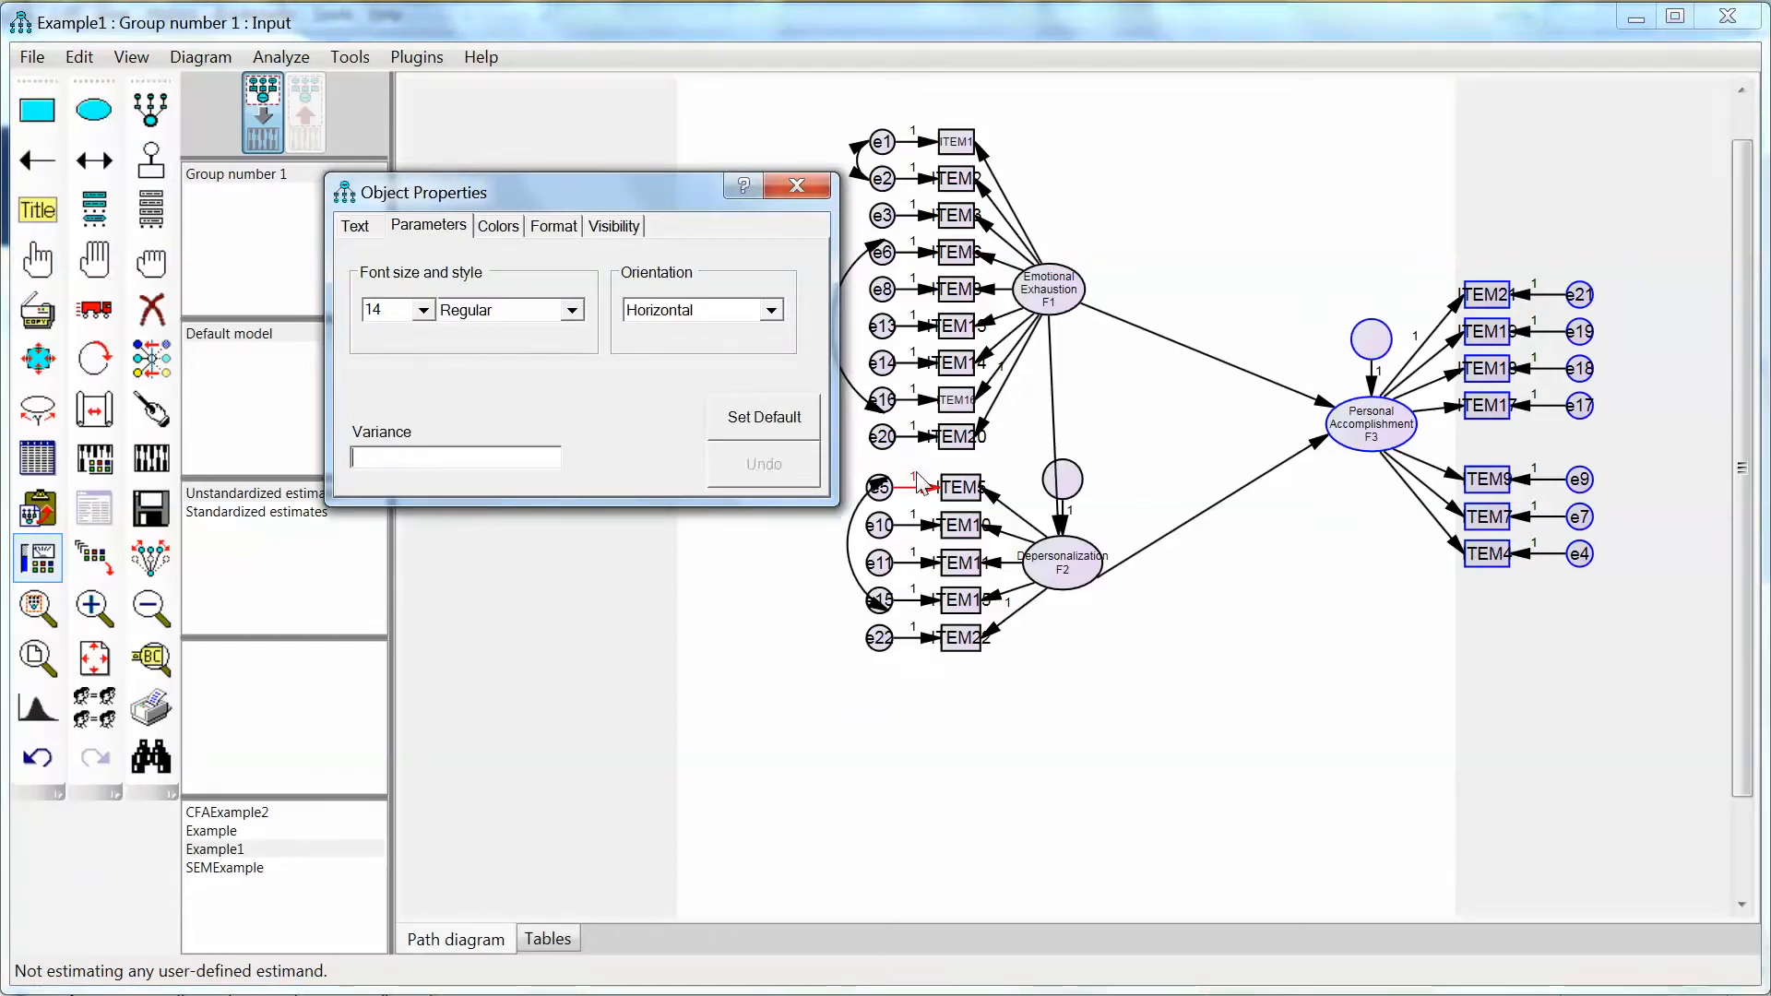
{"action": "left_click", "coordinate": [354, 225]}
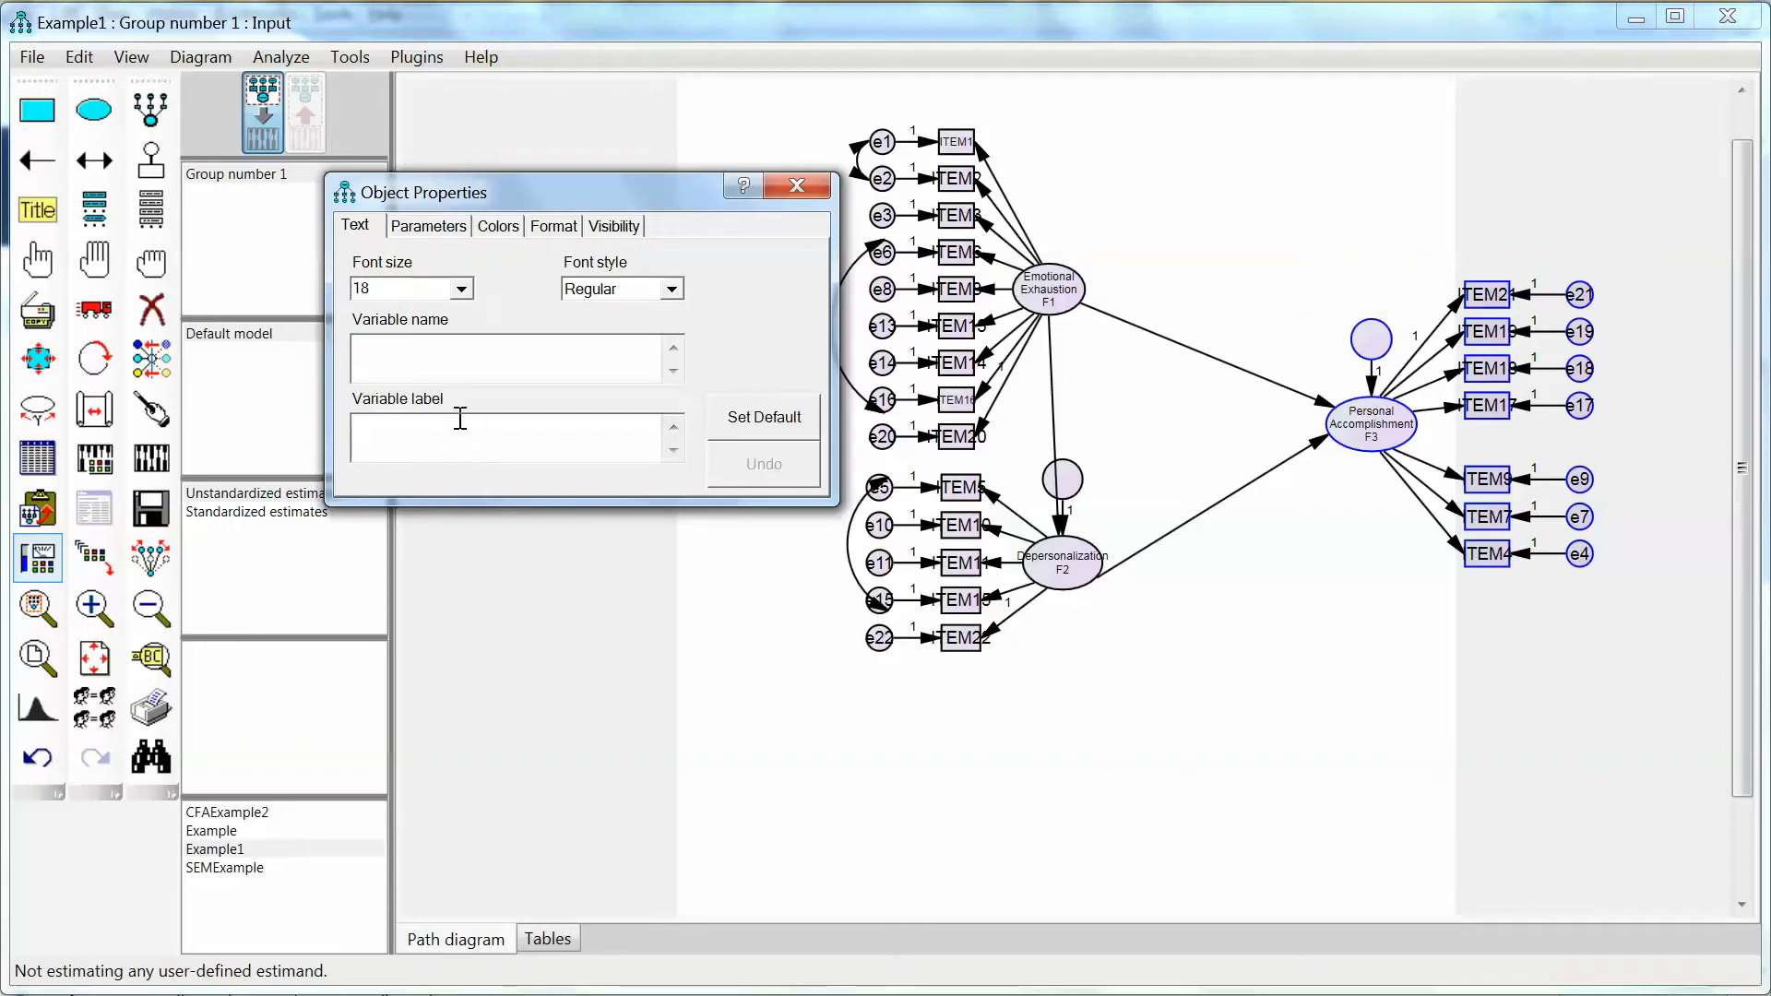
{"action": "type", "text": "res"}
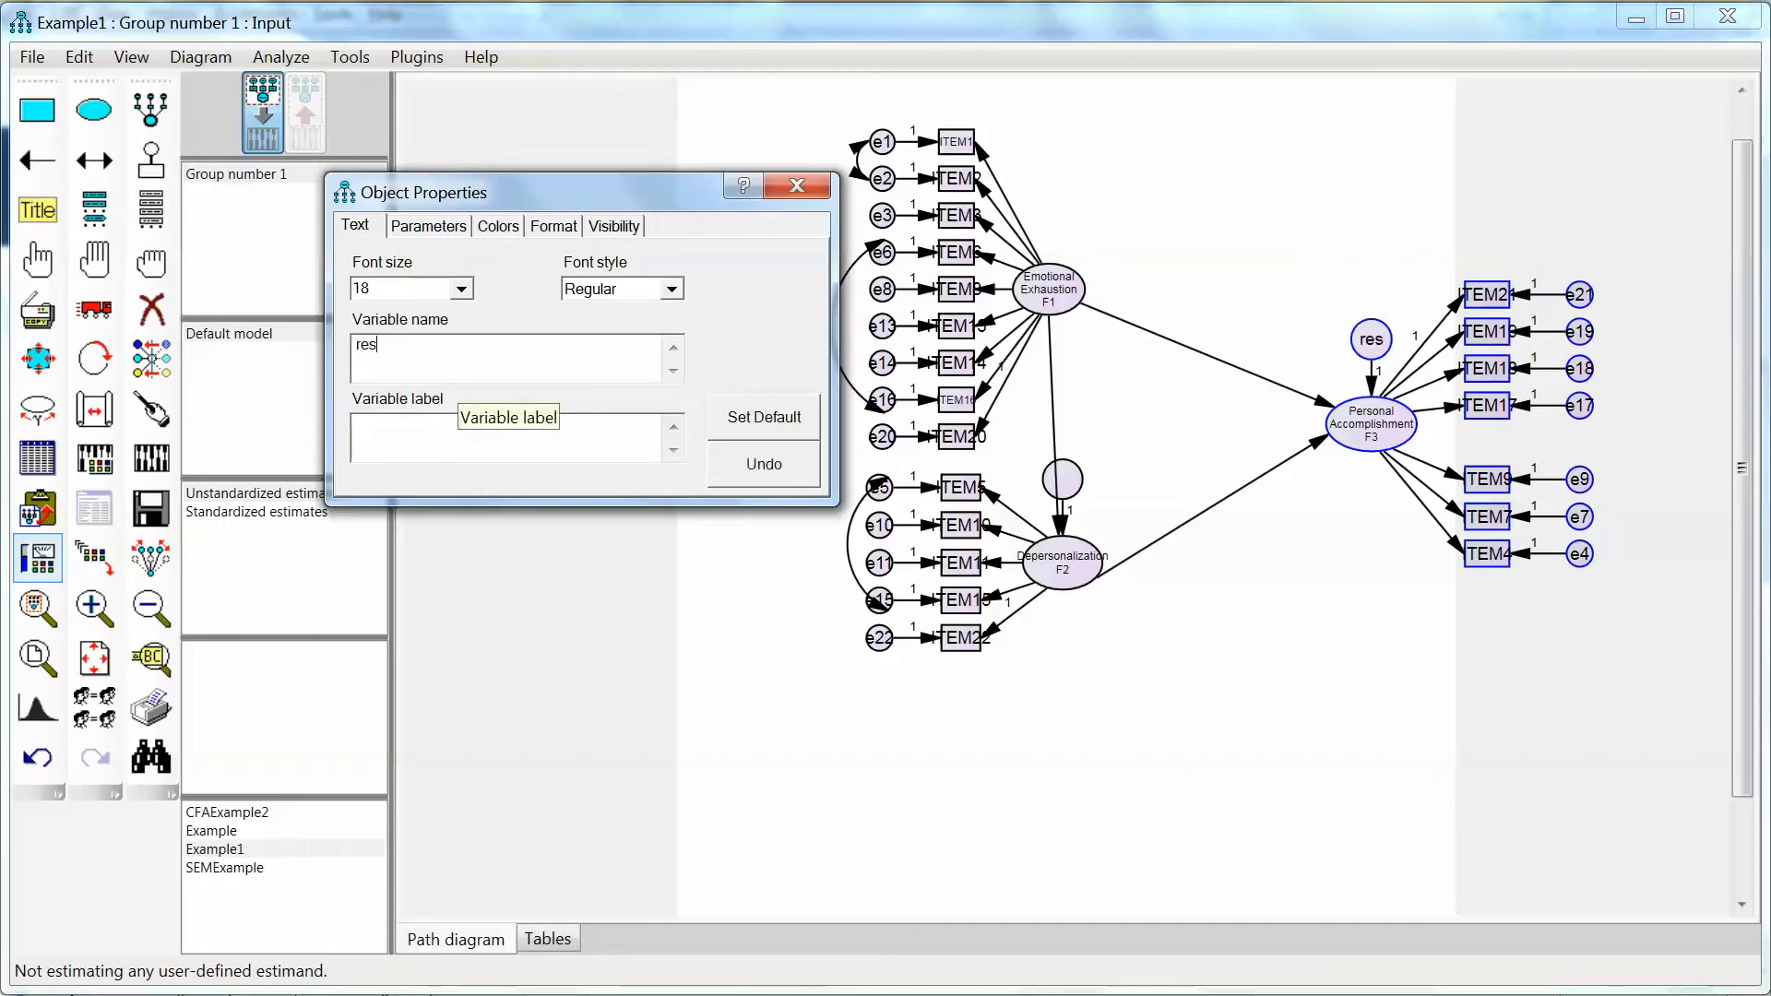
{"action": "type", "text": "3"}
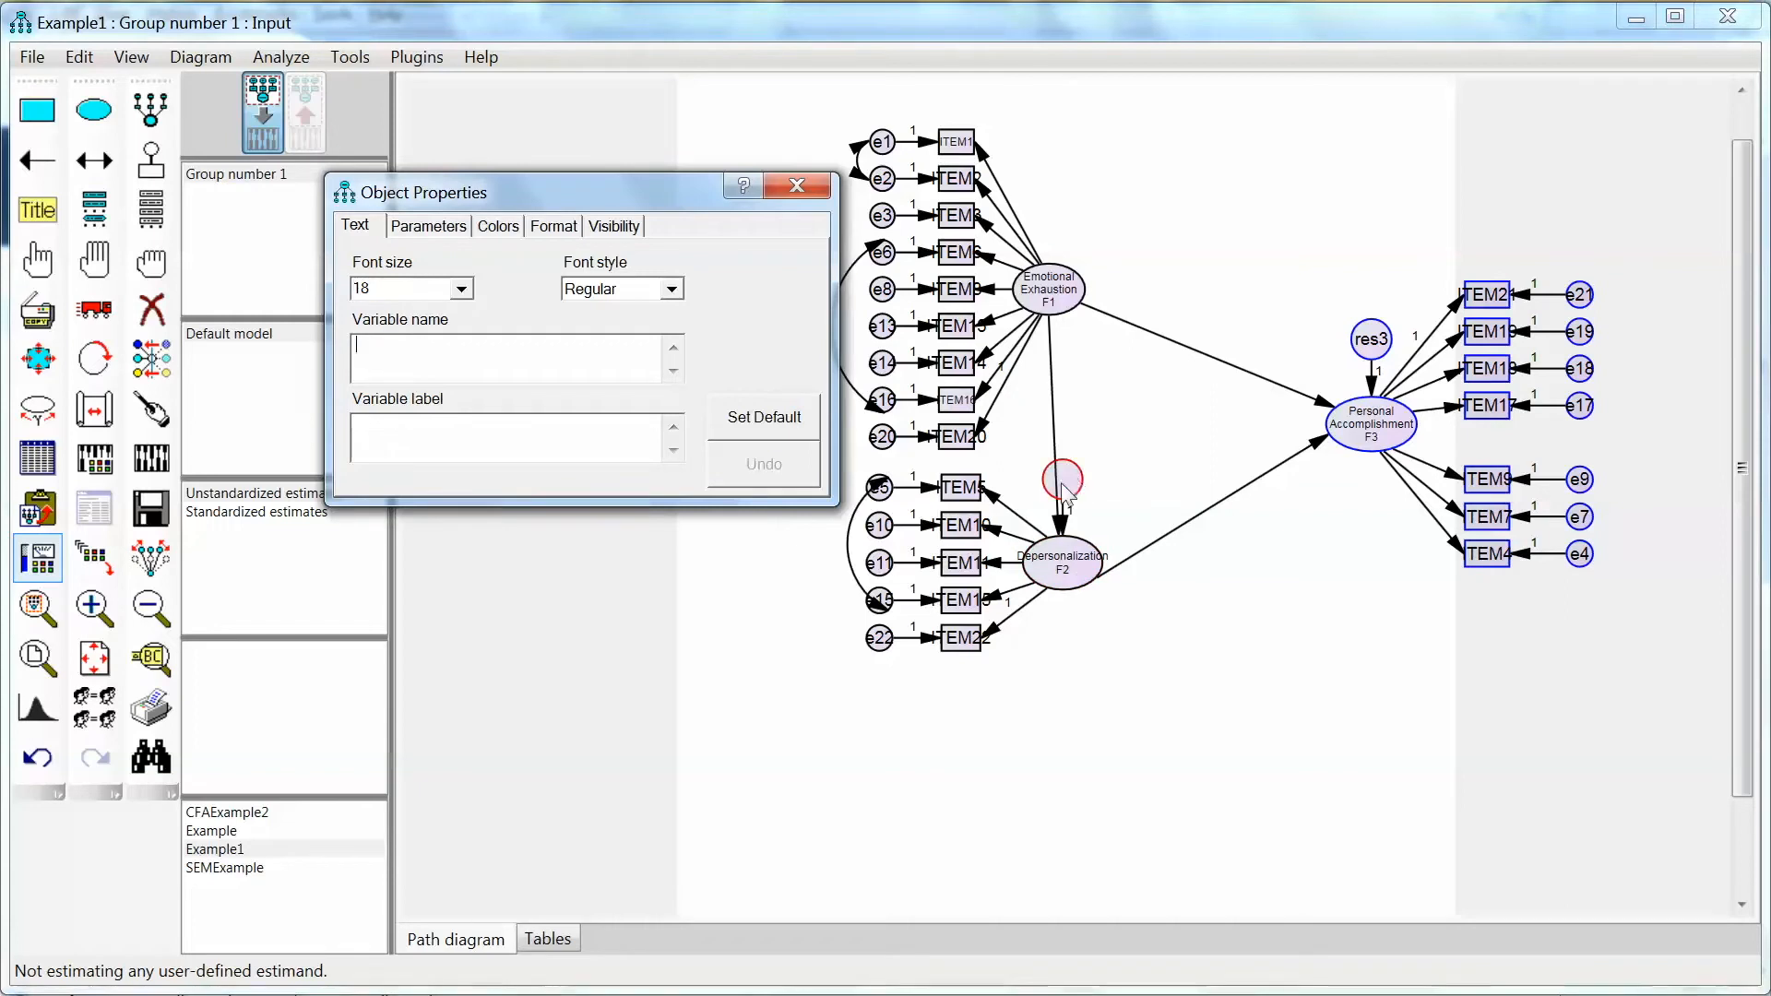
{"action": "type", "text": "res2"}
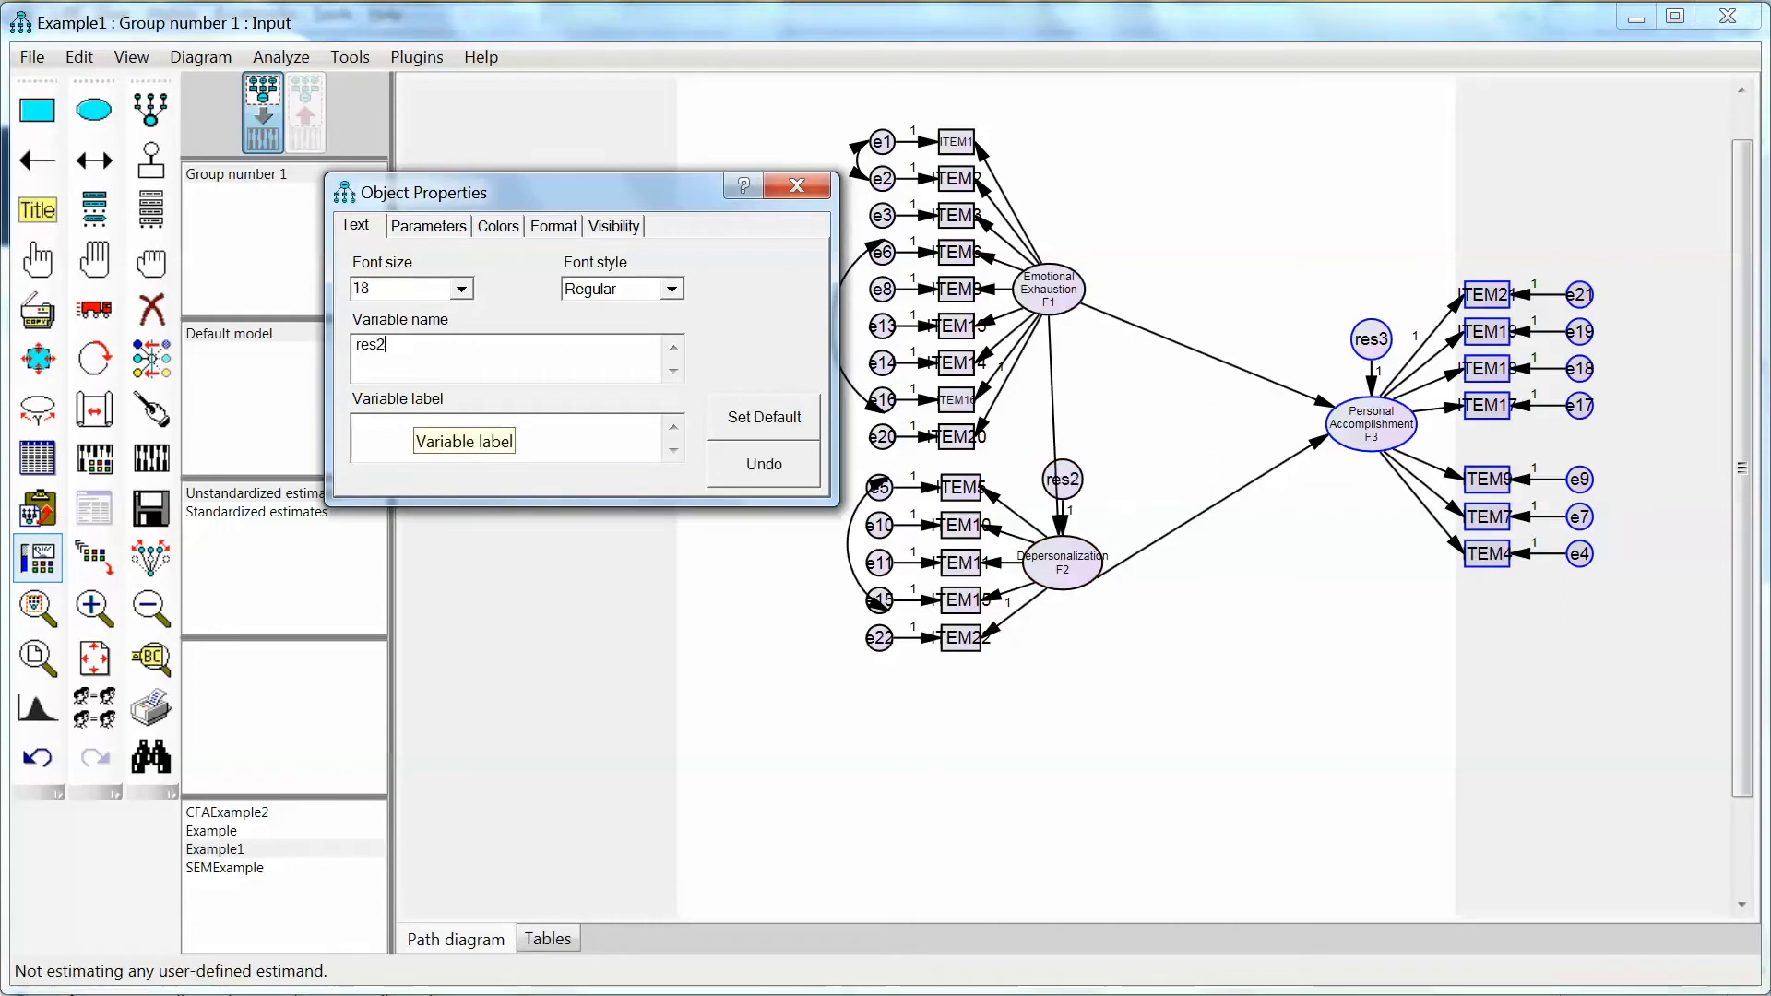
{"action": "left_click", "coordinate": [797, 184]}
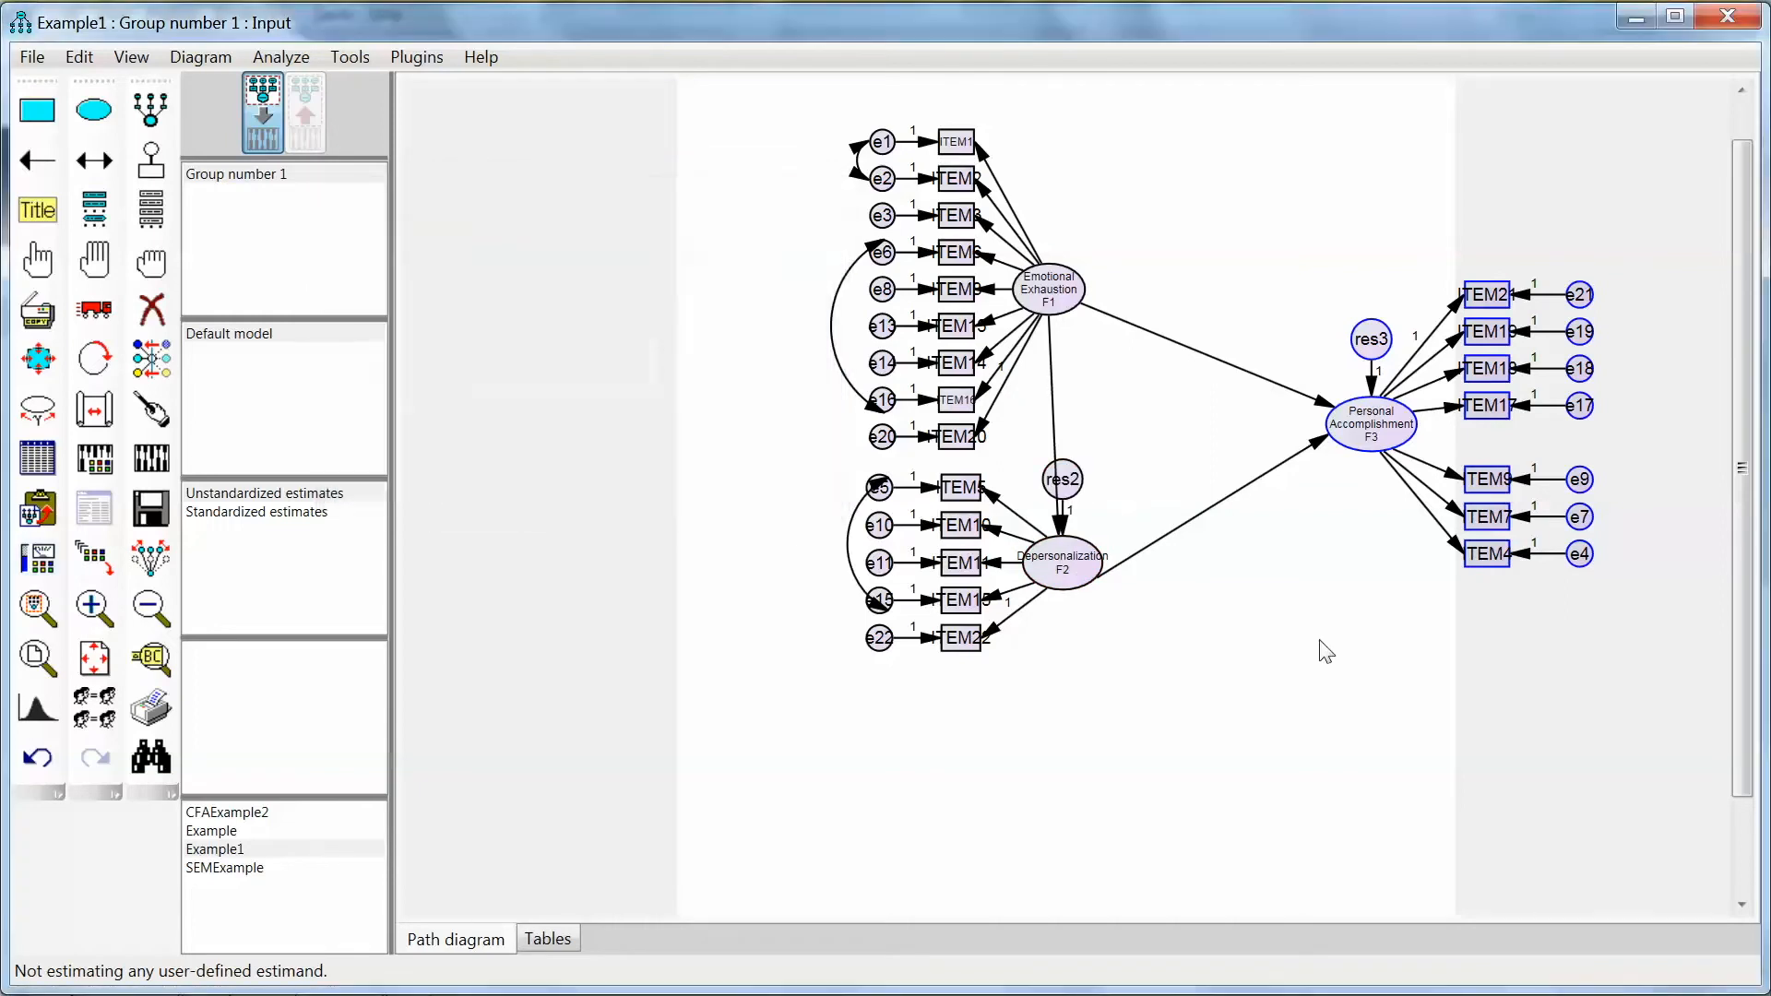
{"action": "mouse_move", "coordinate": [1426, 415]}
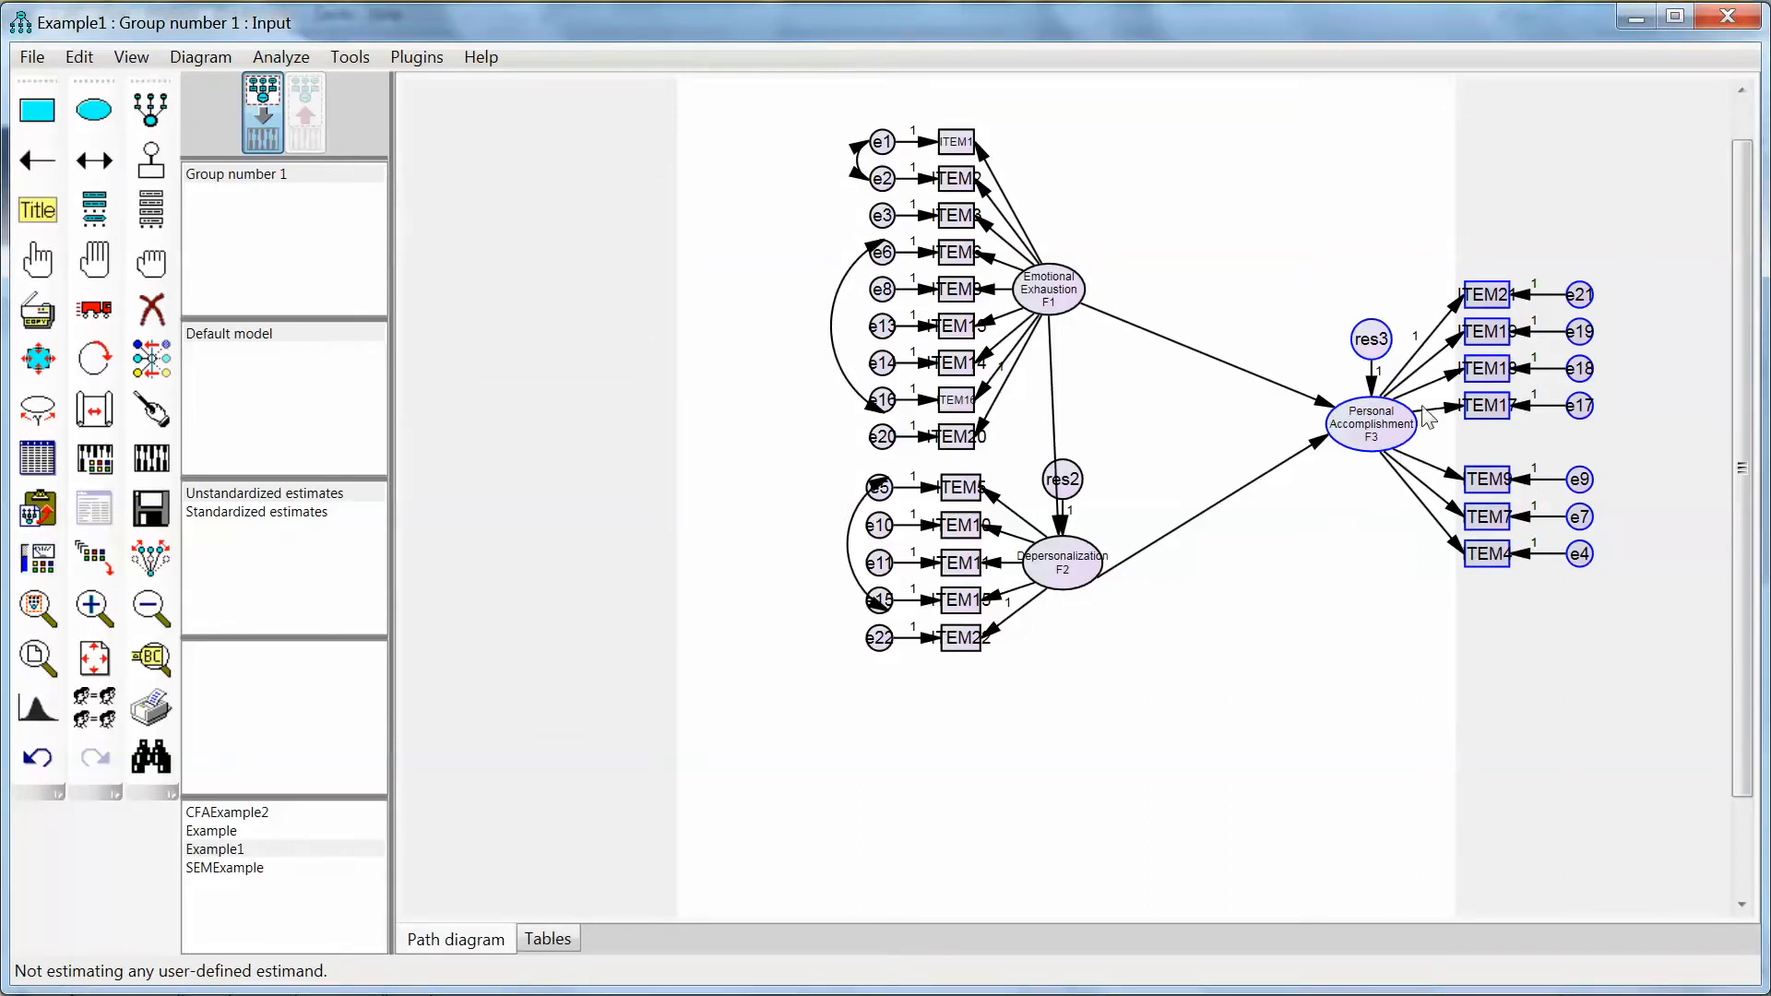
{"action": "mouse_move", "coordinate": [1390, 378]}
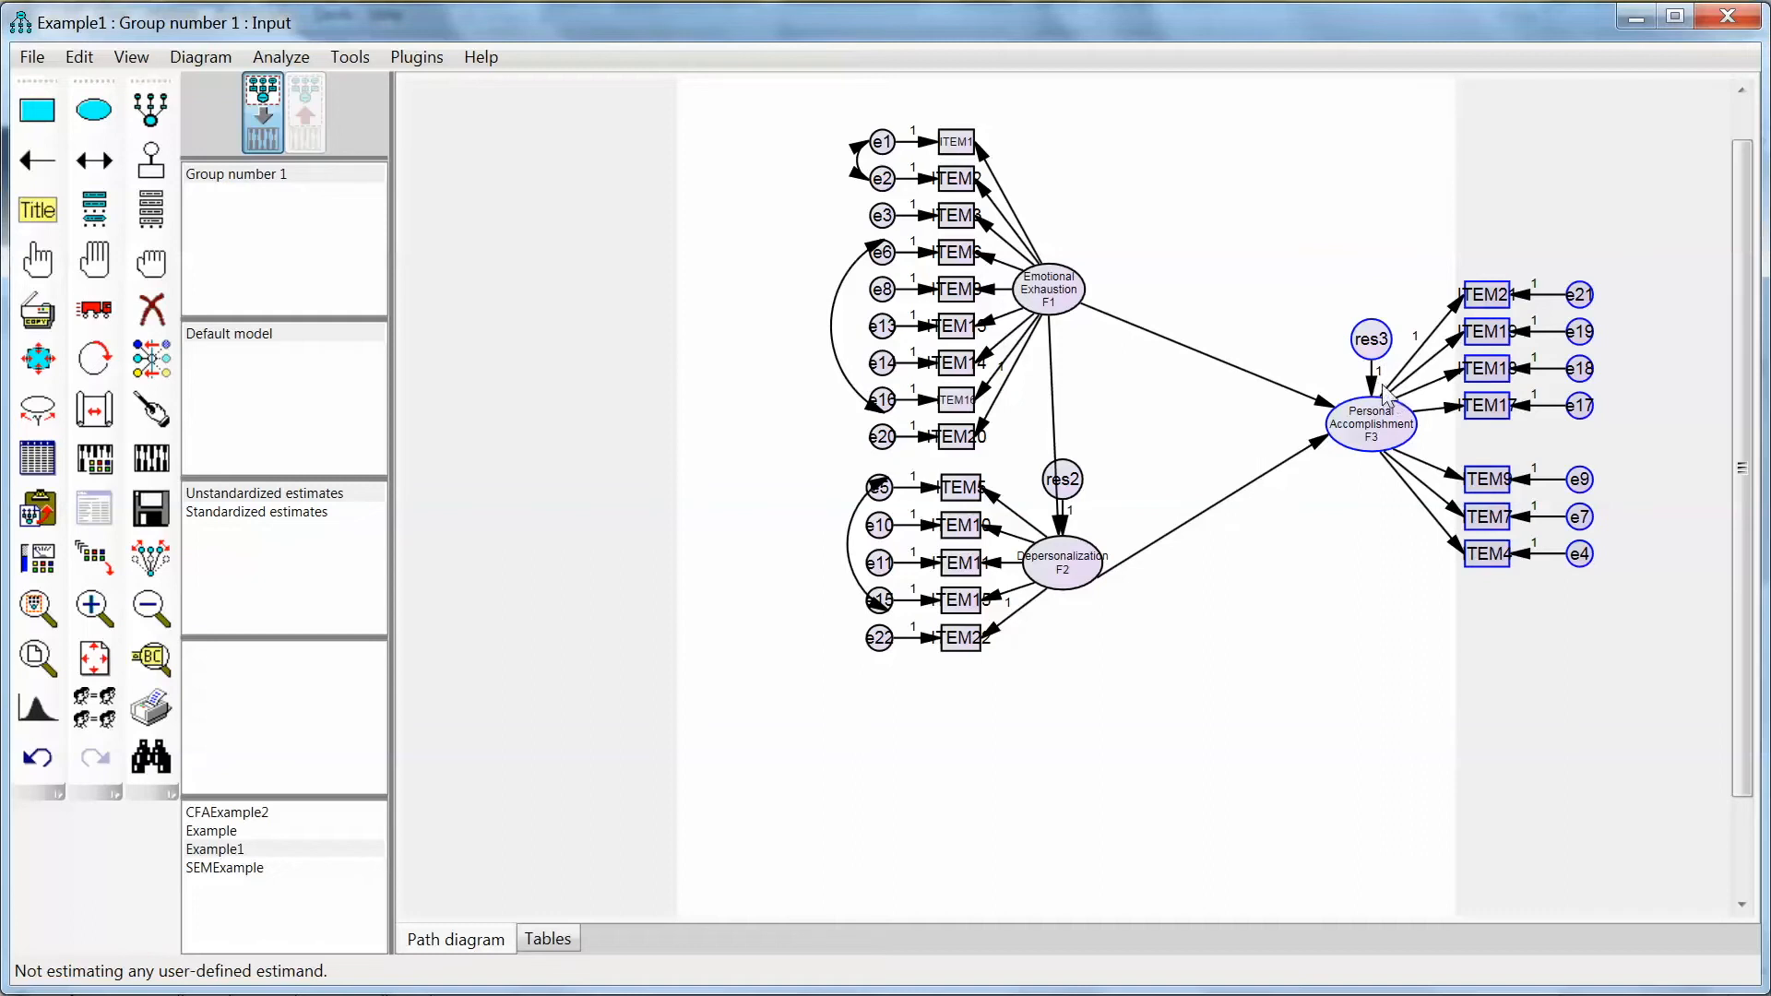
{"action": "mouse_move", "coordinate": [1069, 532]}
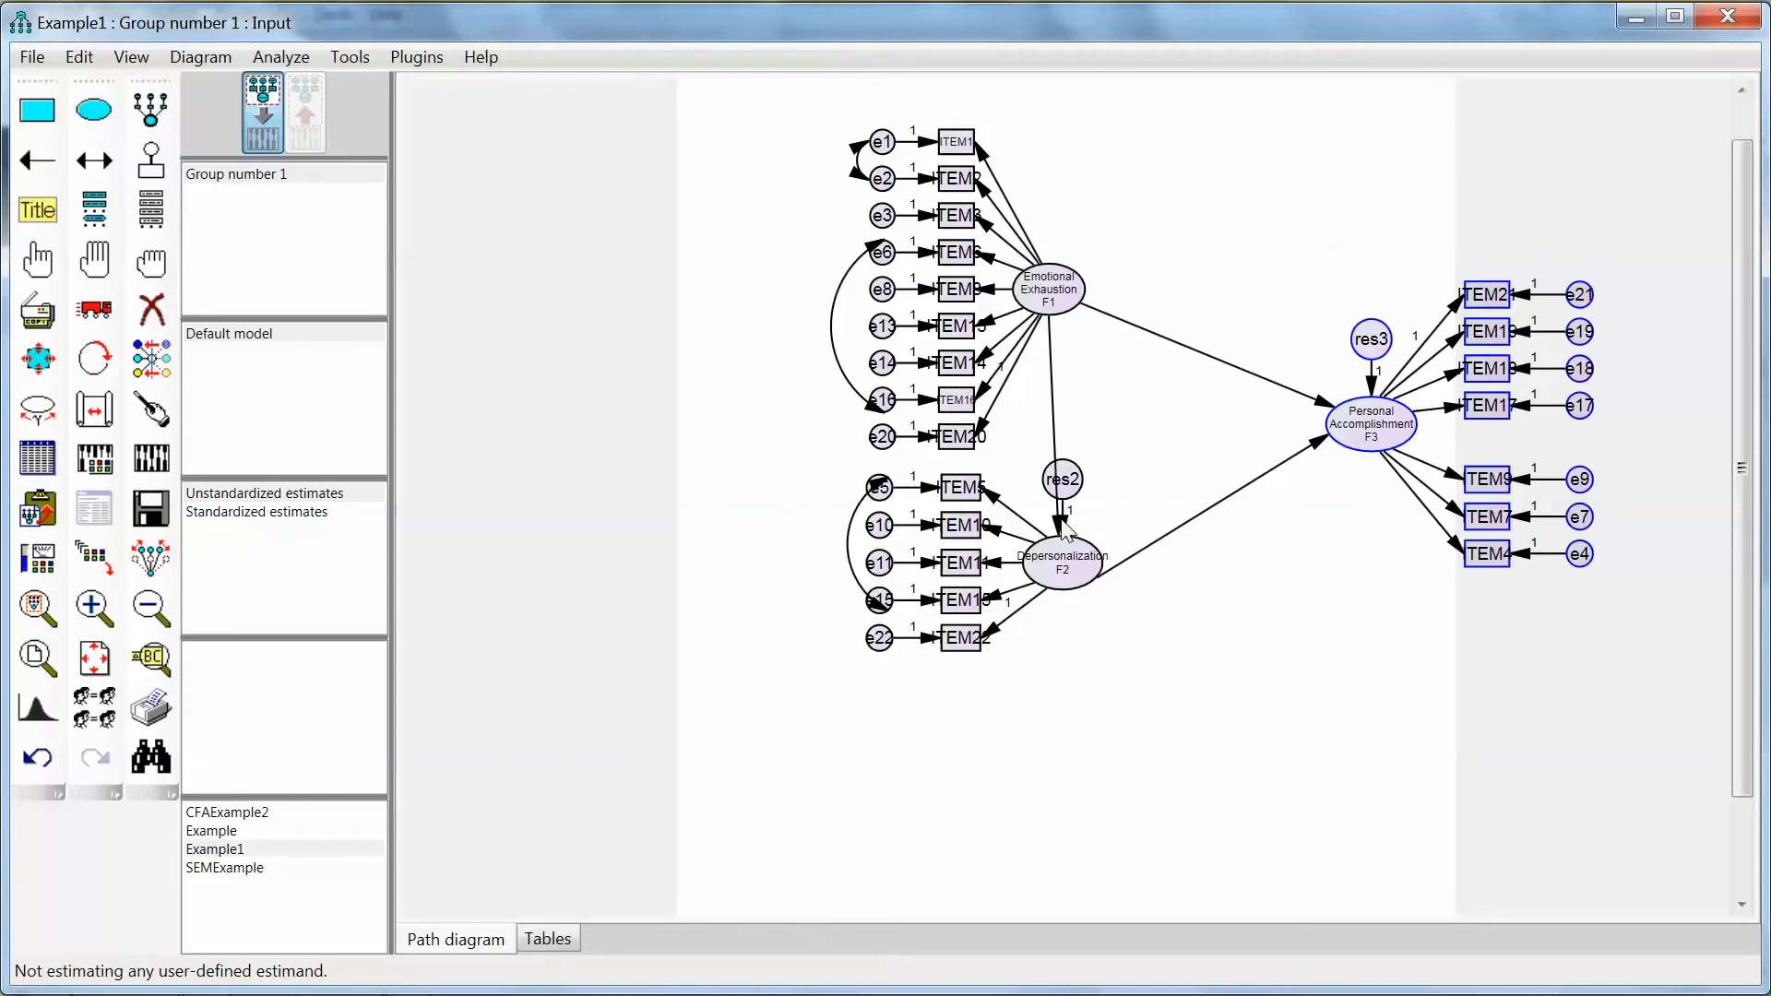
{"action": "mouse_move", "coordinate": [224, 421]}
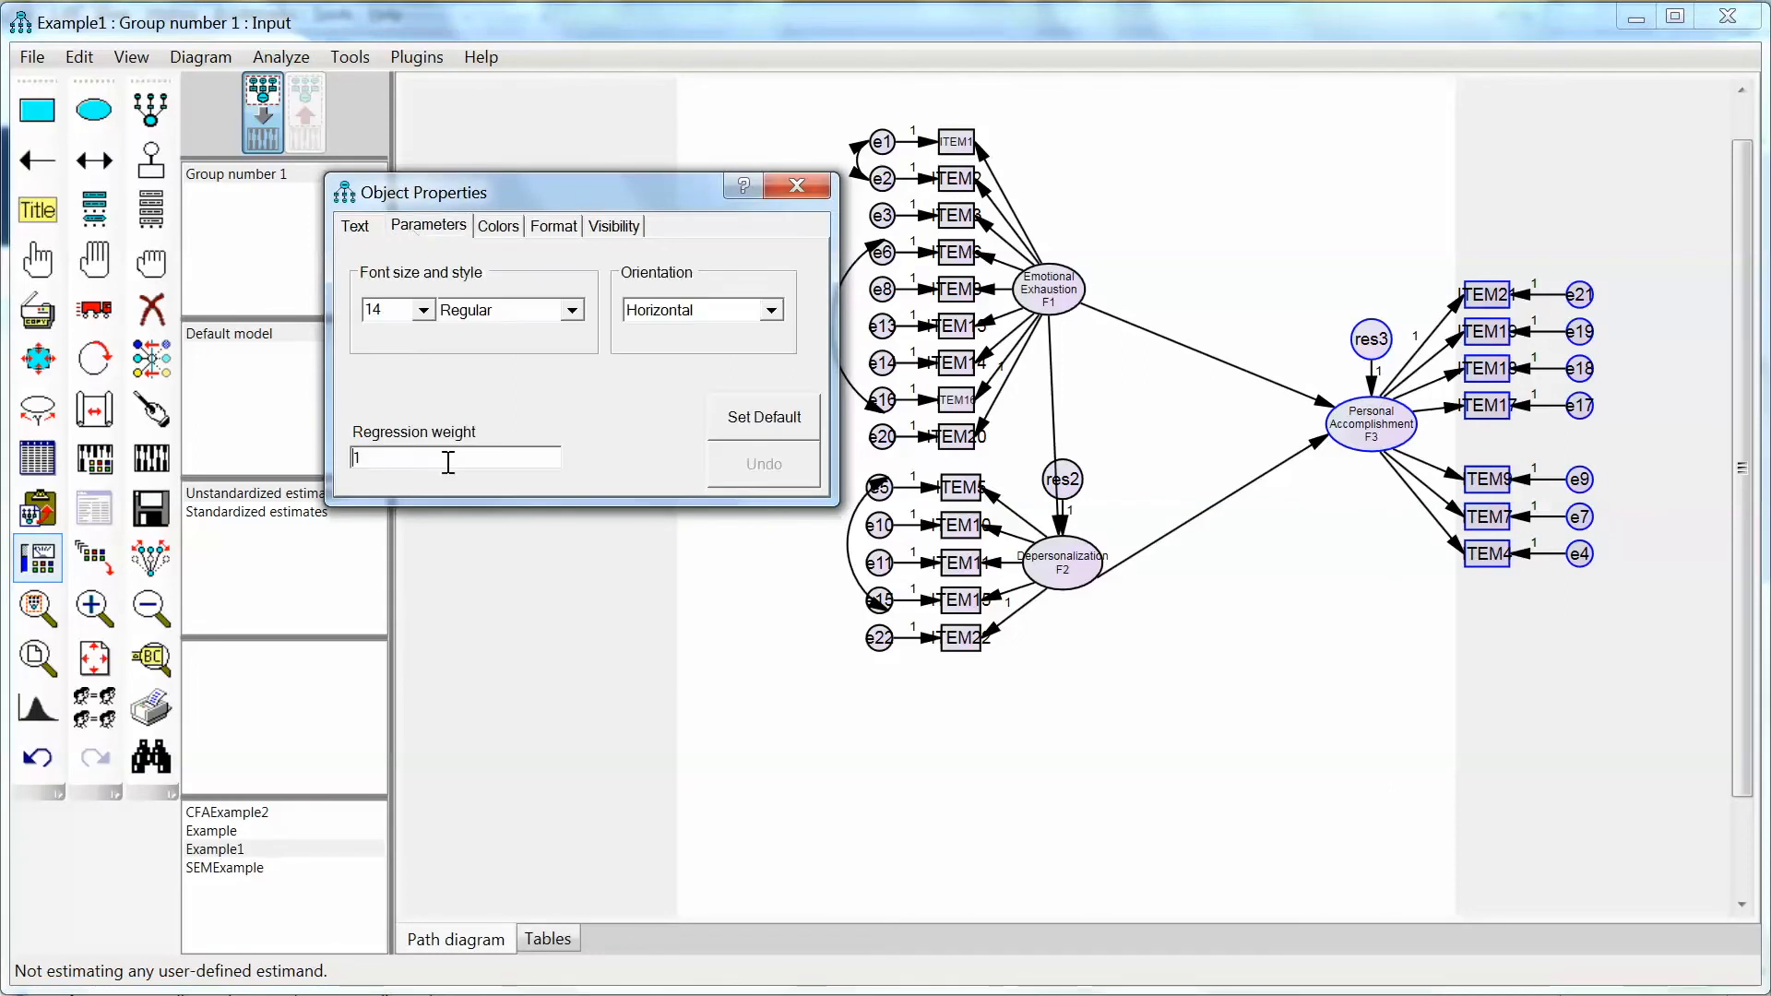
{"action": "mouse_move", "coordinate": [149, 458]}
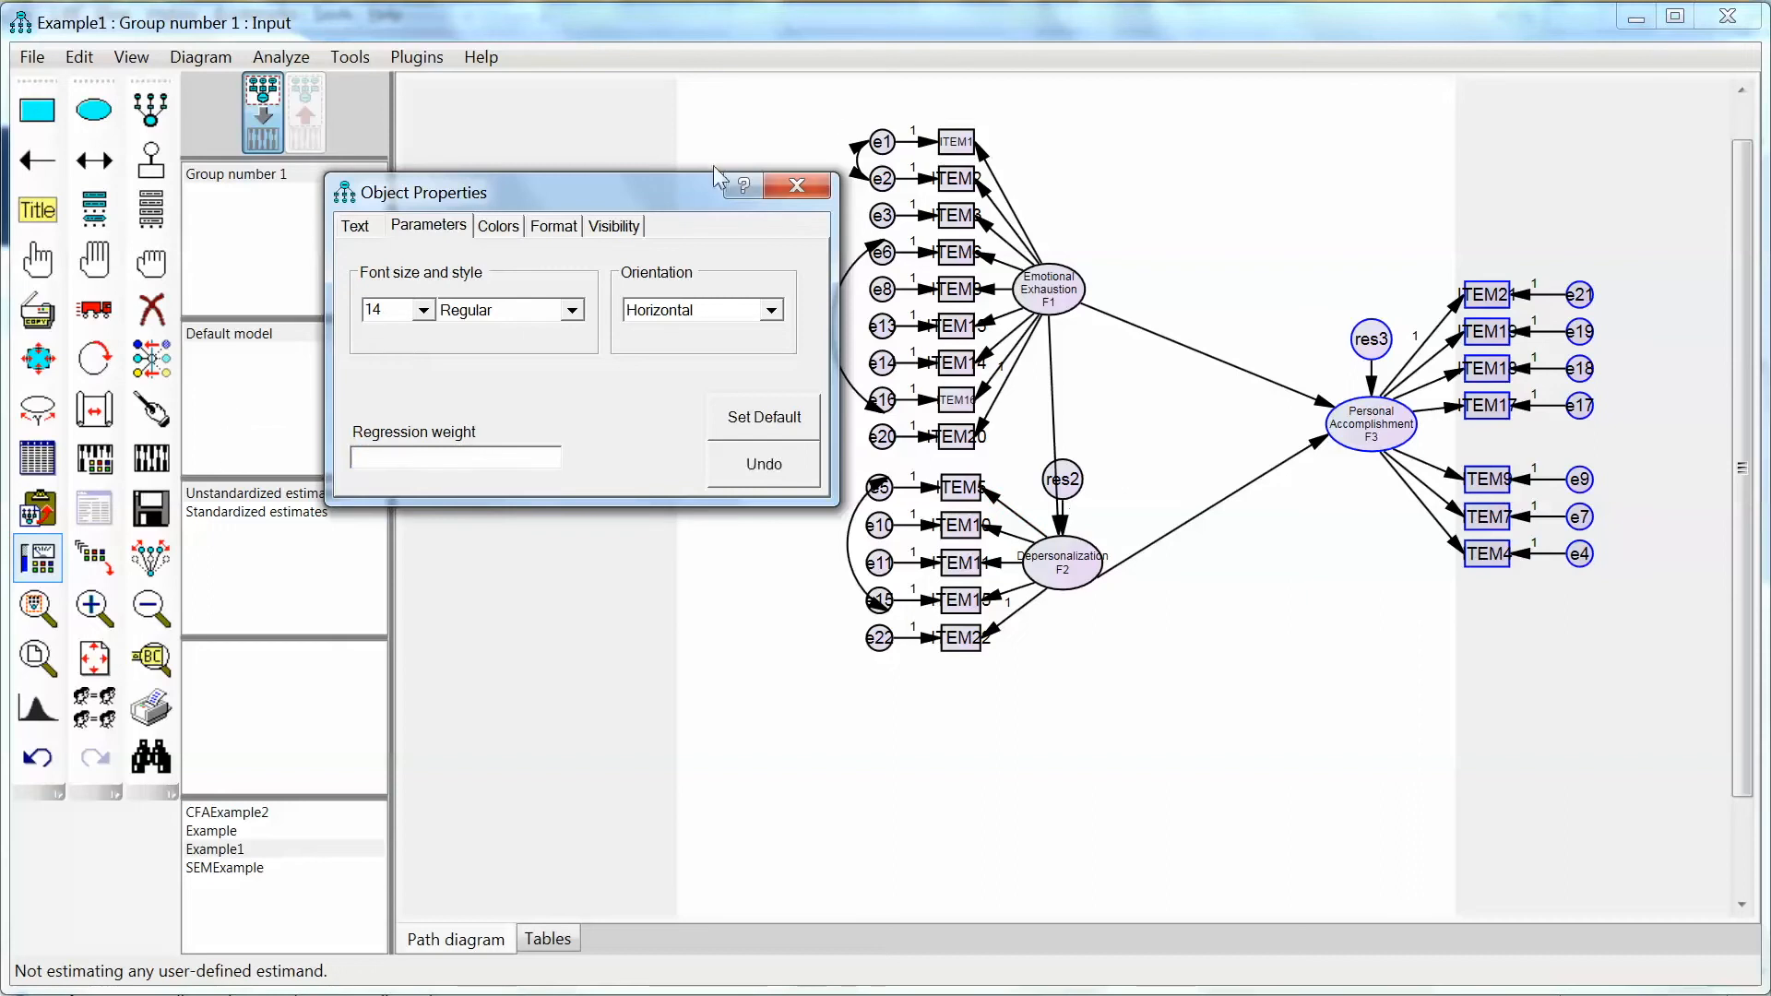
Step: Dismiss the residual path's Object Properties after clearing its weight
{"action": "left_click", "coordinate": [797, 186]}
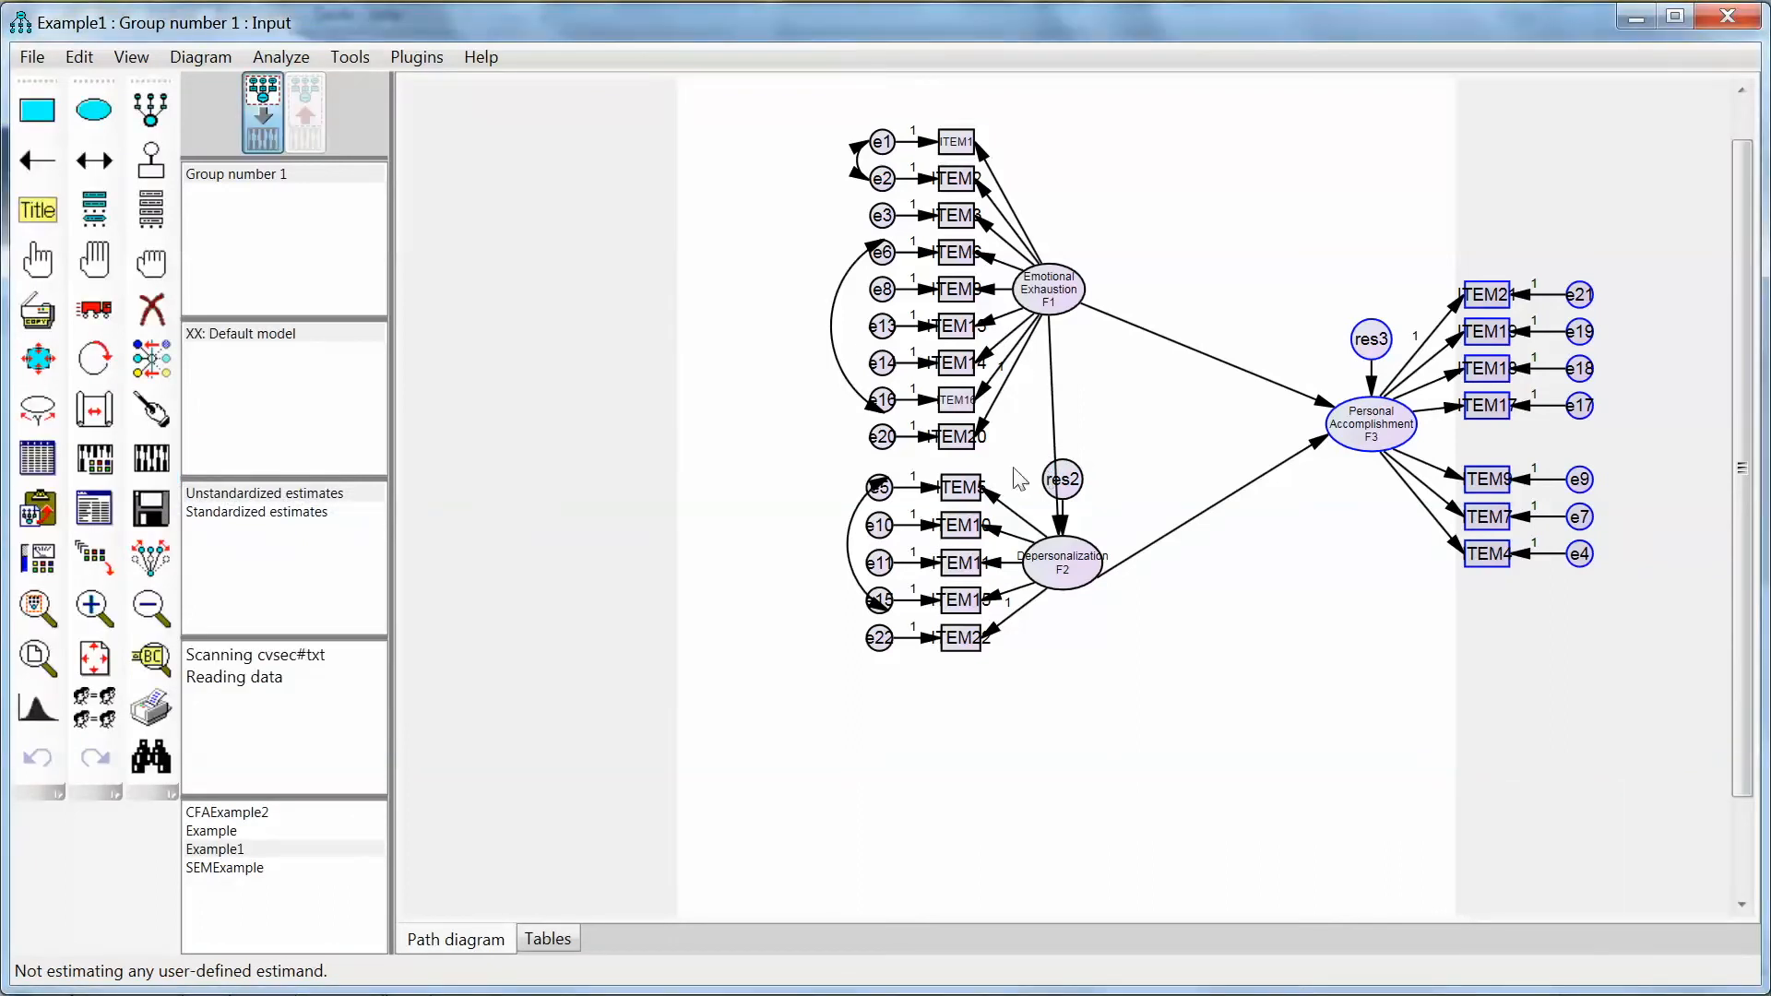
{"action": "mouse_move", "coordinate": [325, 155]}
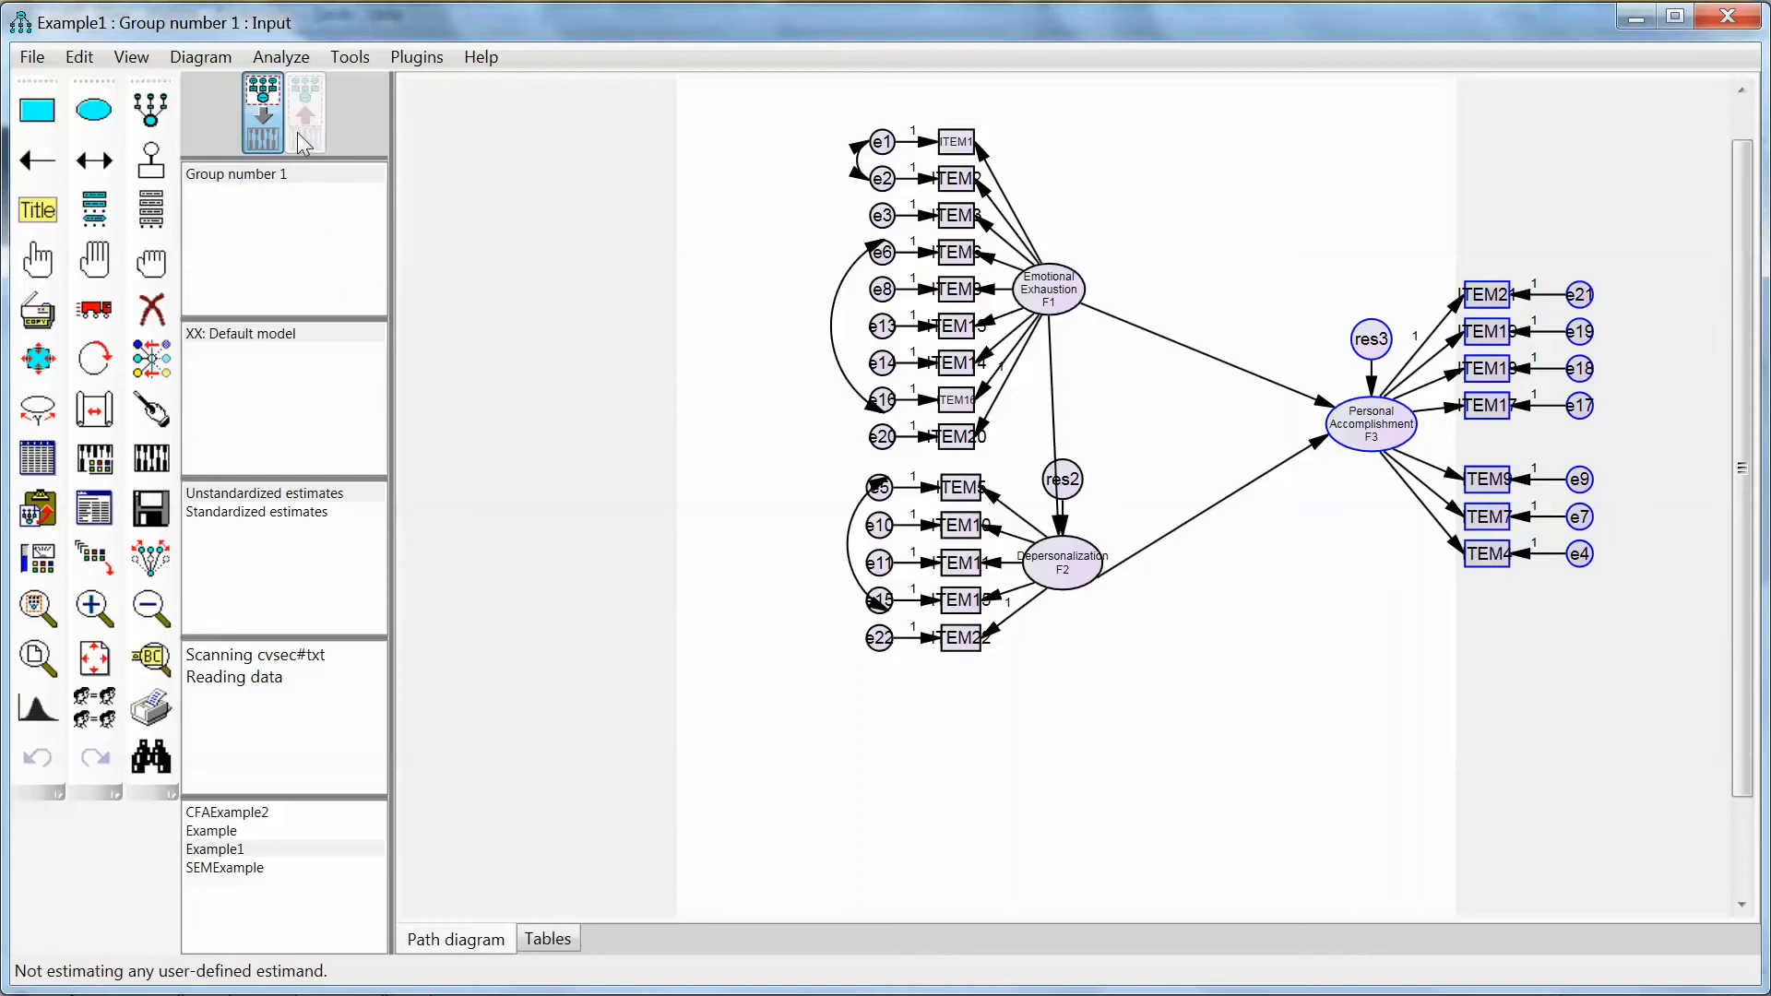
{"action": "mouse_move", "coordinate": [95, 509]}
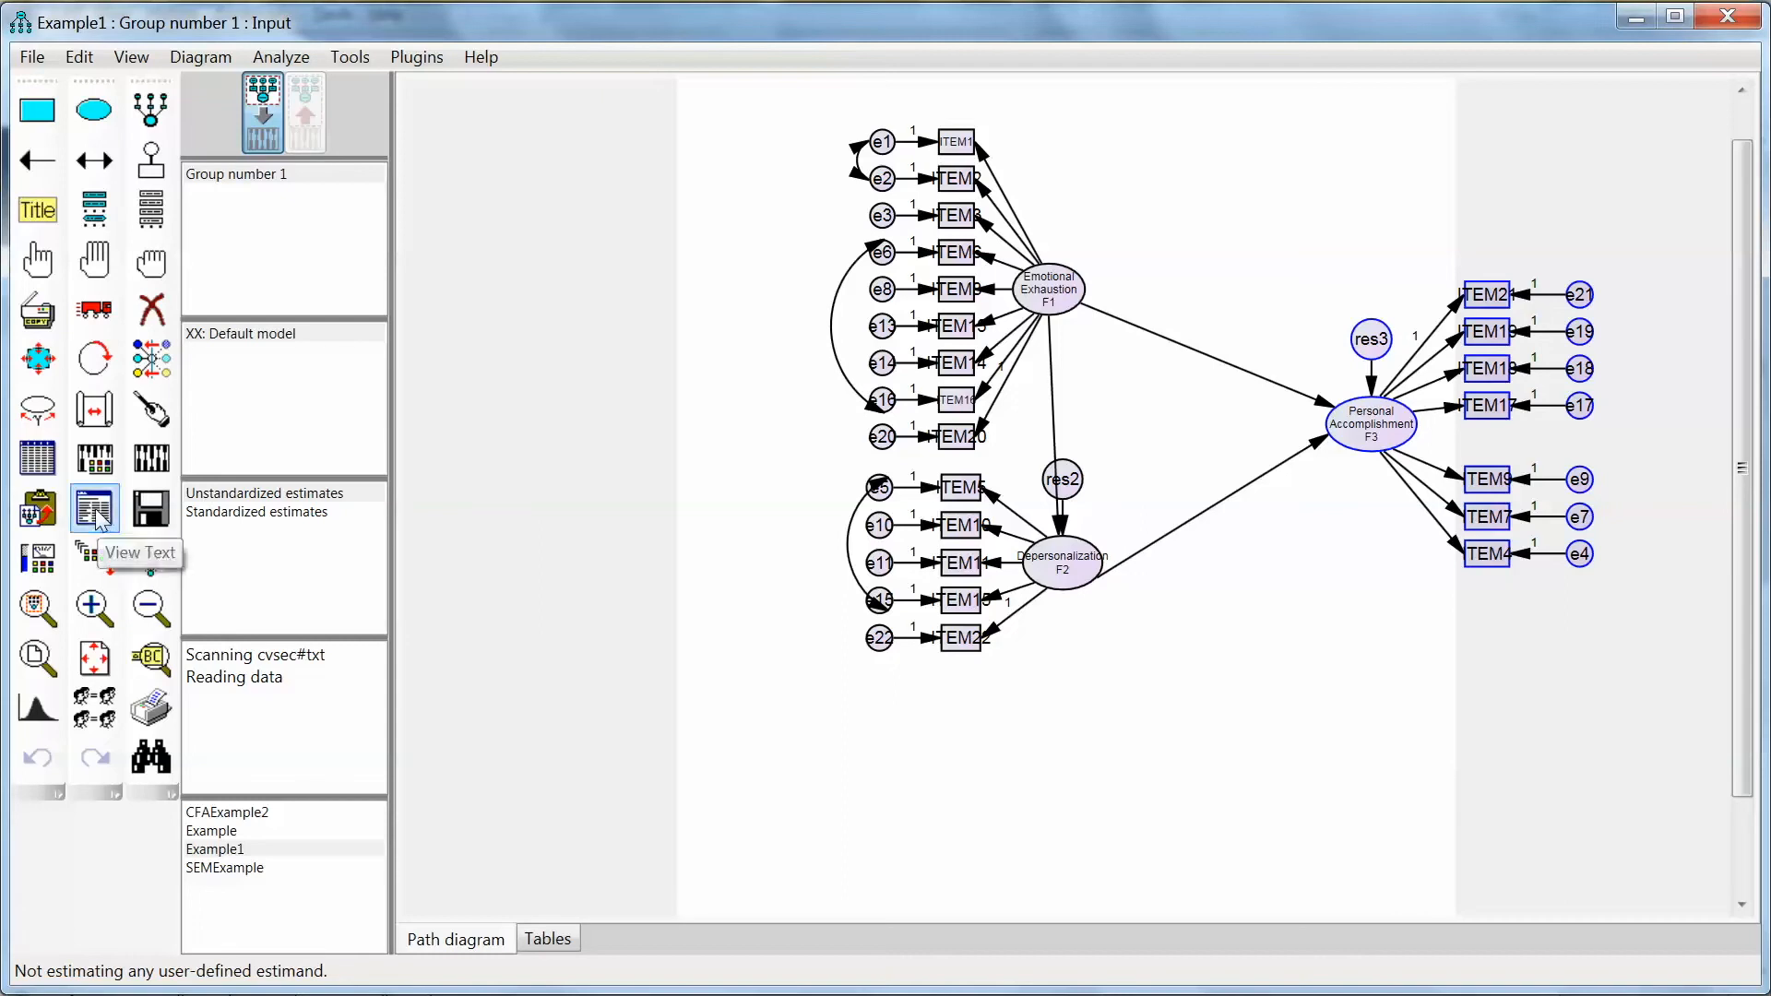
Step: Fix the regression weights of the res3 and res2 paths to 1
{"action": "left_click", "coordinate": [94, 509]}
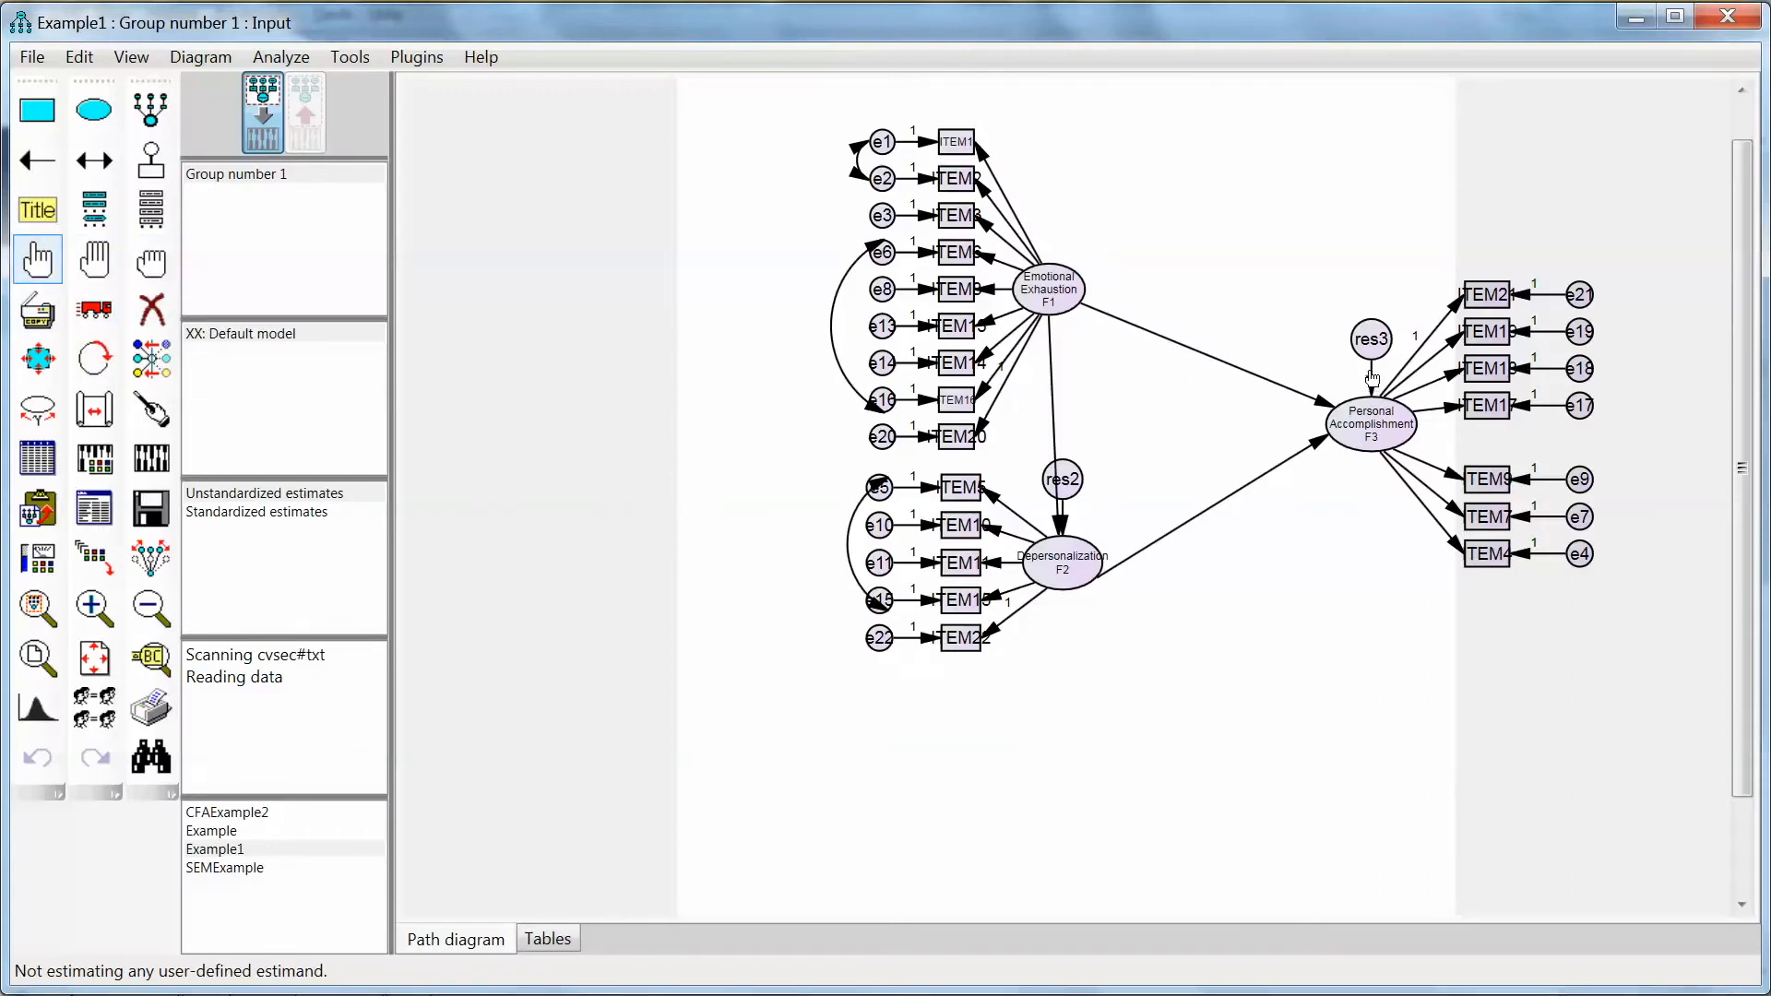
{"action": "double_click", "coordinate": [956, 398]}
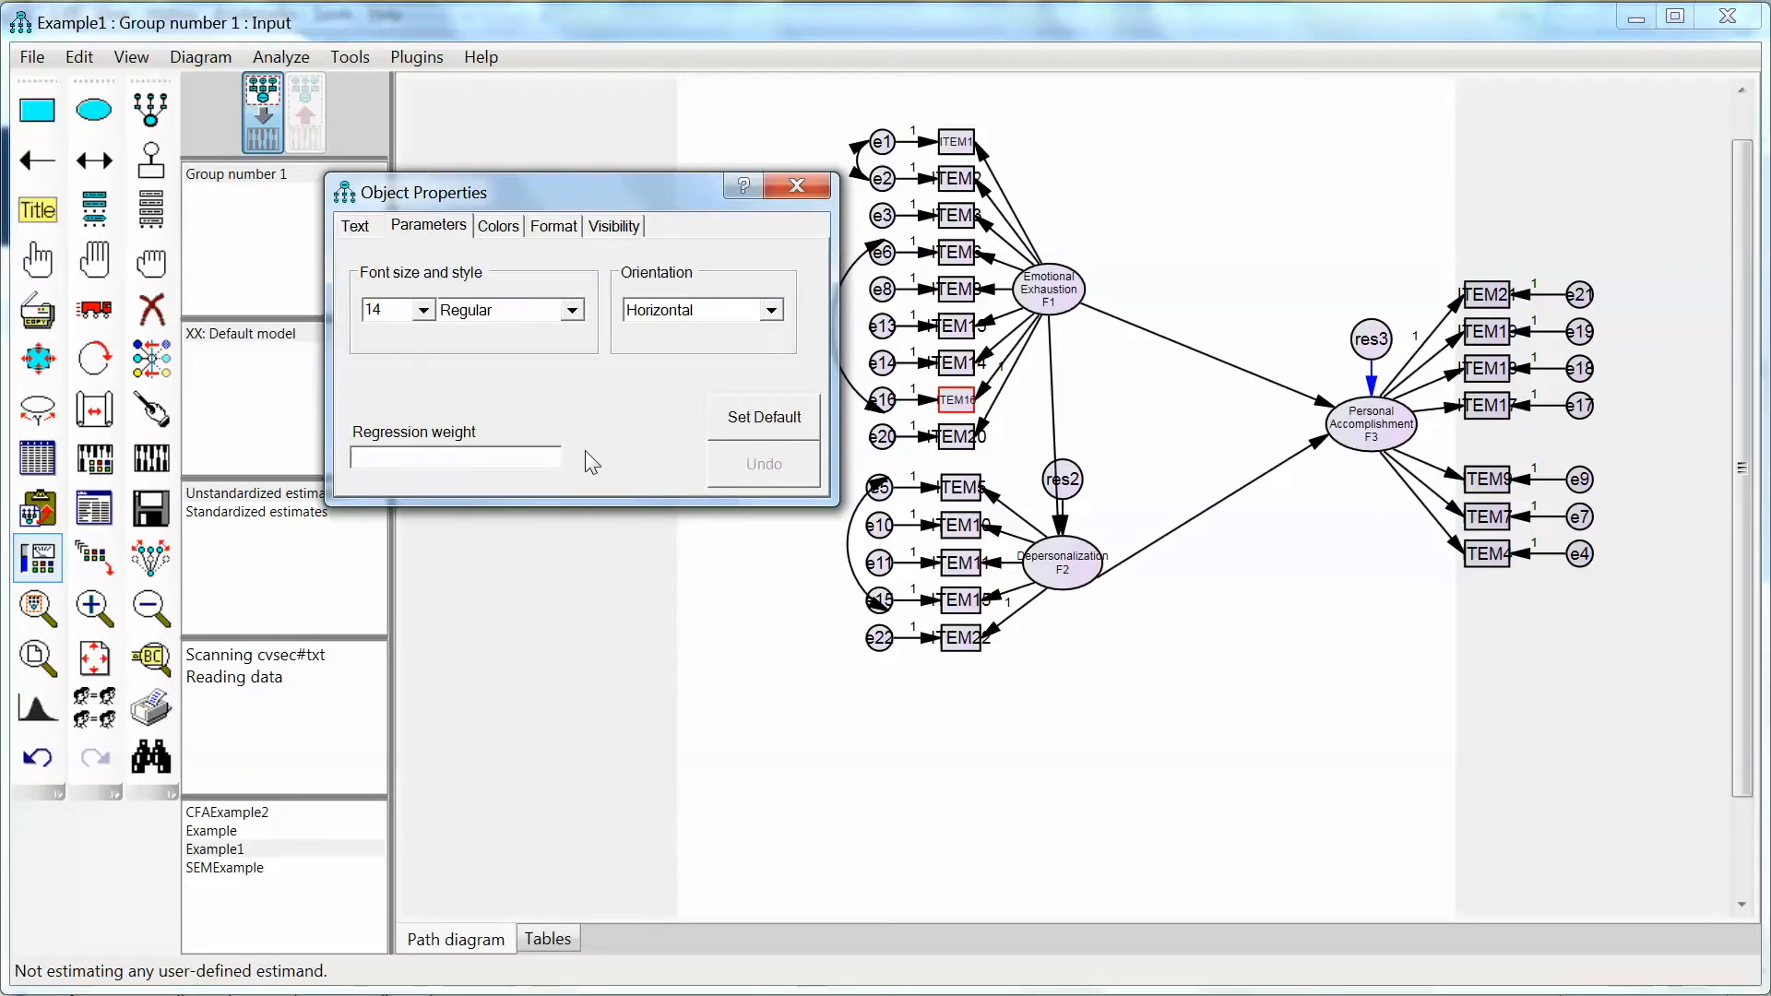
{"action": "type", "text": "1"}
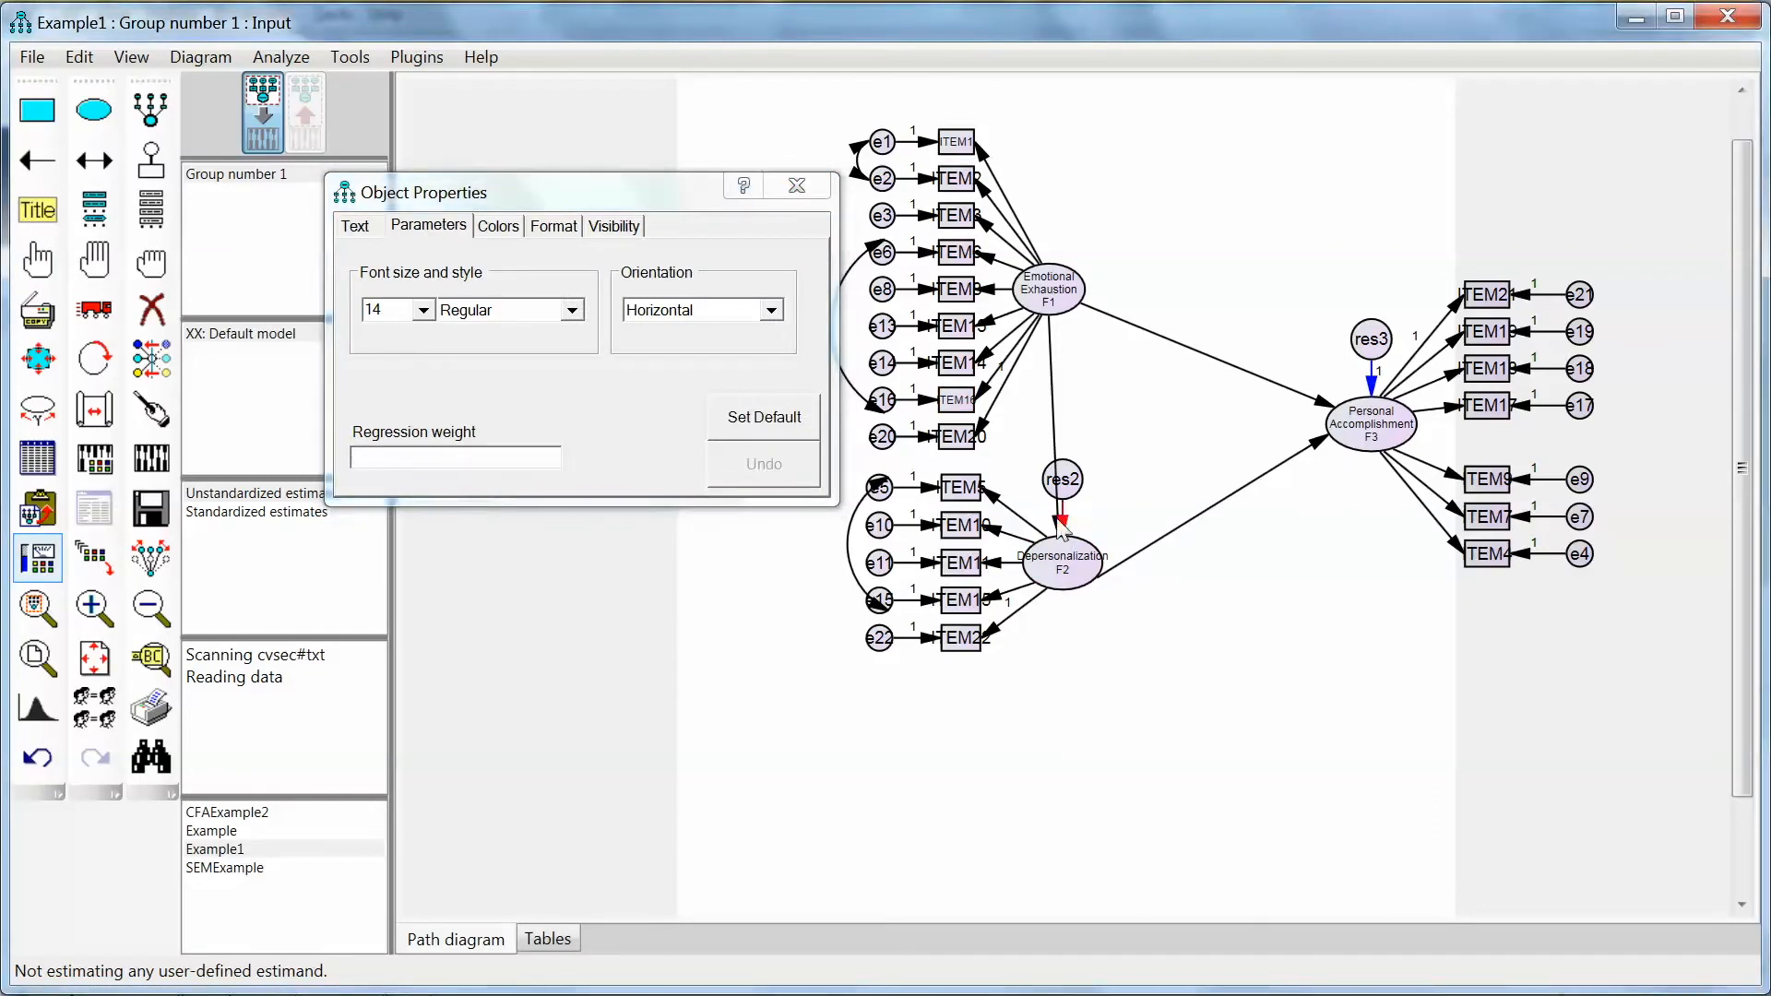
{"action": "left_click", "coordinate": [456, 456]}
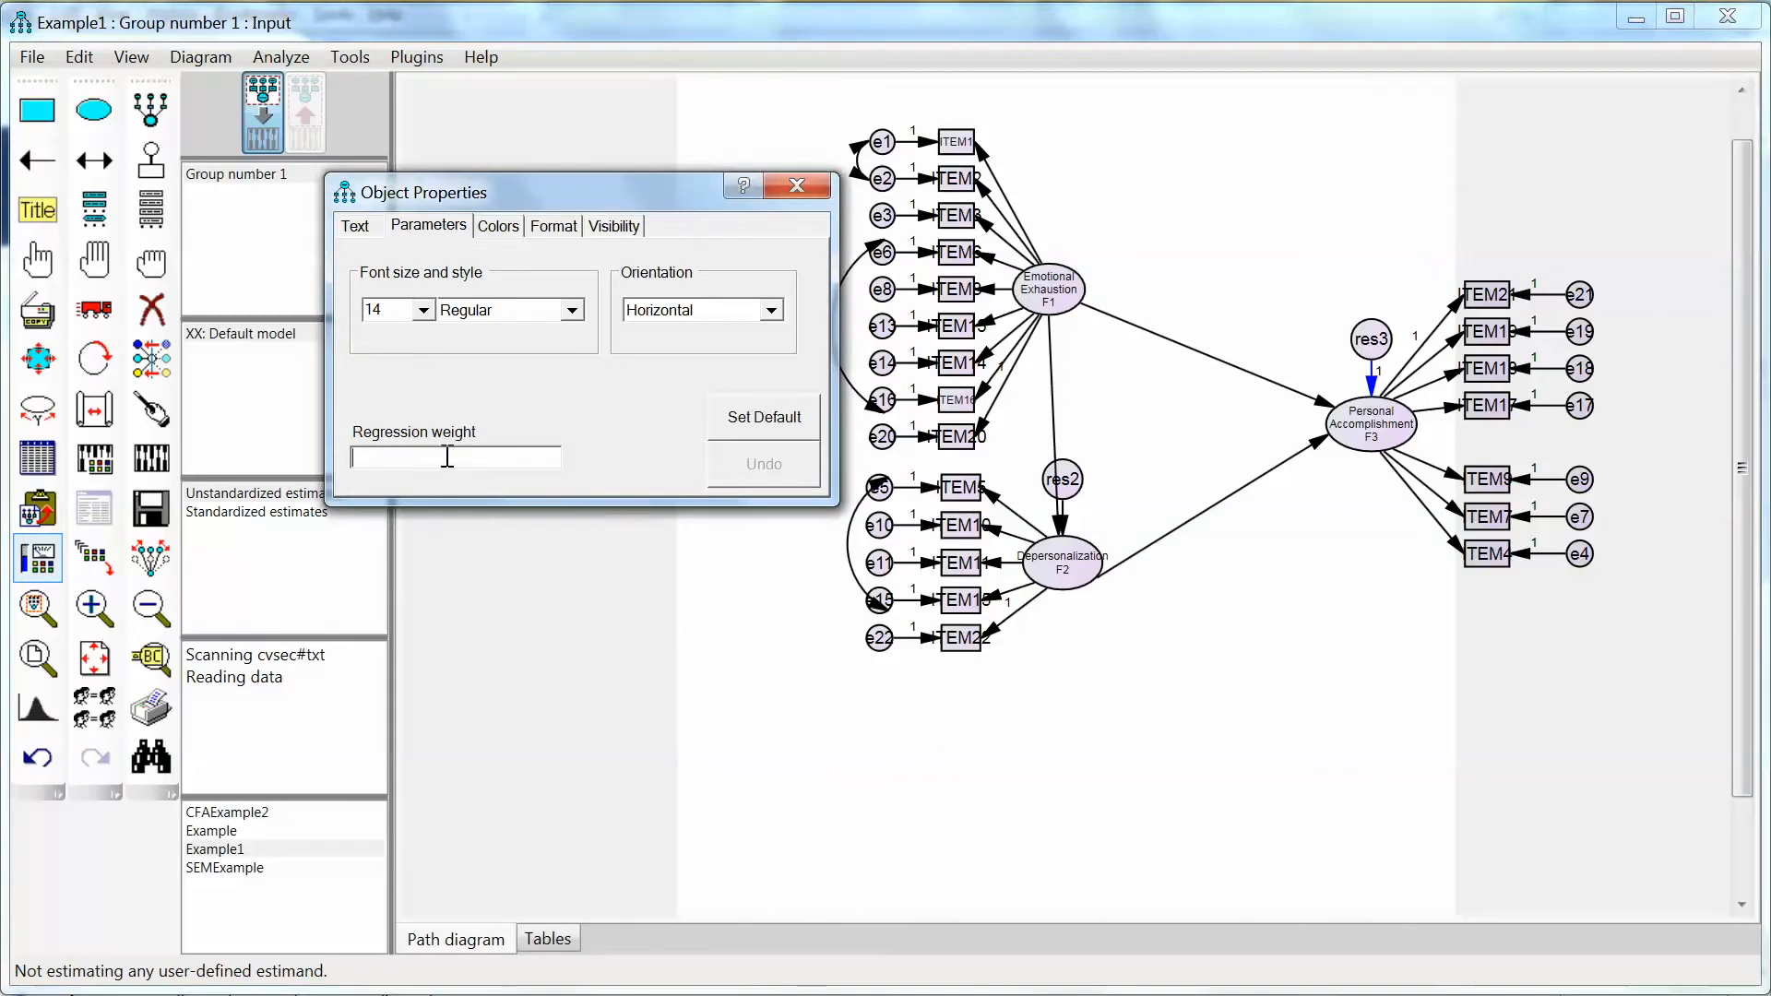
{"action": "type", "text": "1"}
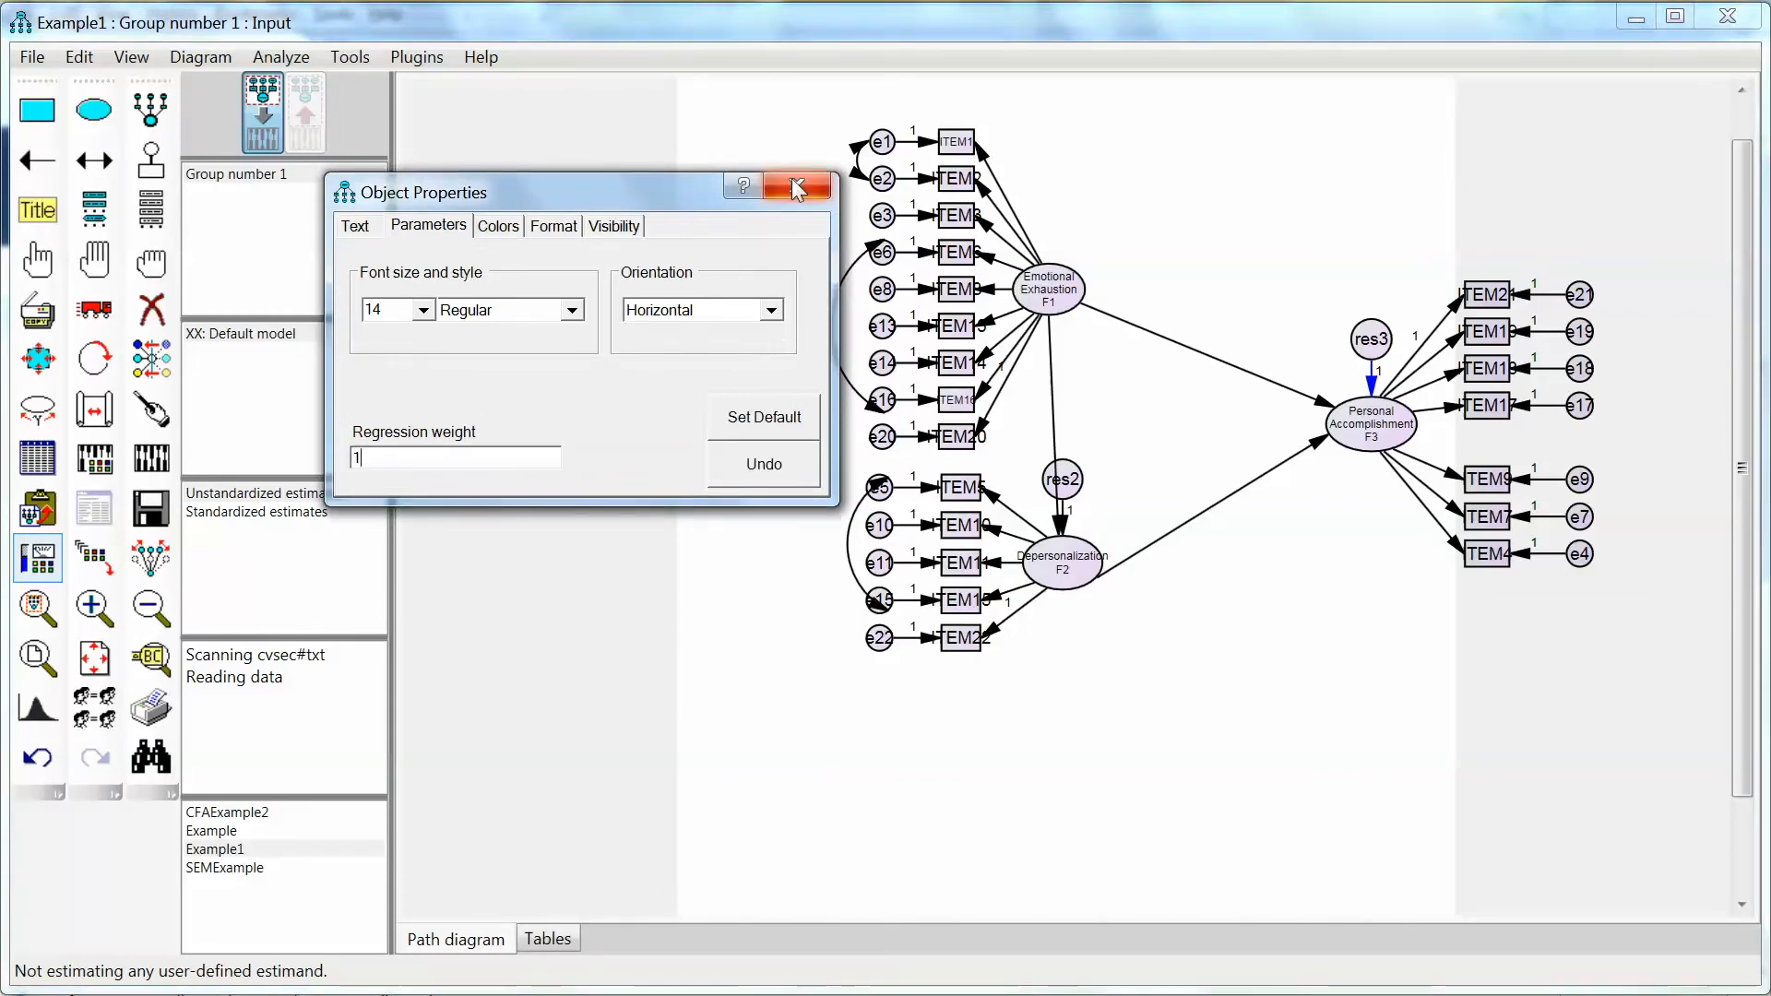
{"action": "left_click", "coordinate": [797, 184]}
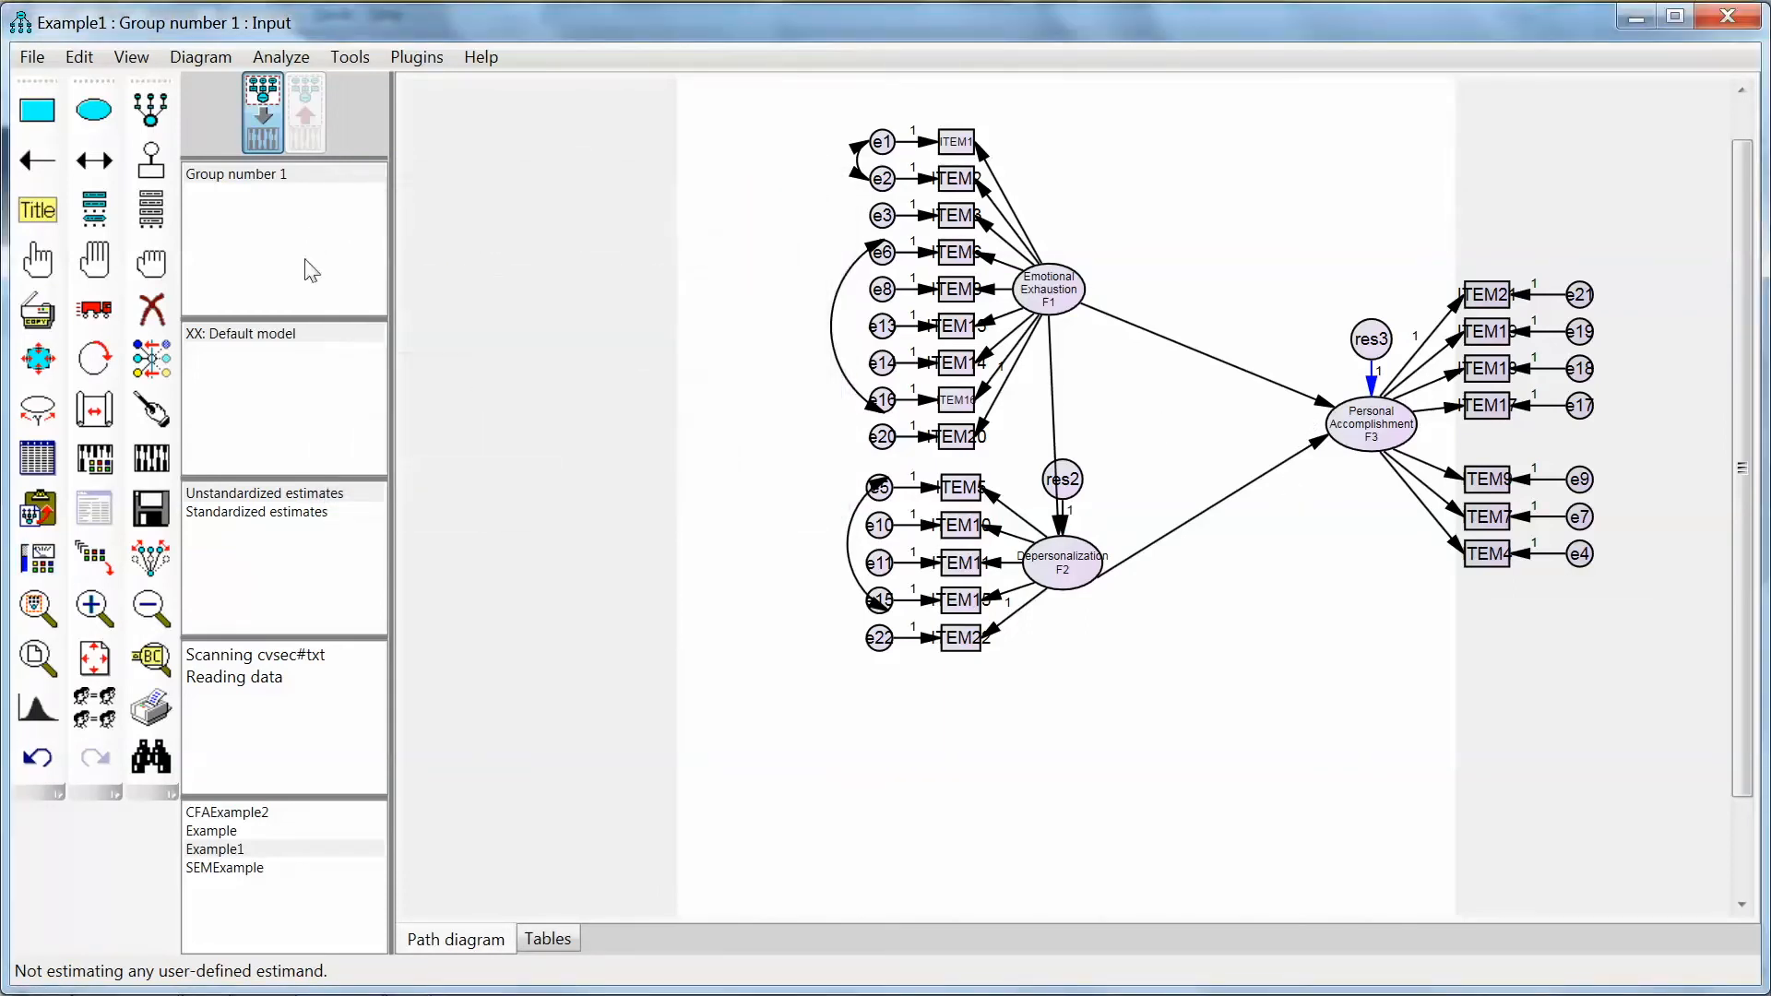
{"action": "mouse_move", "coordinate": [505, 336]}
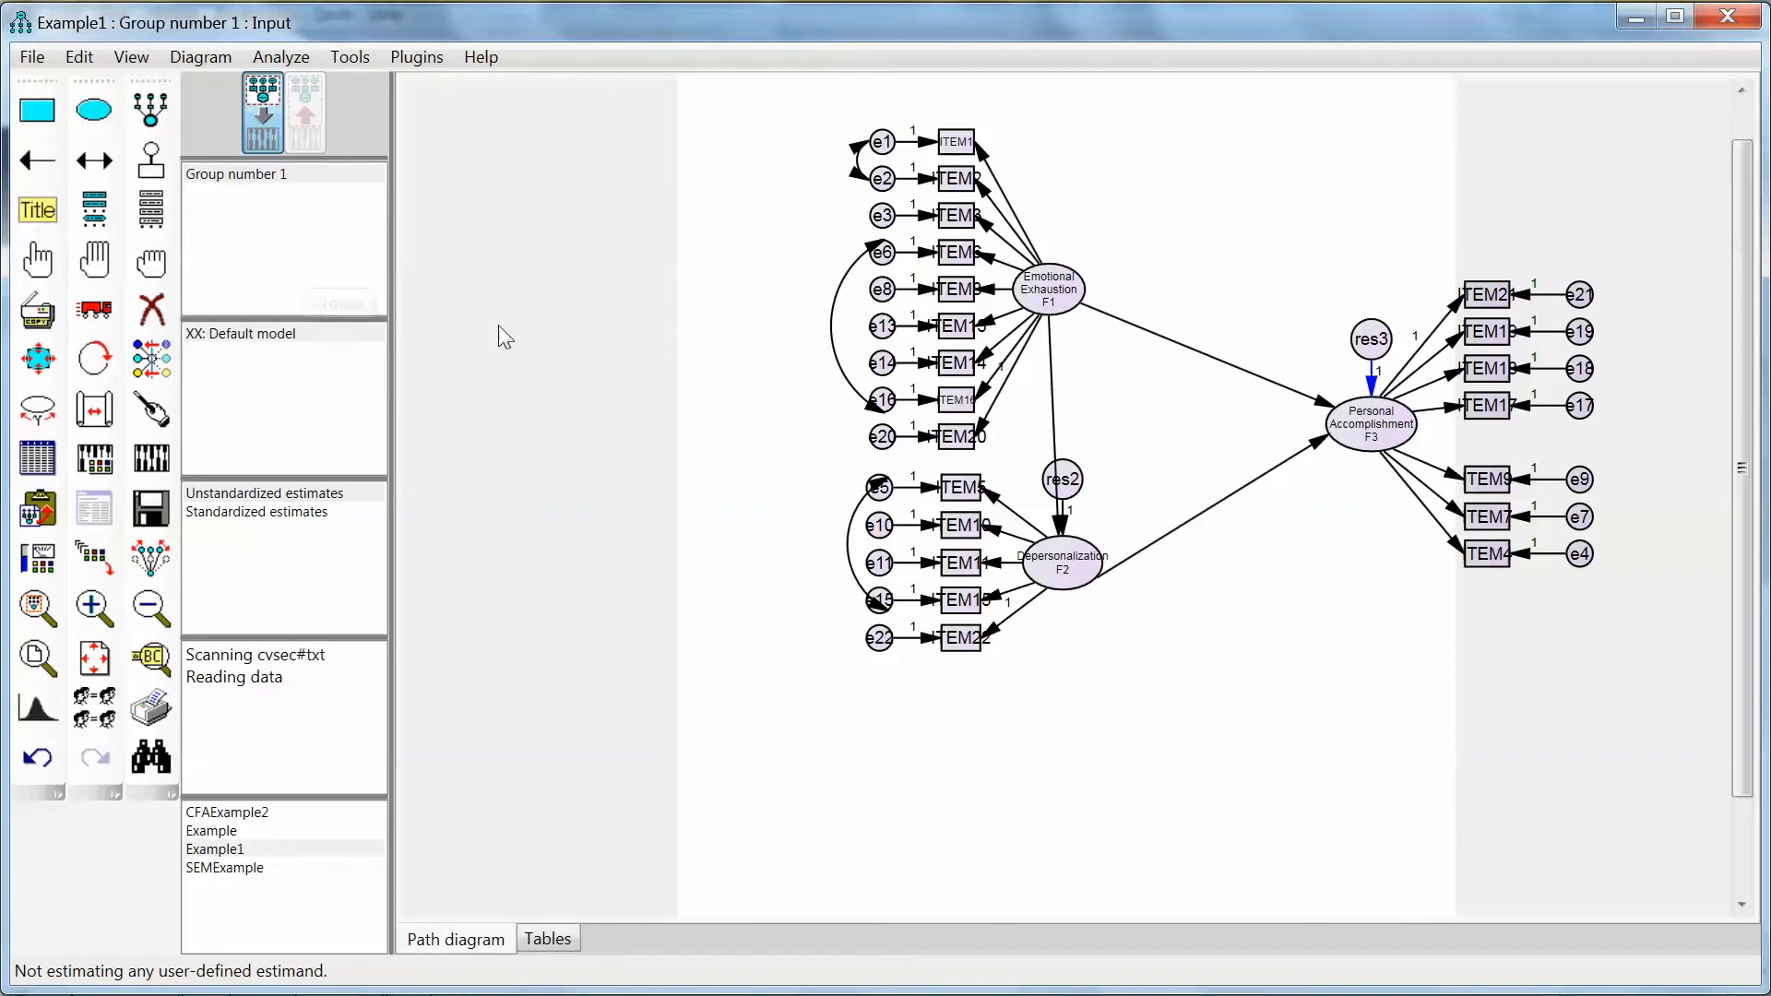
{"action": "mouse_move", "coordinate": [563, 347]}
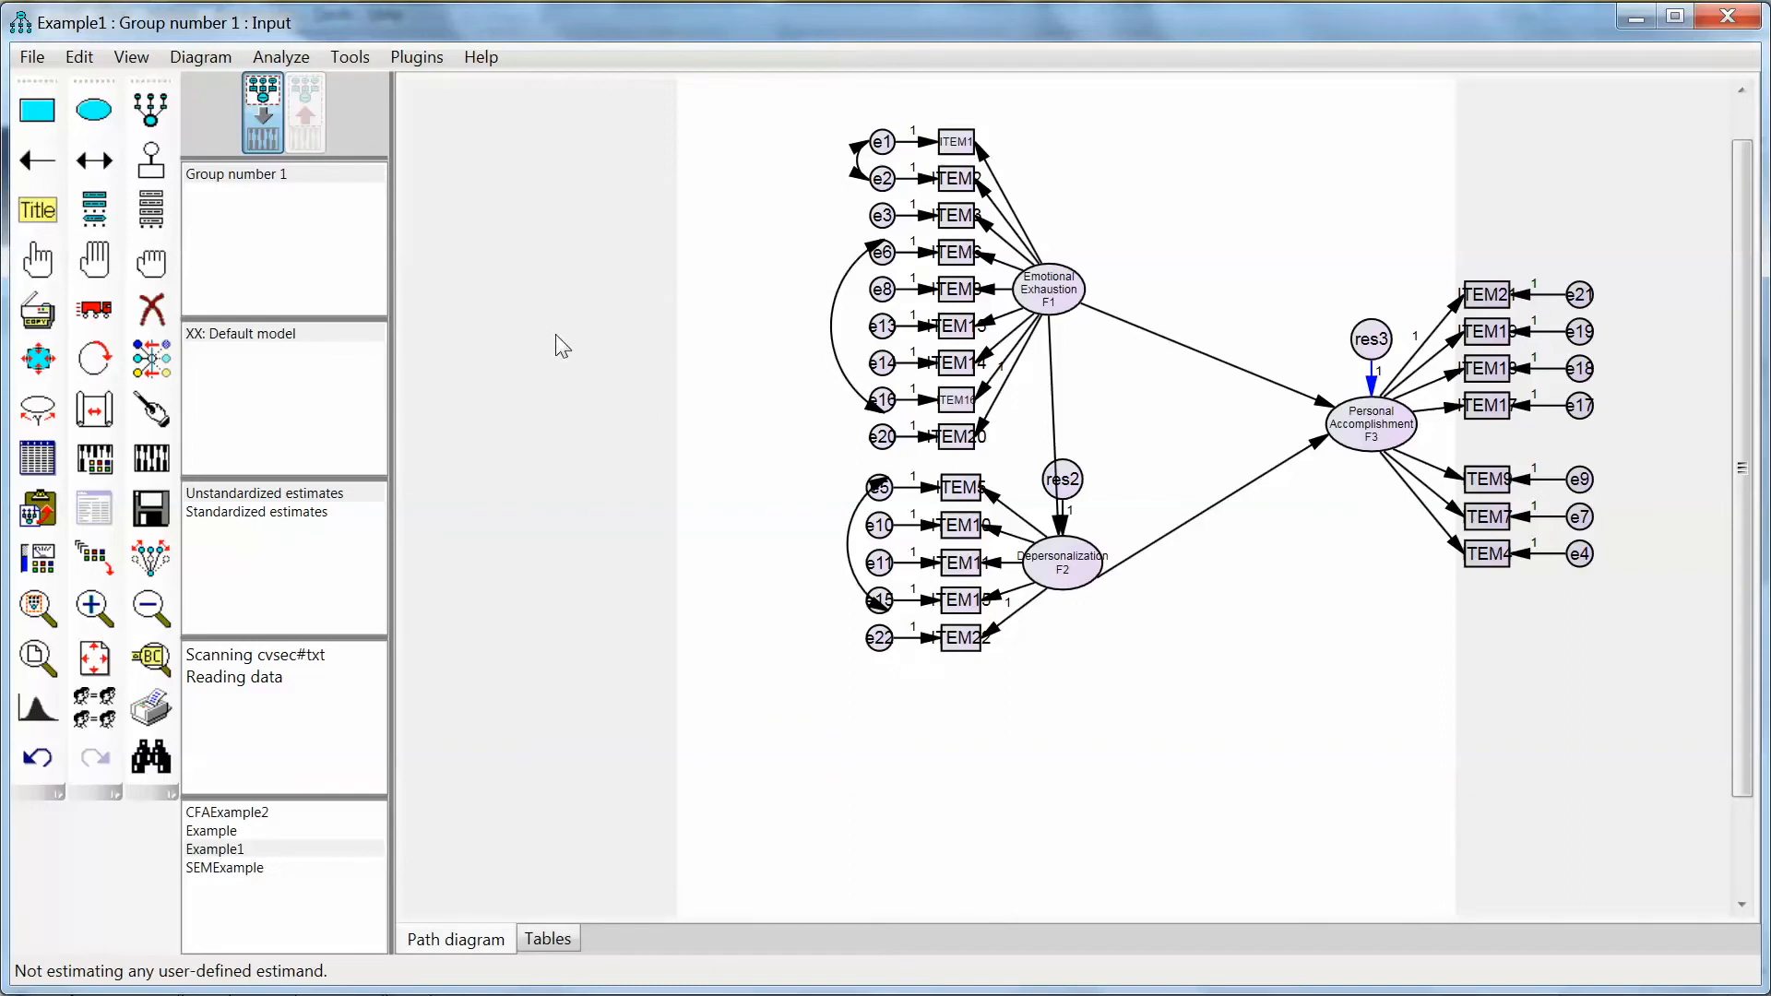
{"action": "mouse_move", "coordinate": [605, 351]}
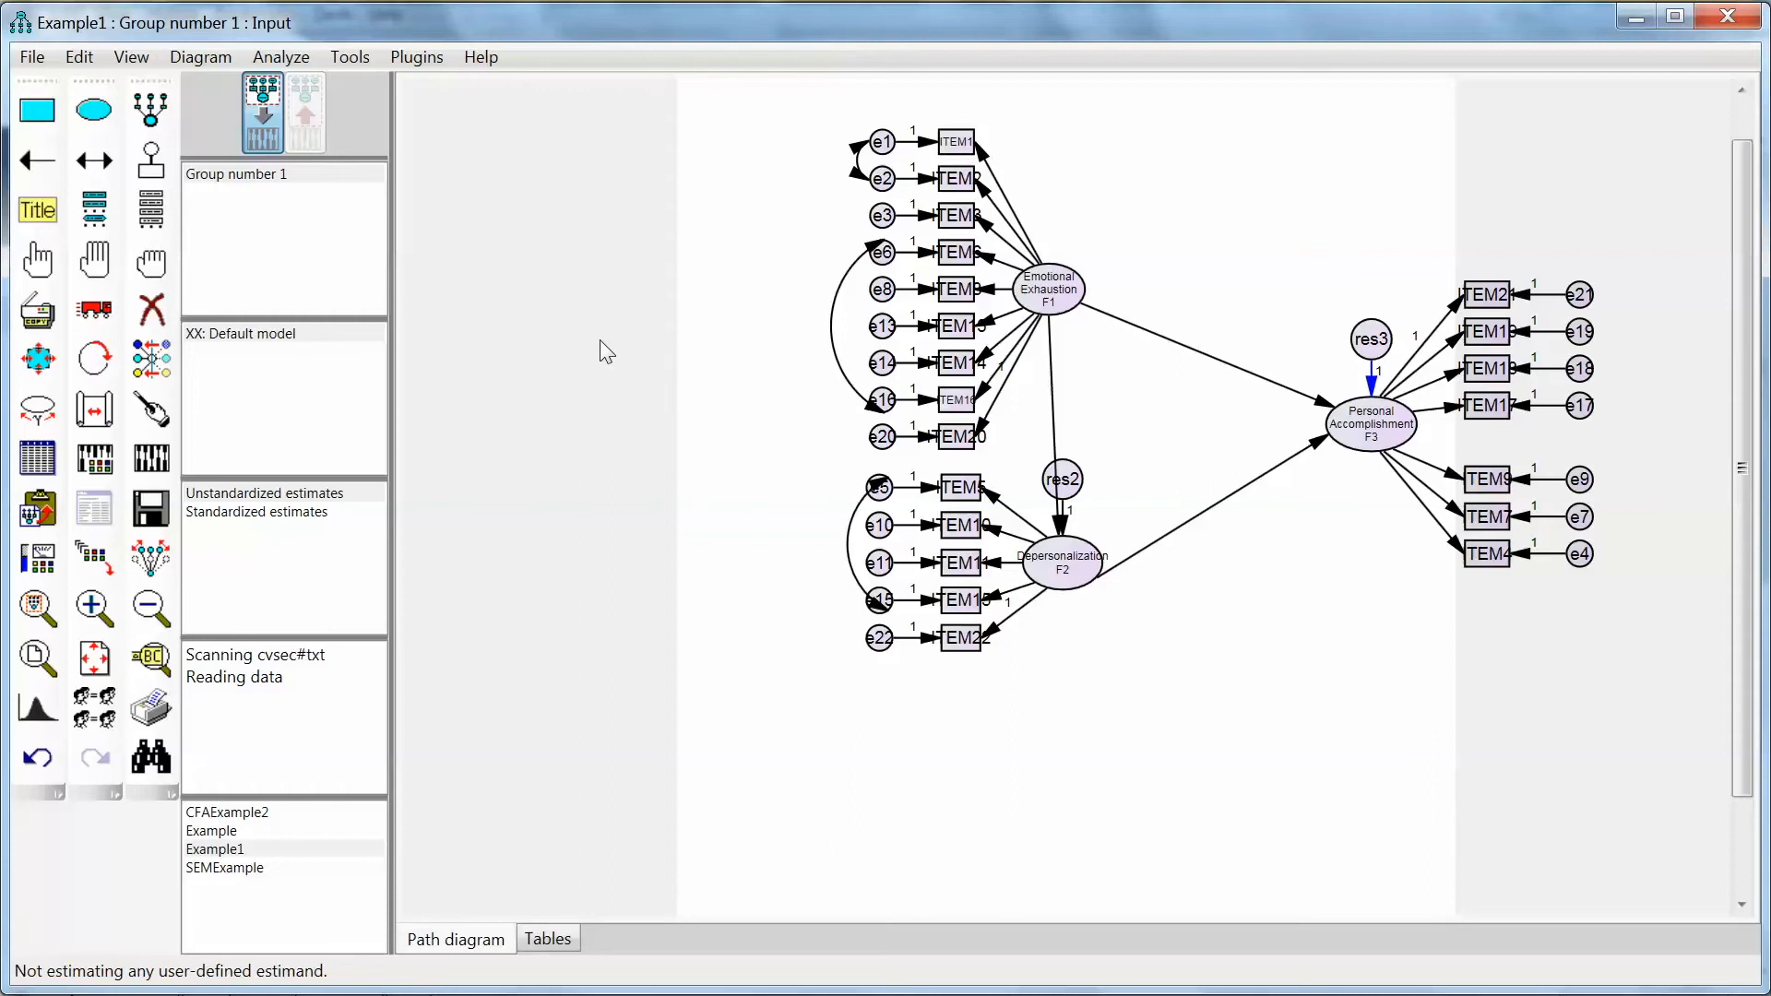
Step: Calculate estimates and display them on the diagram (-.12 F1→F3, -.27 F2→F3, .35 F1→F2)
{"action": "left_click", "coordinate": [150, 260]}
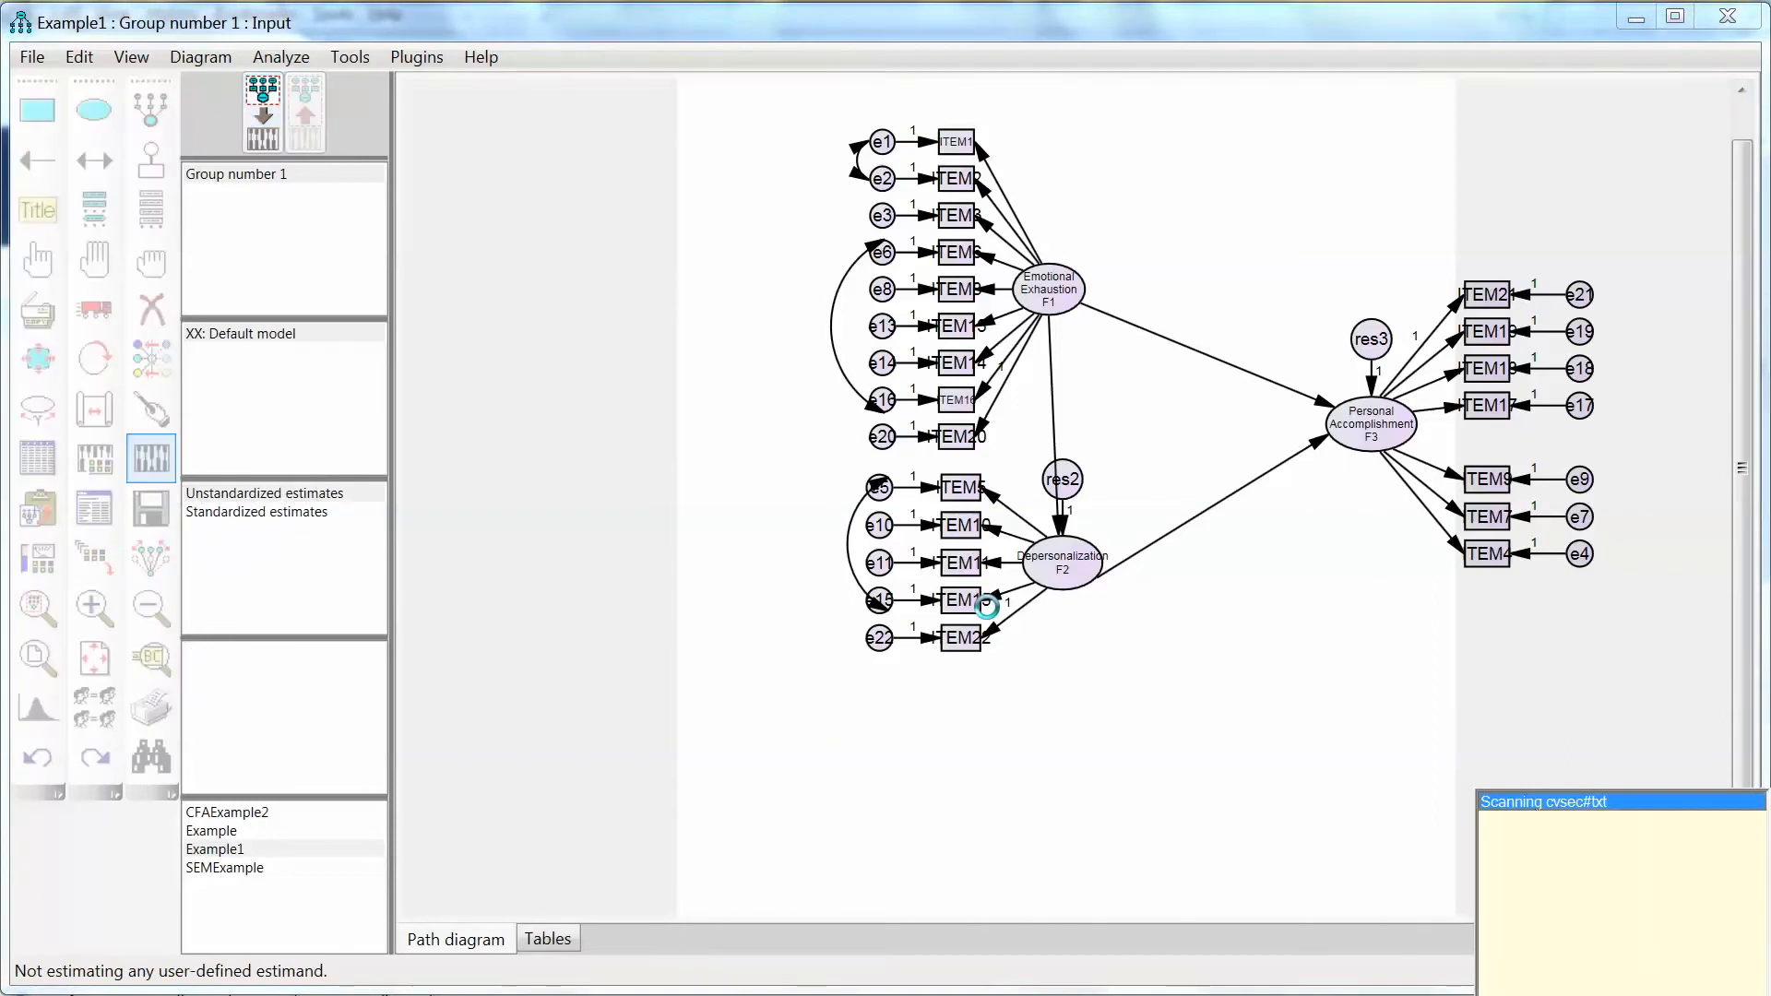
{"action": "left_click", "coordinate": [260, 111]}
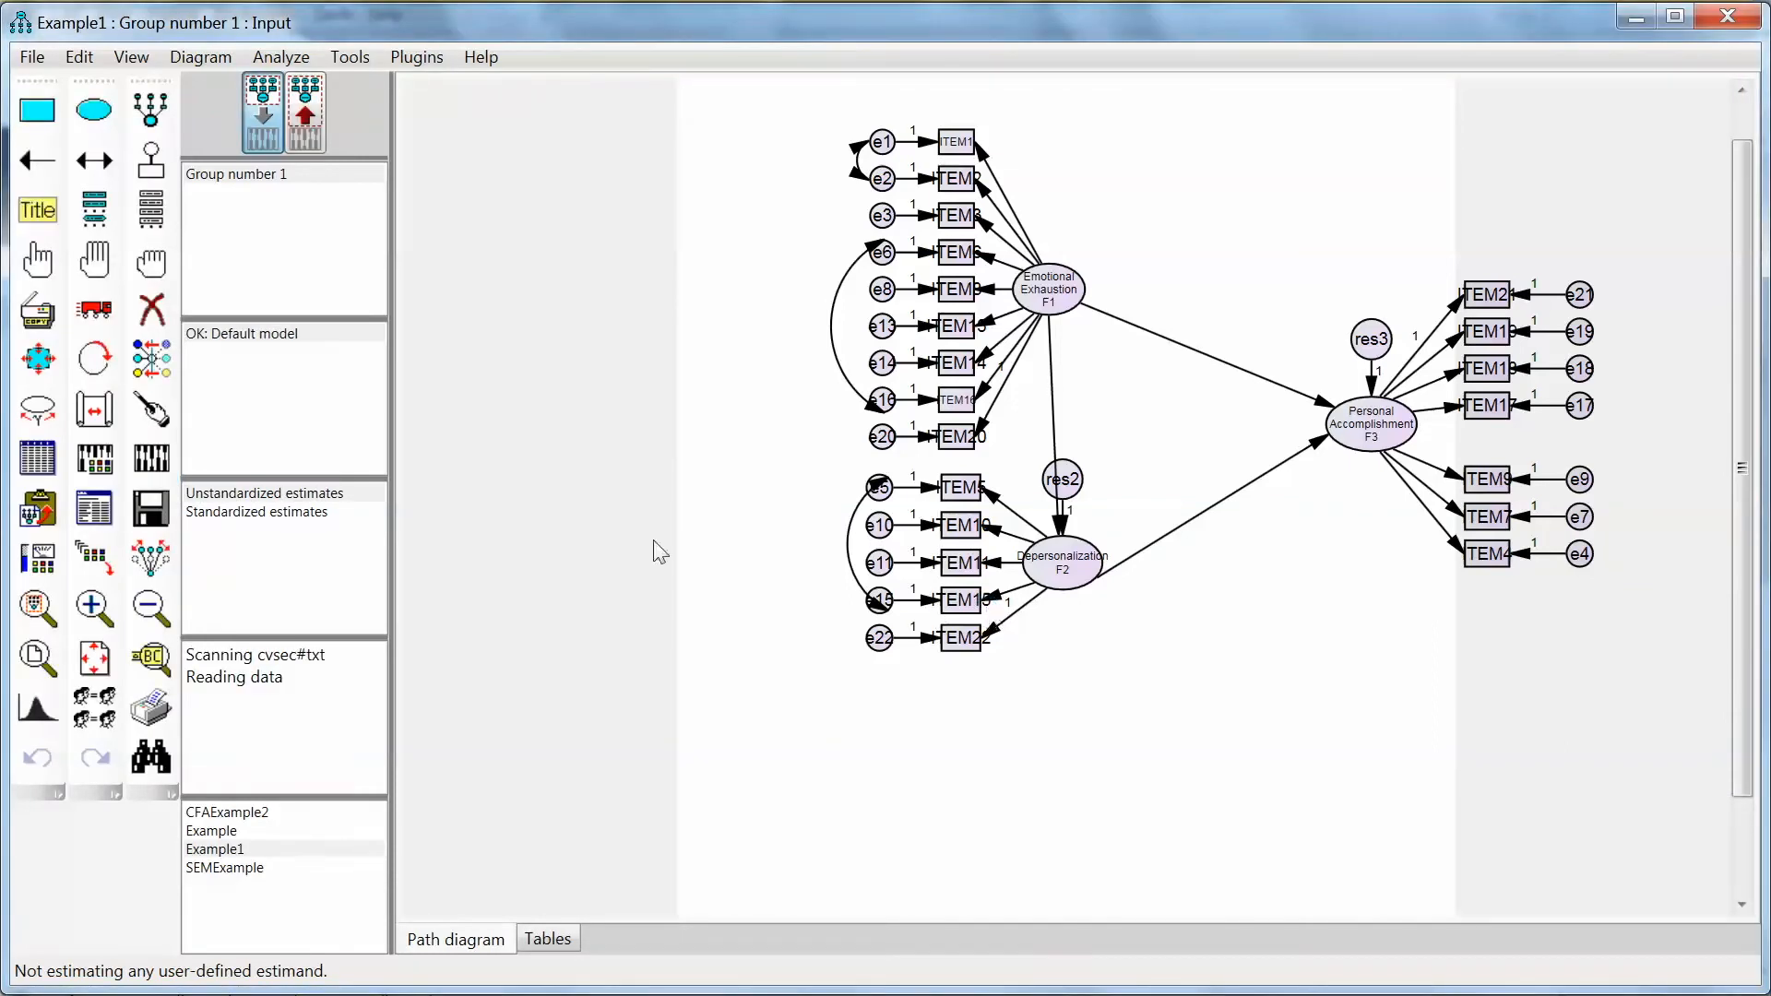
{"action": "left_click", "coordinate": [304, 111]}
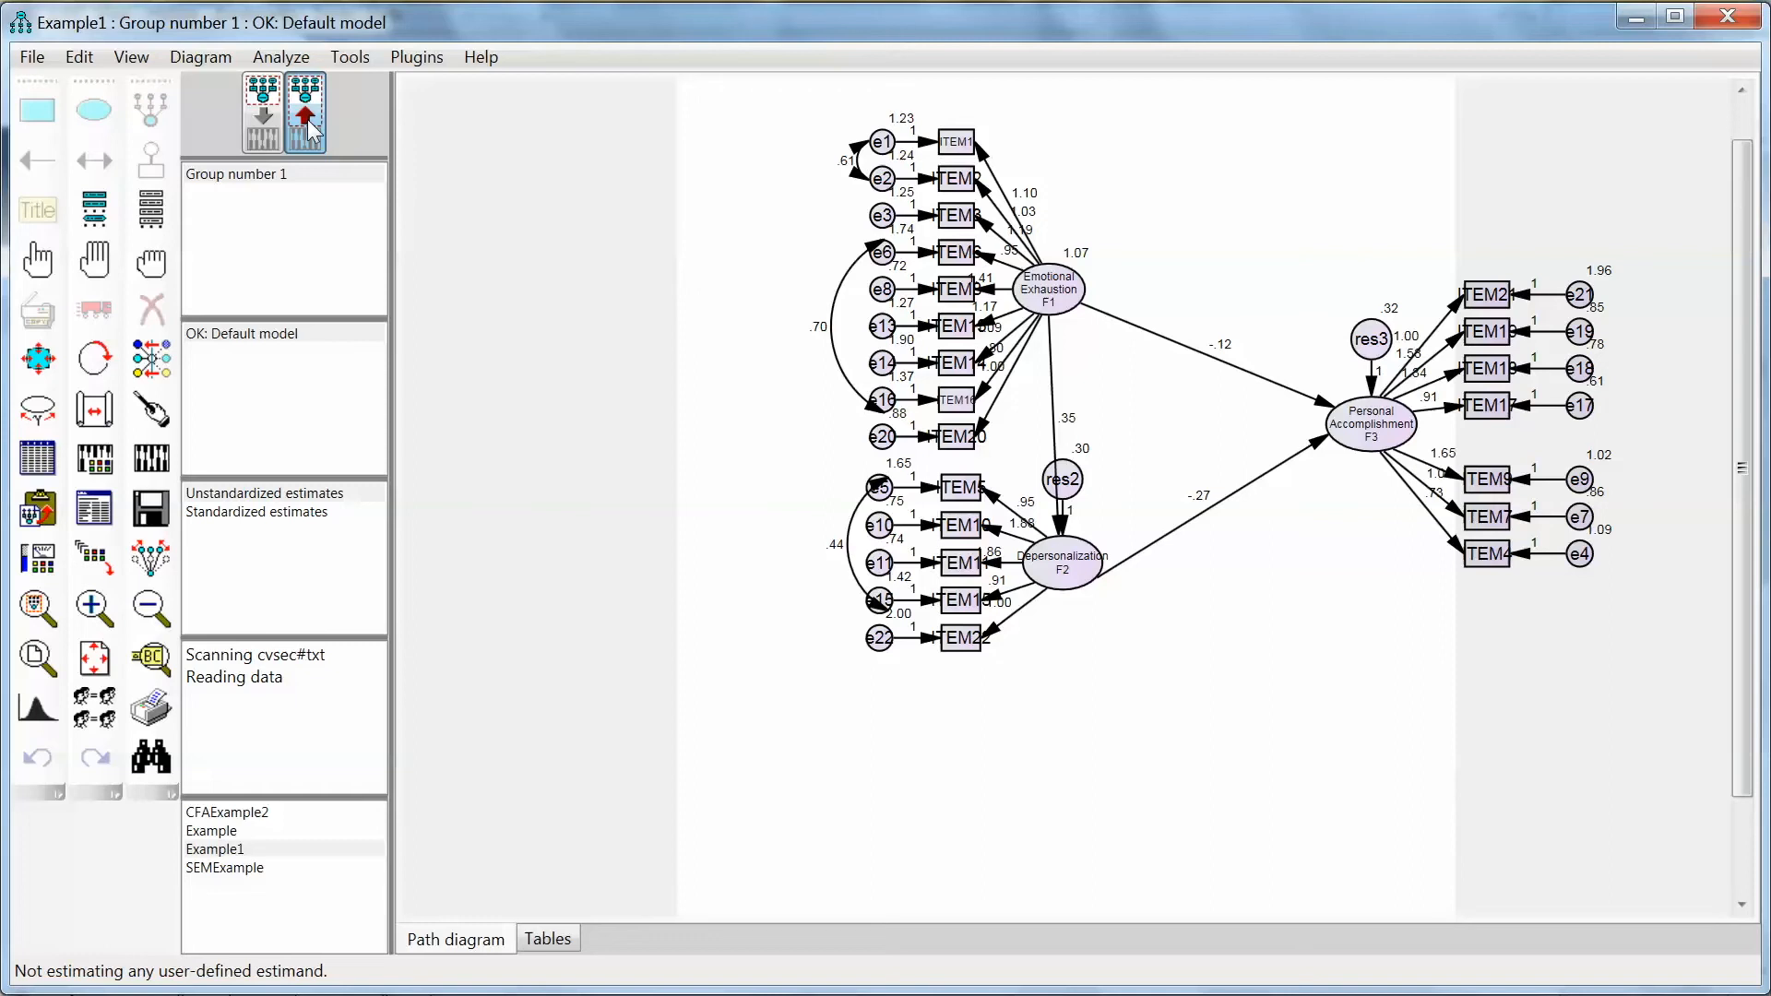
{"action": "mouse_move", "coordinate": [1155, 354]}
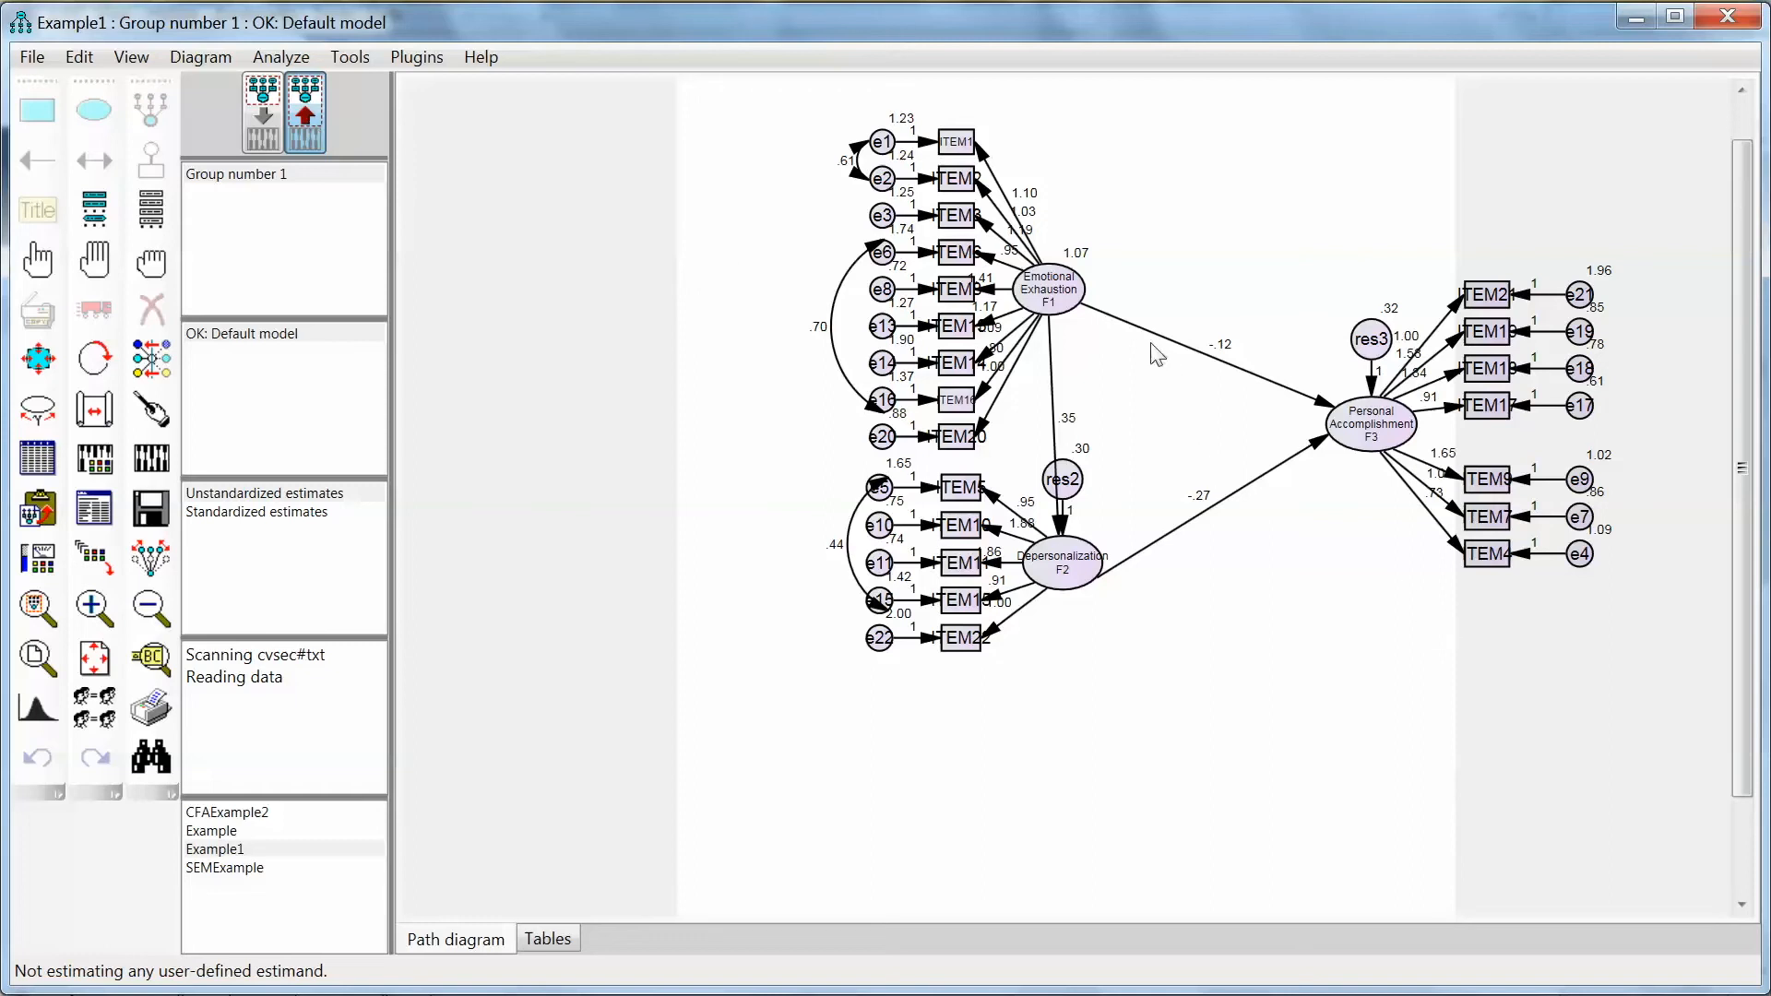
{"action": "mouse_move", "coordinate": [1105, 341]}
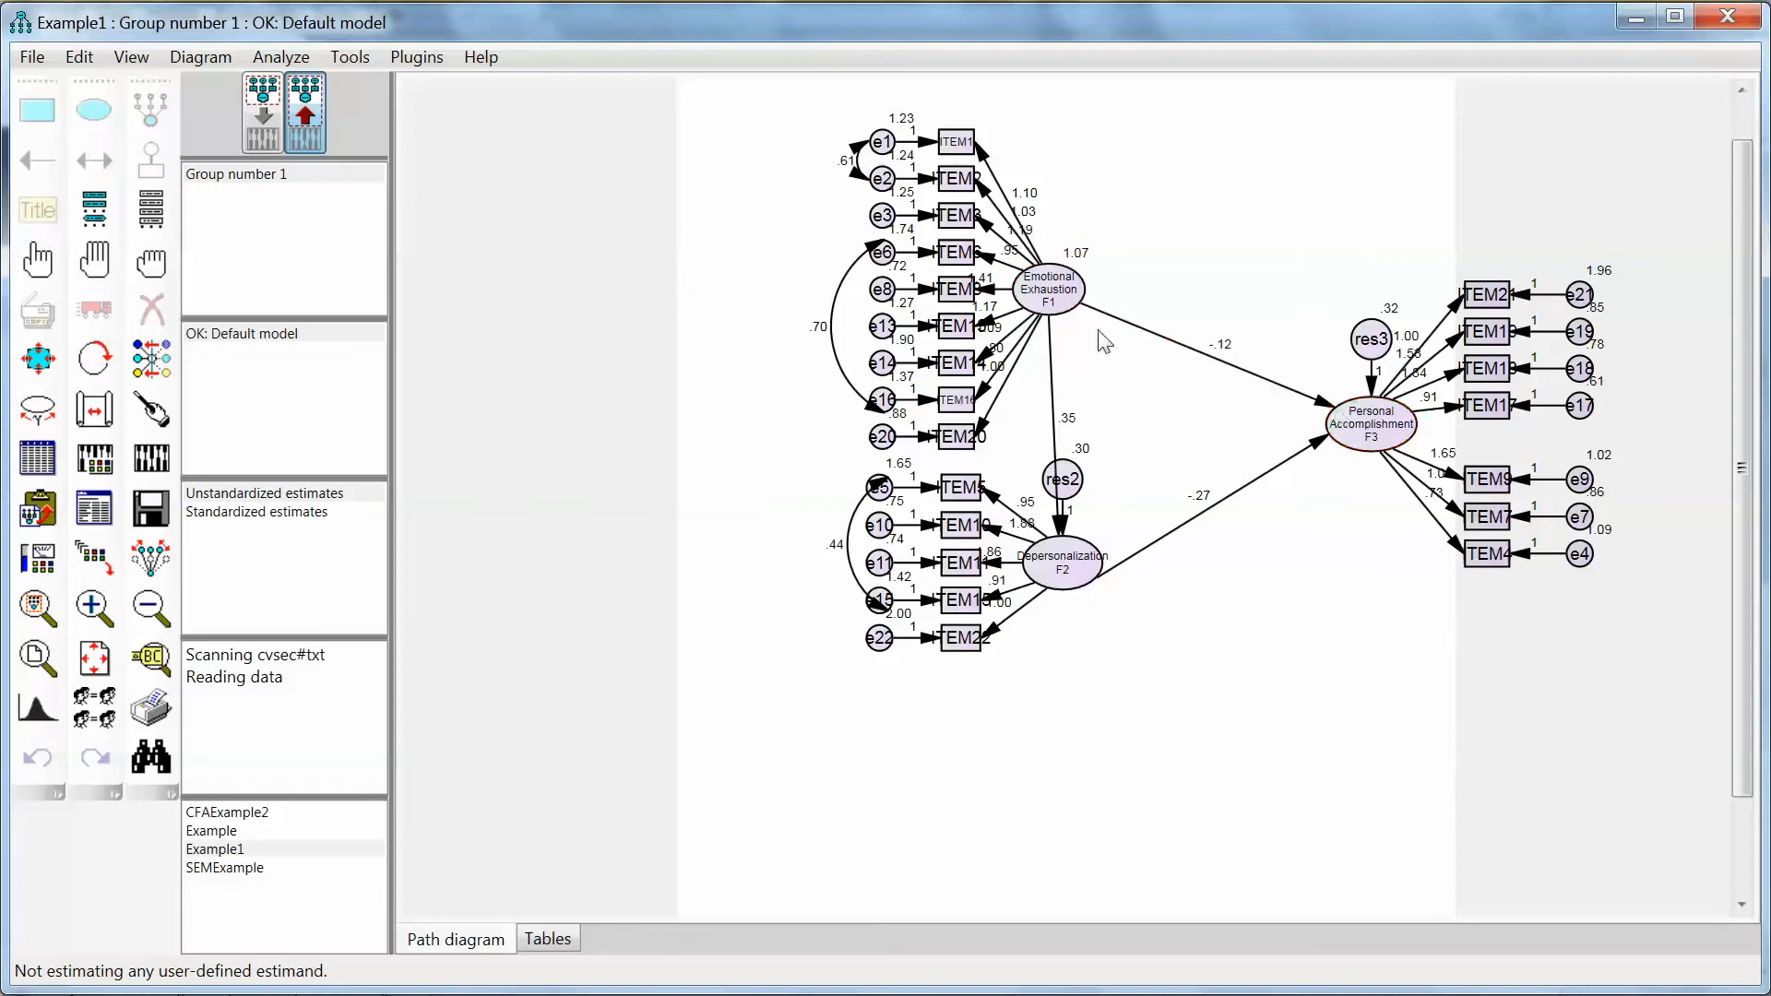
{"action": "mouse_move", "coordinate": [1181, 369]}
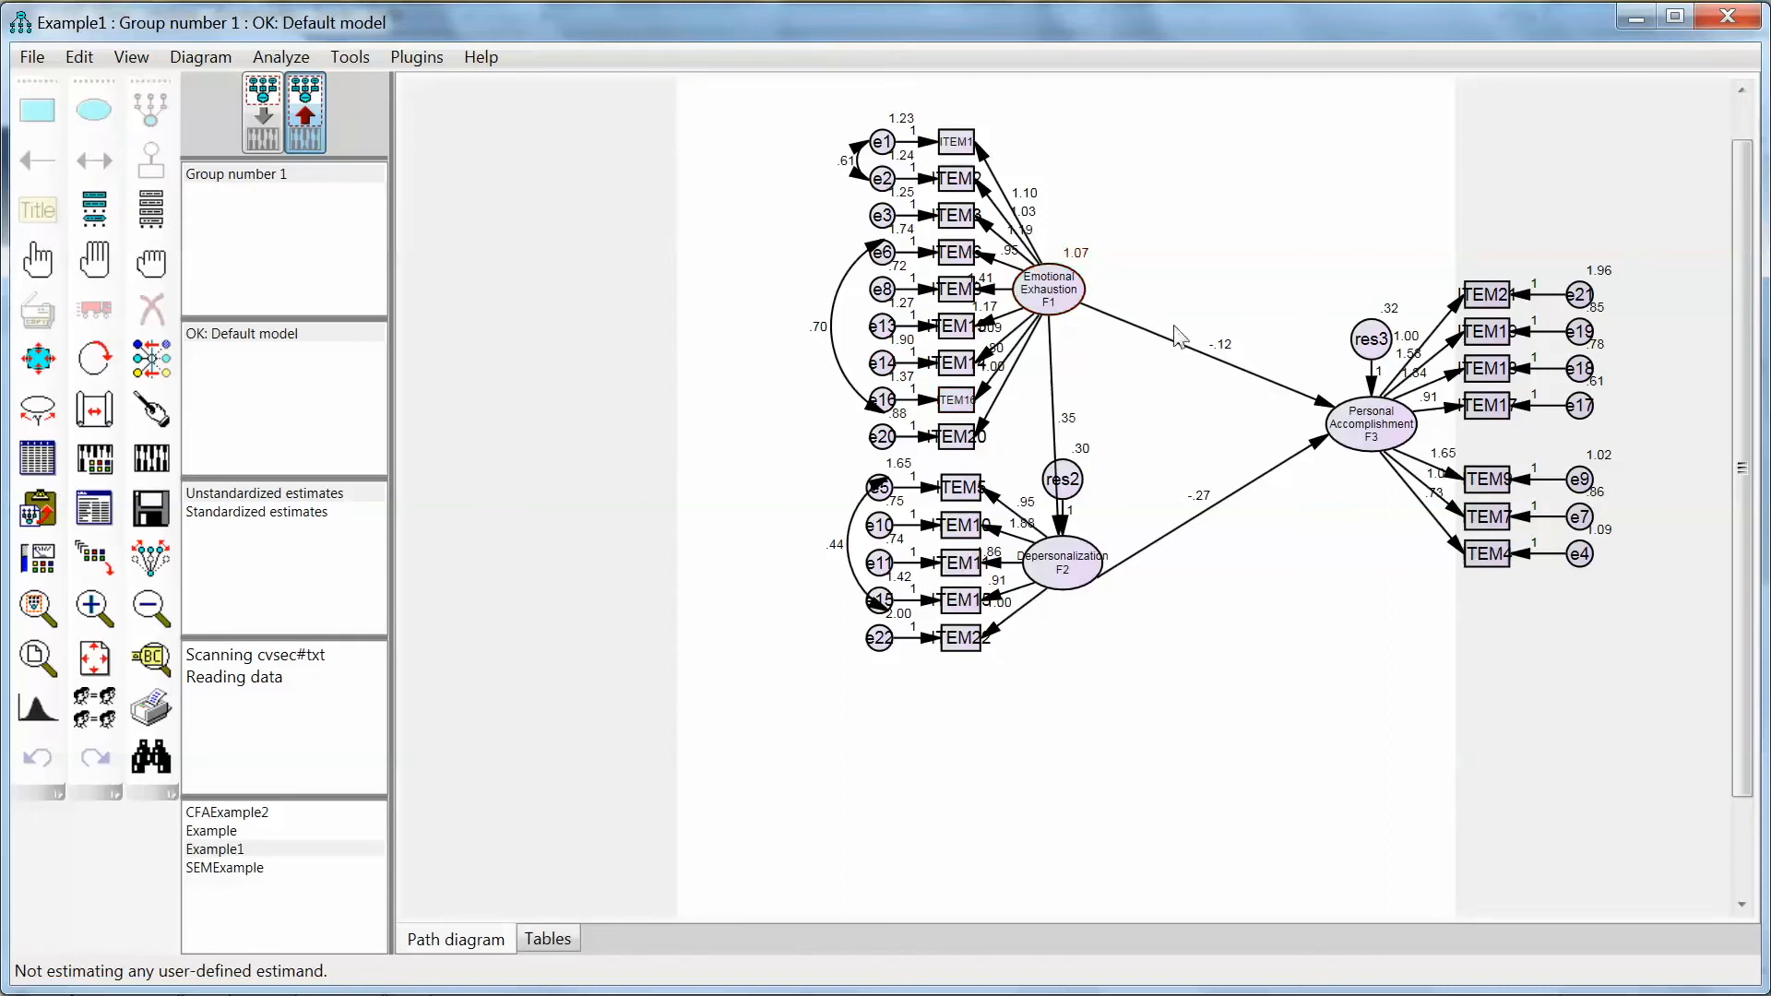
Step: View Assessment of normality and then Variable Summary in the text output
{"action": "left_click", "coordinate": [1368, 424]}
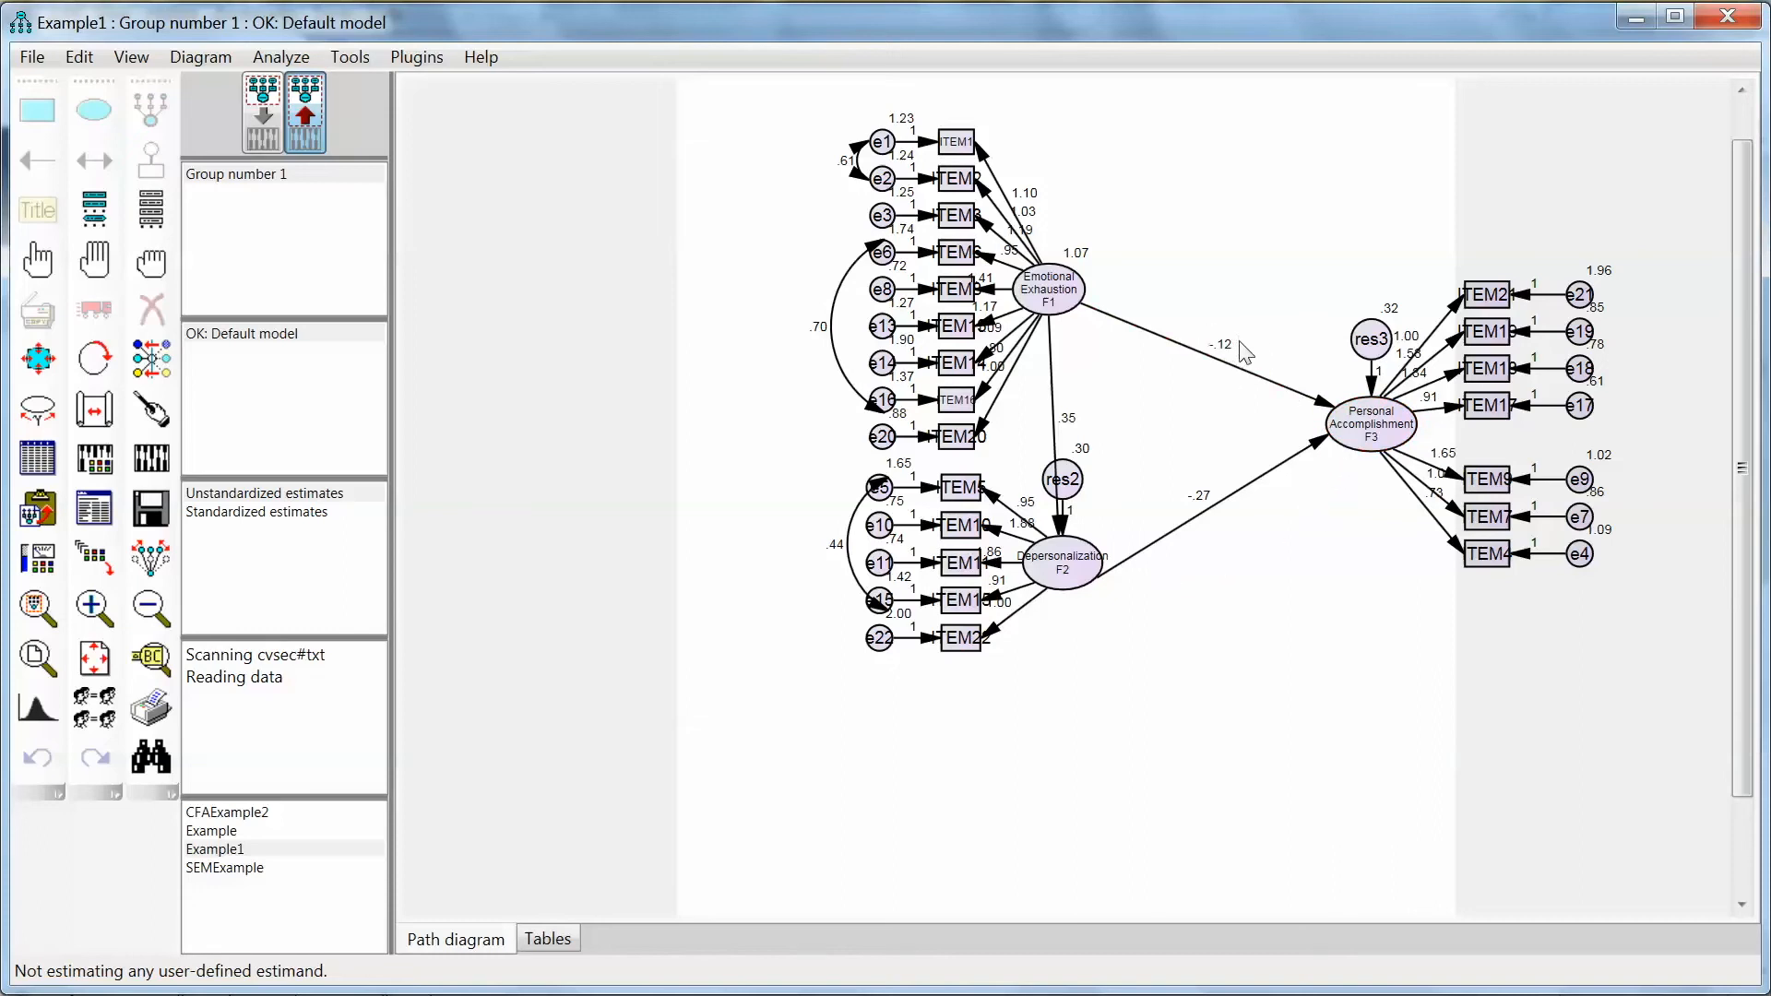
{"action": "mouse_move", "coordinate": [1112, 454]}
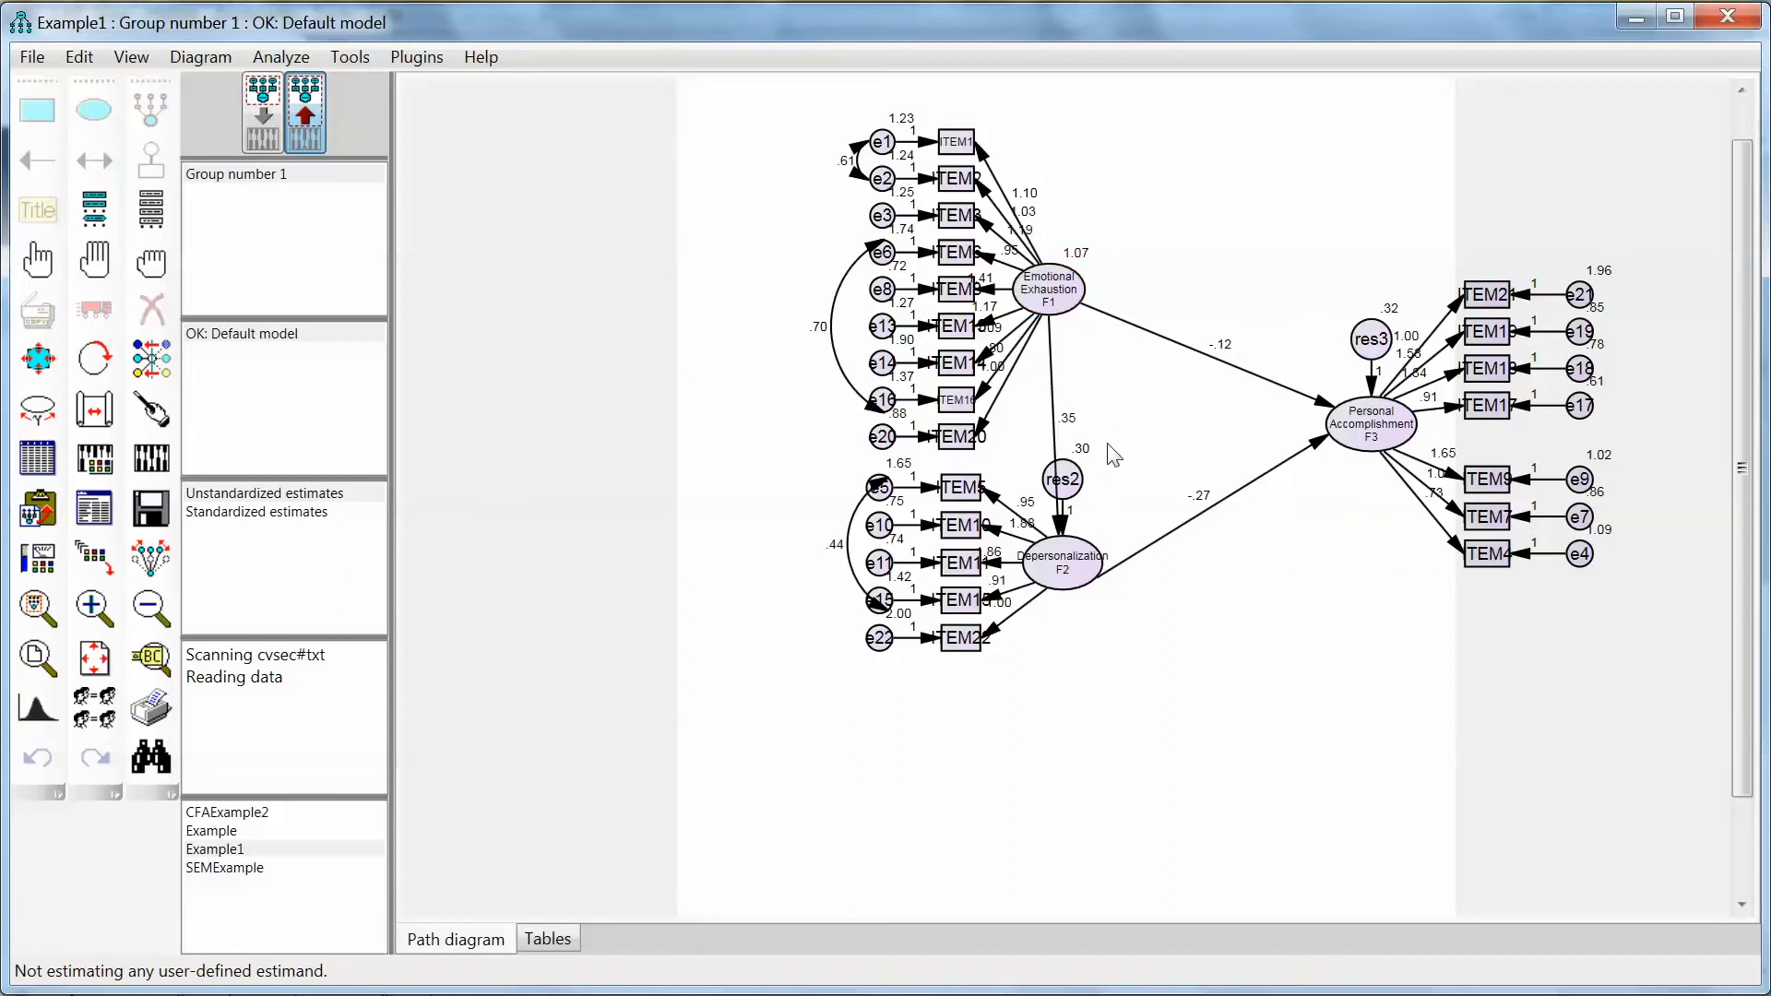
{"action": "mouse_move", "coordinate": [502, 581]}
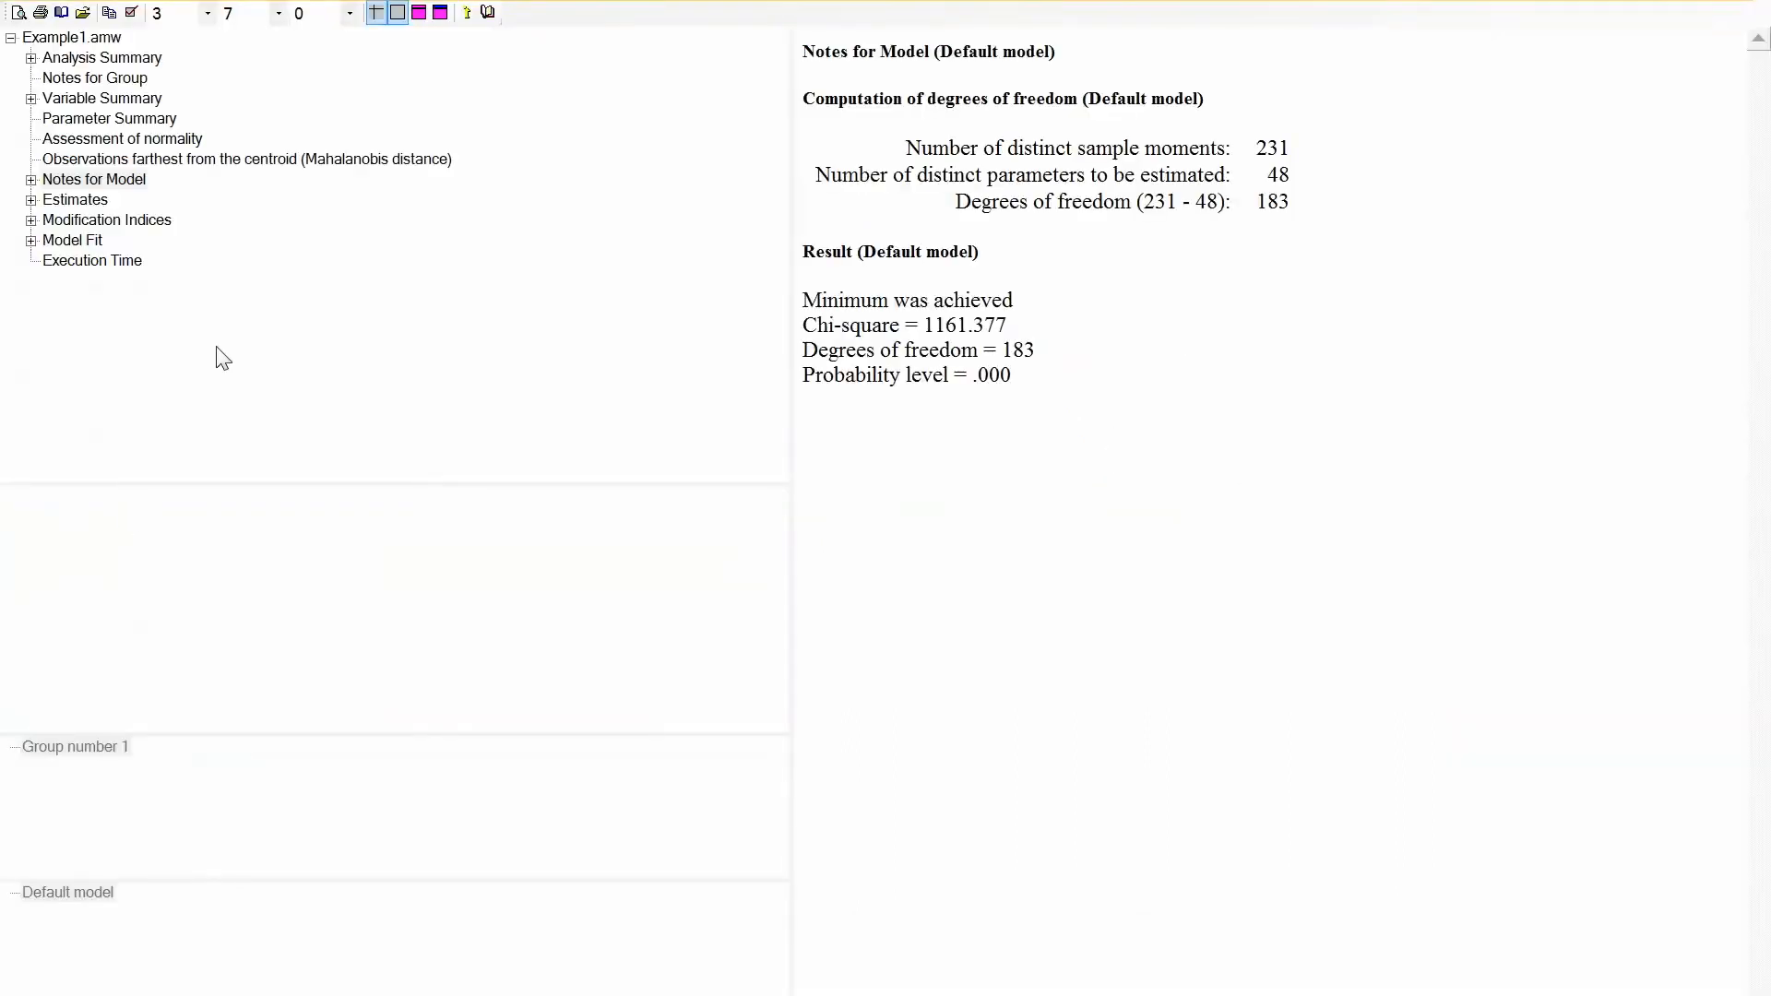
{"action": "mouse_move", "coordinate": [107, 219]}
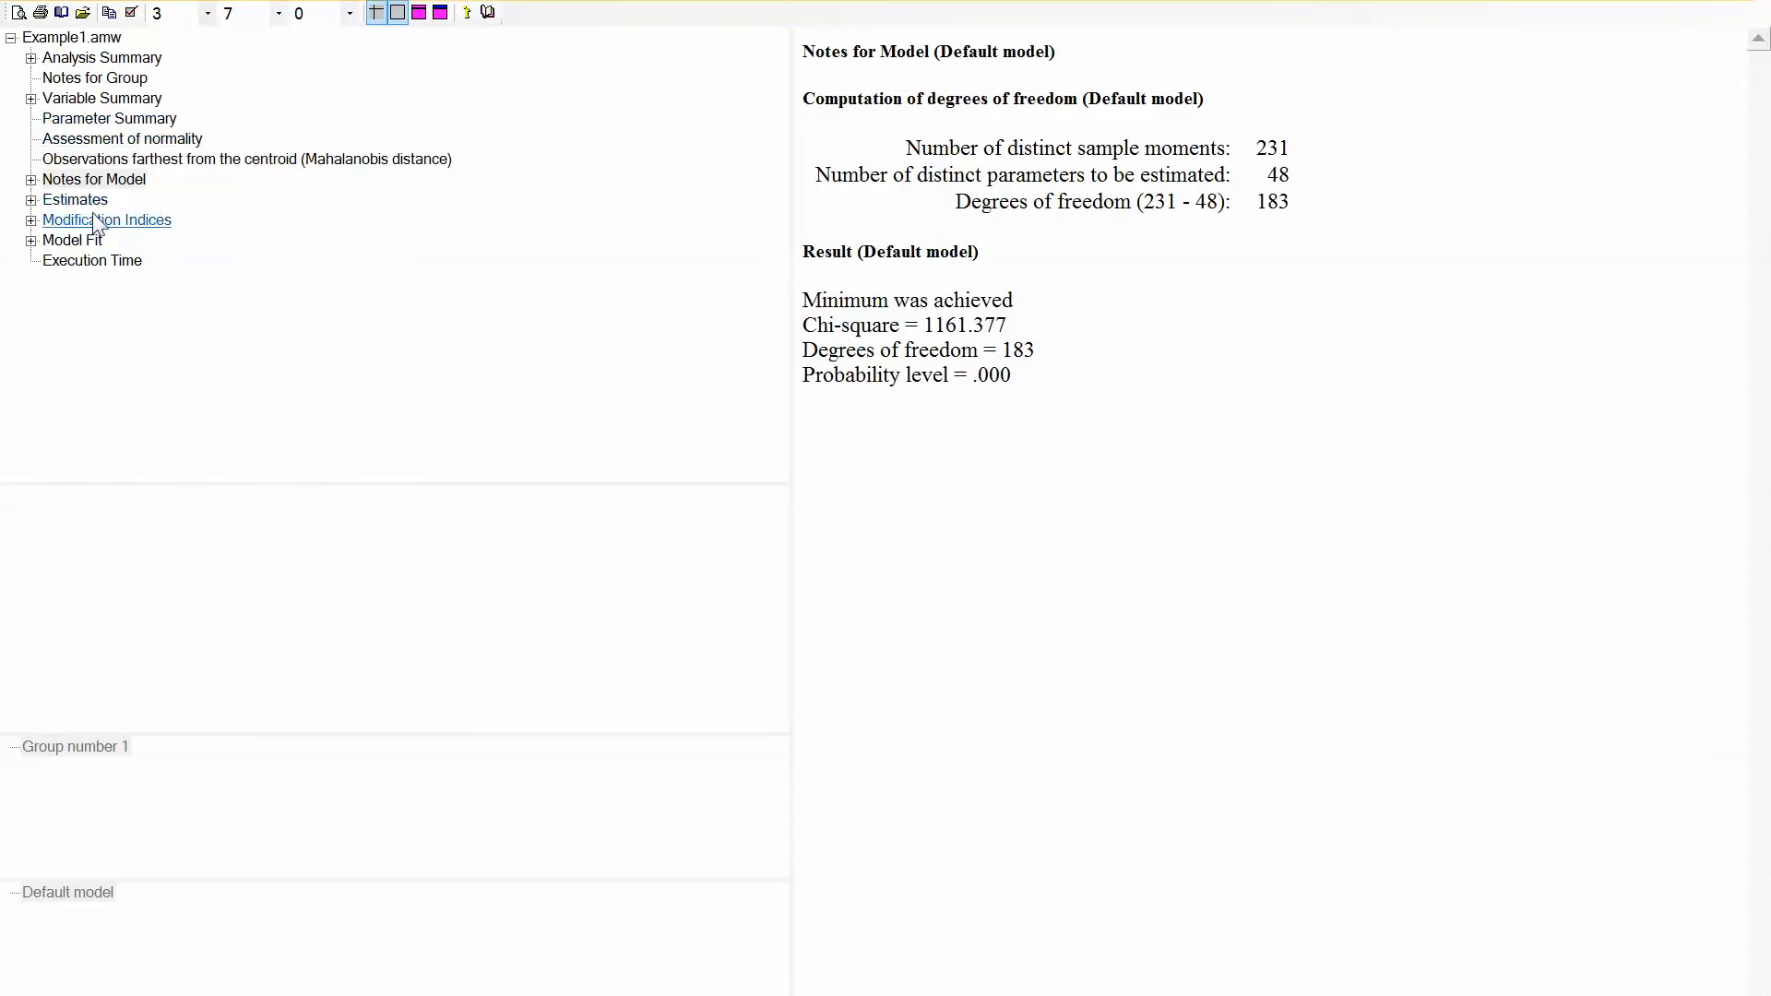
{"action": "left_click", "coordinate": [122, 138]}
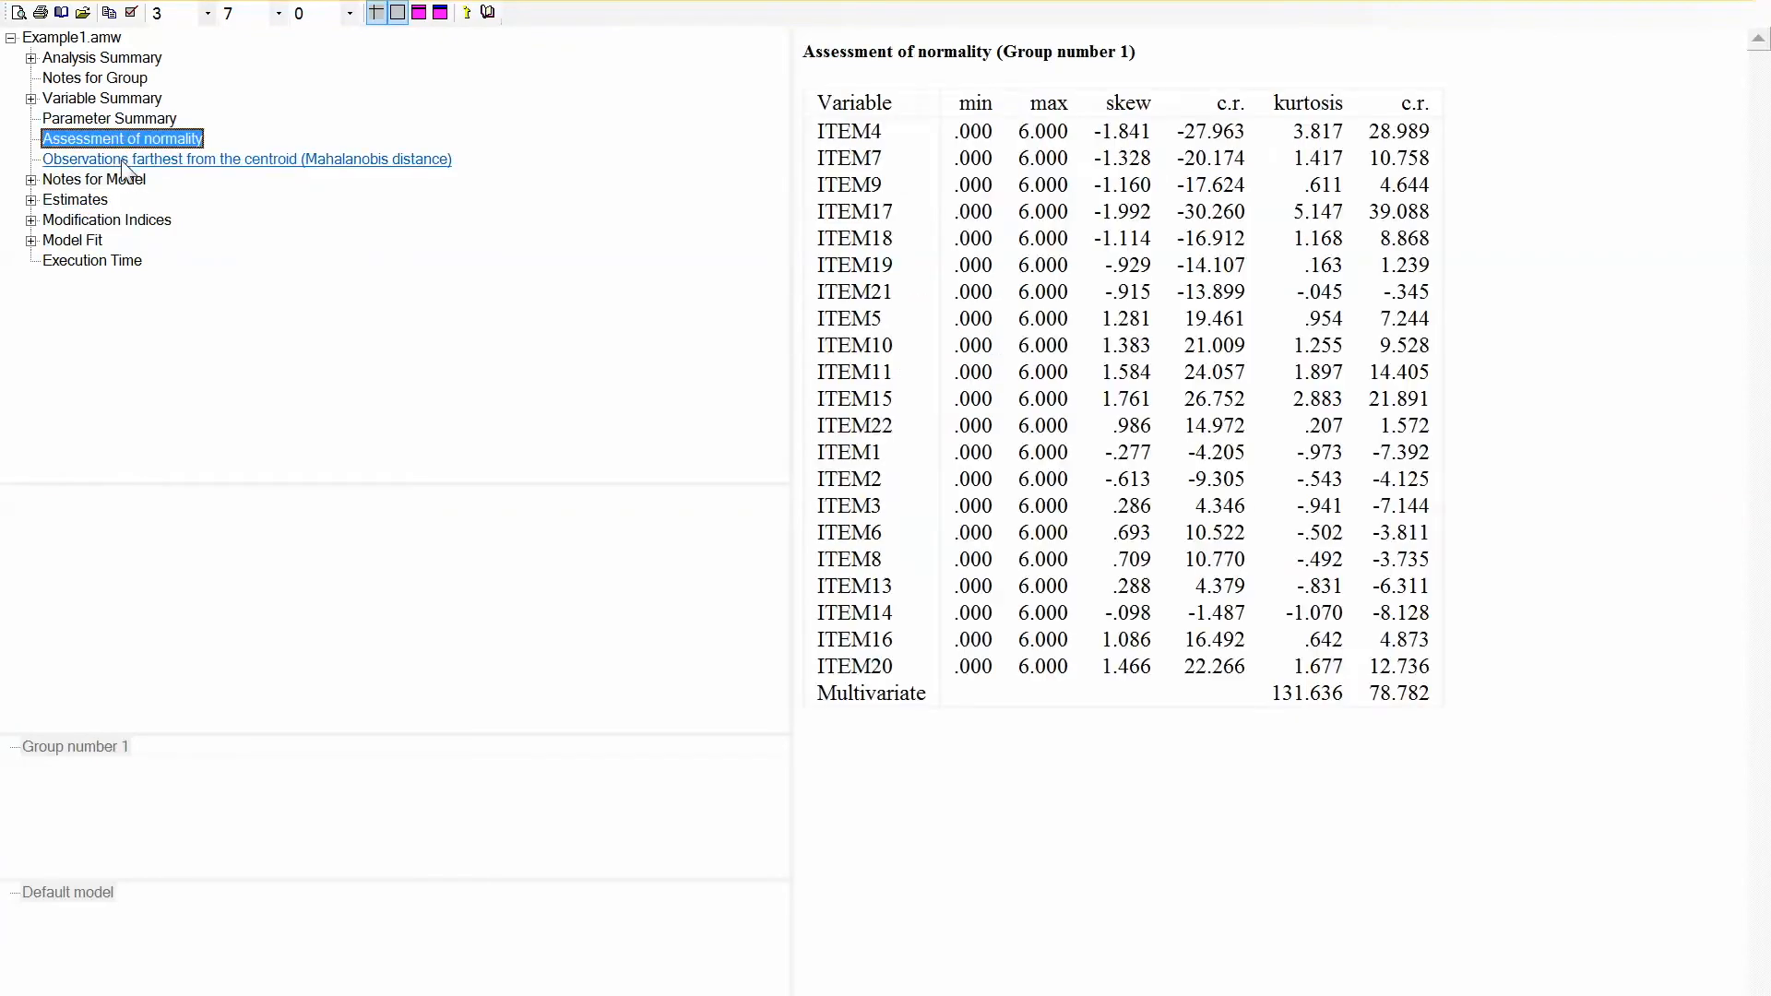
{"action": "left_click", "coordinate": [102, 98]}
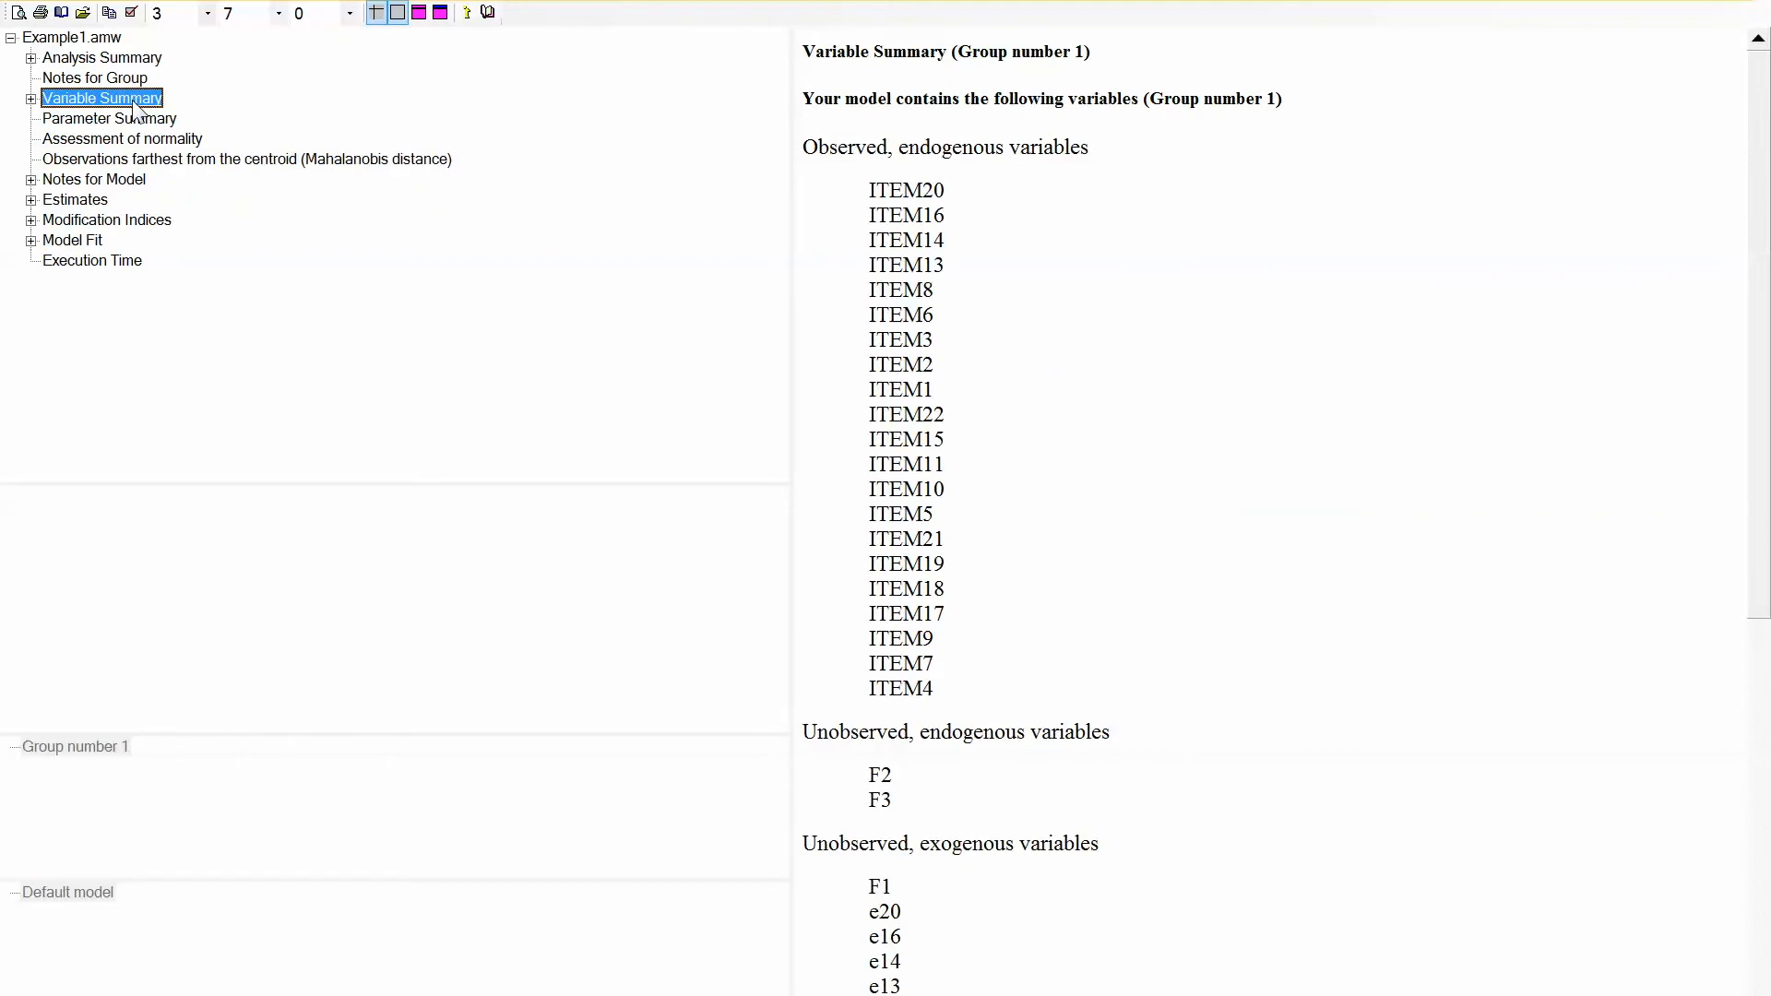
{"action": "mouse_move", "coordinate": [1068, 777]}
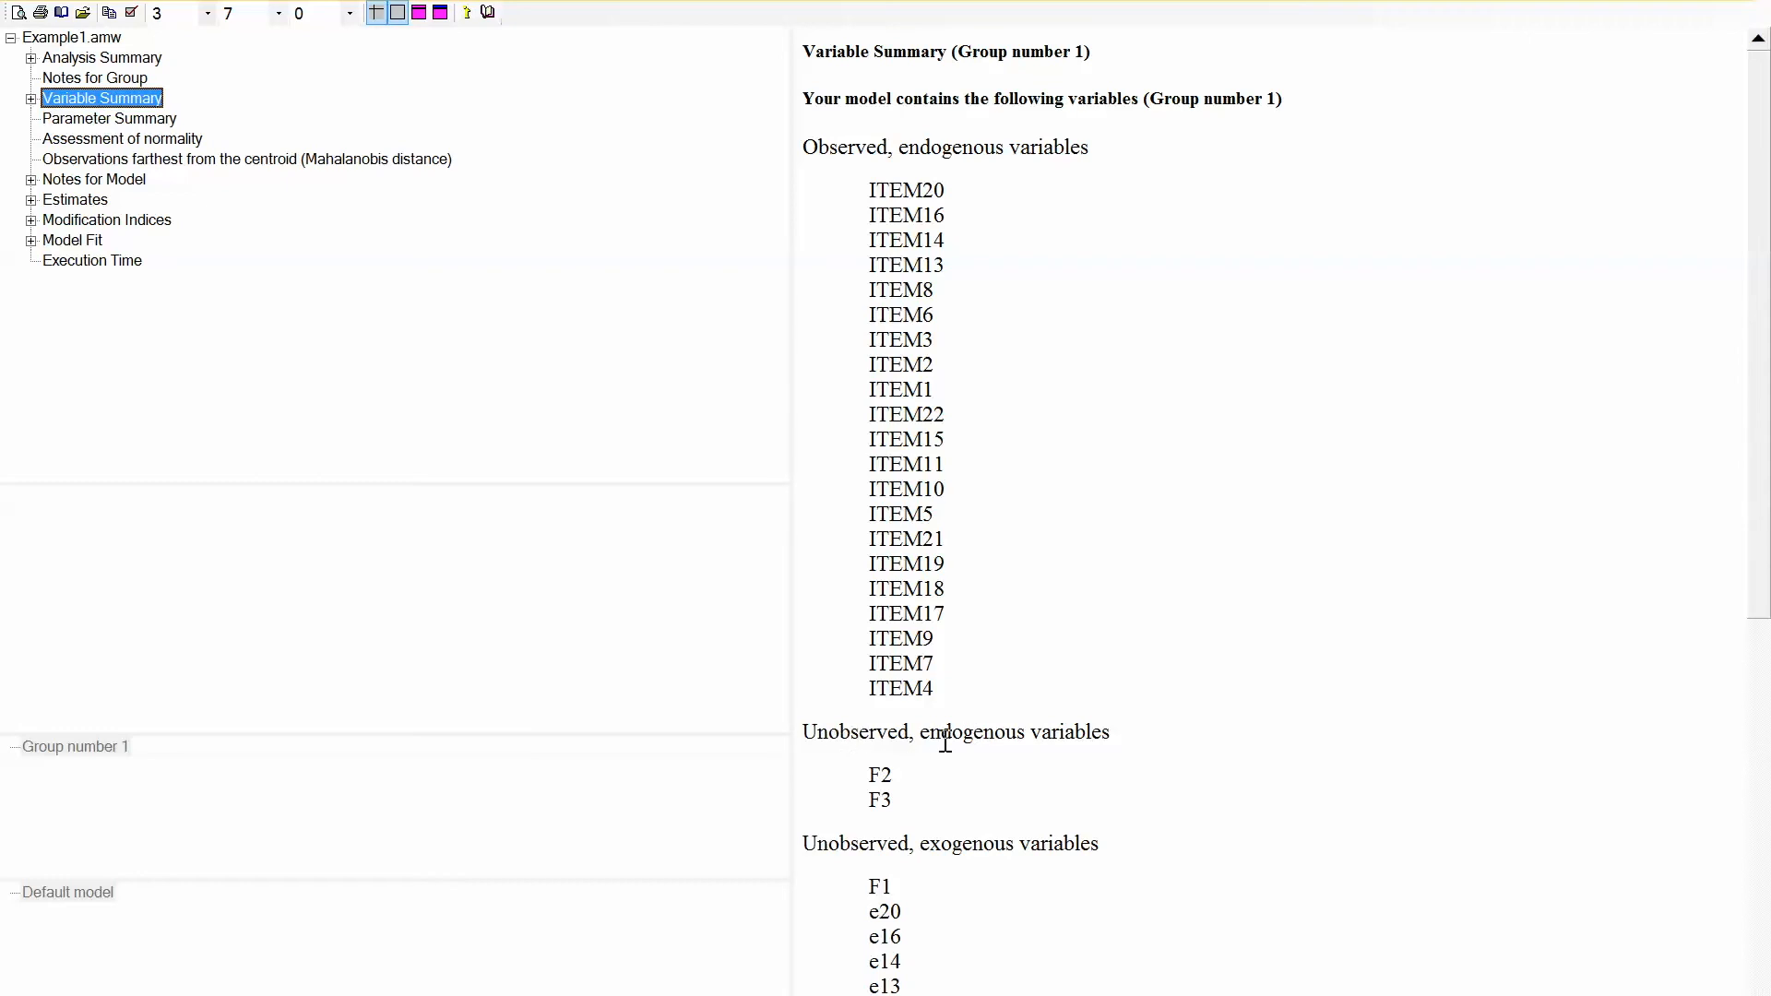
{"action": "mouse_move", "coordinate": [1069, 888]}
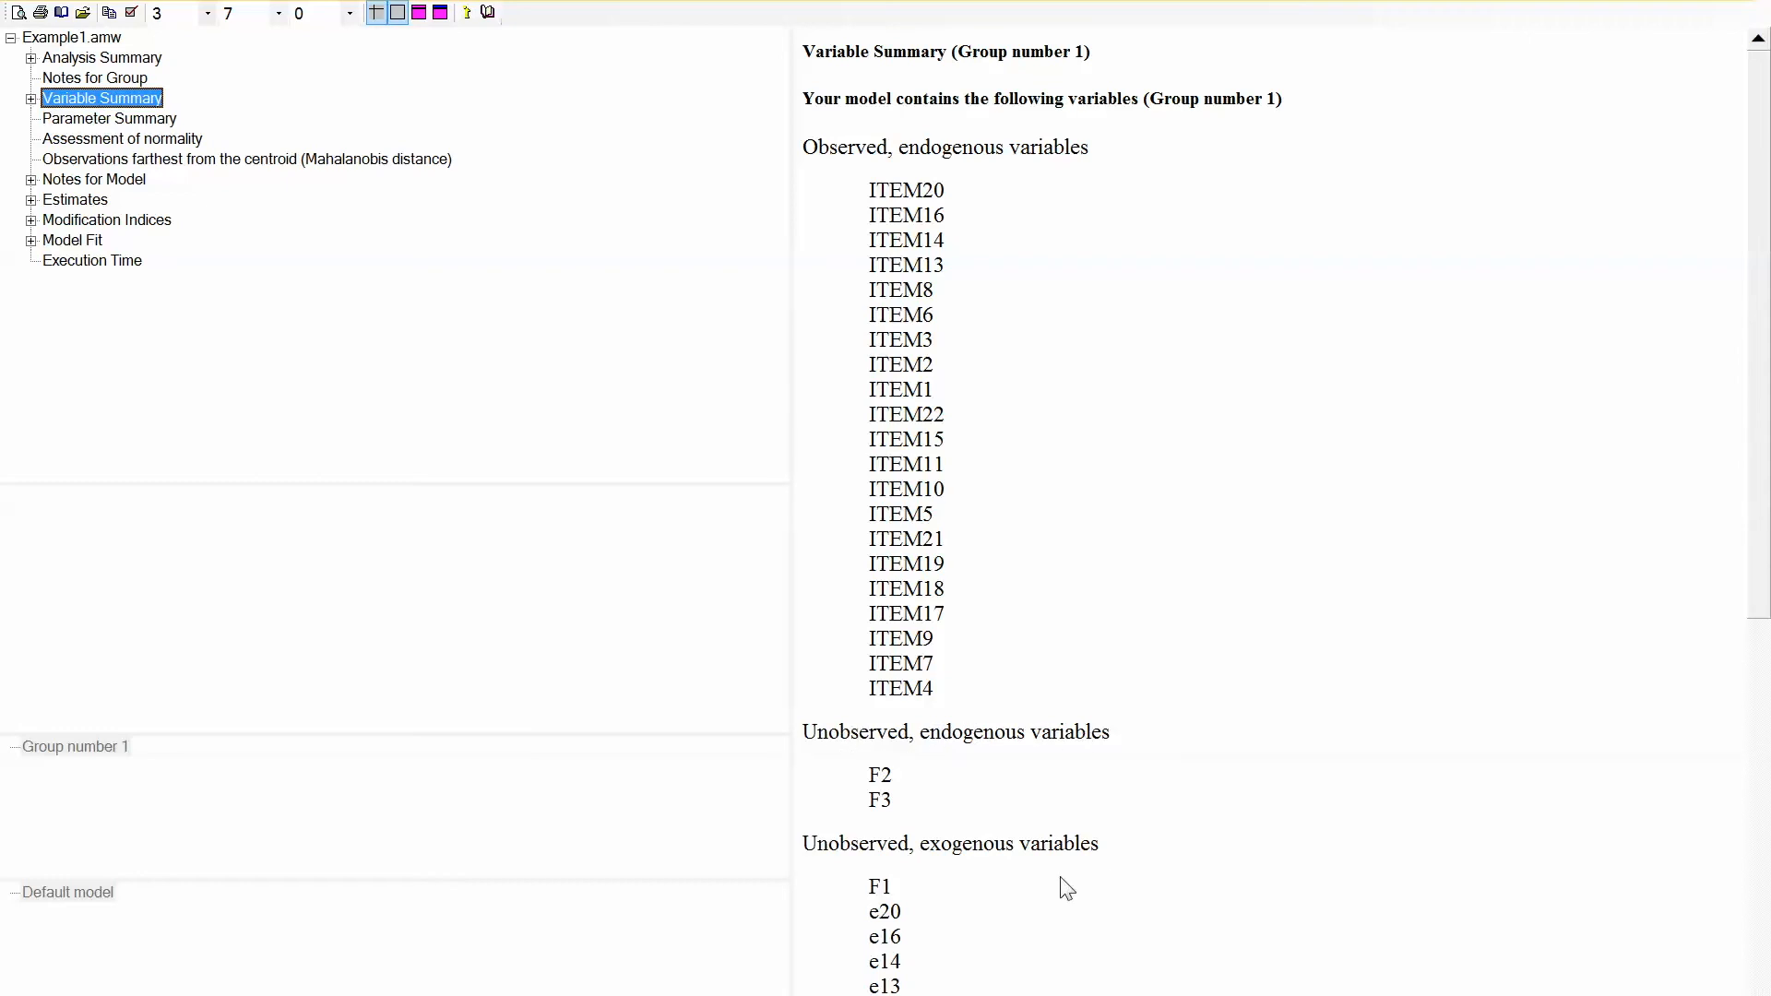
{"action": "mouse_move", "coordinate": [981, 880]}
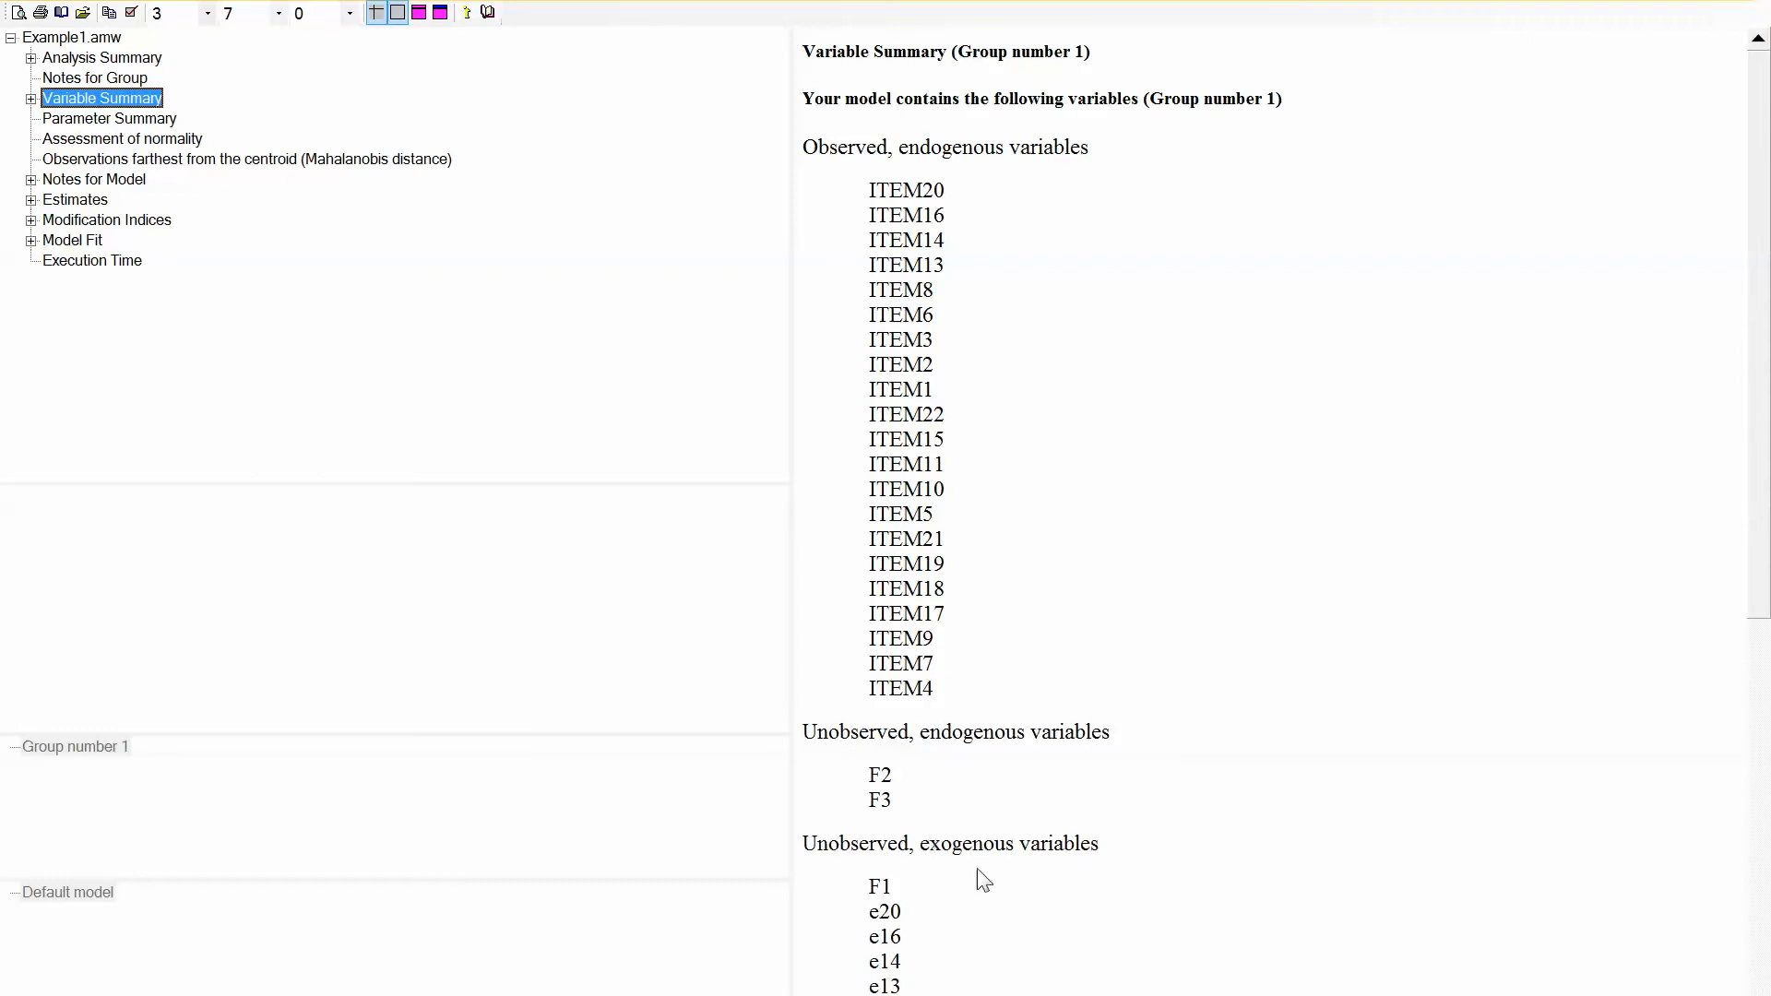
{"action": "mouse_move", "coordinate": [976, 878]}
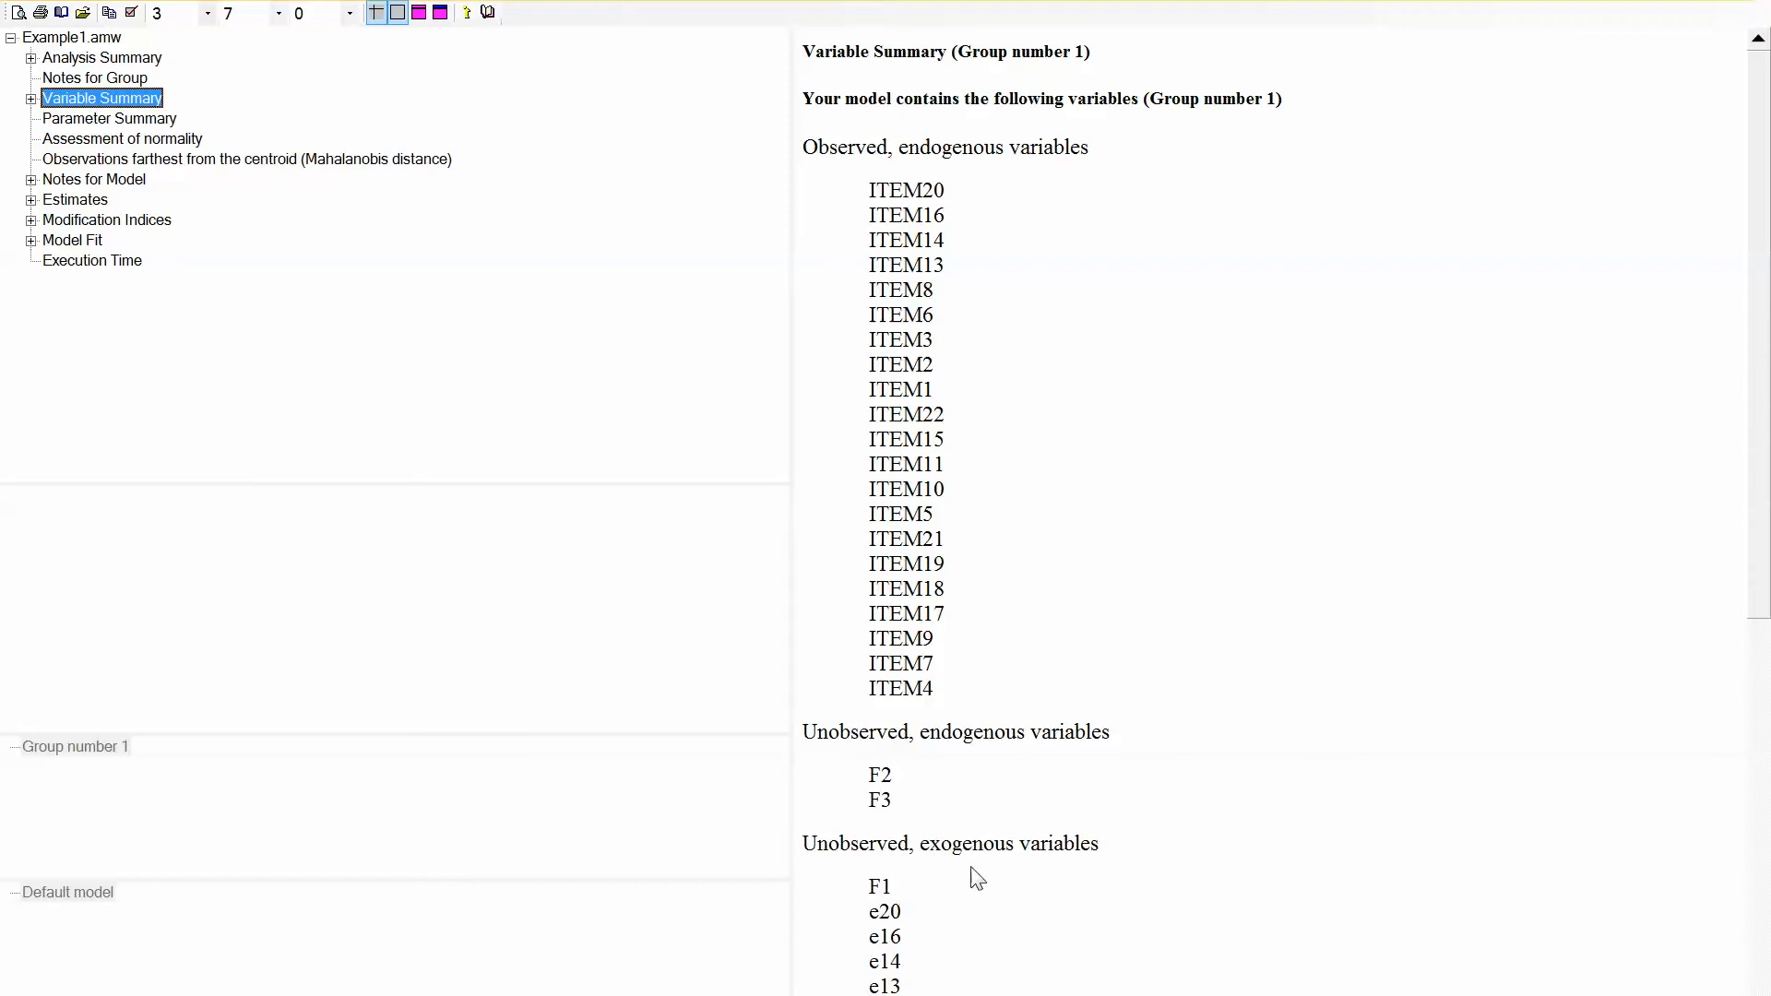
{"action": "mouse_move", "coordinate": [93, 179]}
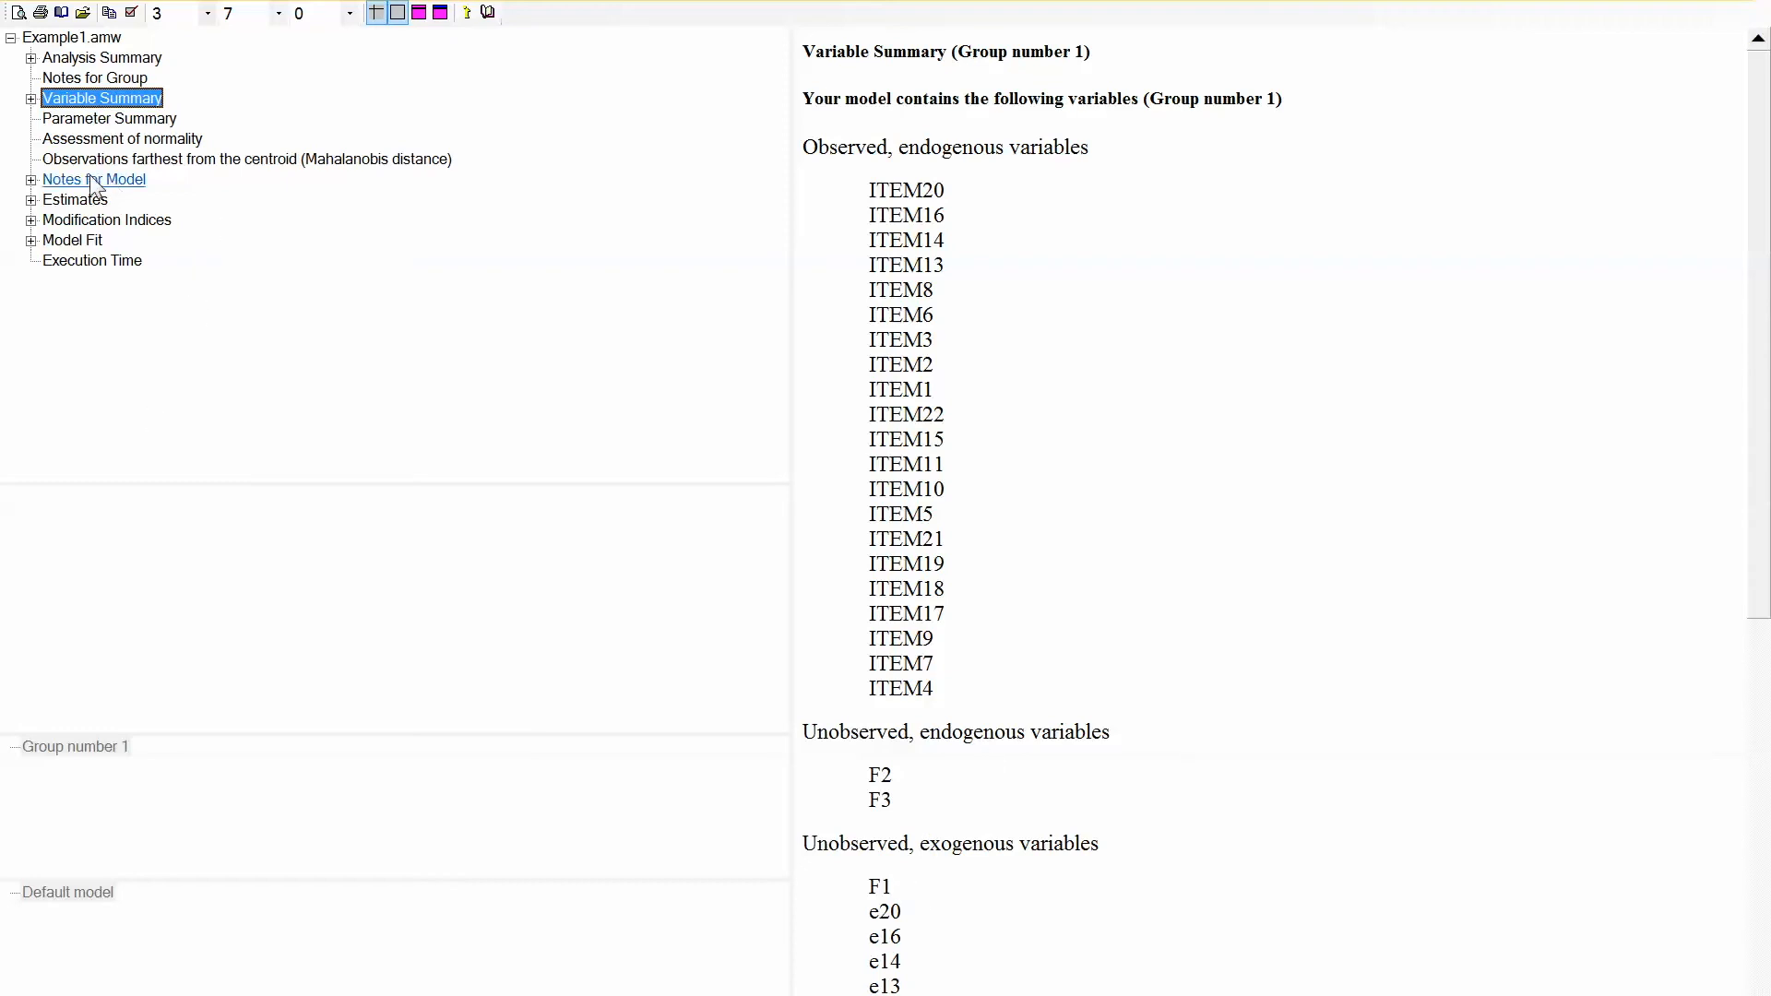
Step: Show Model Fit and scroll through the CMIN, RMR/GFI, baseline and parsimony tables
{"action": "left_click", "coordinate": [72, 240]}
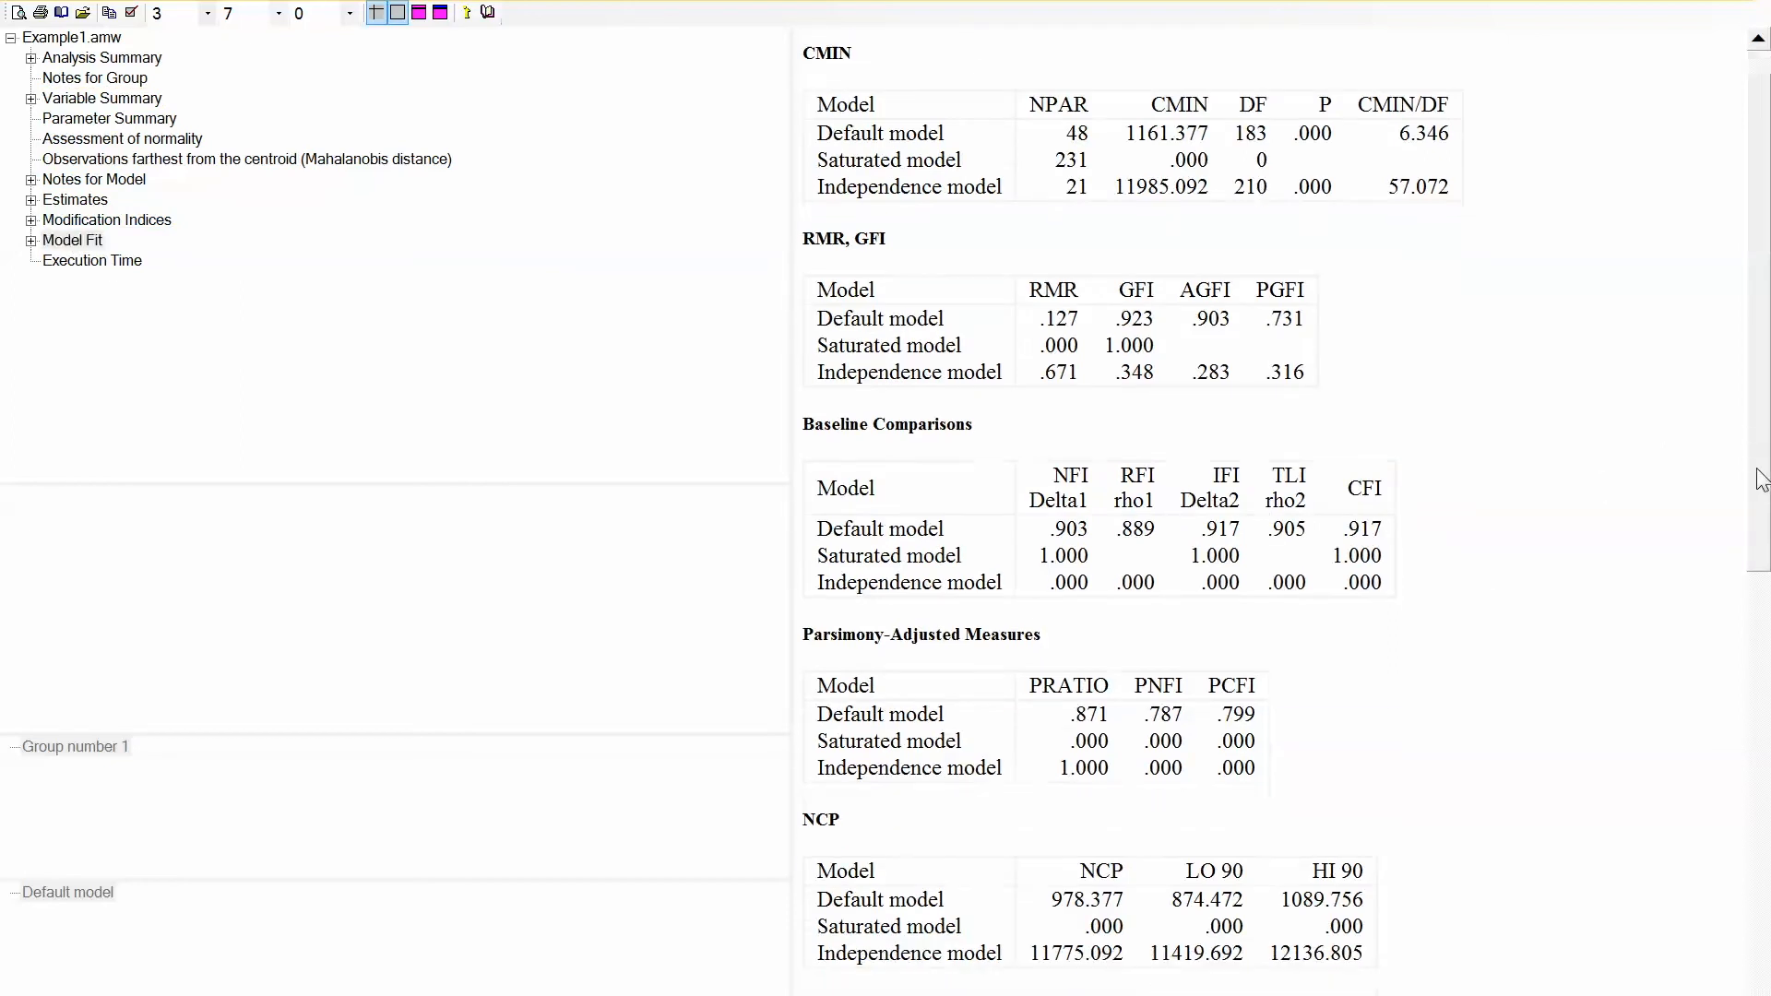
{"action": "scroll", "scroll_direction": "down", "scroll_amount": 3}
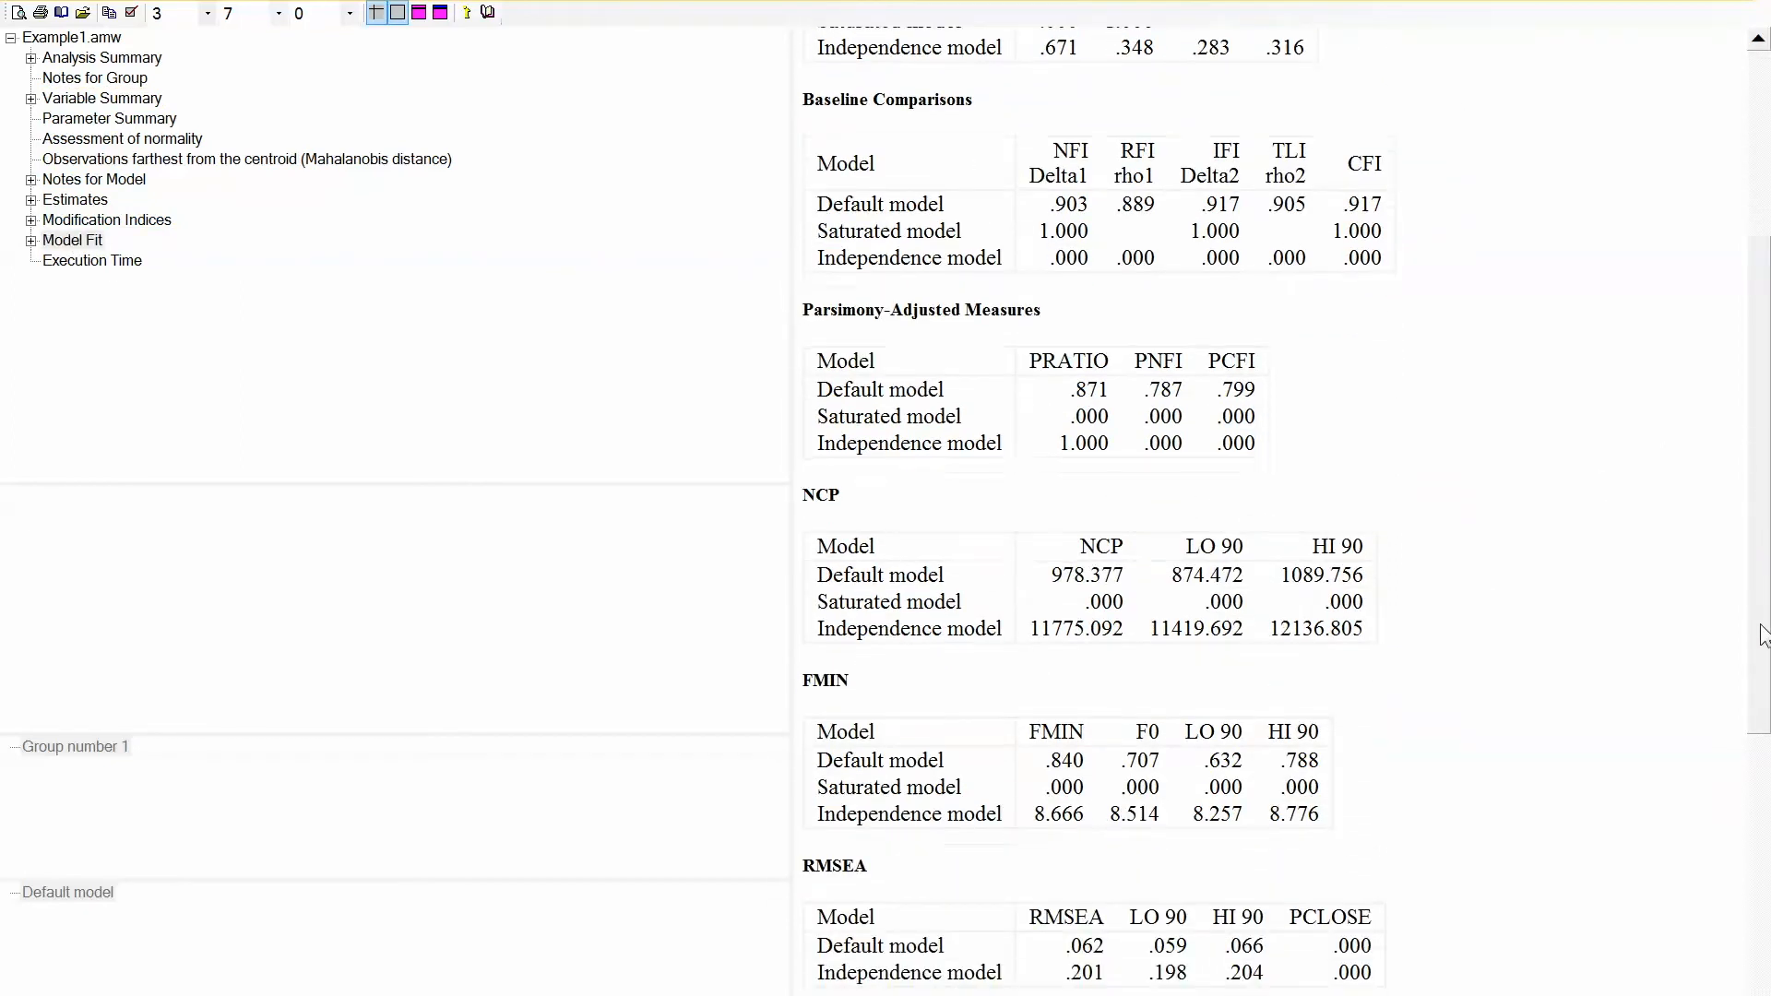
{"action": "scroll", "scroll_direction": "up", "scroll_amount": 3}
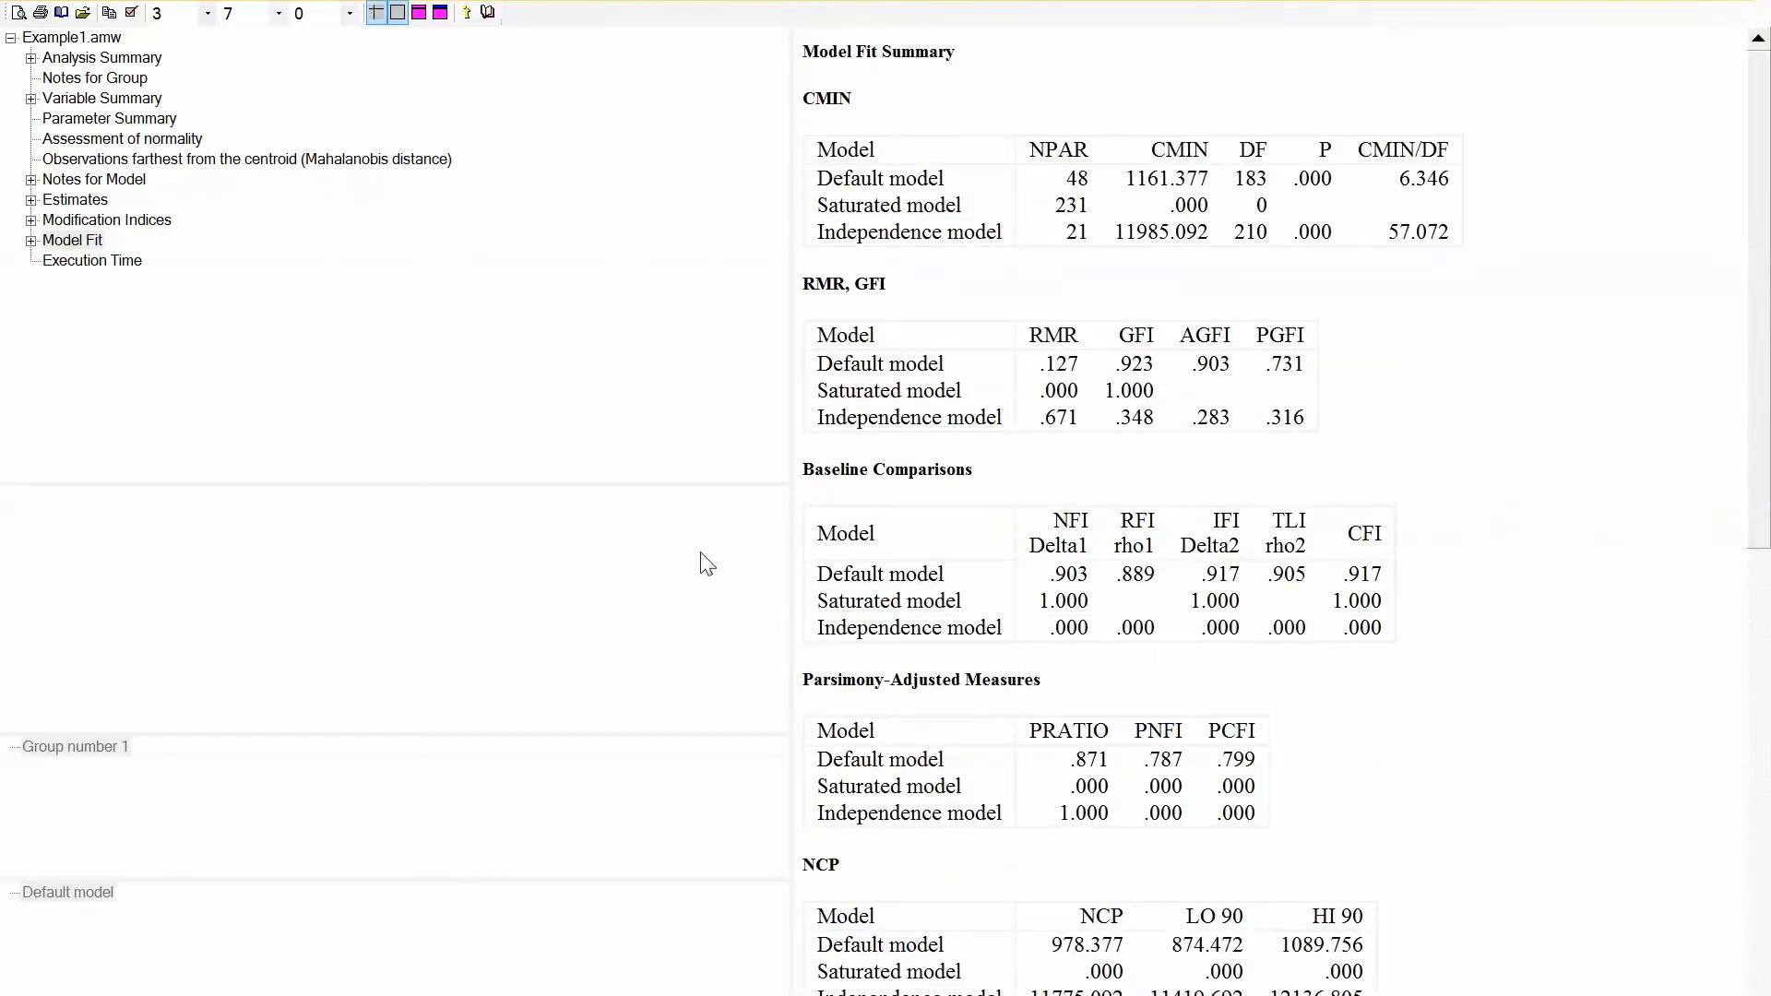
{"action": "mouse_move", "coordinate": [666, 522]}
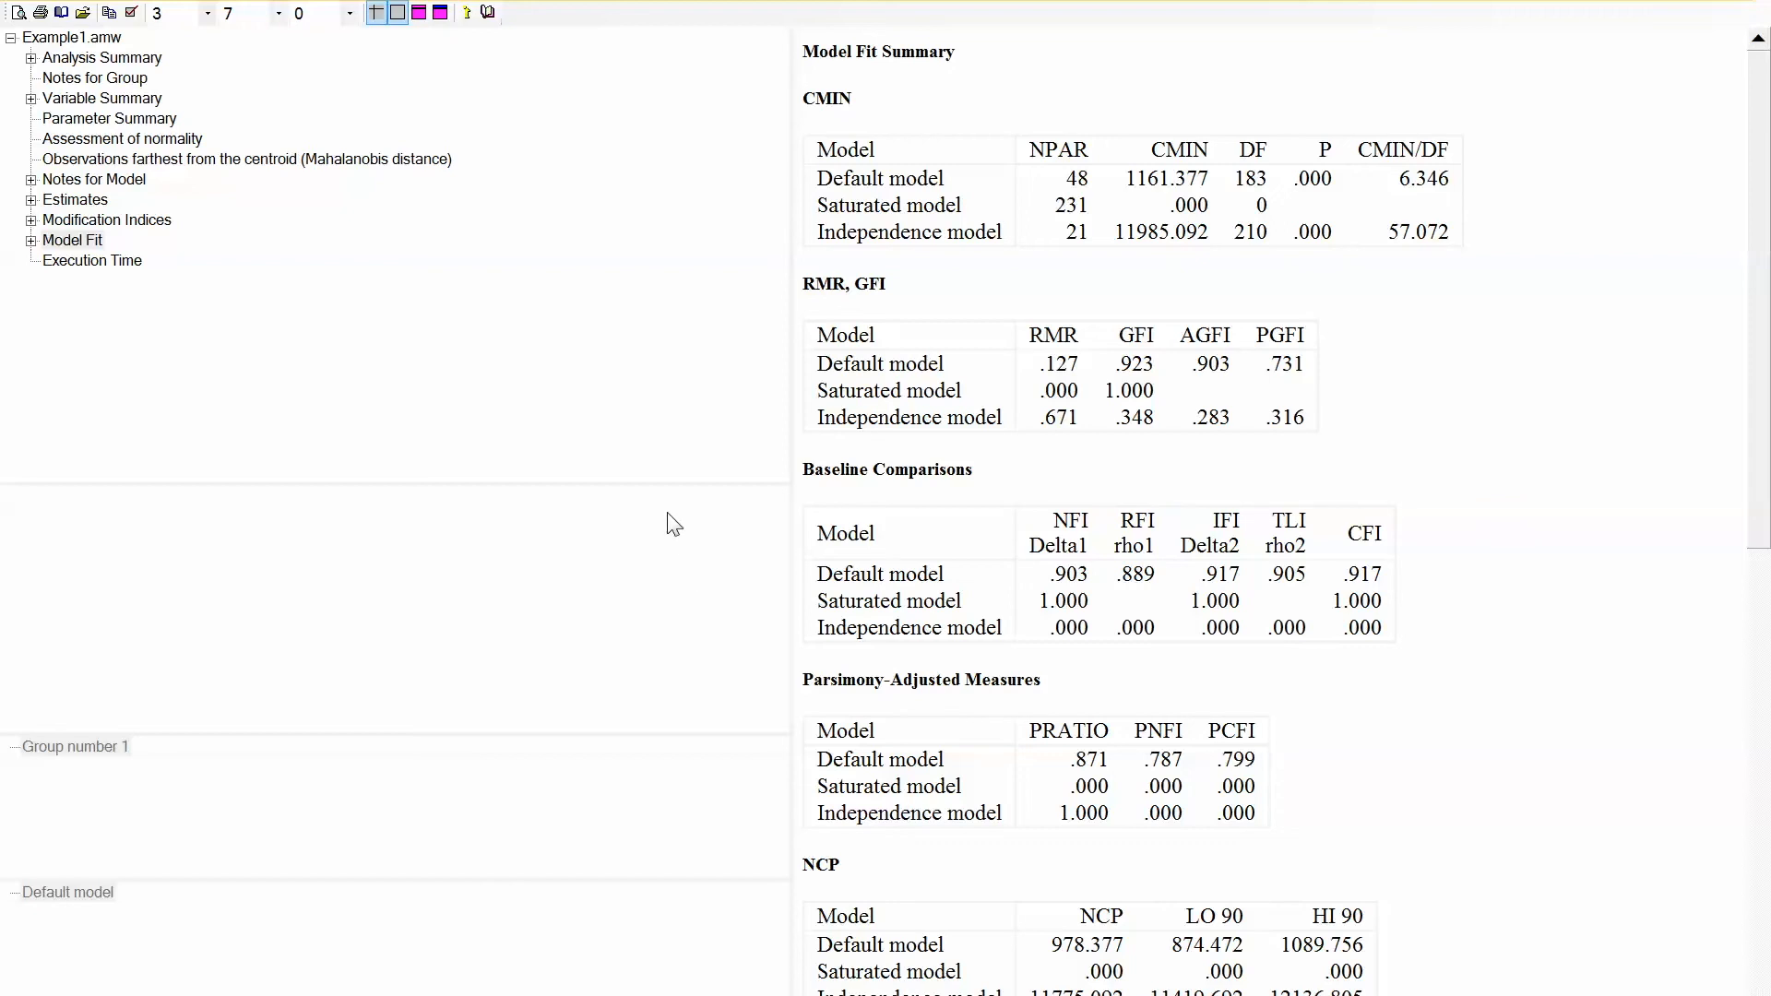
{"action": "mouse_move", "coordinate": [645, 415]}
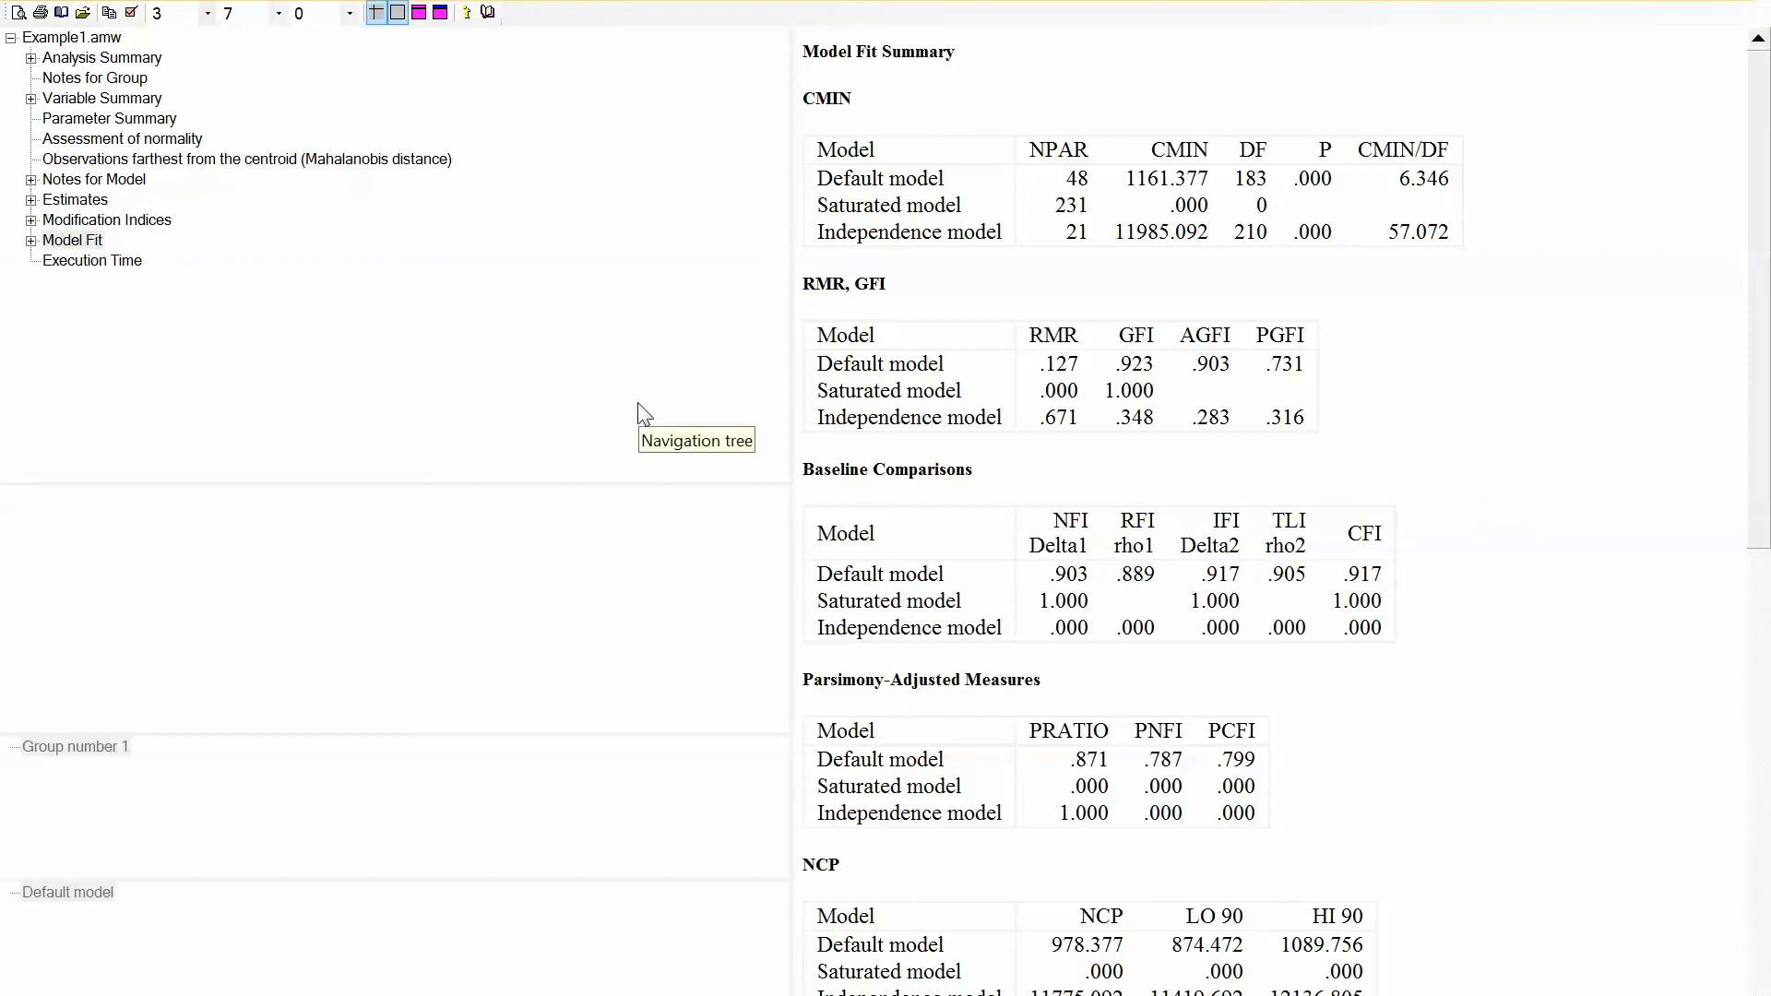
{"action": "mouse_move", "coordinate": [107, 220]}
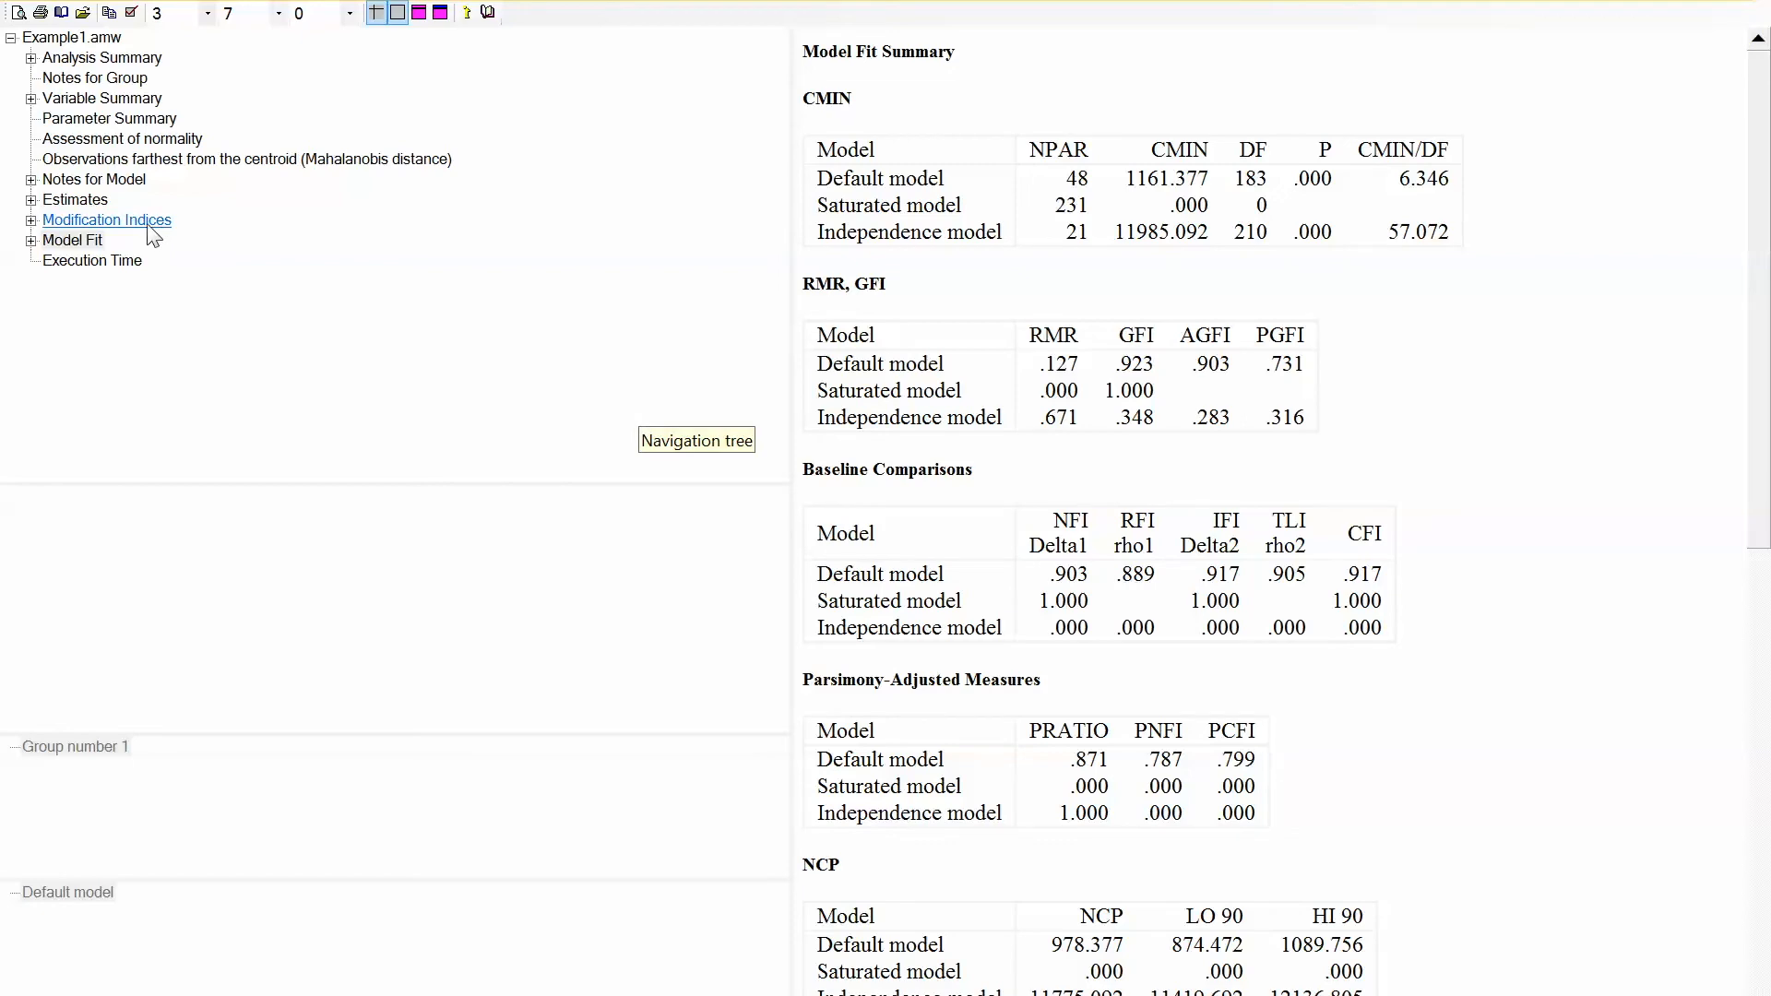
{"action": "left_click", "coordinate": [107, 220]}
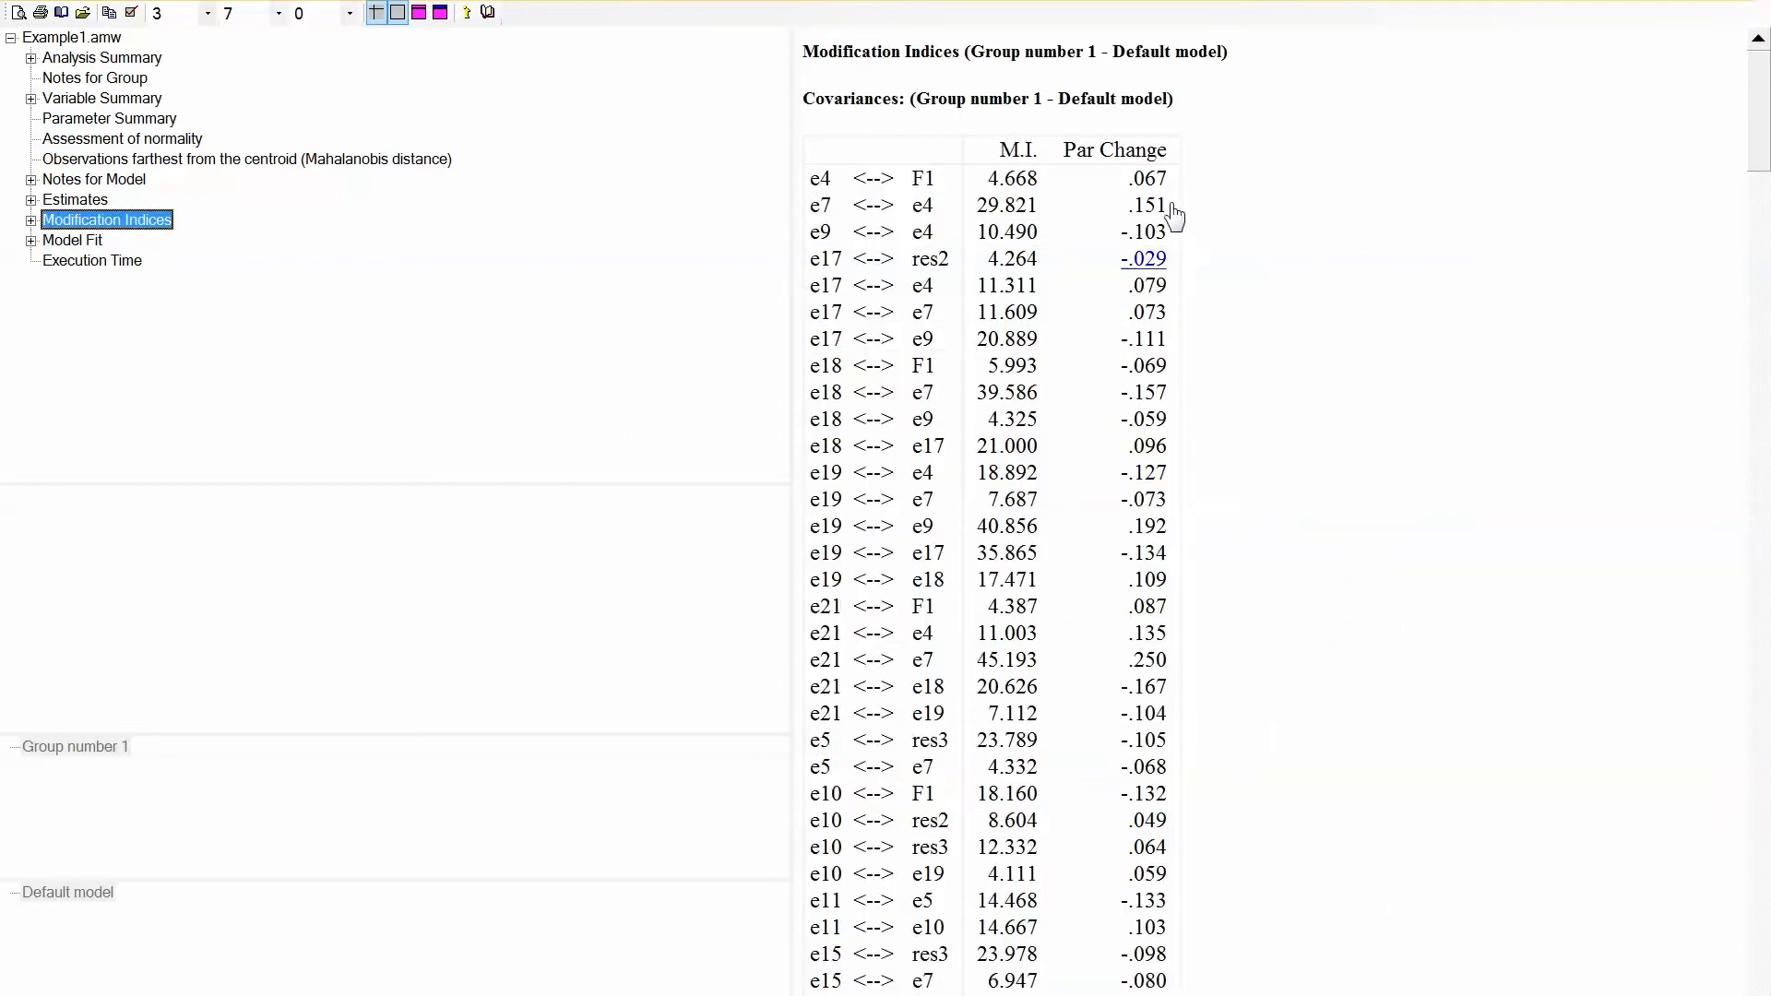
{"action": "scroll", "scroll_direction": "down", "scroll_amount": 3}
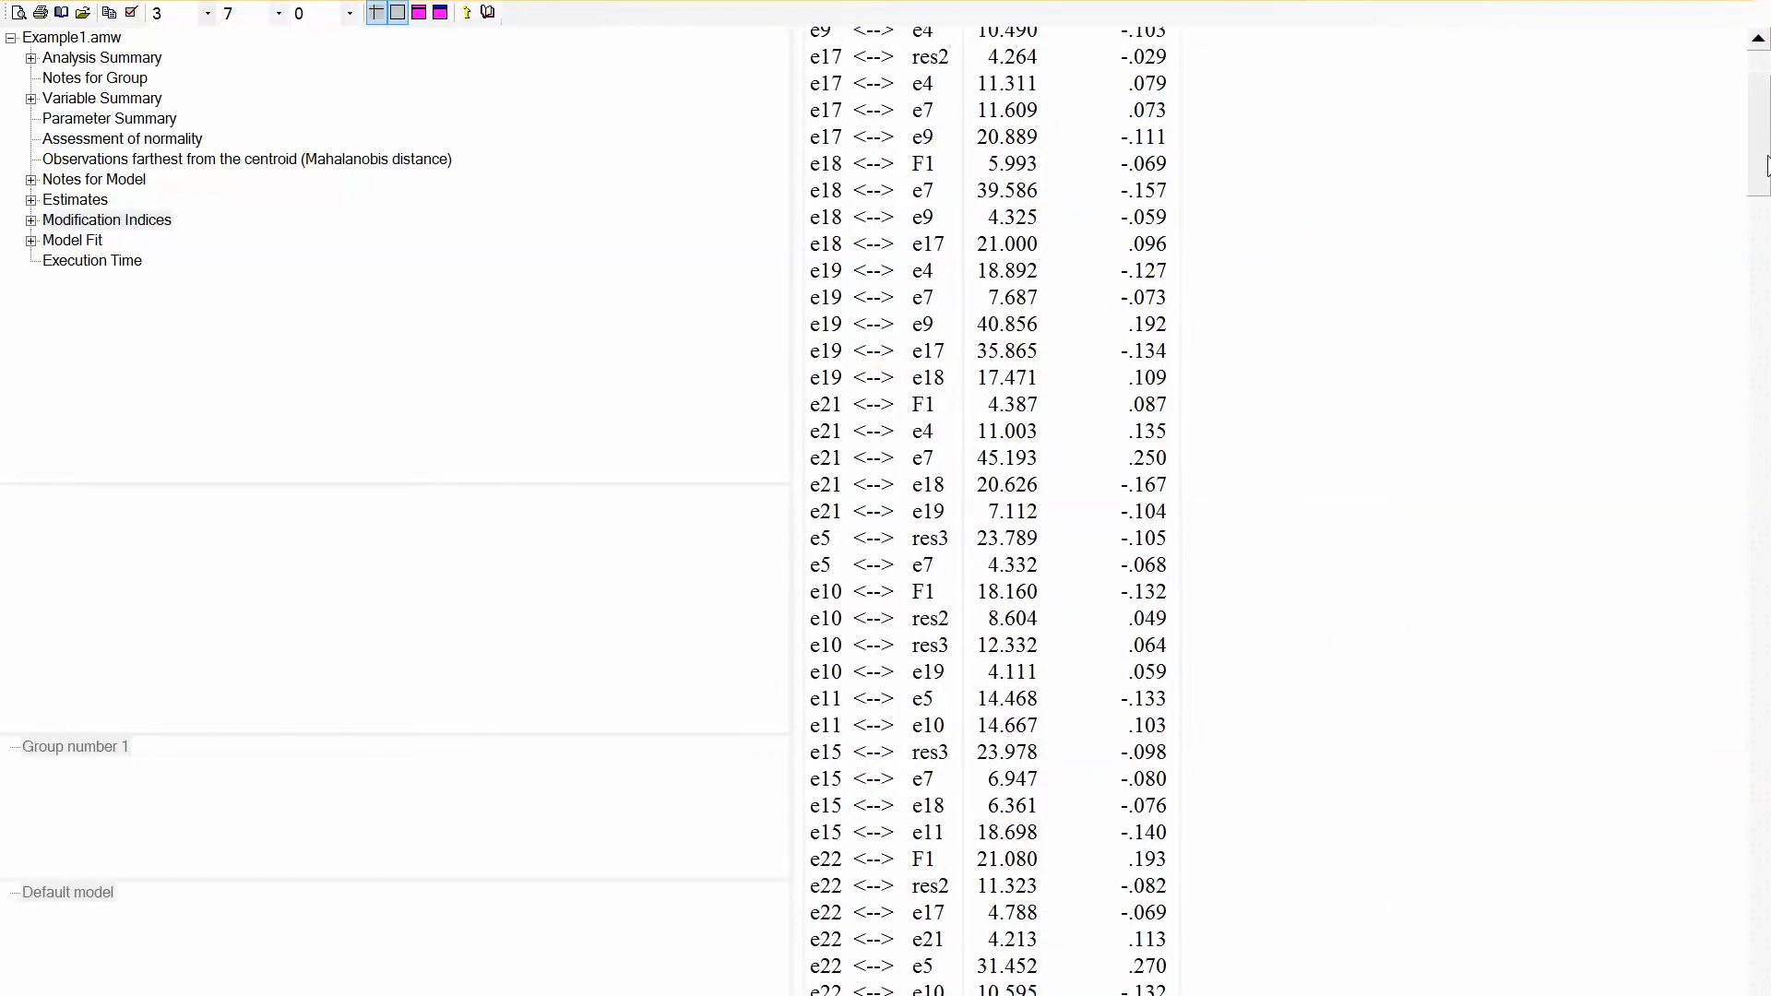
{"action": "scroll", "scroll_direction": "down", "scroll_amount": 3}
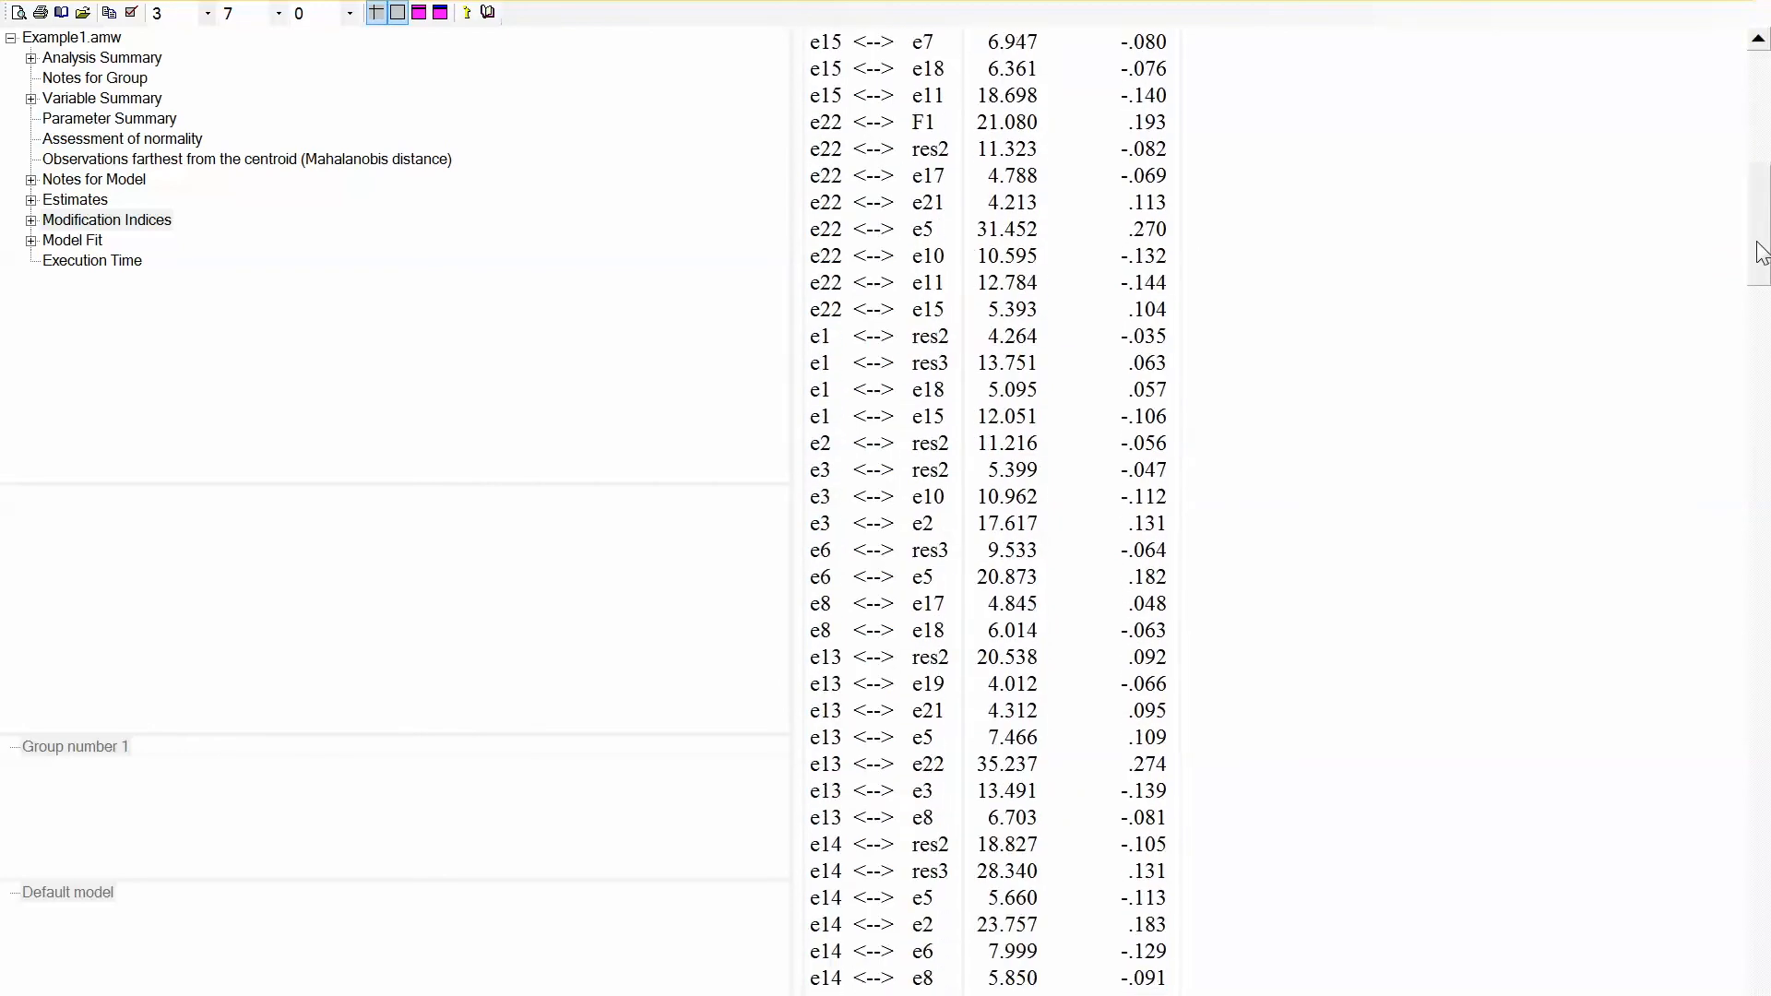
{"action": "scroll", "scroll_direction": "down", "scroll_amount": 3}
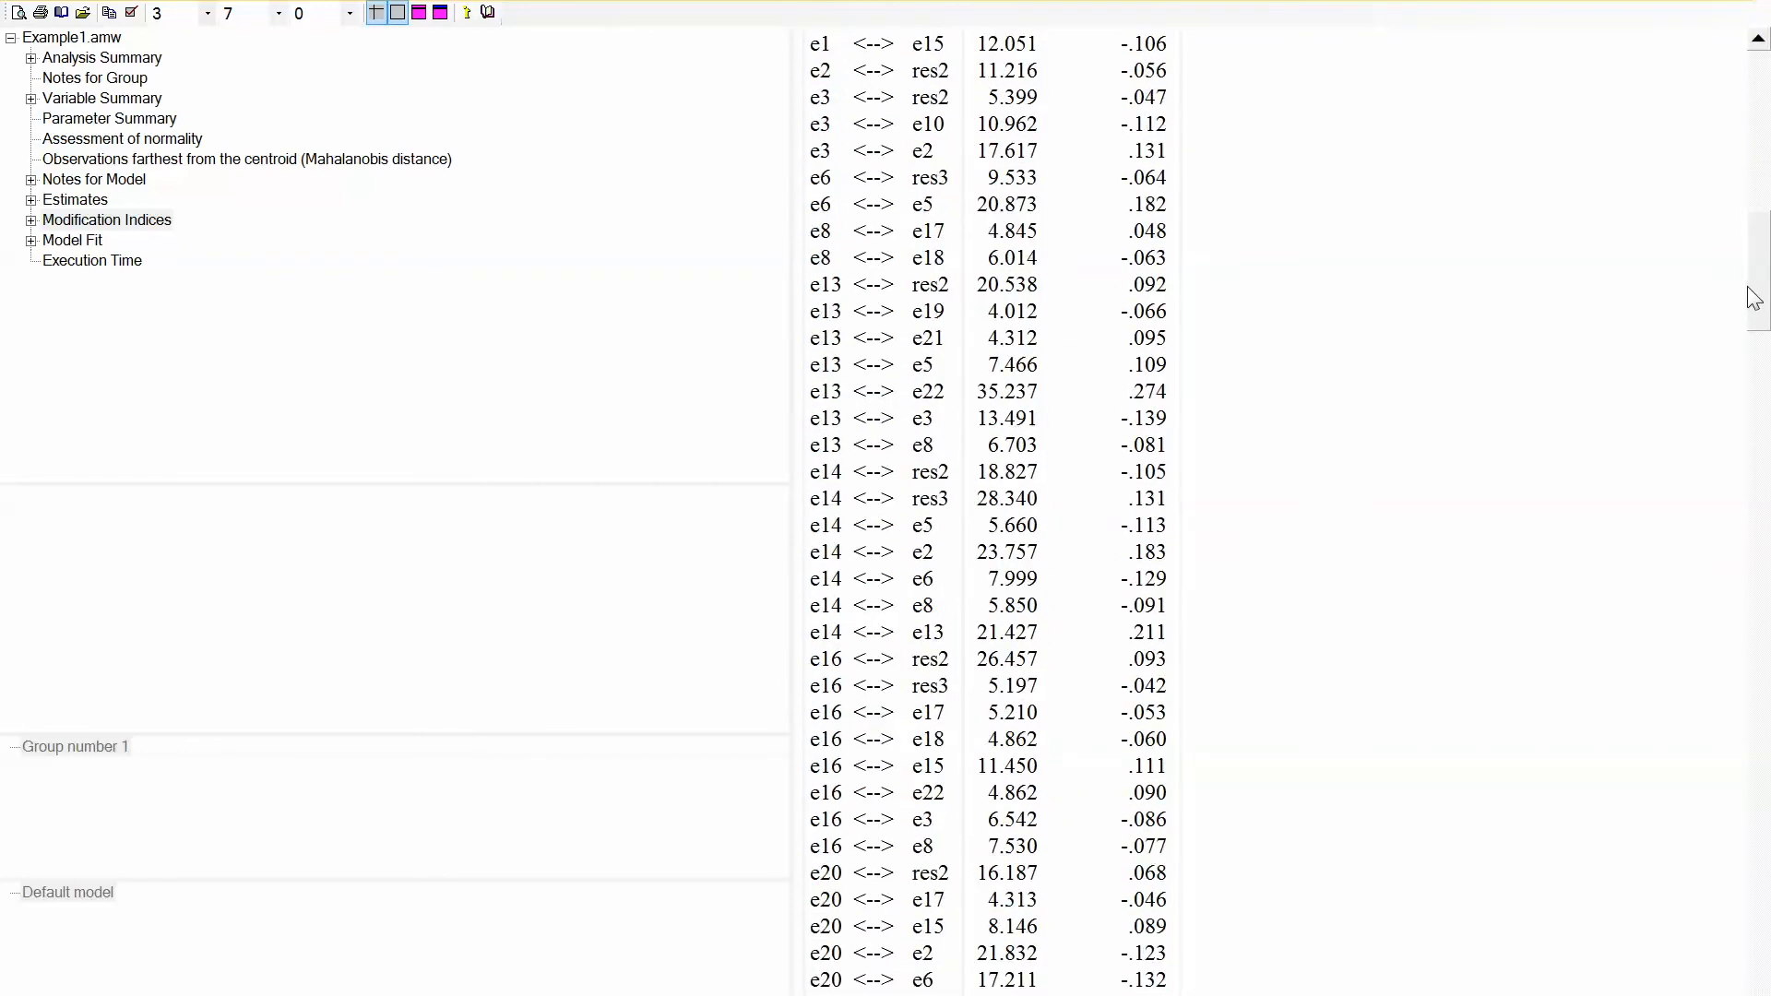
{"action": "scroll", "scroll_direction": "down", "scroll_amount": 3}
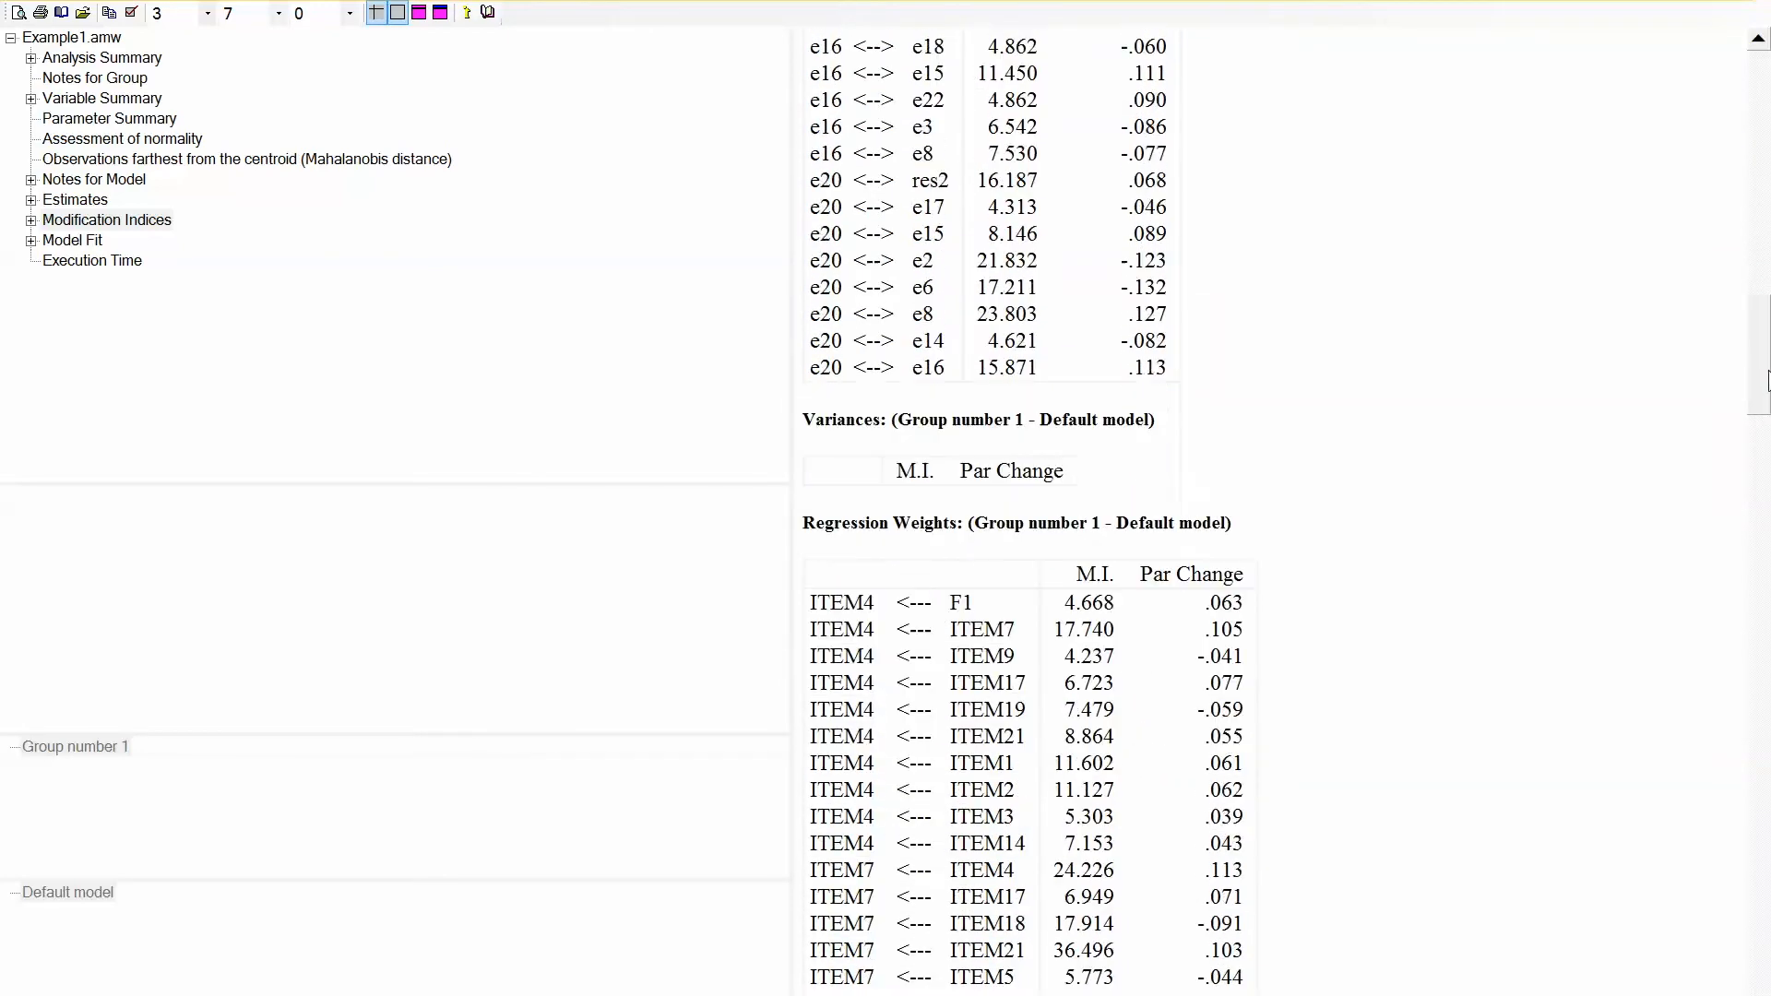
{"action": "scroll", "scroll_direction": "down", "scroll_amount": 3}
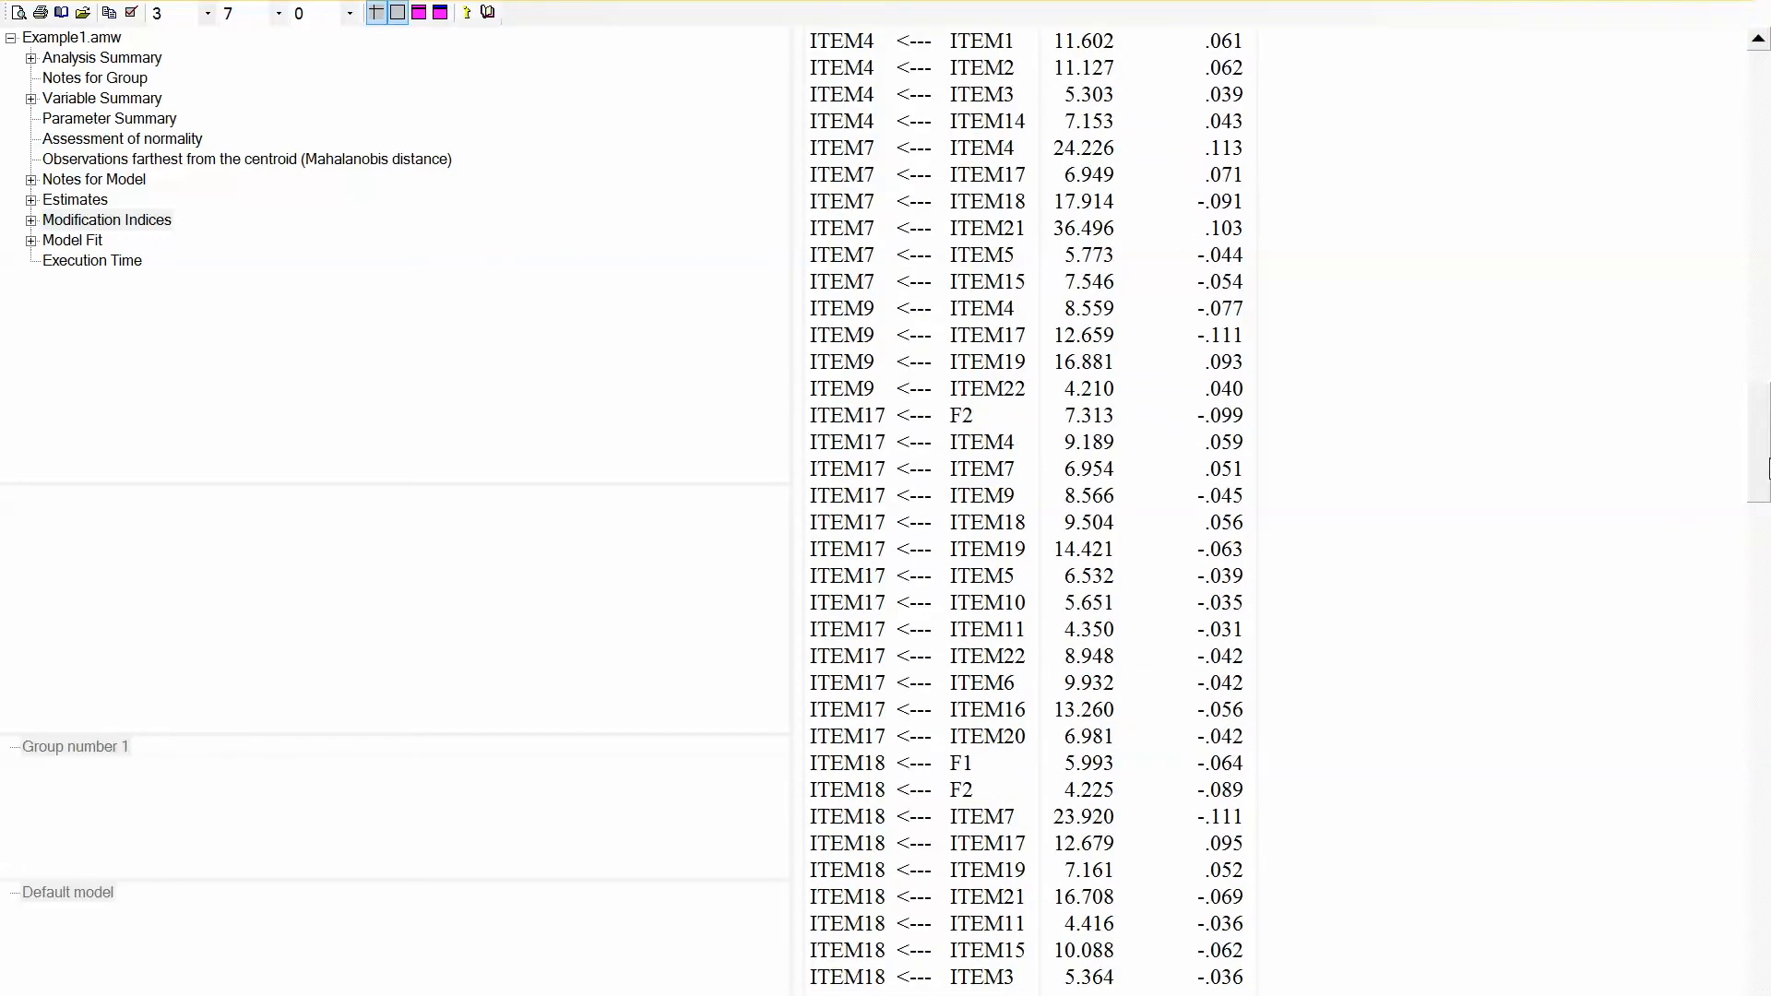
{"action": "scroll", "scroll_direction": "down", "scroll_amount": 3}
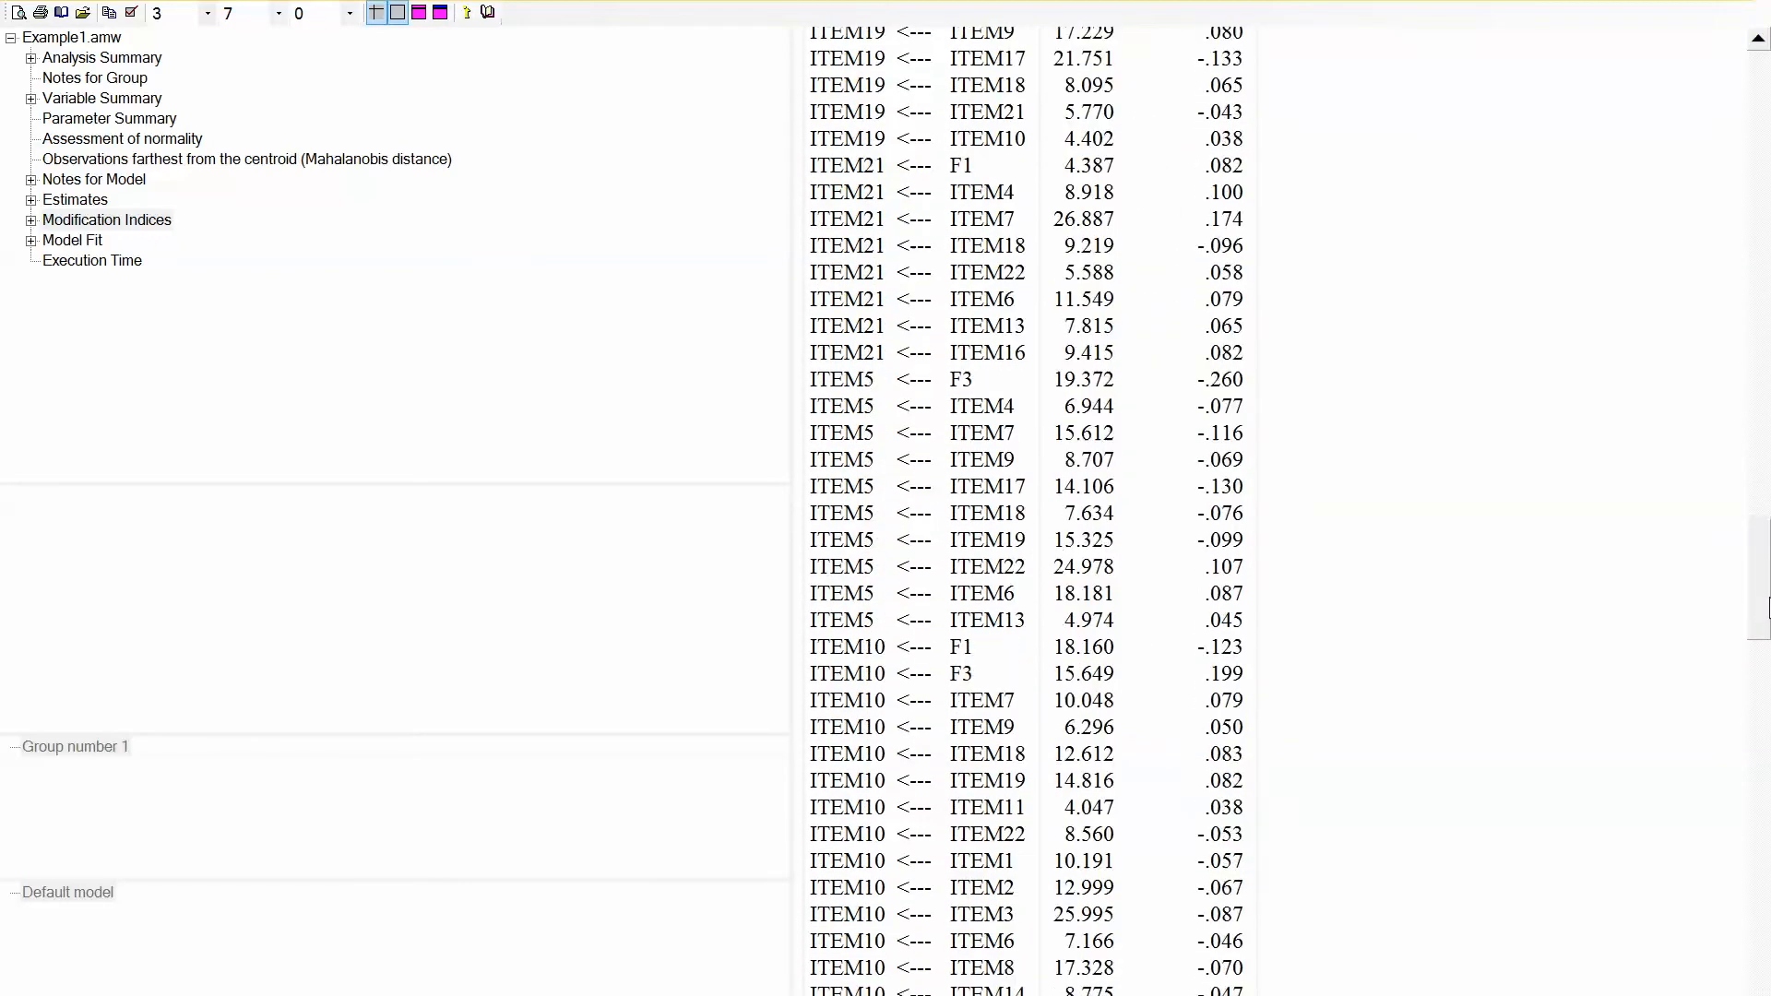
{"action": "scroll", "scroll_direction": "down", "scroll_amount": 3}
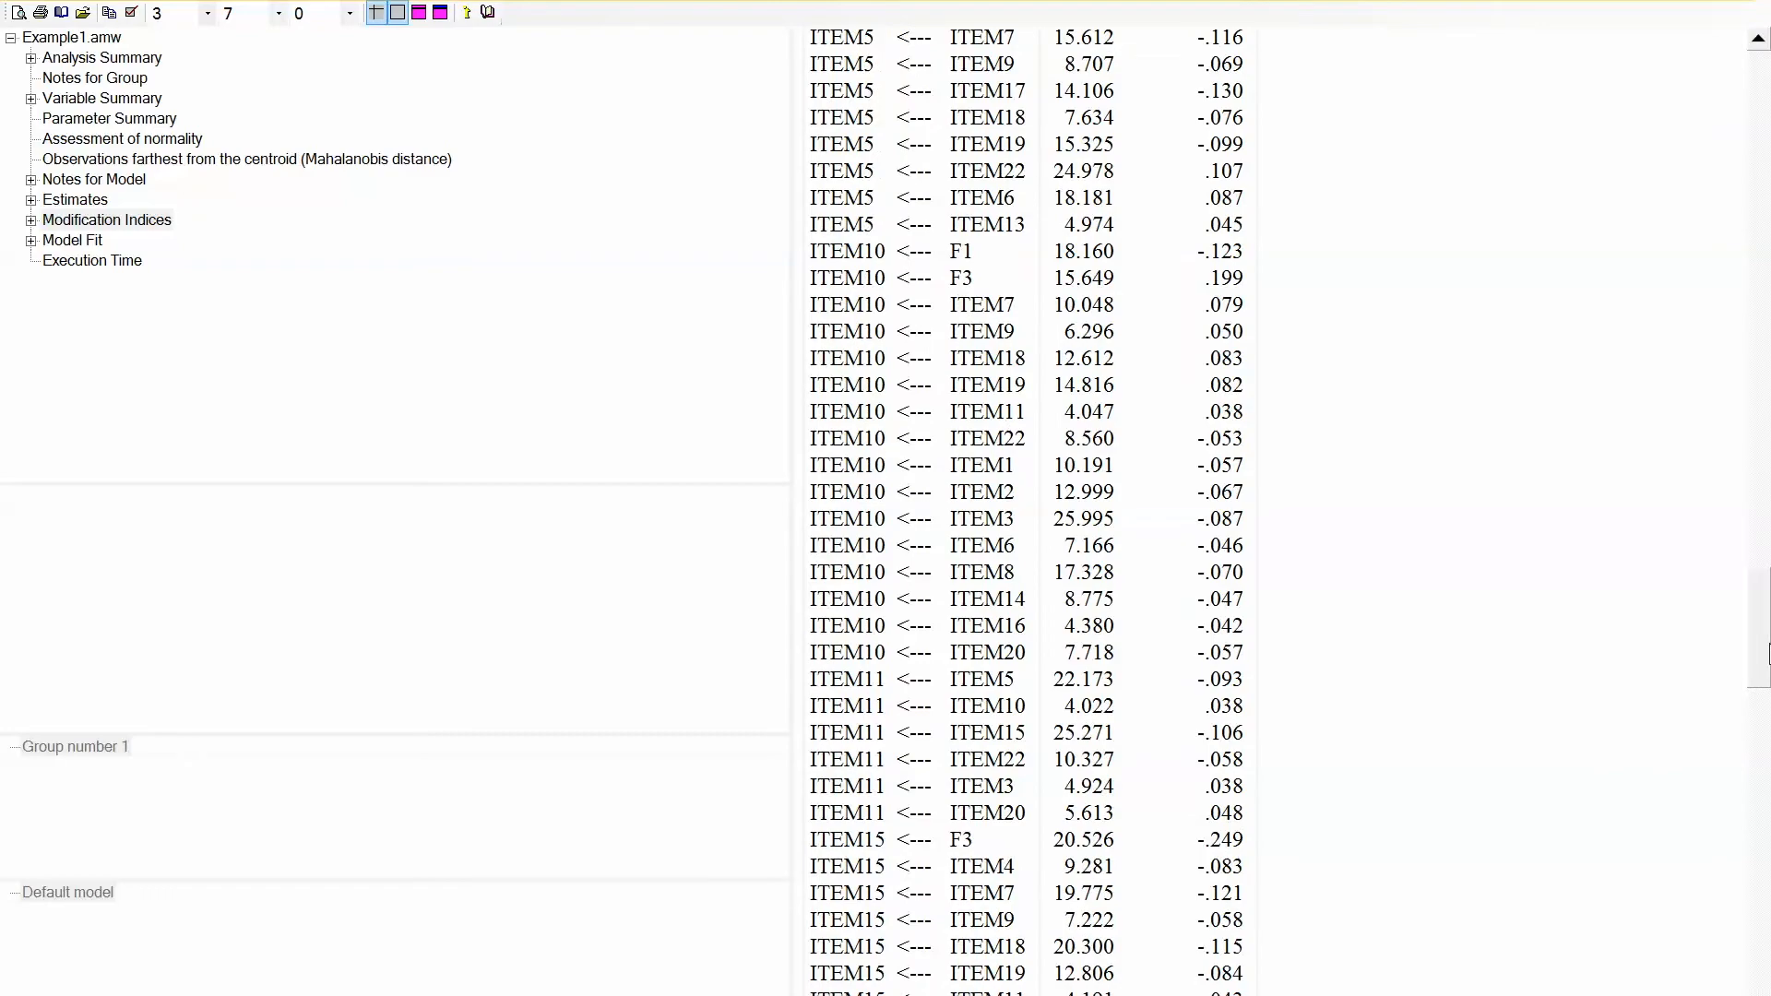
{"action": "scroll", "scroll_direction": "down", "scroll_amount": 3}
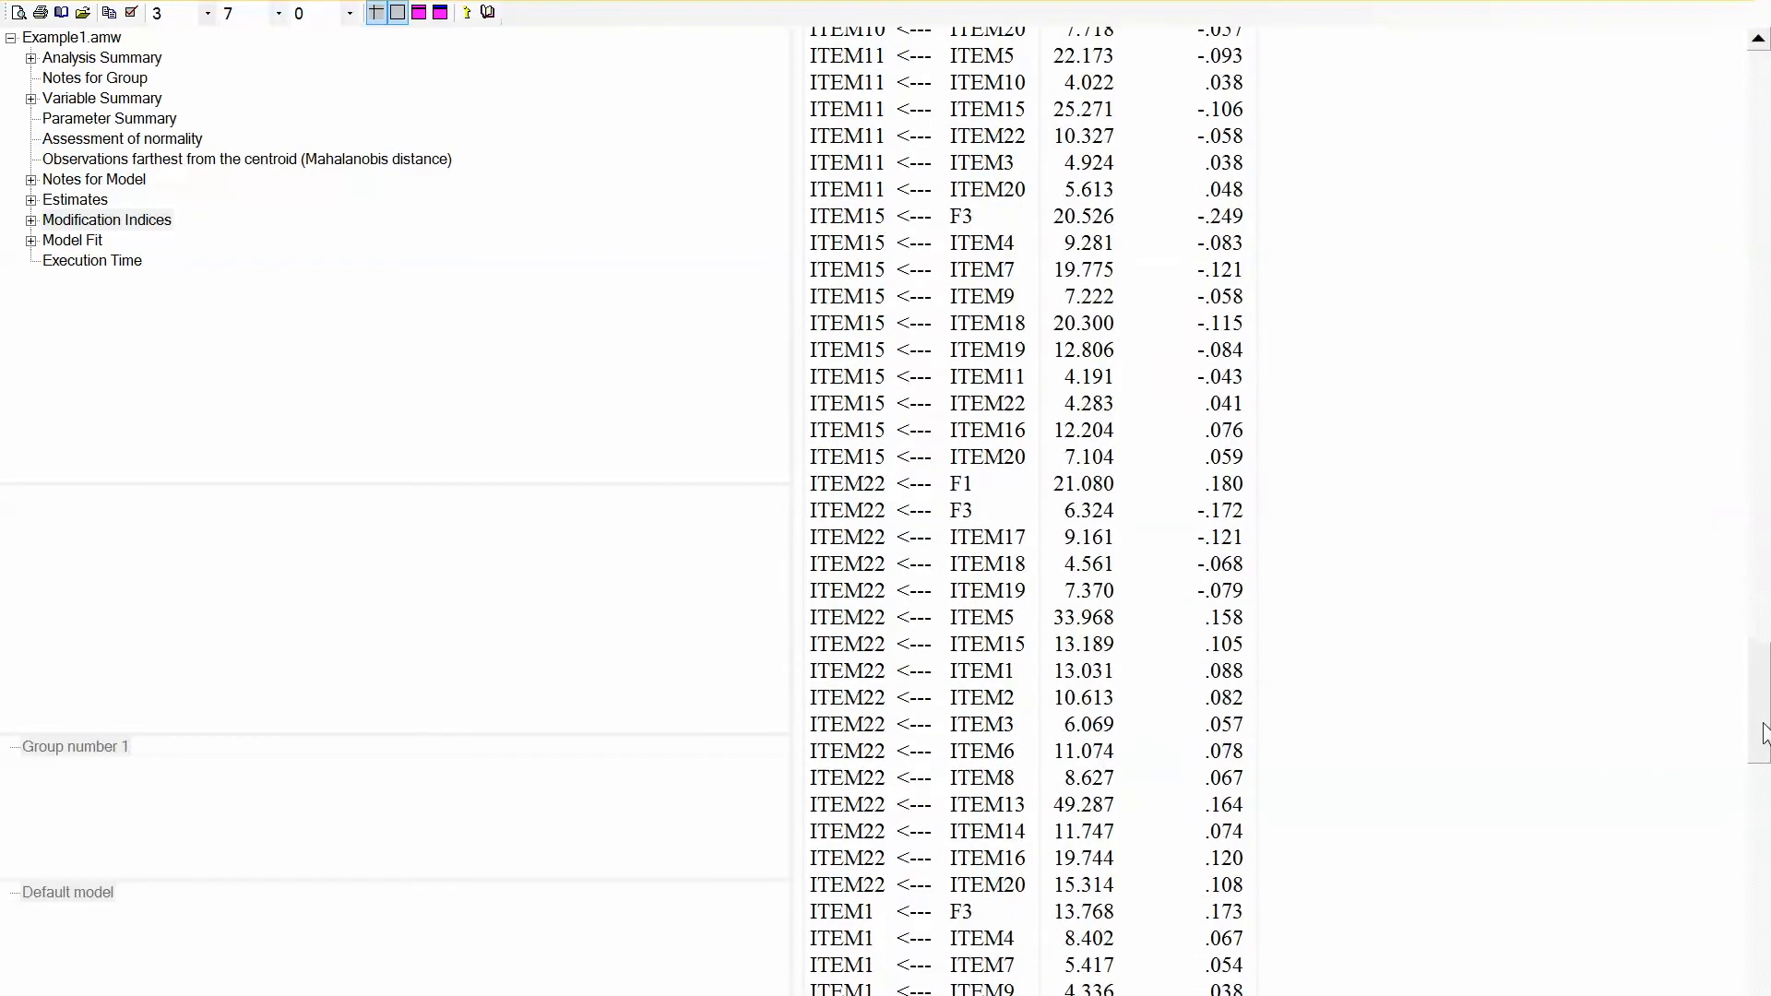
{"action": "scroll", "scroll_direction": "down", "scroll_amount": 3}
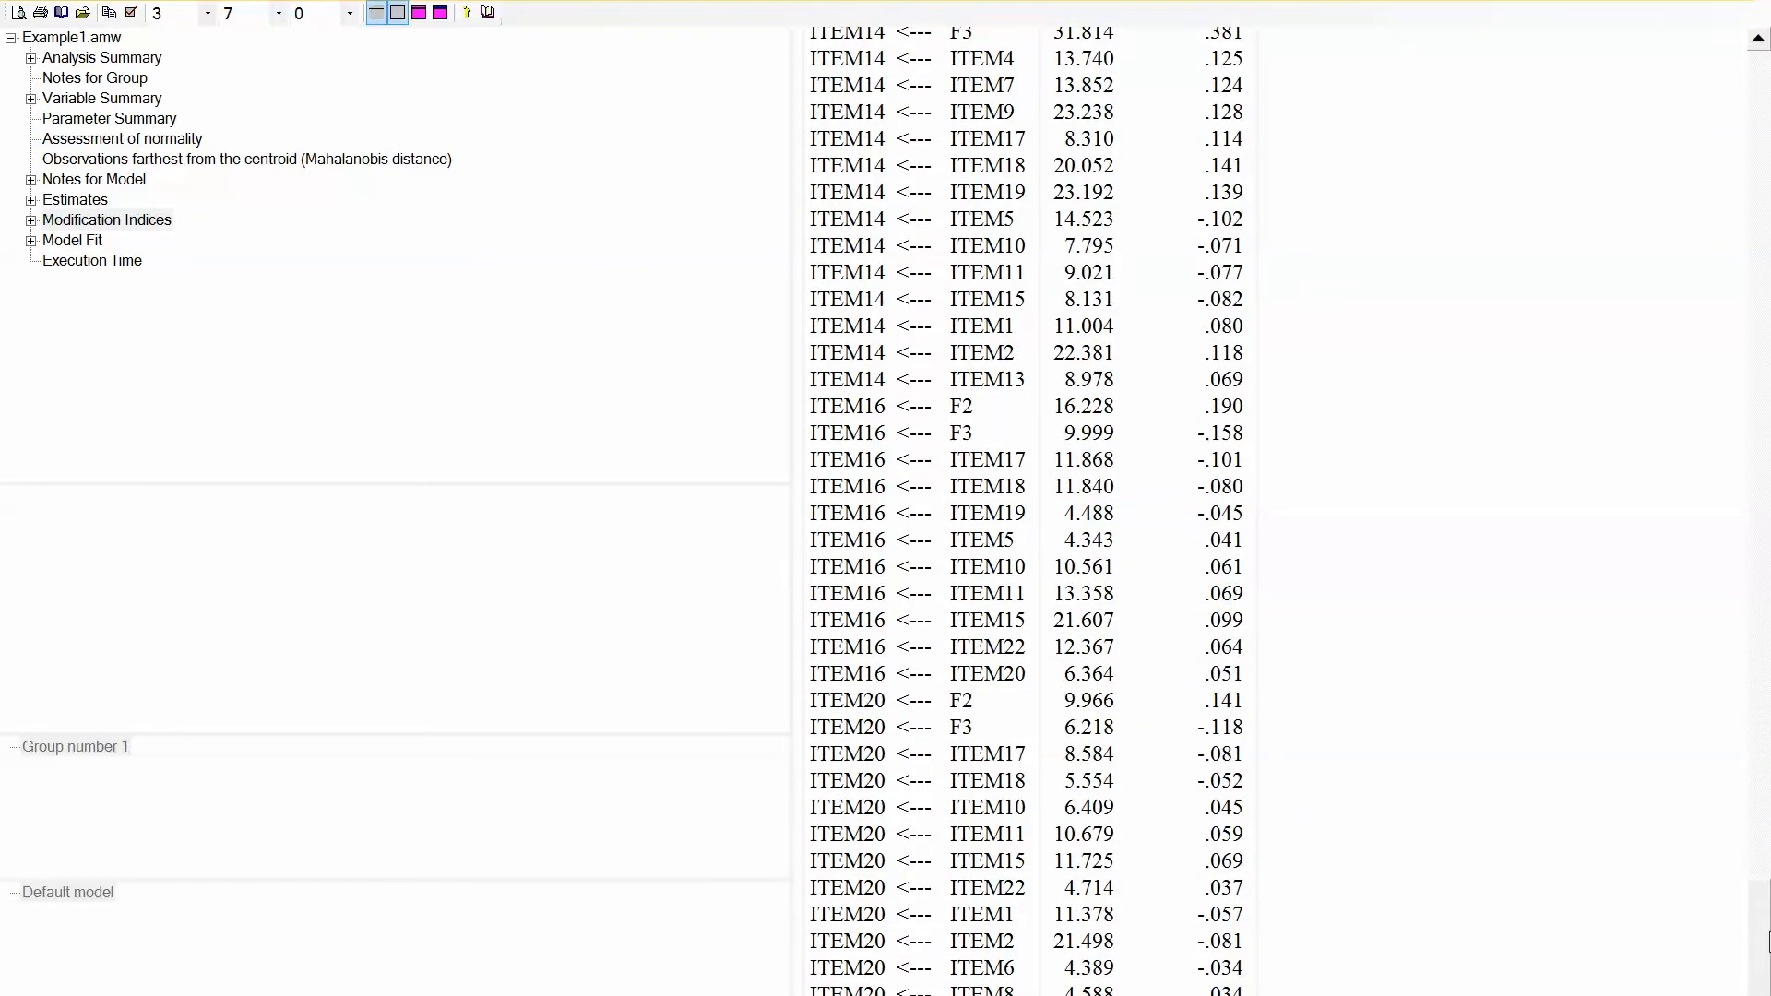
{"action": "scroll", "scroll_direction": "up", "scroll_amount": 3}
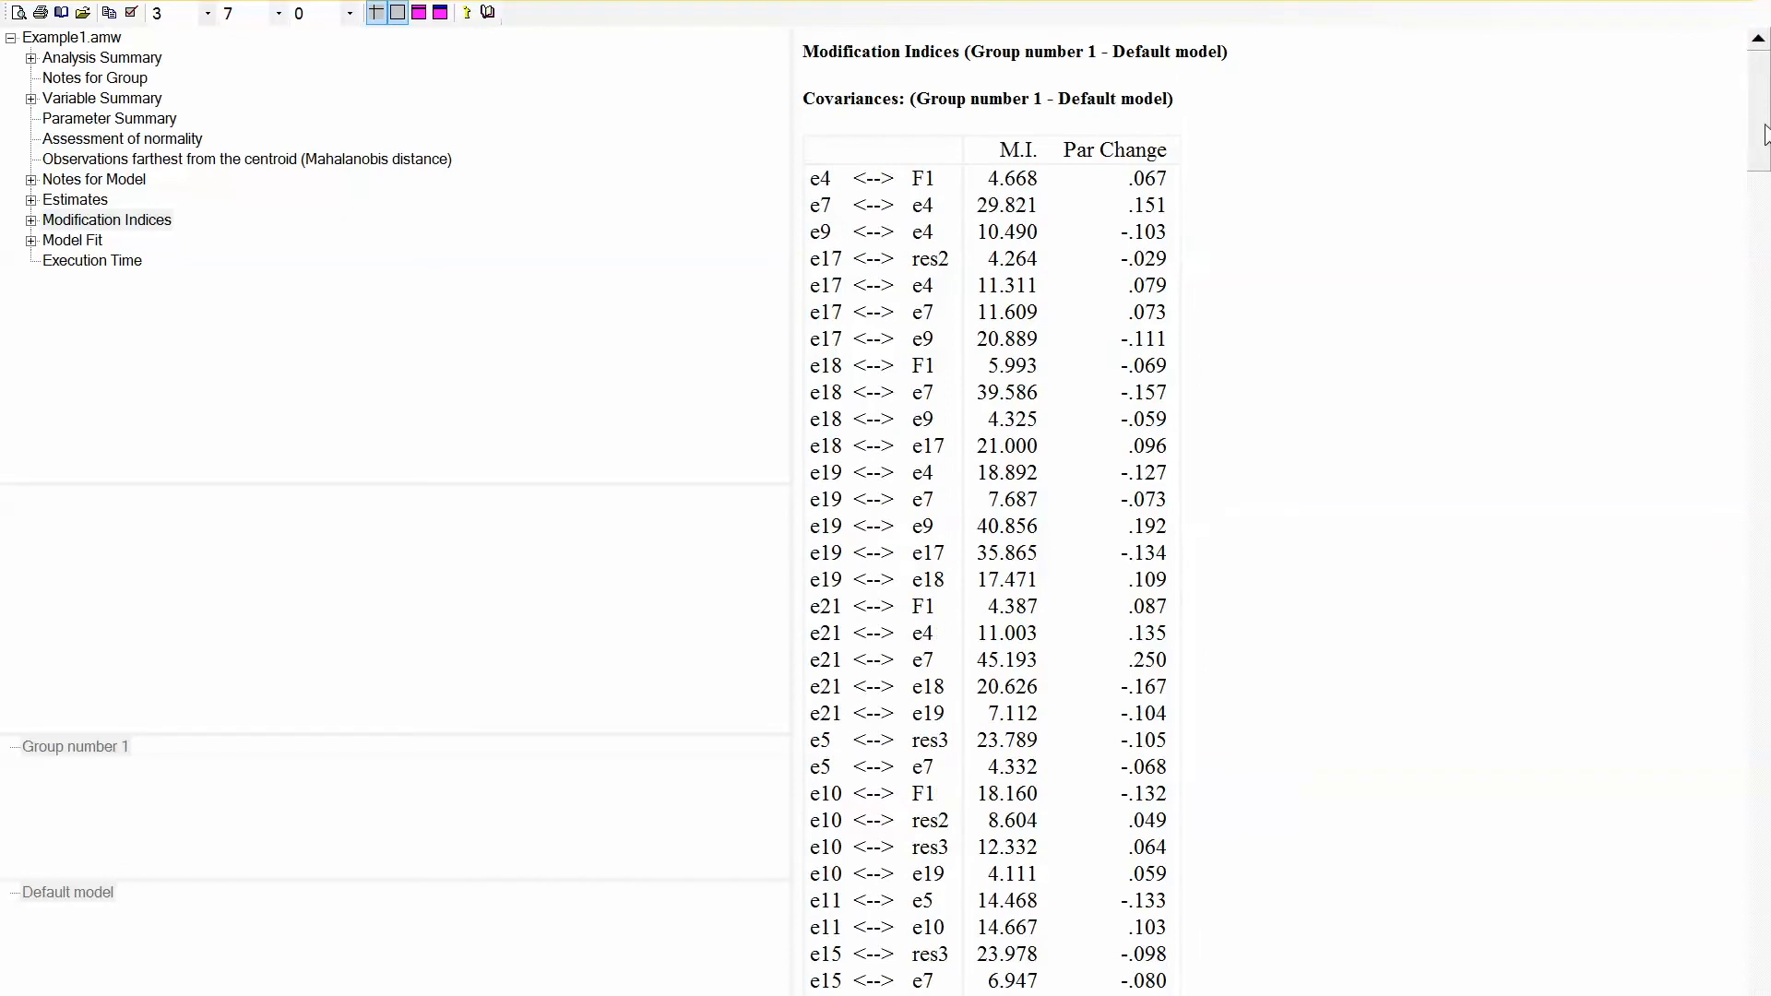
{"action": "mouse_move", "coordinate": [1421, 290]}
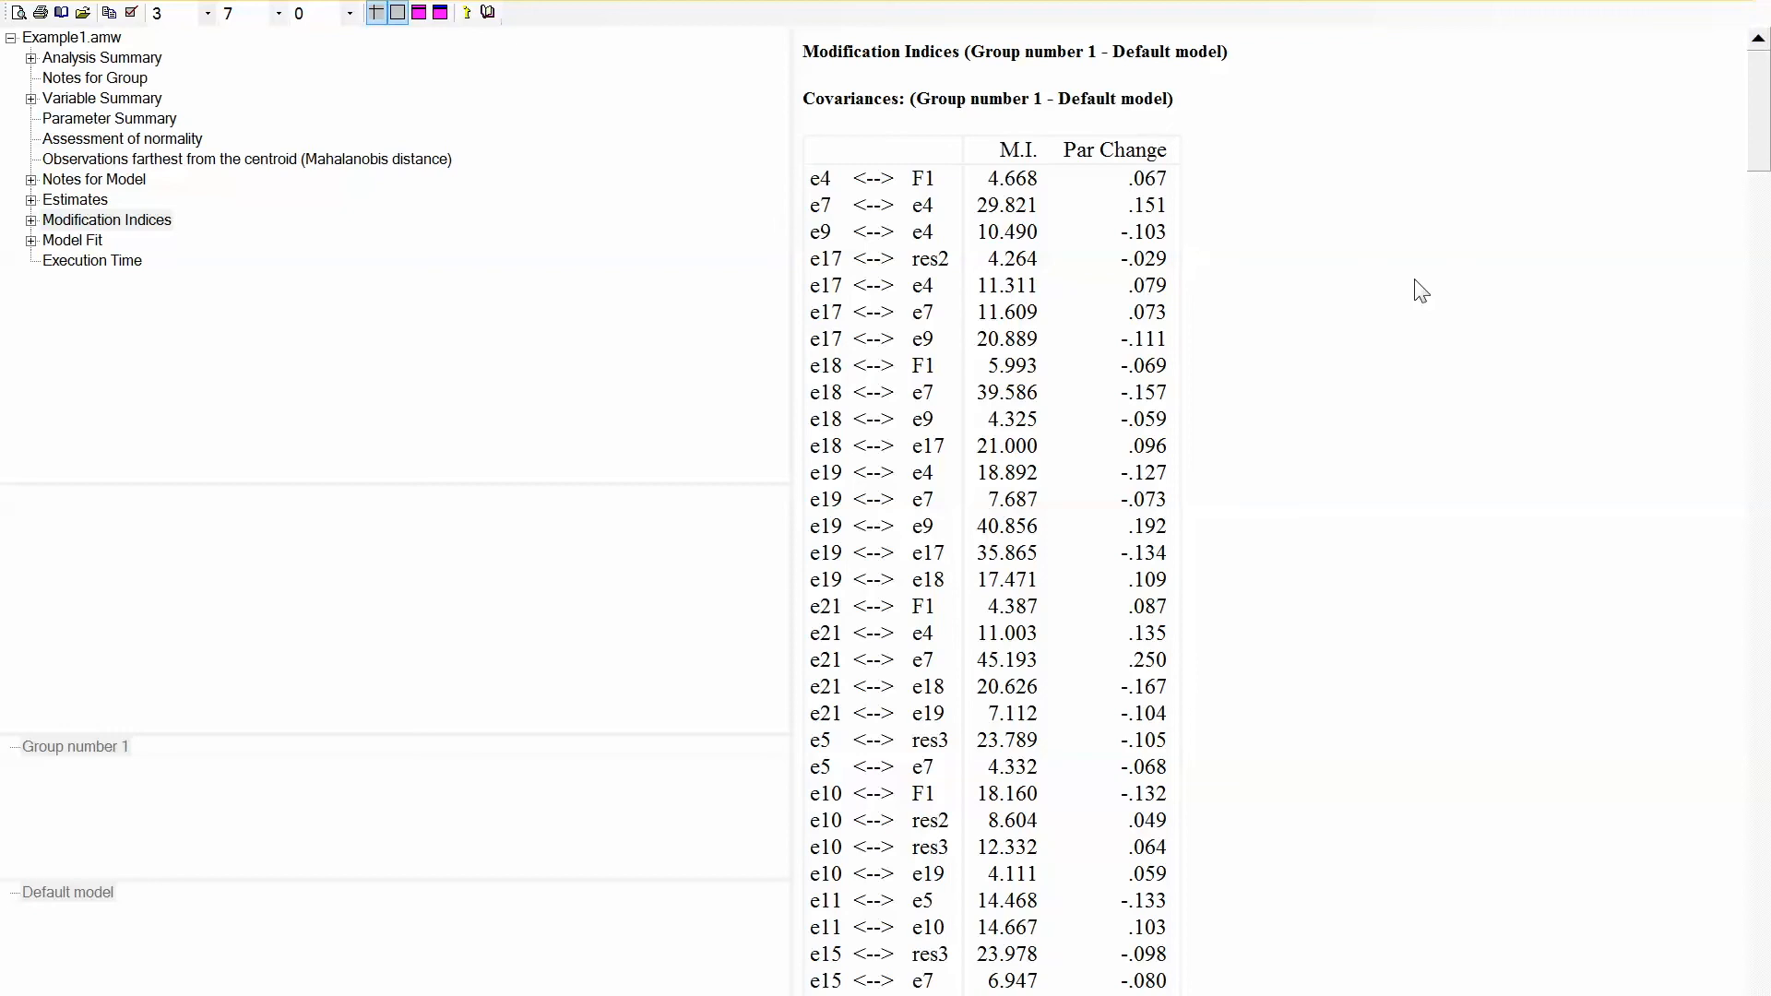
{"action": "mouse_move", "coordinate": [1376, 292]}
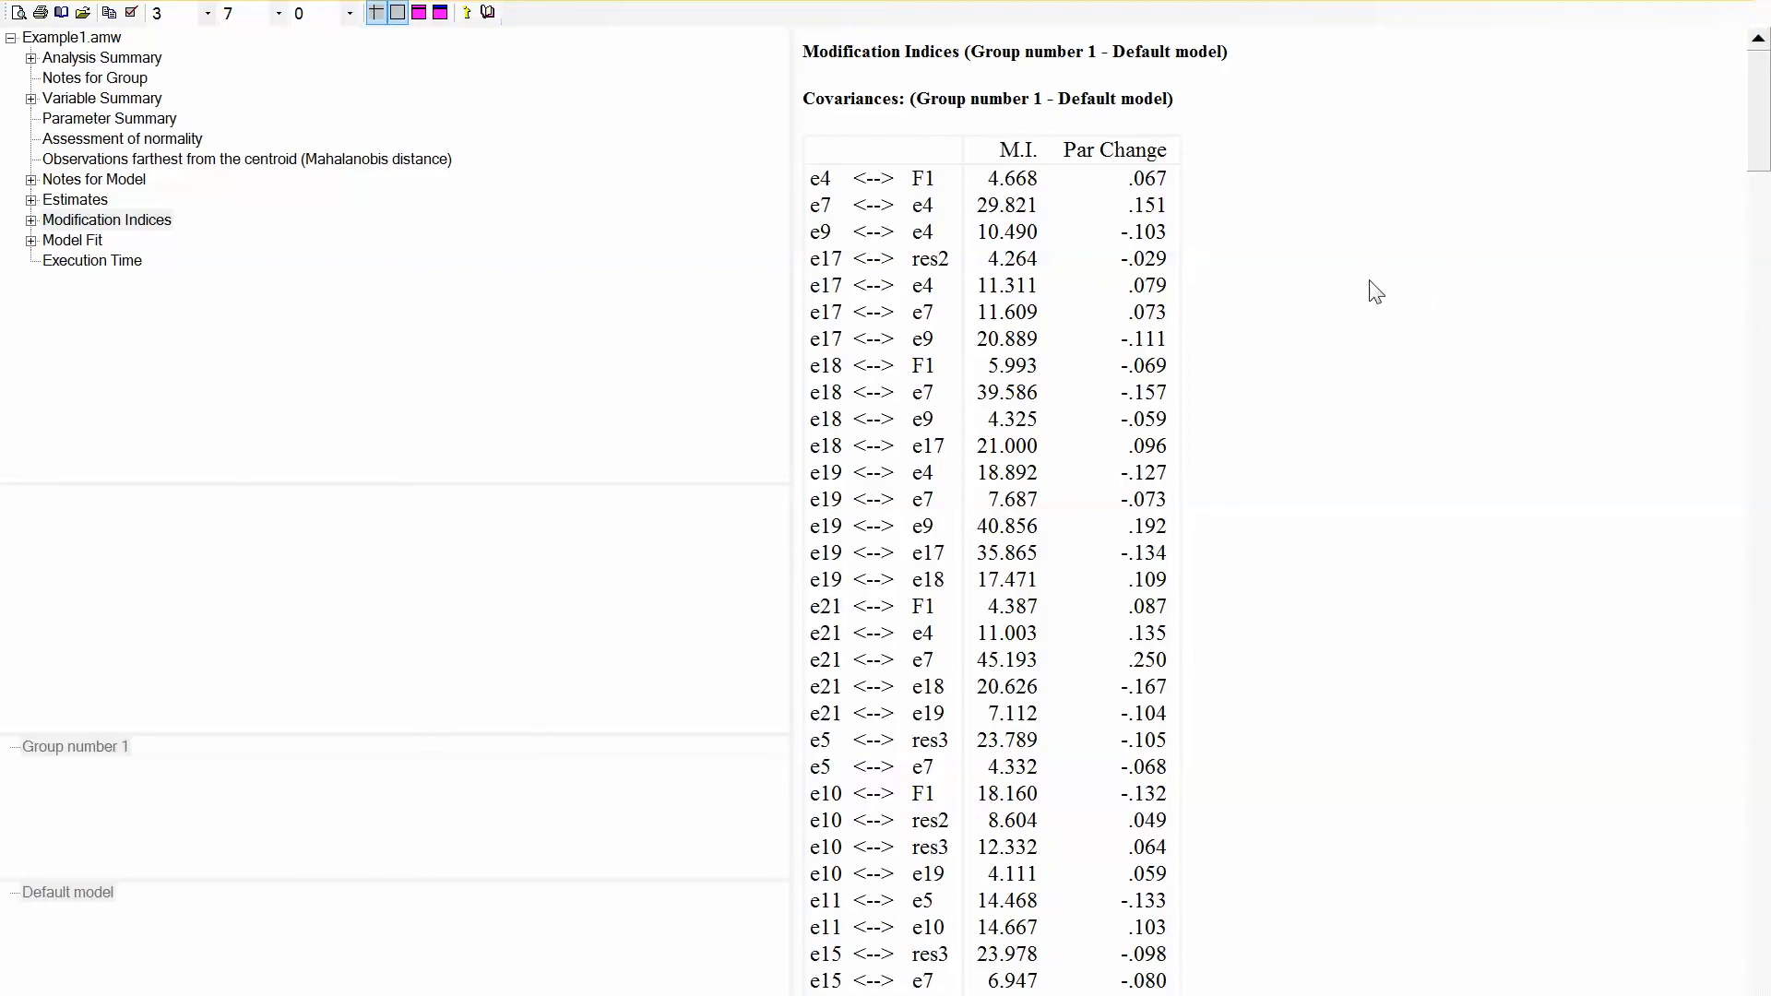
Step: Return to the input diagram and erase the F1→F2 path from Emotional Exhaustion to Depersonalization
{"action": "left_click", "coordinate": [456, 939]}
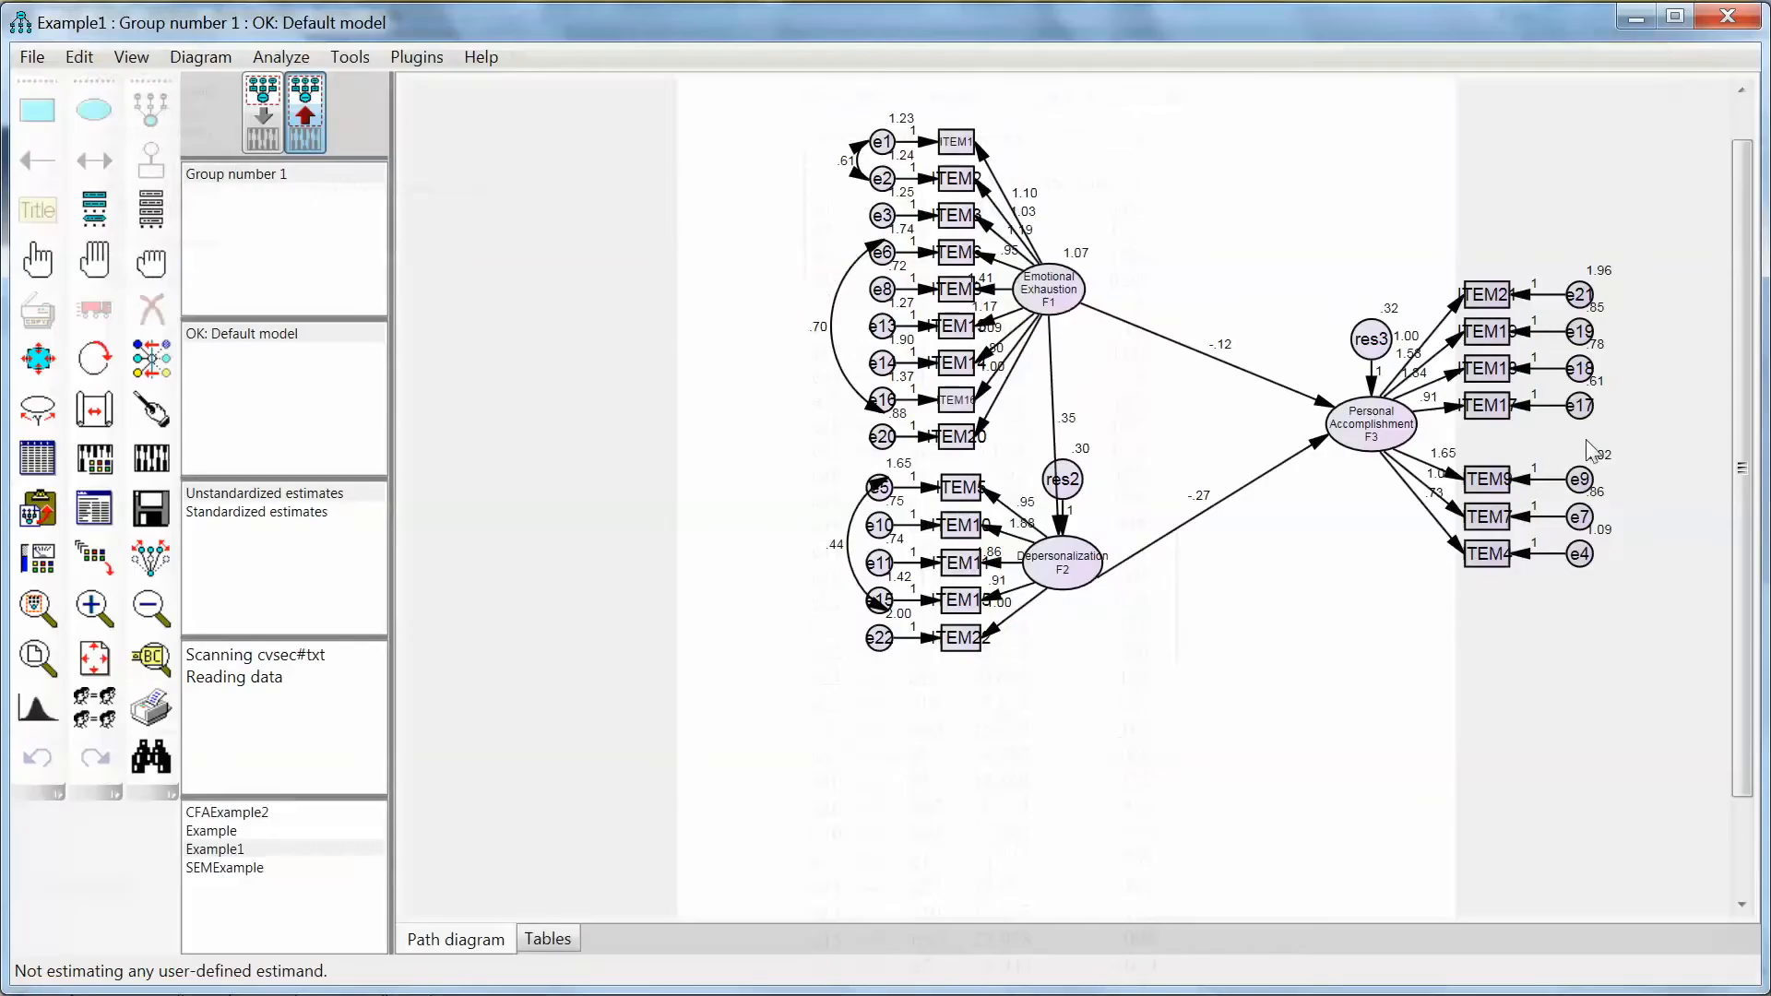
{"action": "mouse_move", "coordinate": [1415, 159]}
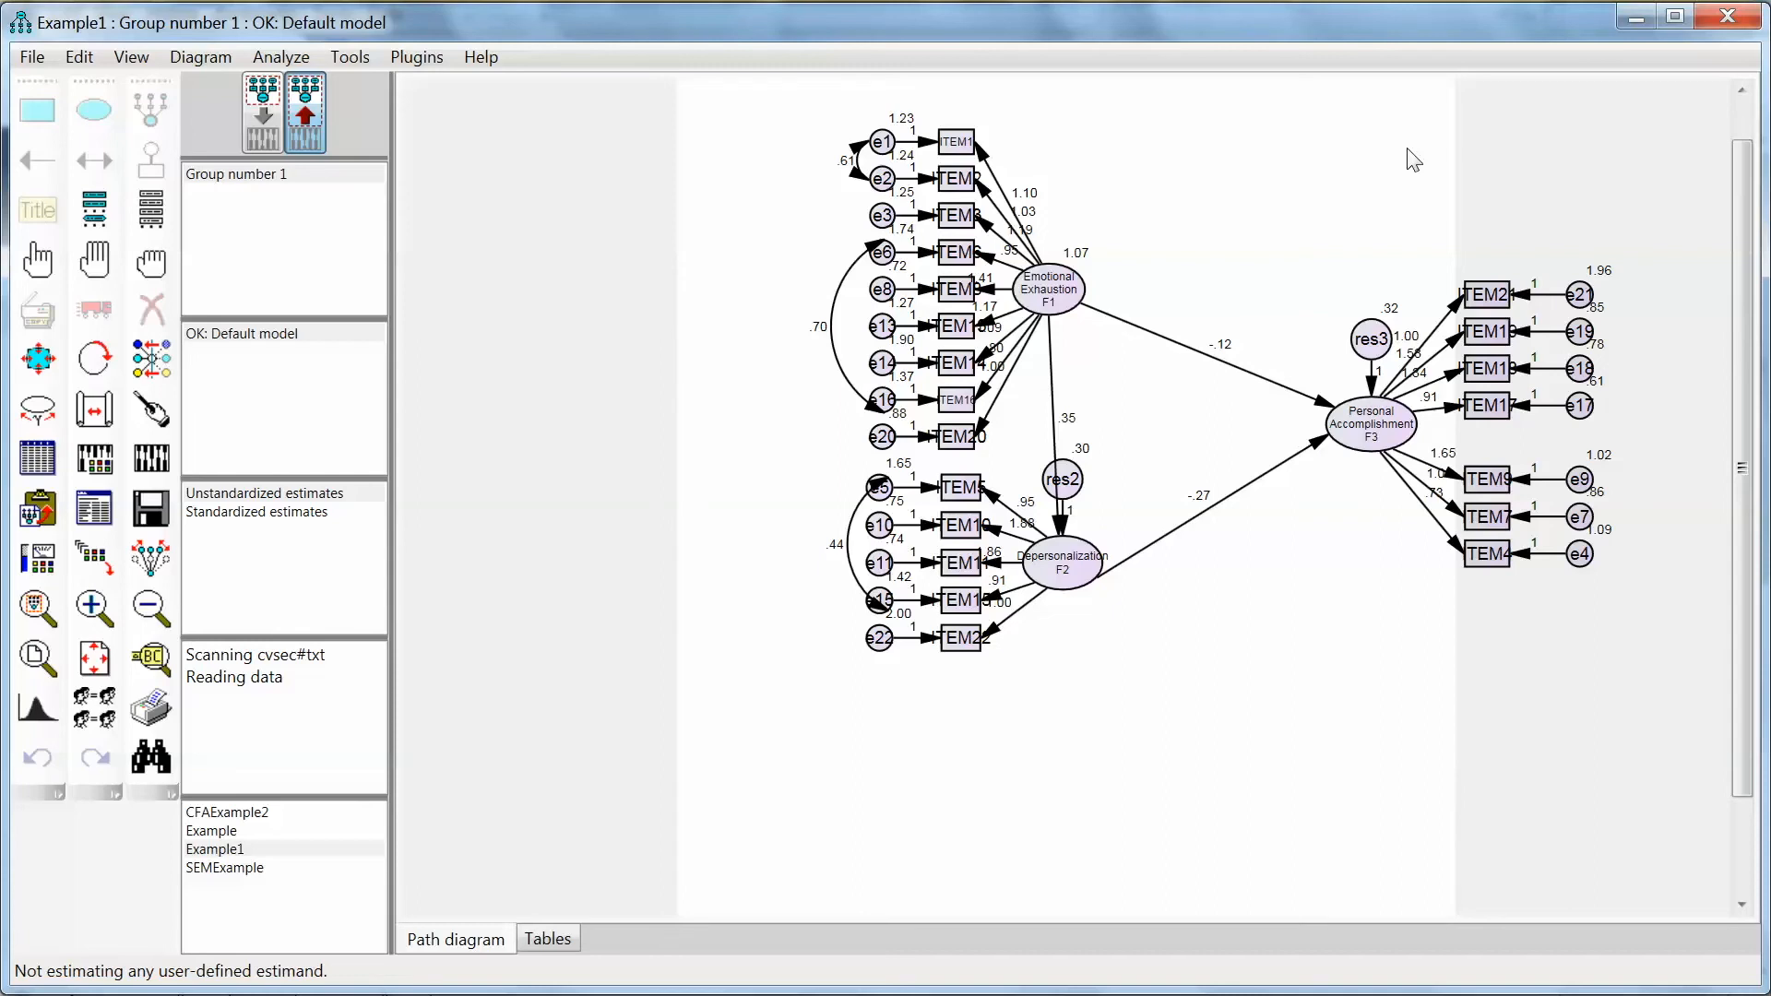
{"action": "left_click", "coordinate": [262, 112]}
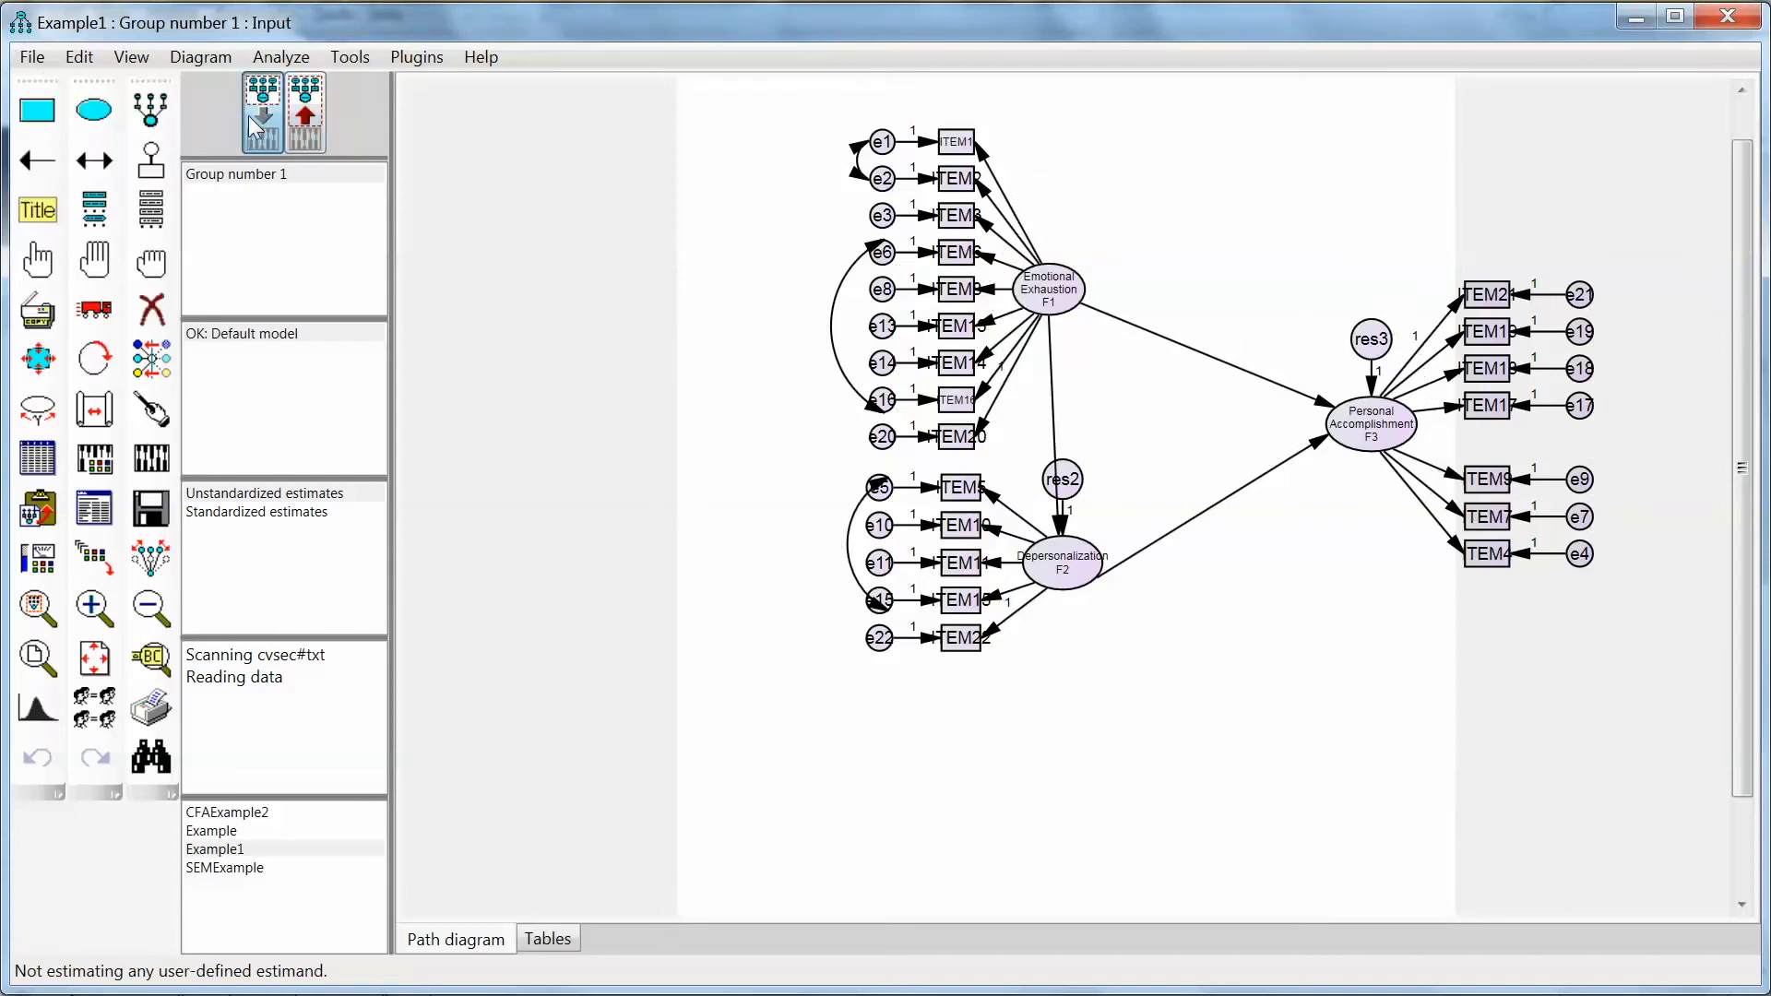
{"action": "left_click", "coordinate": [149, 308]}
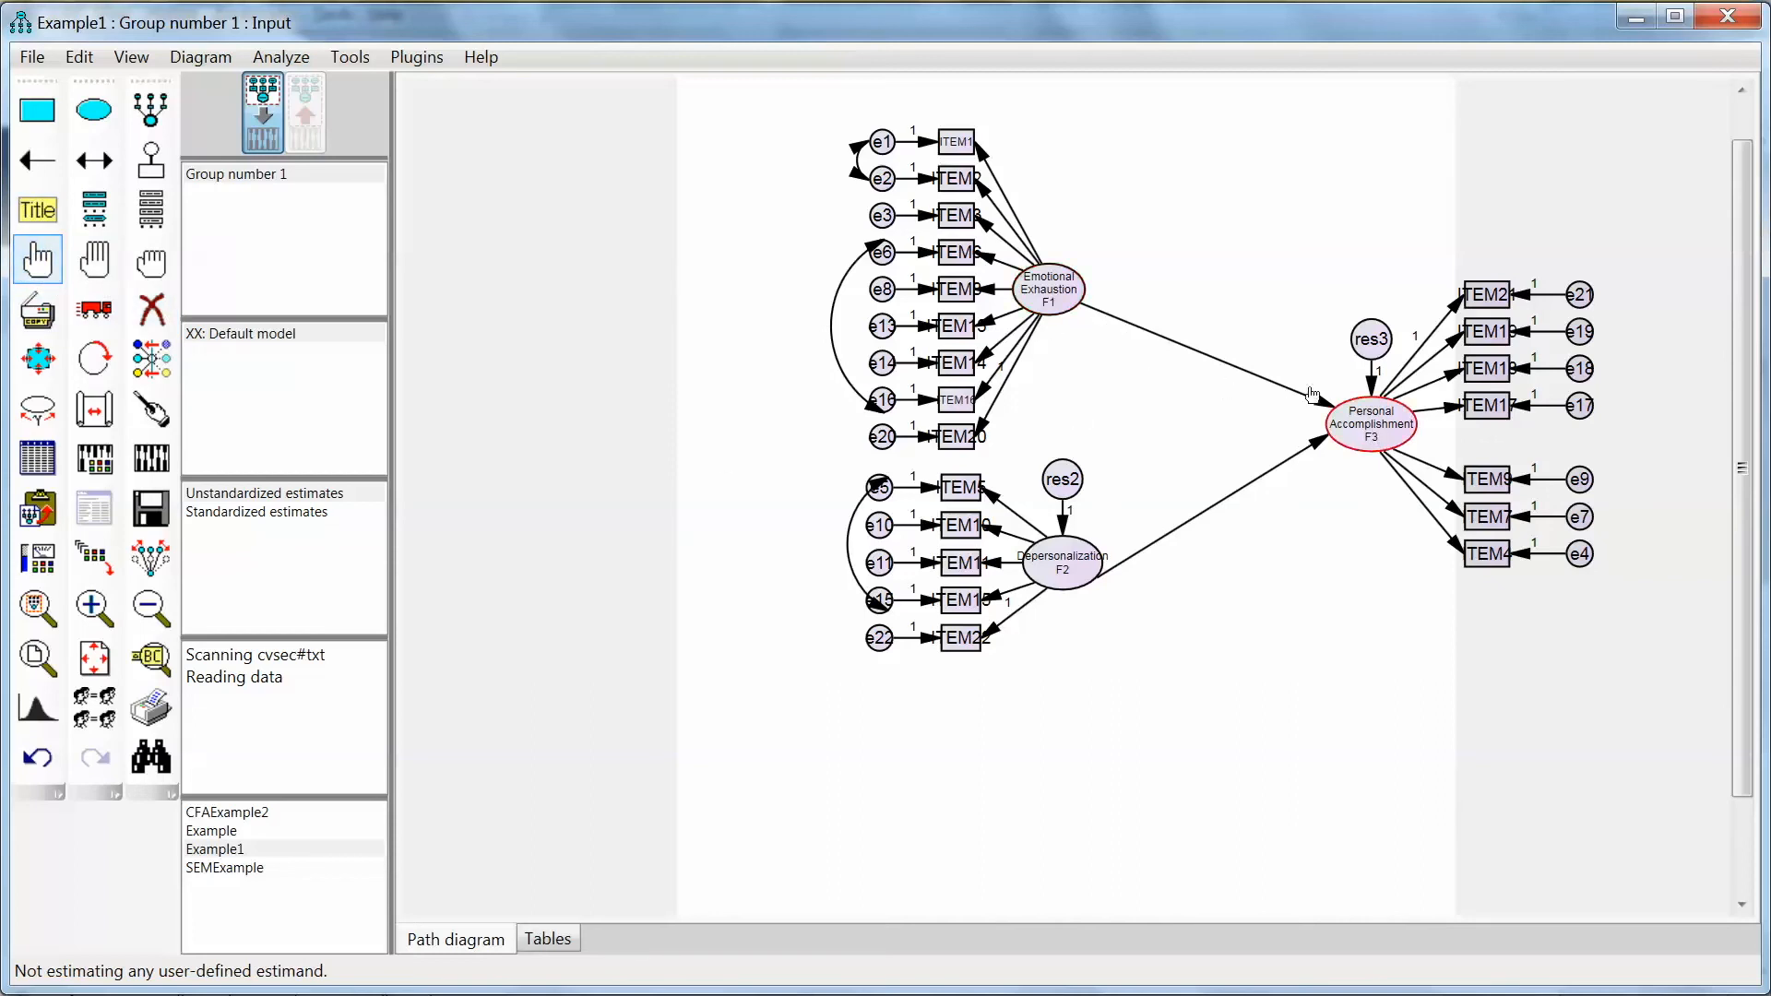
{"action": "mouse_move", "coordinate": [1070, 597]}
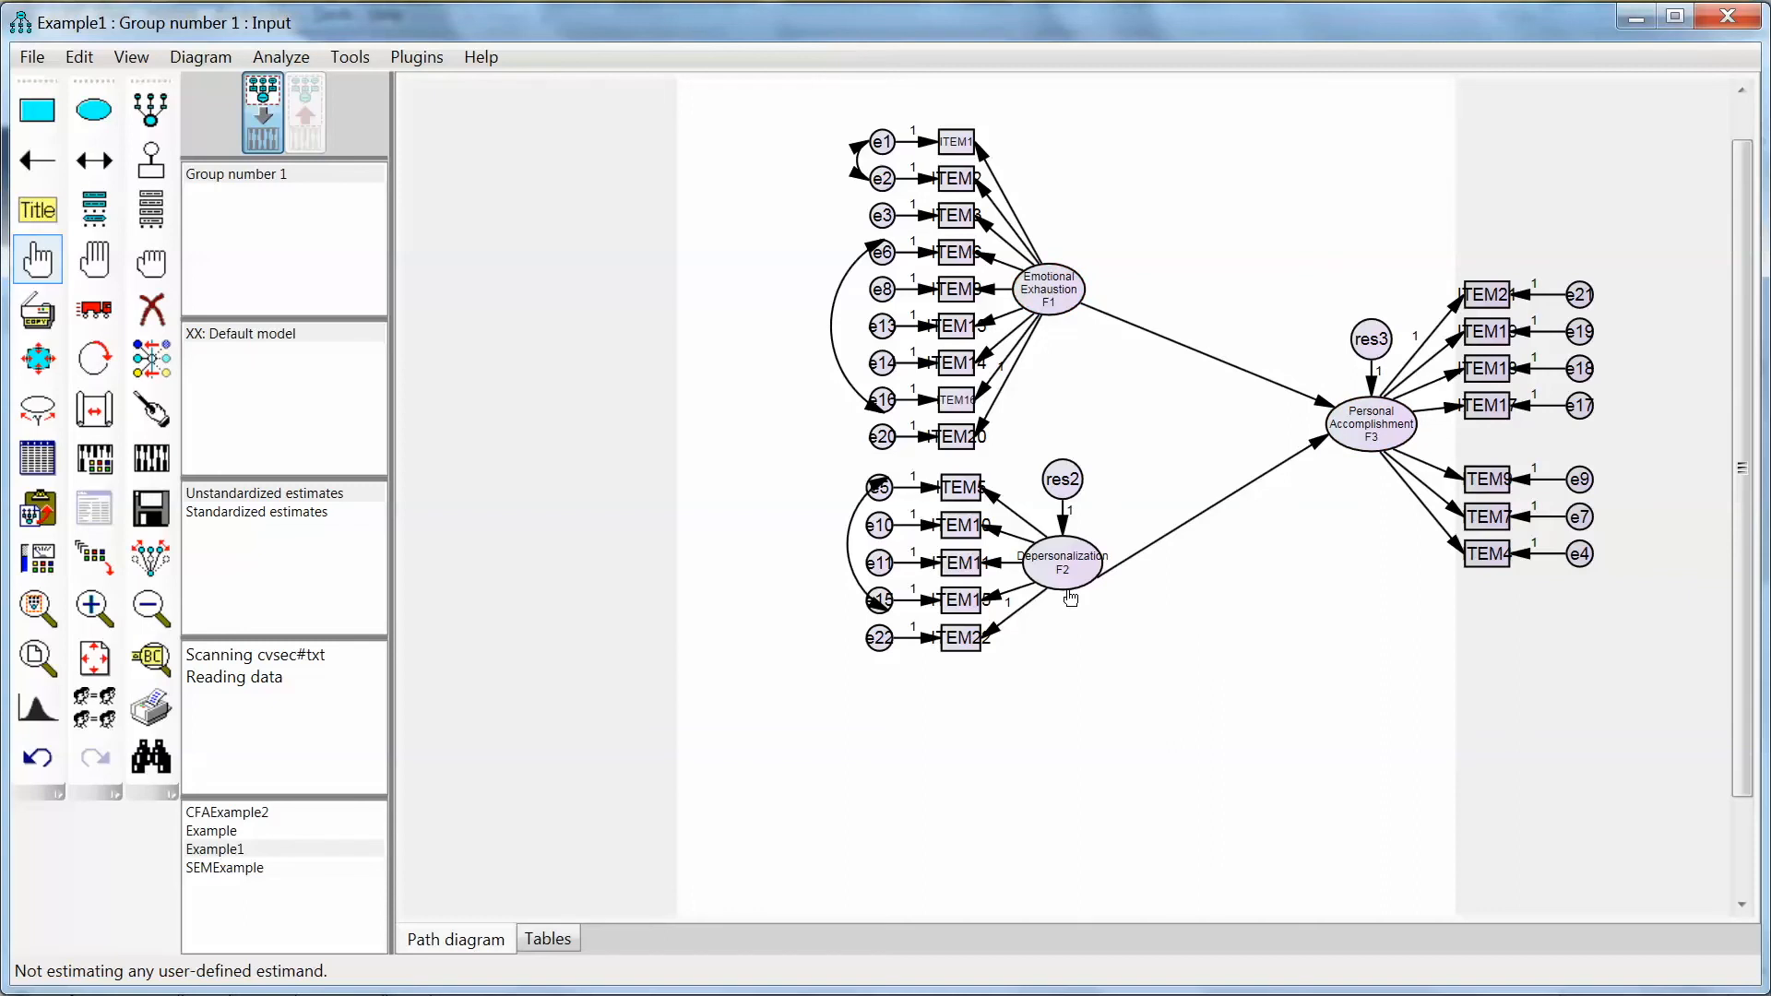
{"action": "mouse_move", "coordinate": [1406, 458]}
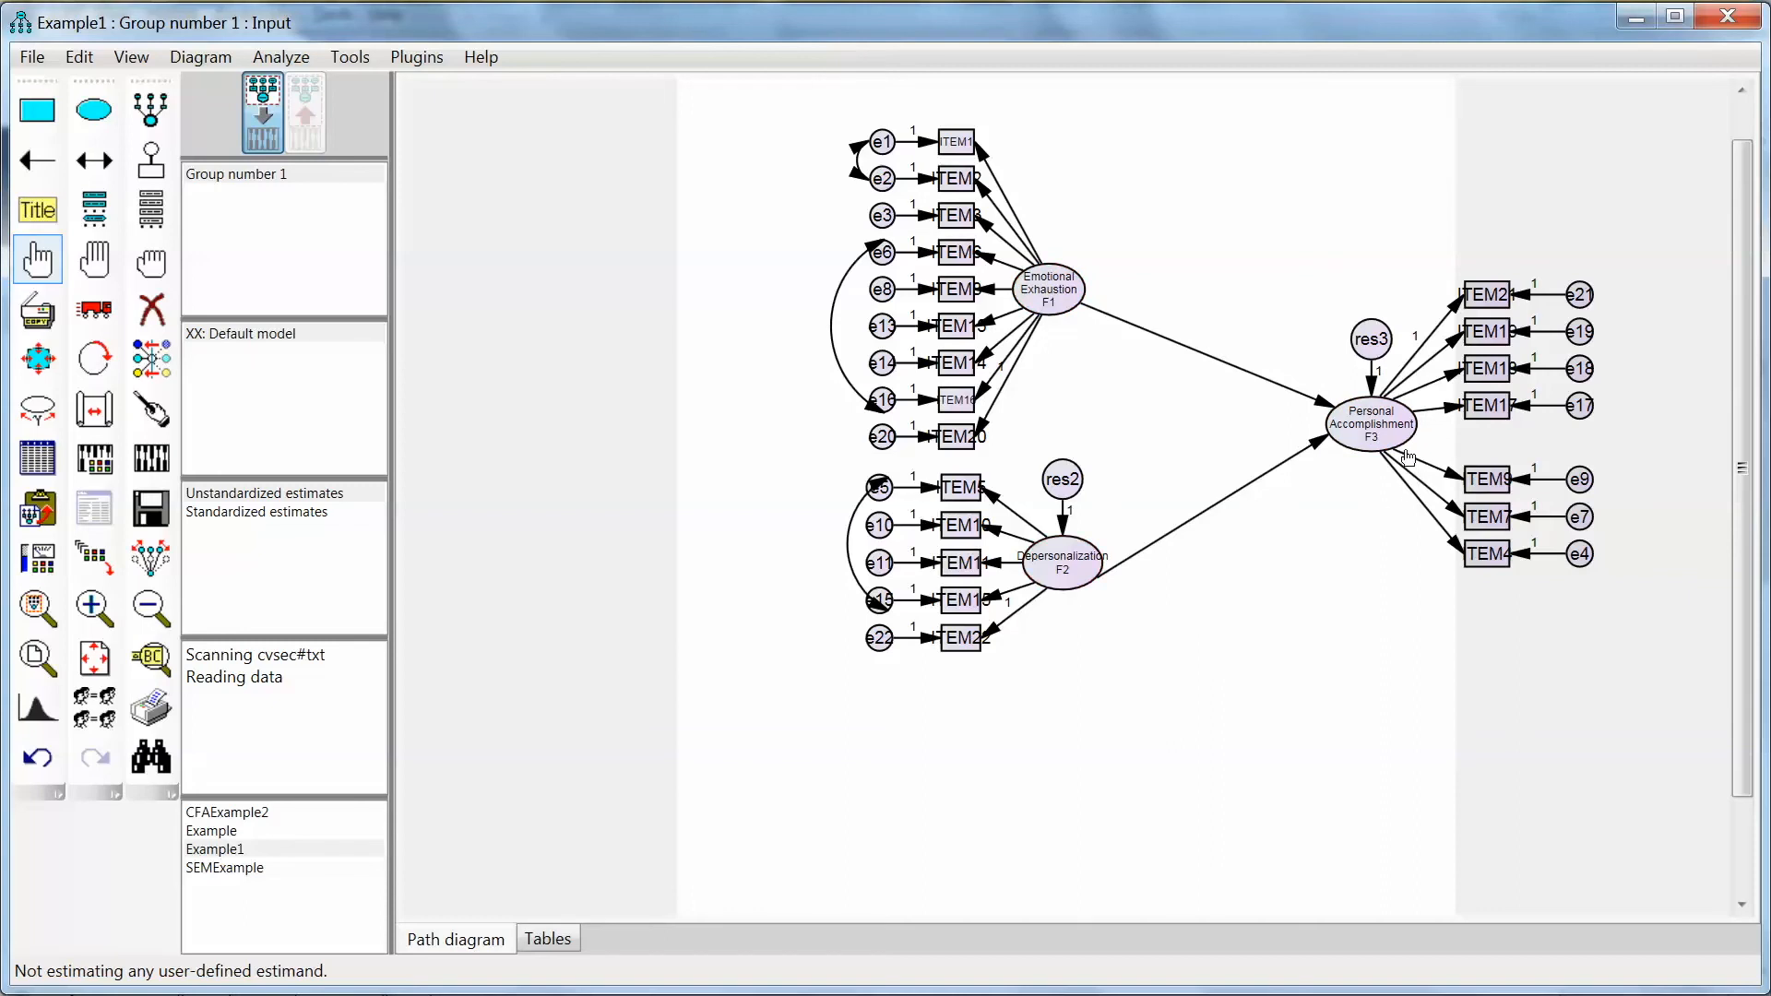
{"action": "mouse_move", "coordinate": [848, 460]}
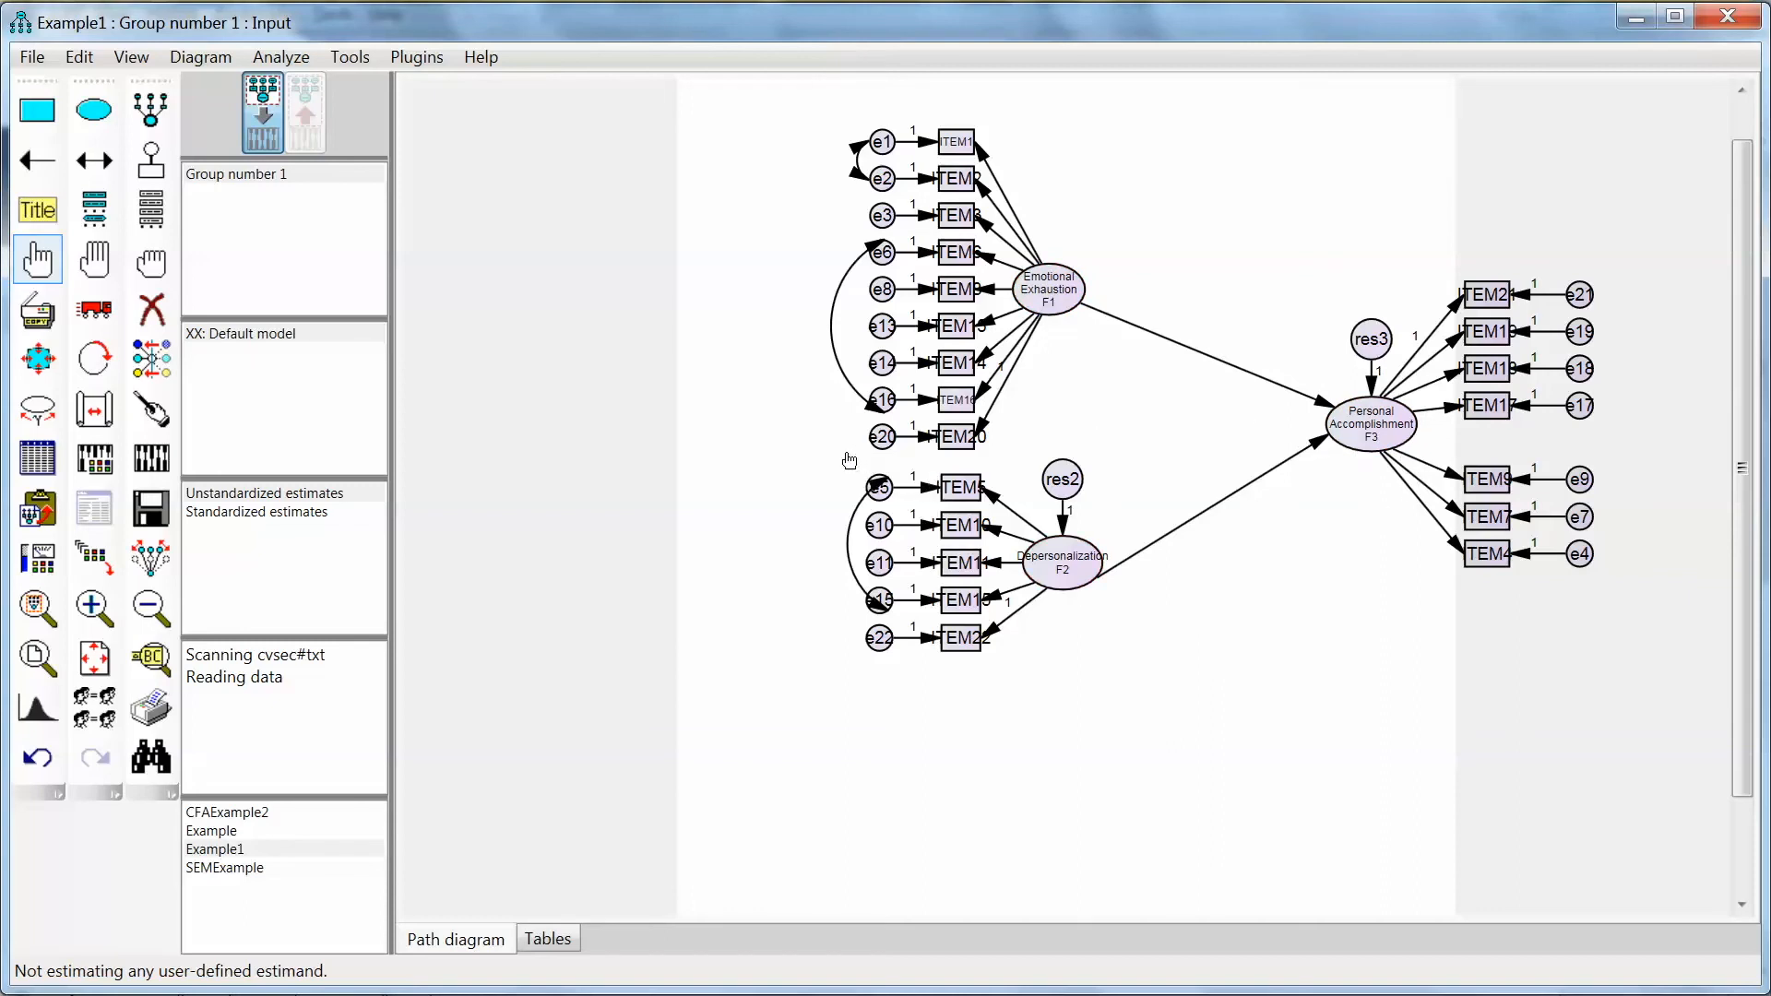
{"action": "mouse_move", "coordinate": [611, 432]}
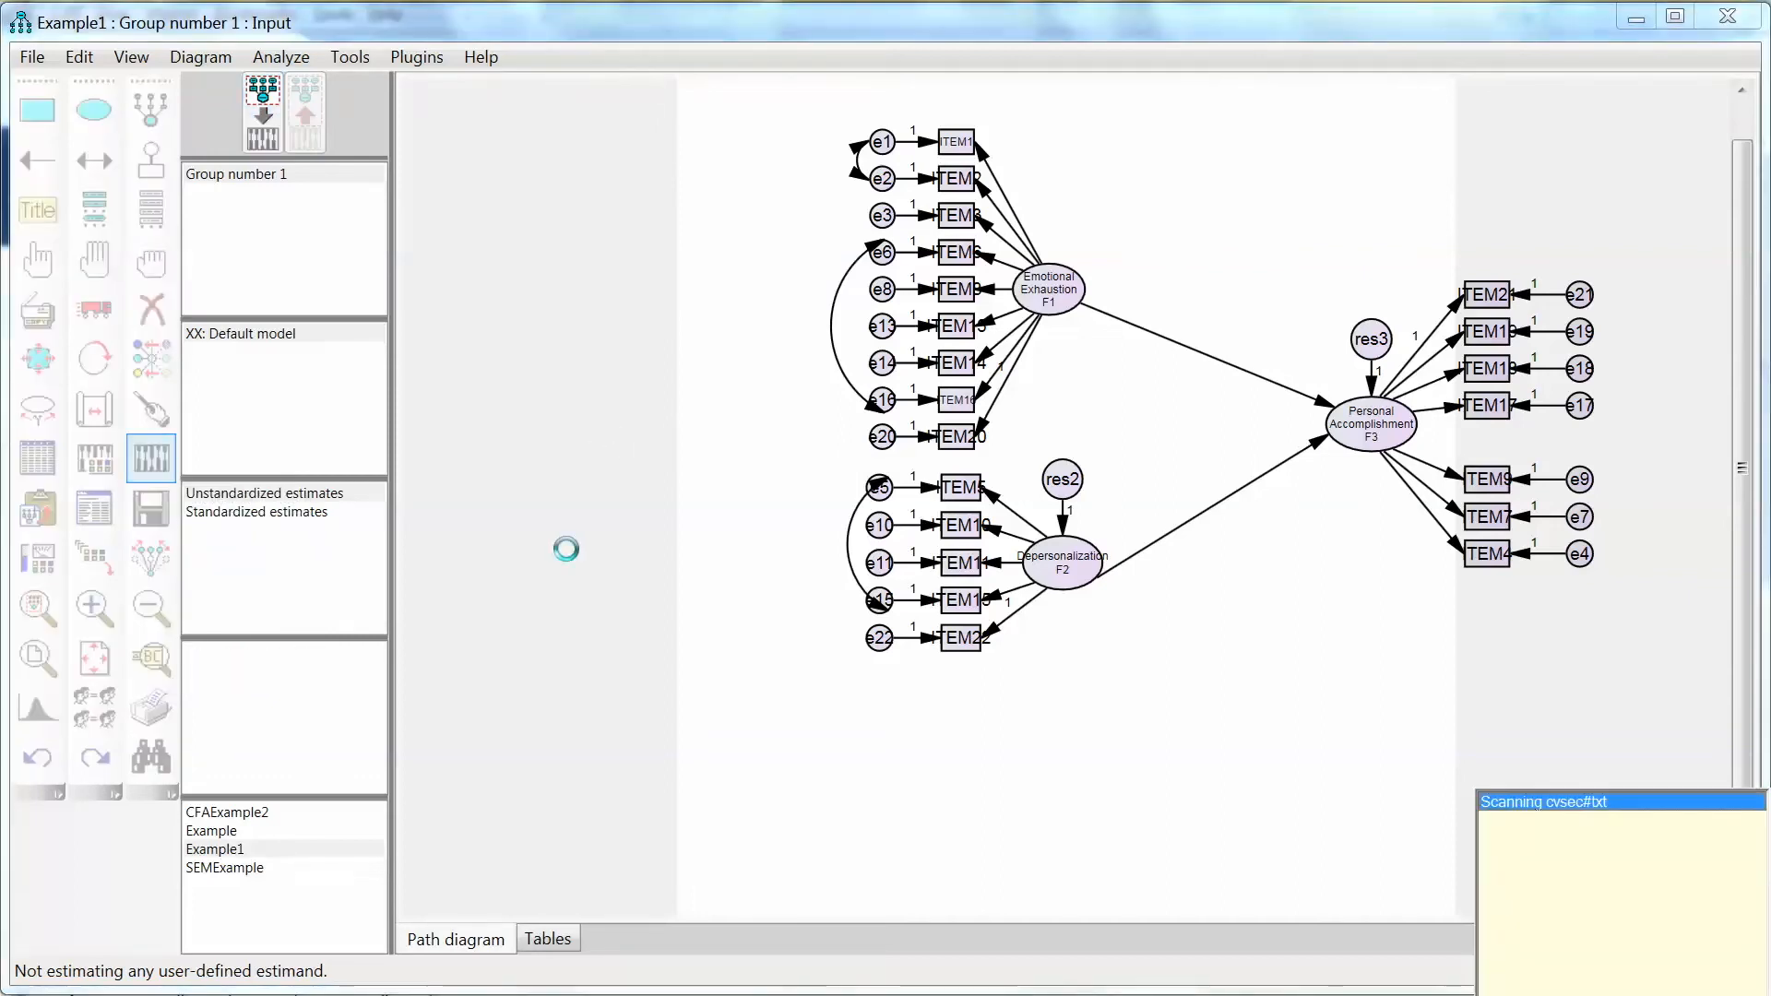
Step: Show the re-estimated diagram and scroll the modification indices to the F2←F1 regression weight of 294.869
{"action": "left_click", "coordinate": [260, 111]}
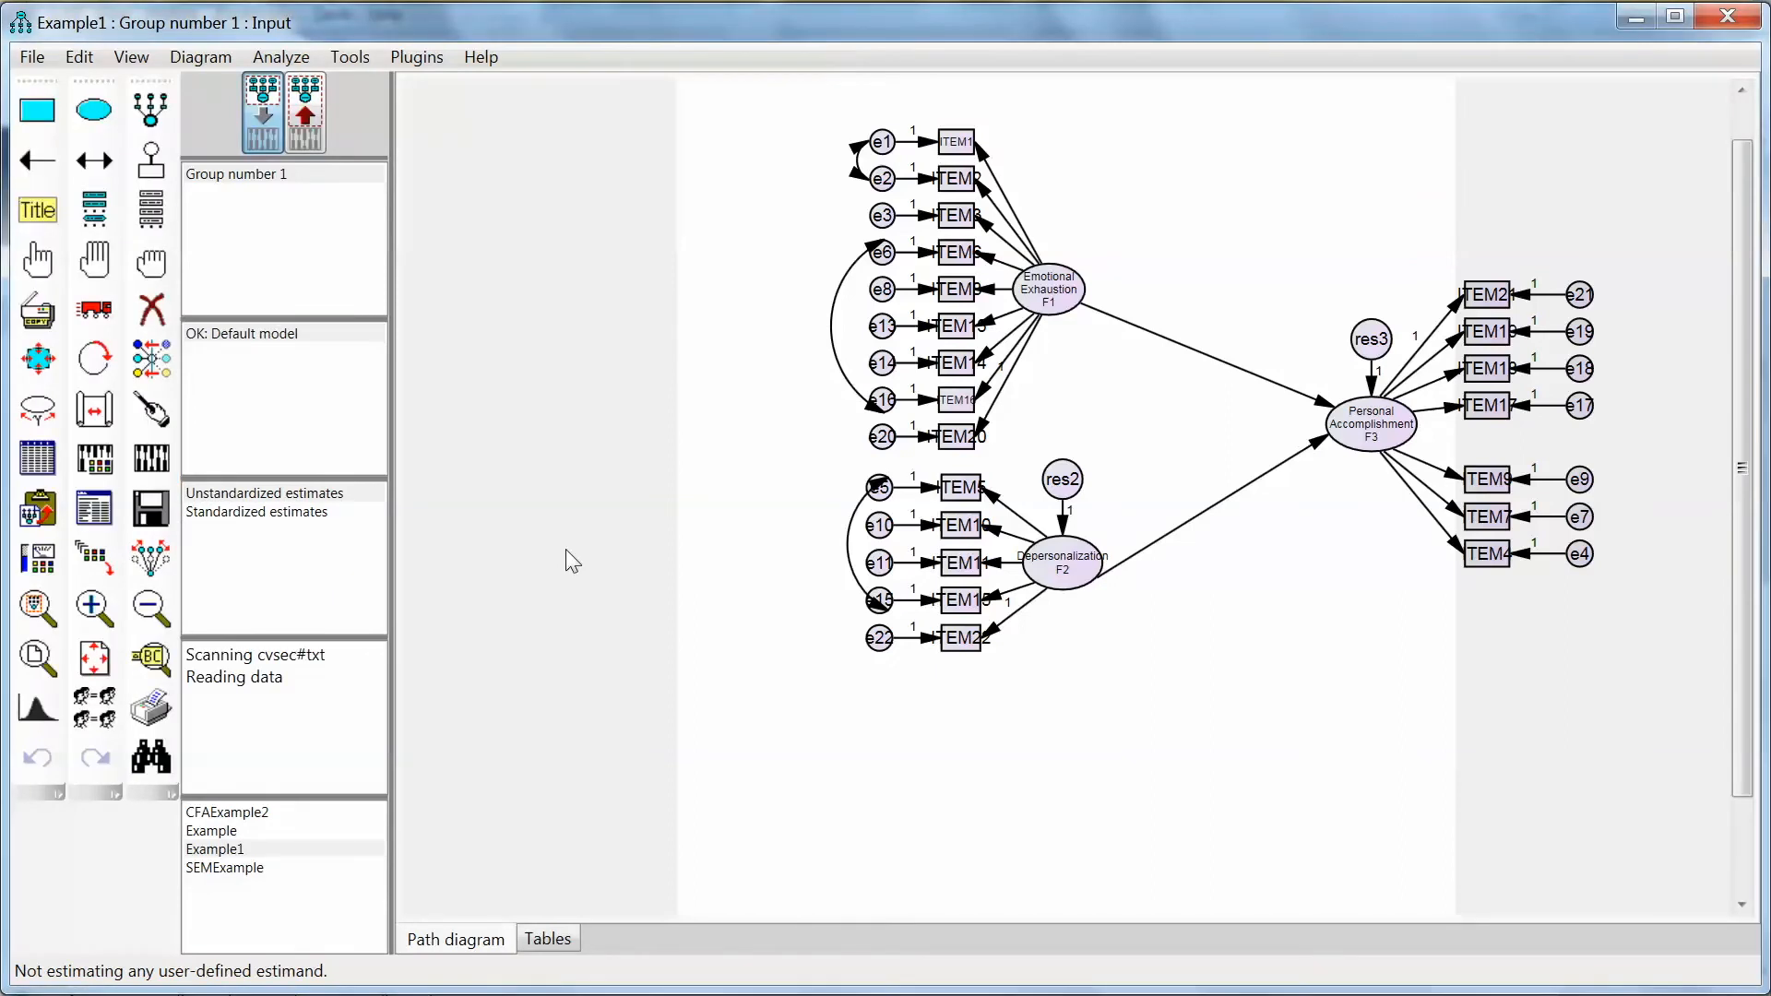
{"action": "left_click", "coordinate": [304, 108]}
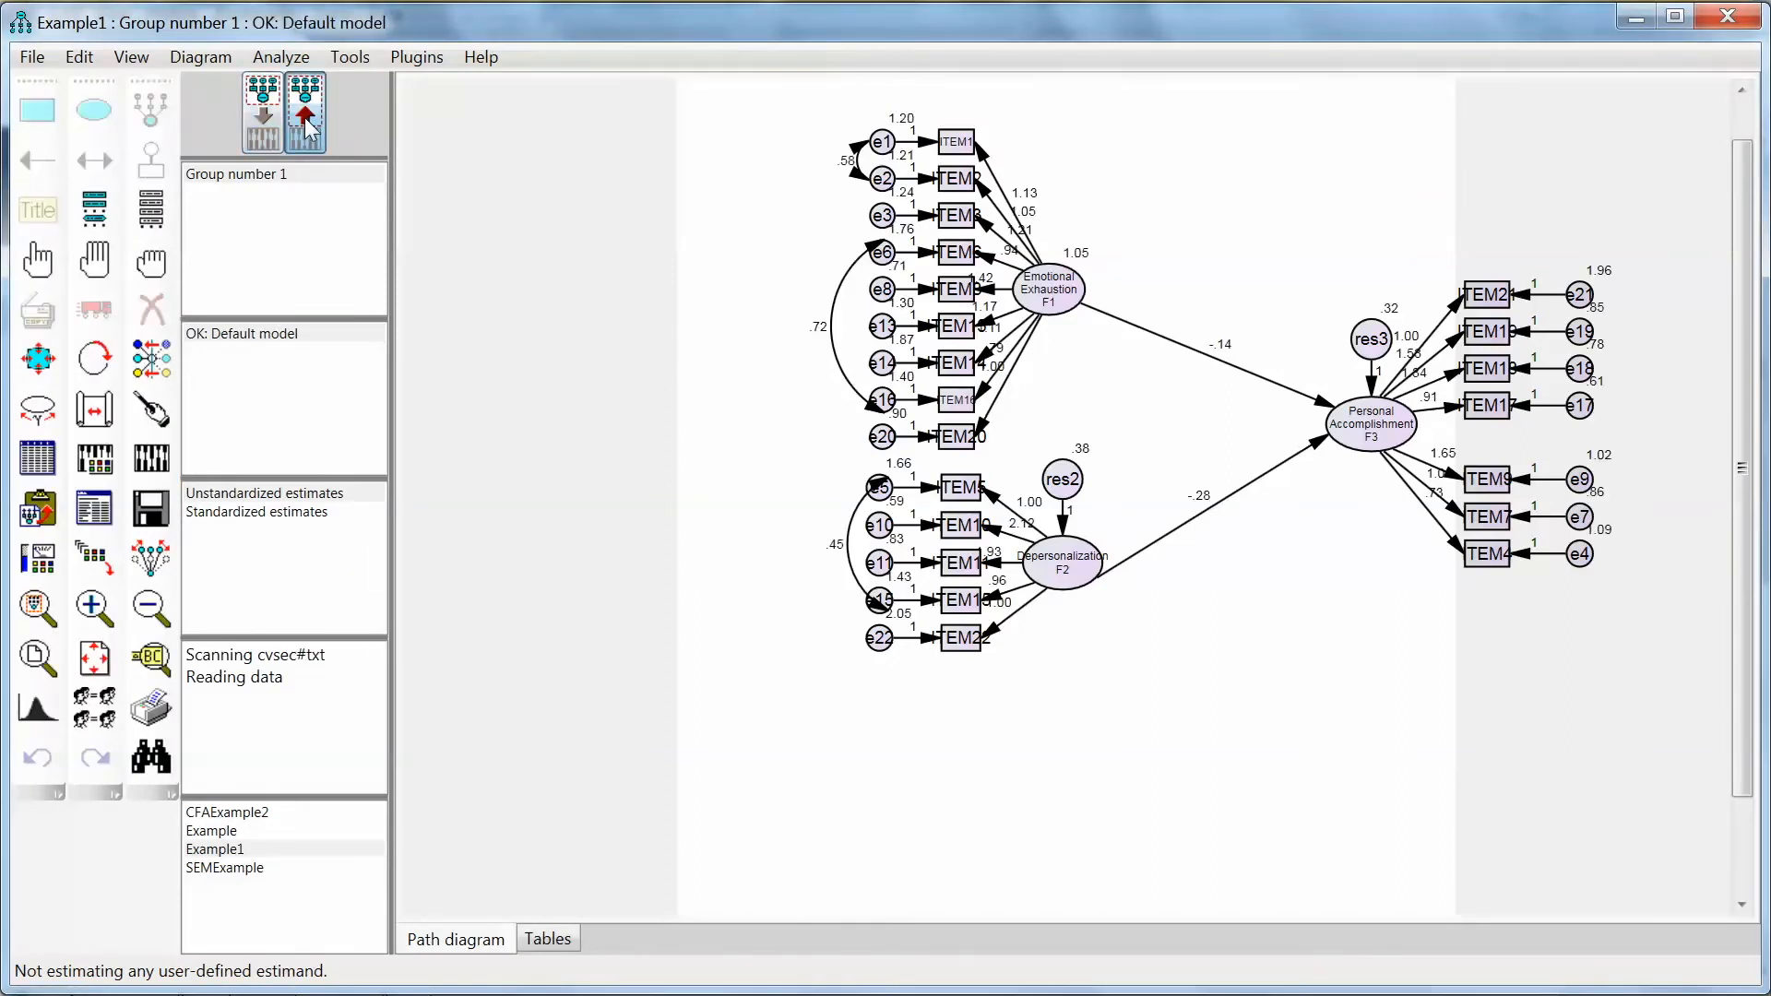
{"action": "mouse_move", "coordinate": [1179, 351]}
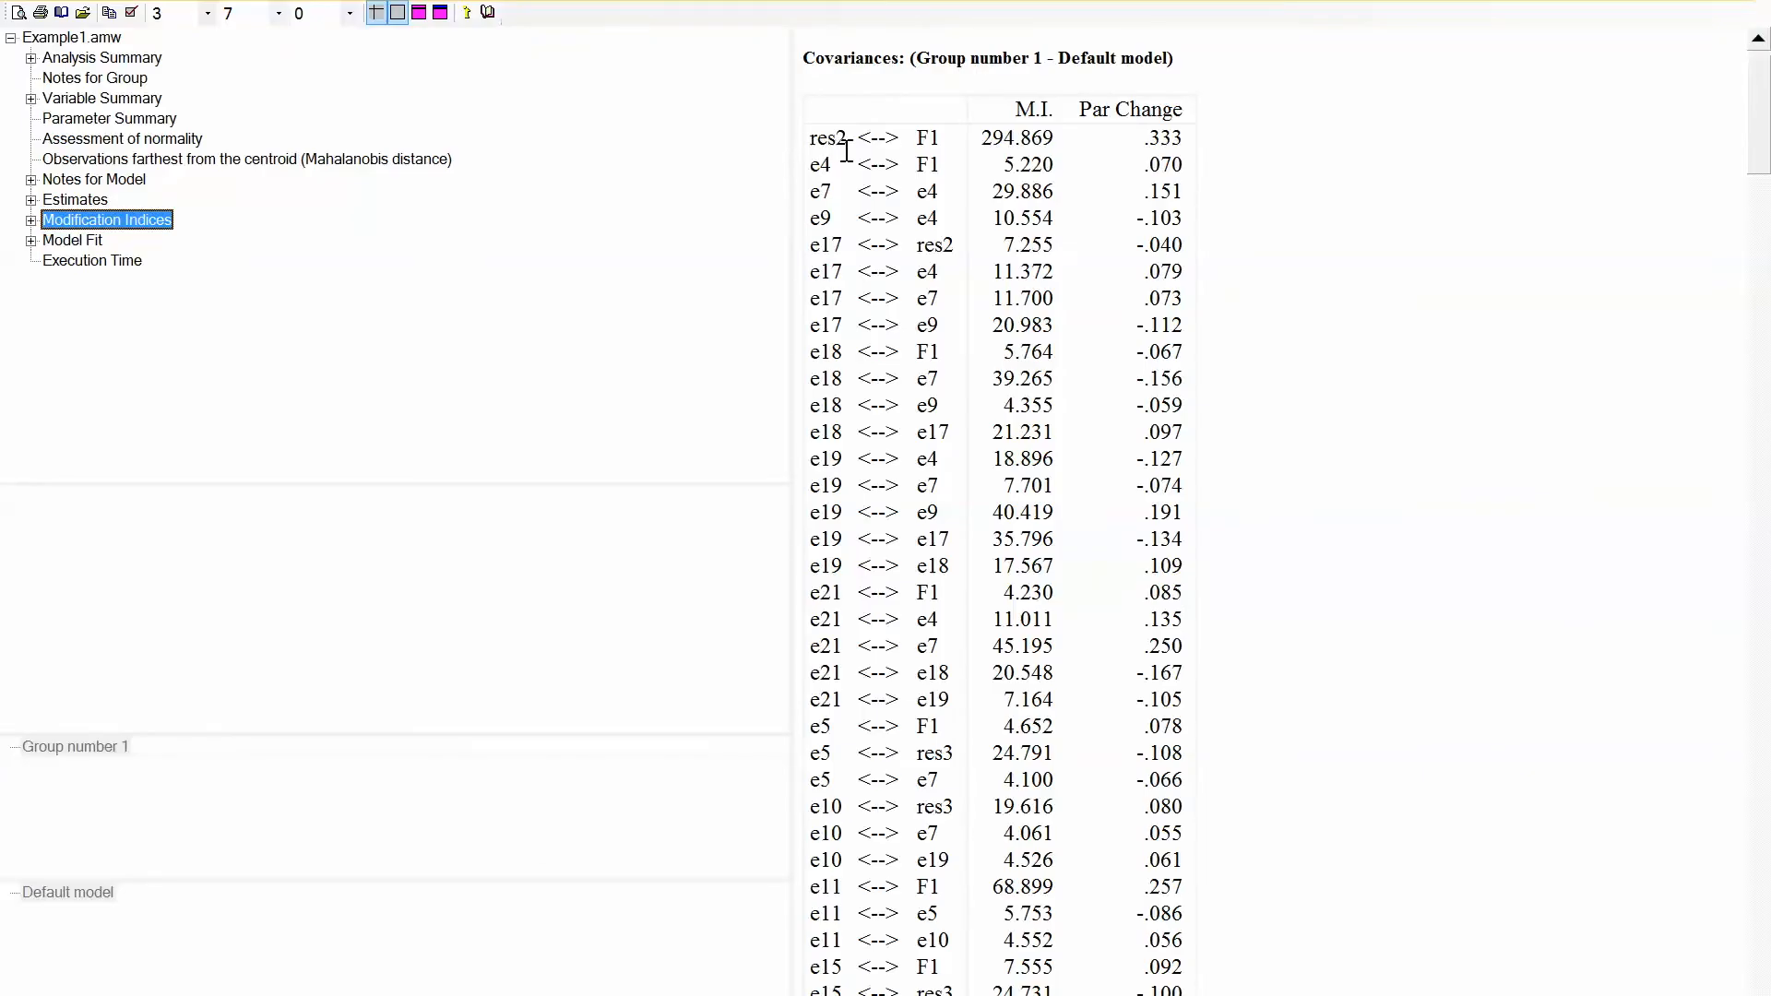
{"action": "mouse_move", "coordinate": [1011, 159]}
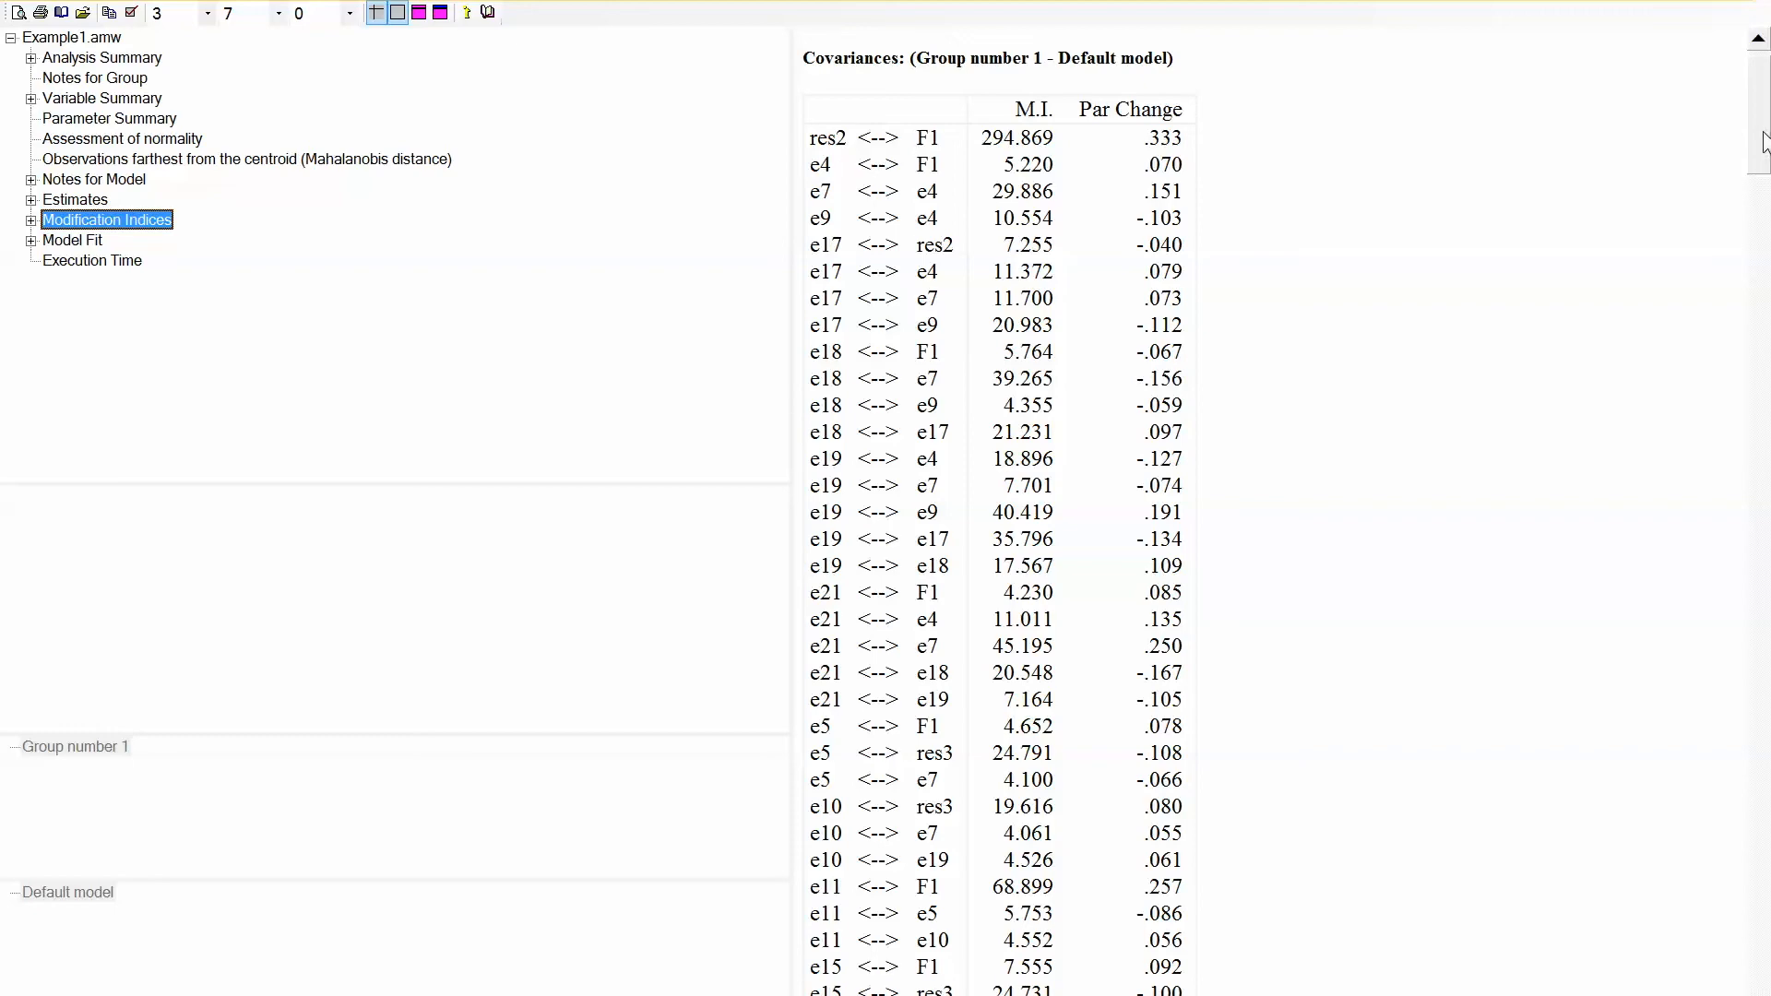
{"action": "scroll", "scroll_direction": "down", "scroll_amount": 3}
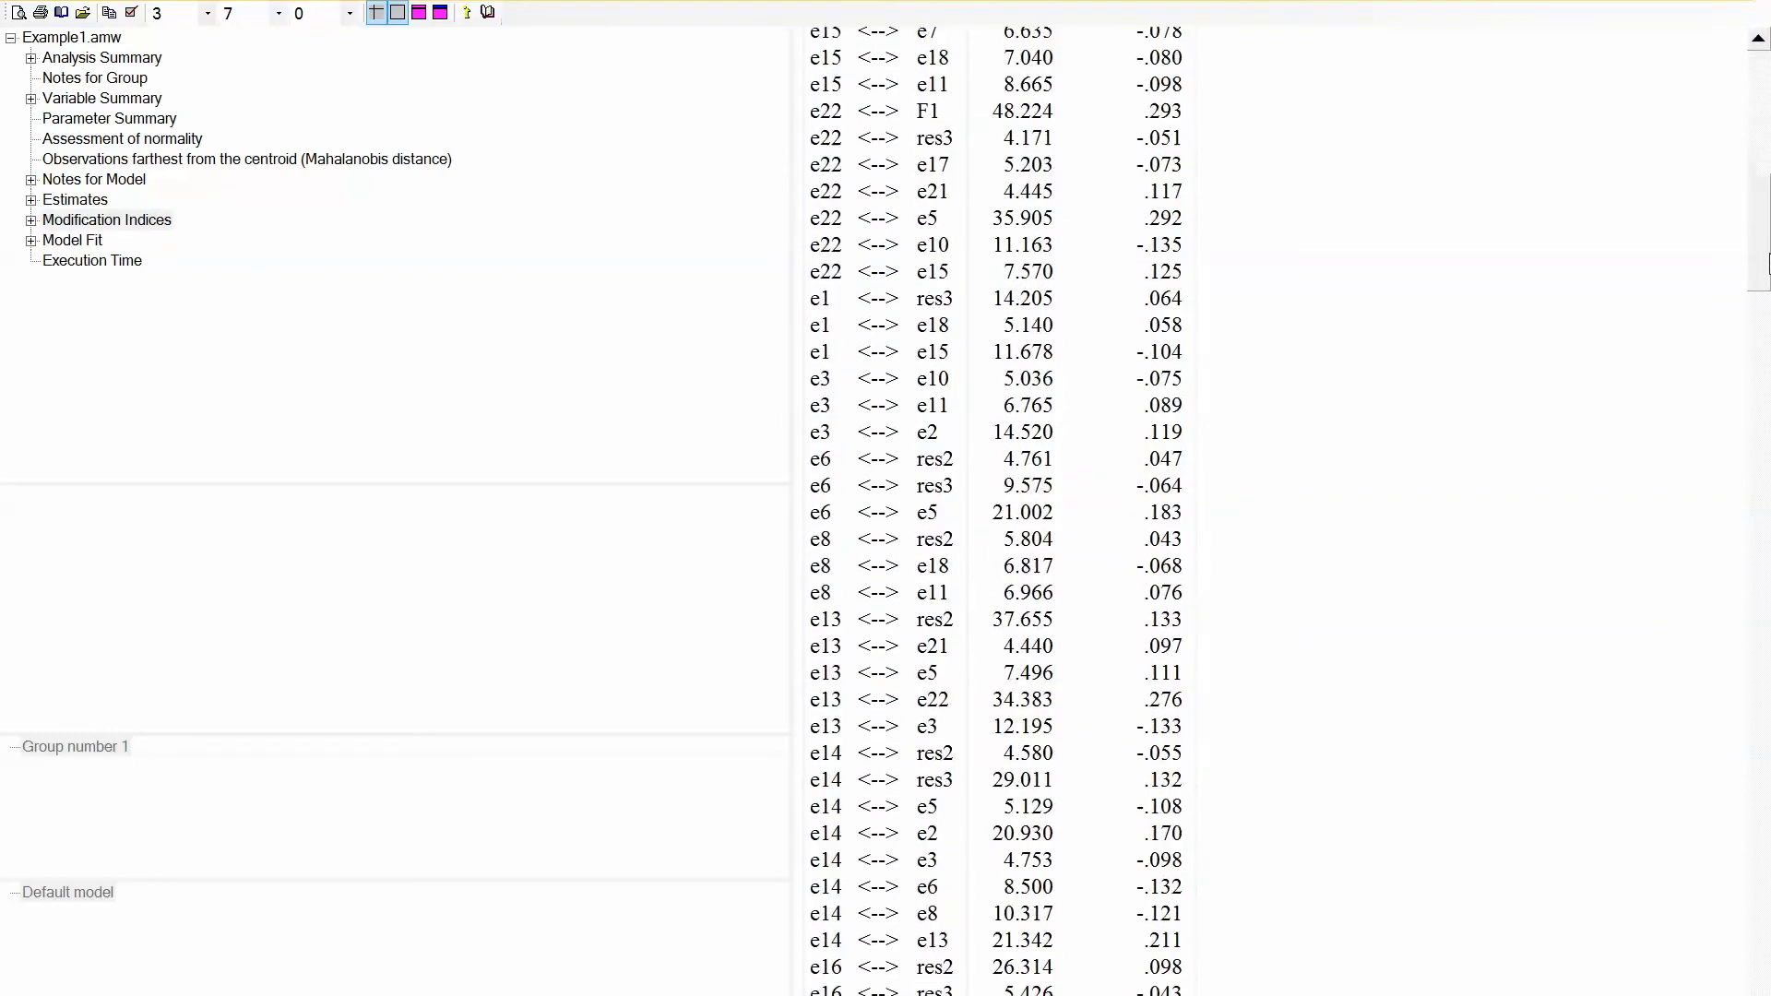
{"action": "scroll", "scroll_direction": "down", "scroll_amount": 3}
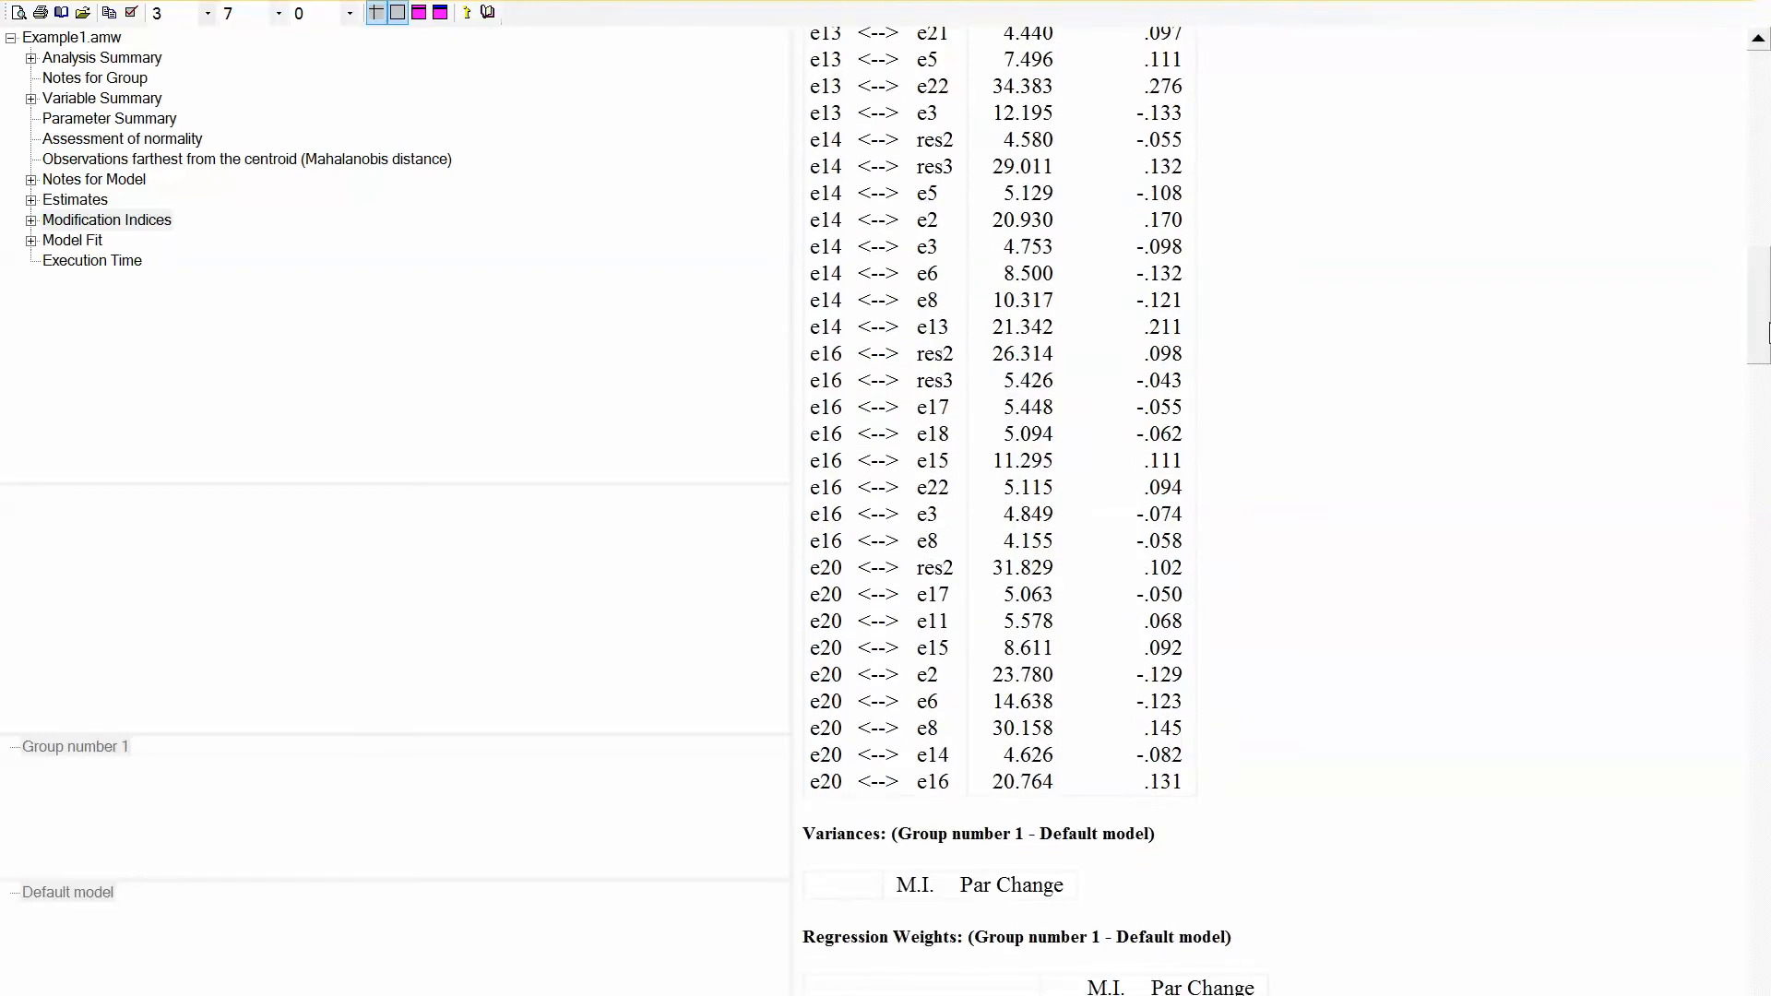
{"action": "scroll", "scroll_direction": "down", "scroll_amount": 3}
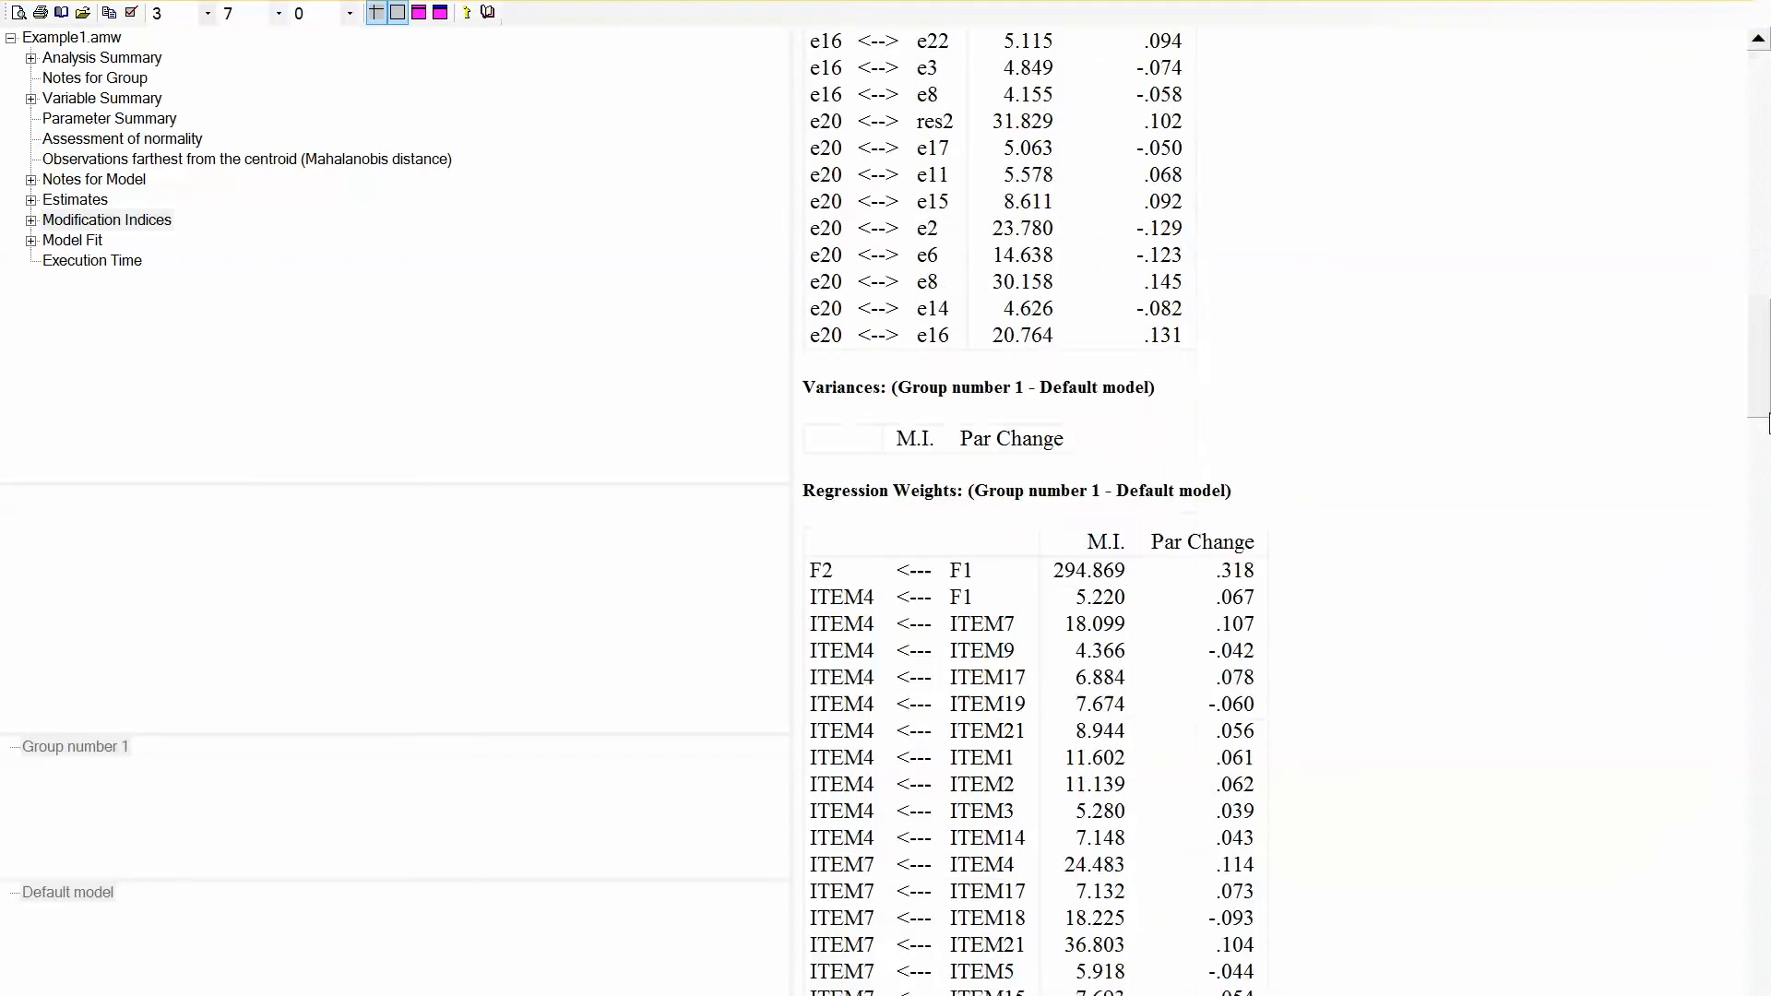
{"action": "scroll", "scroll_direction": "down", "scroll_amount": 3}
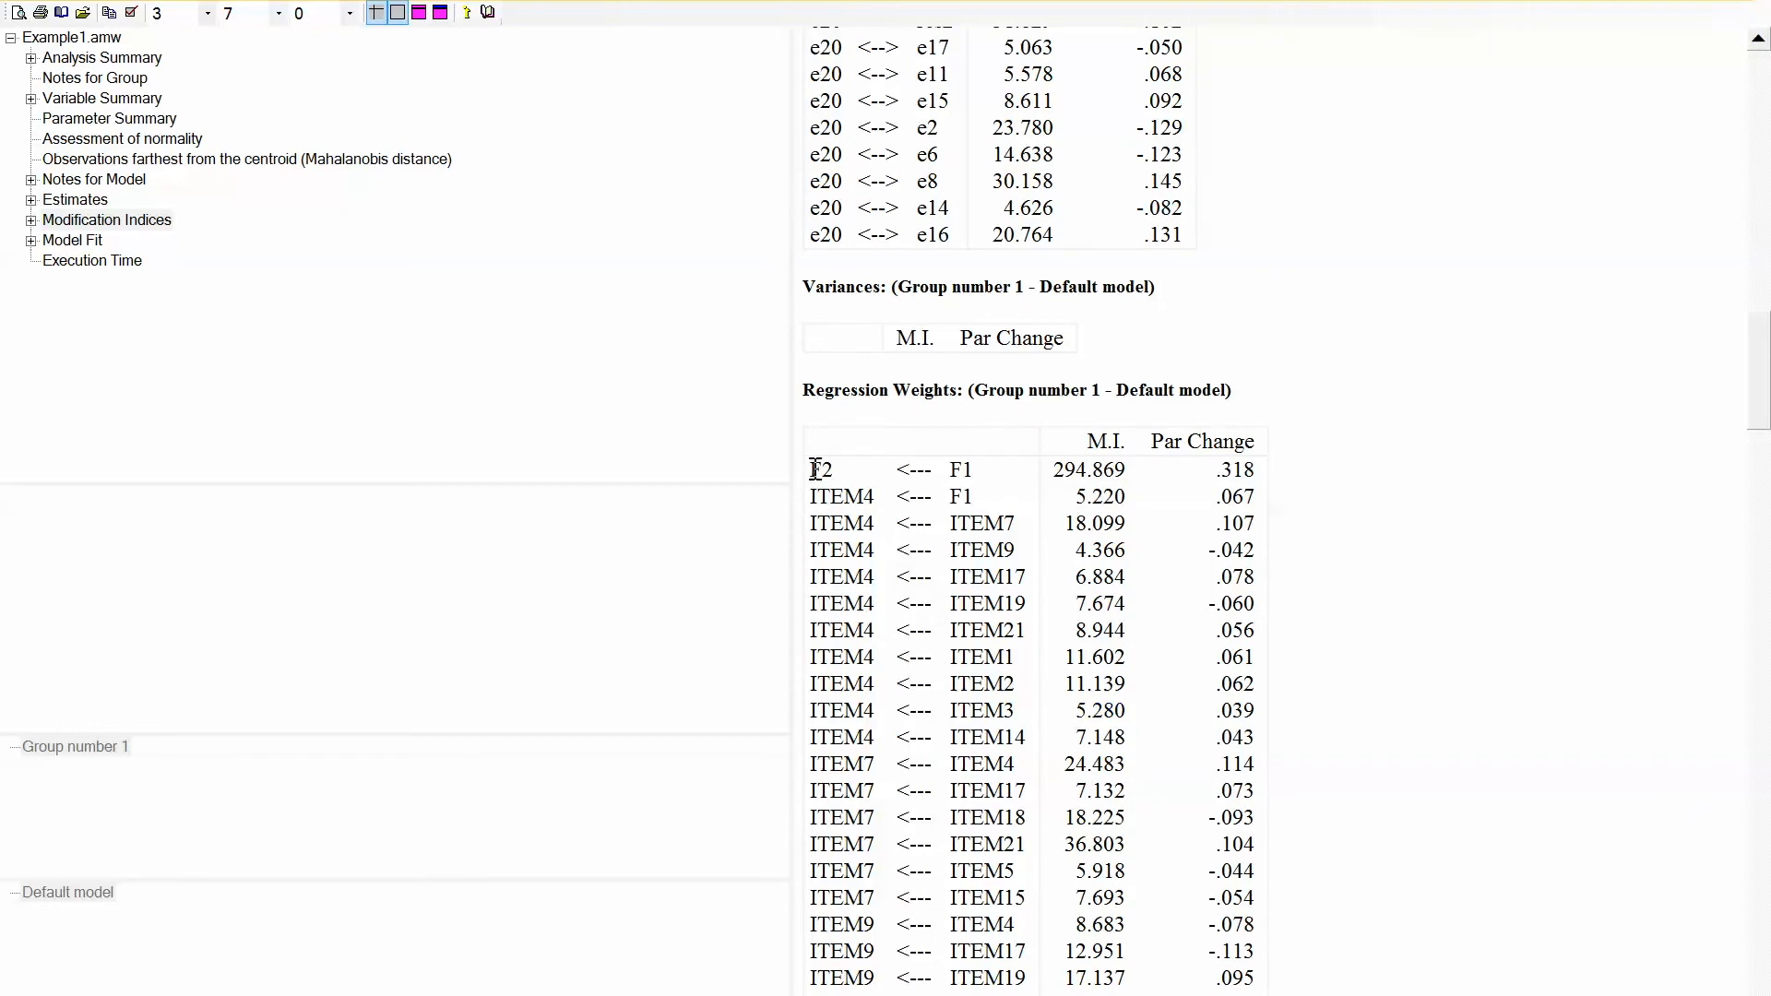
{"action": "mouse_move", "coordinate": [1000, 485]}
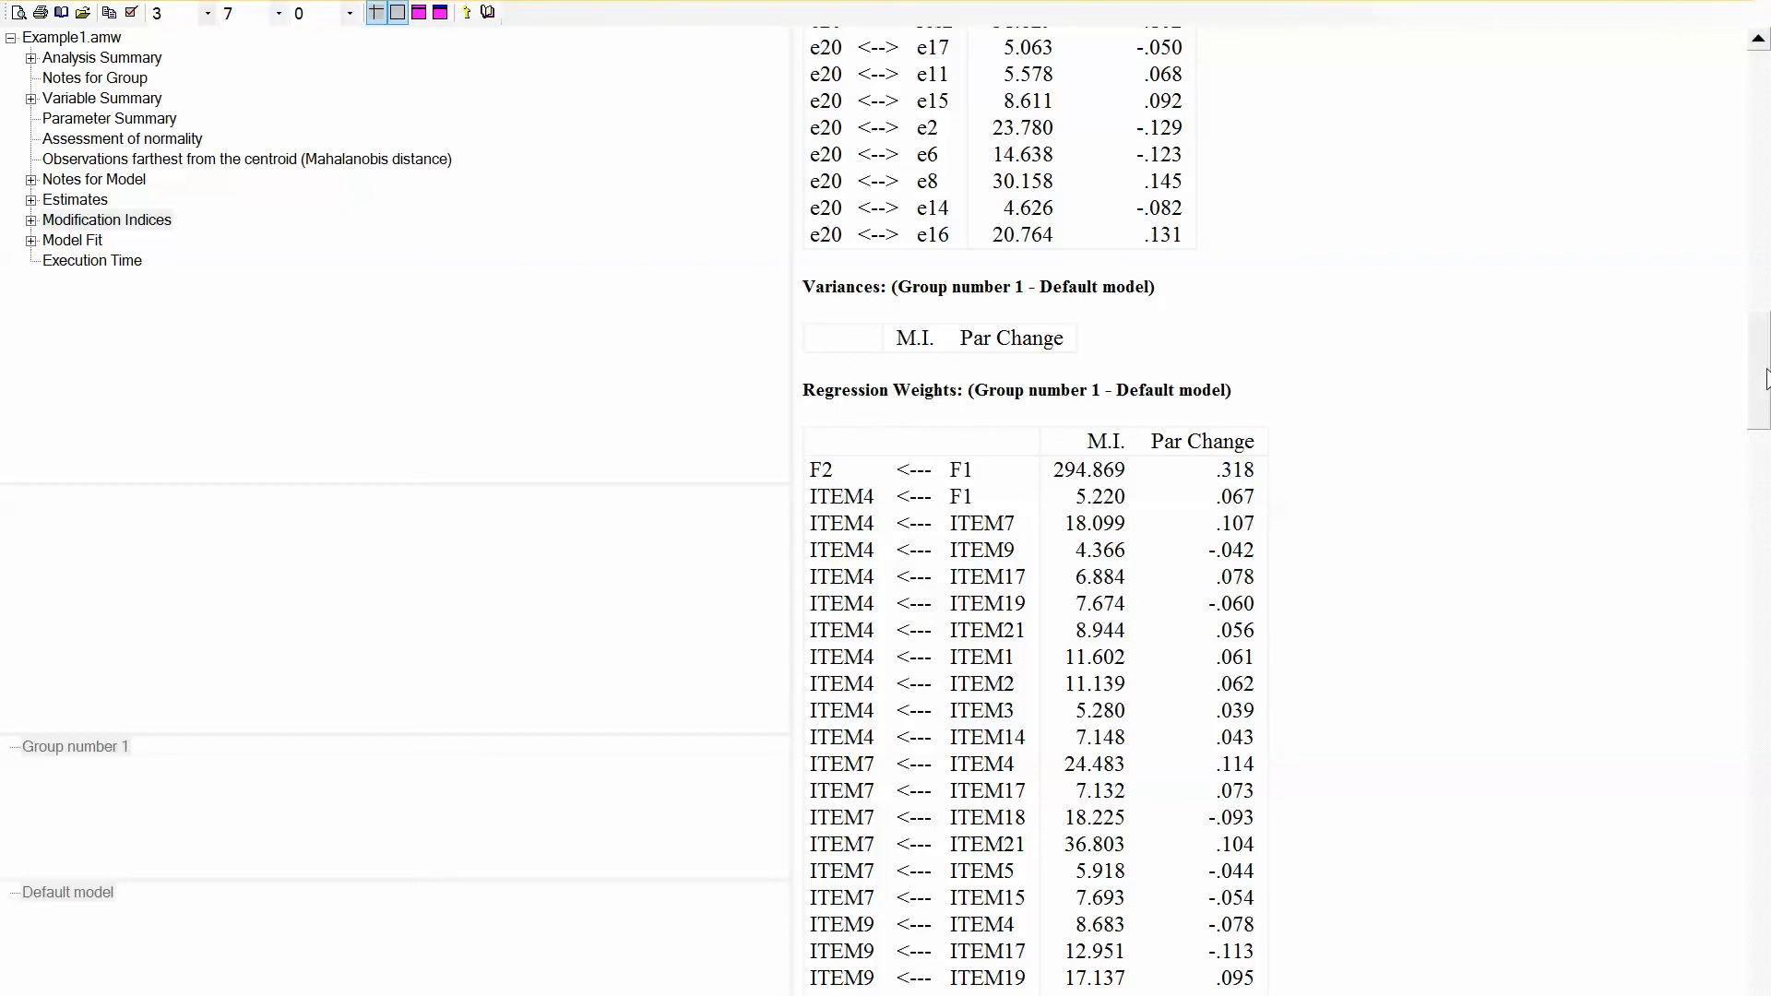
{"action": "scroll", "scroll_direction": "down", "scroll_amount": 3}
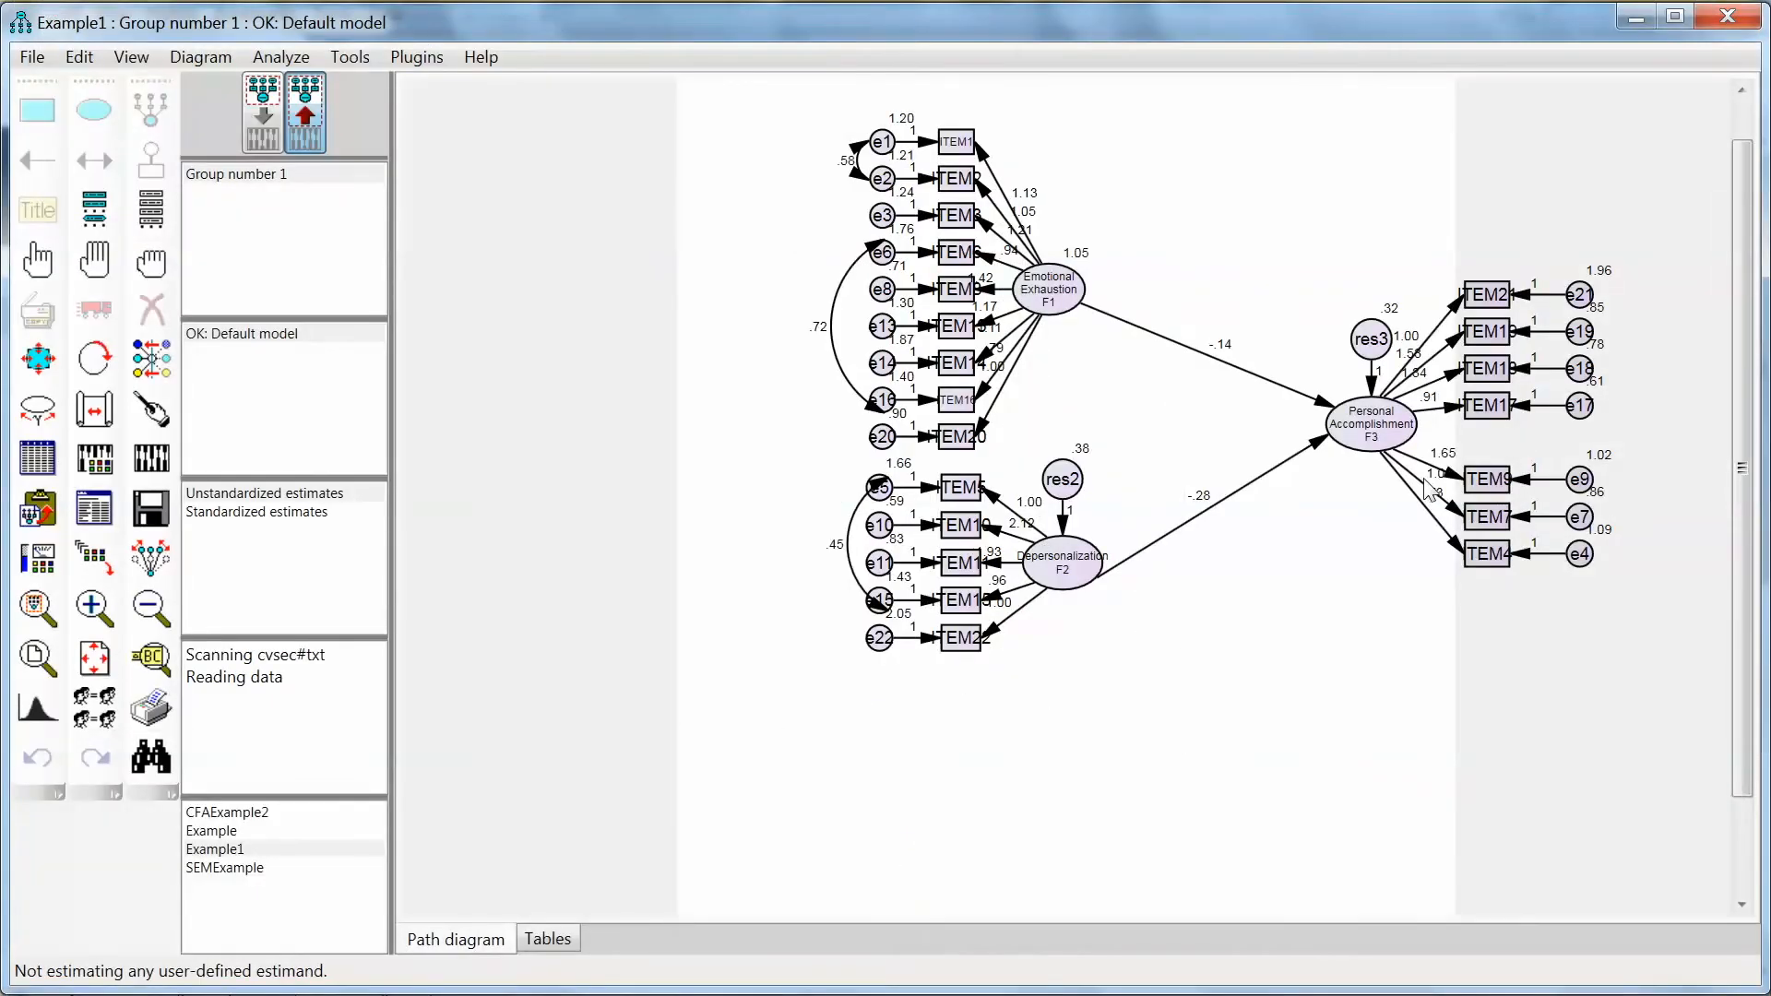
{"action": "mouse_move", "coordinate": [1123, 629]}
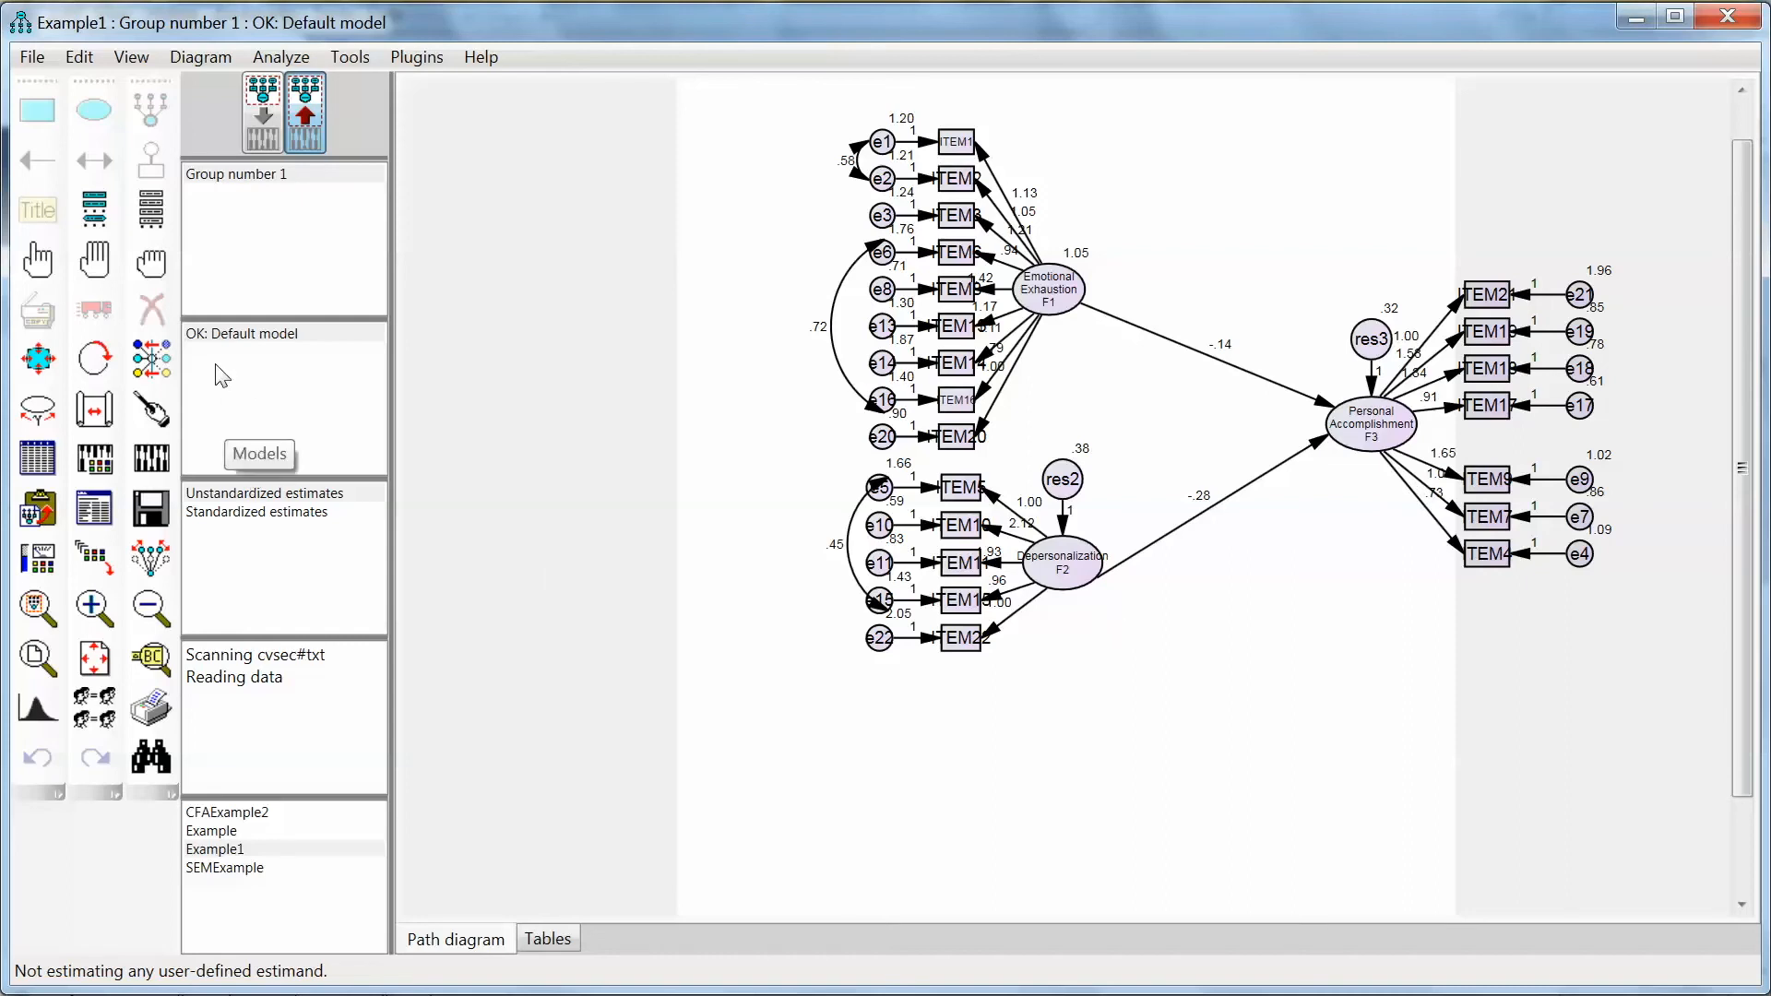
Step: View the text output reporting chi-square 1161.377 with 183 degrees of freedom
{"action": "left_click", "coordinate": [260, 112]}
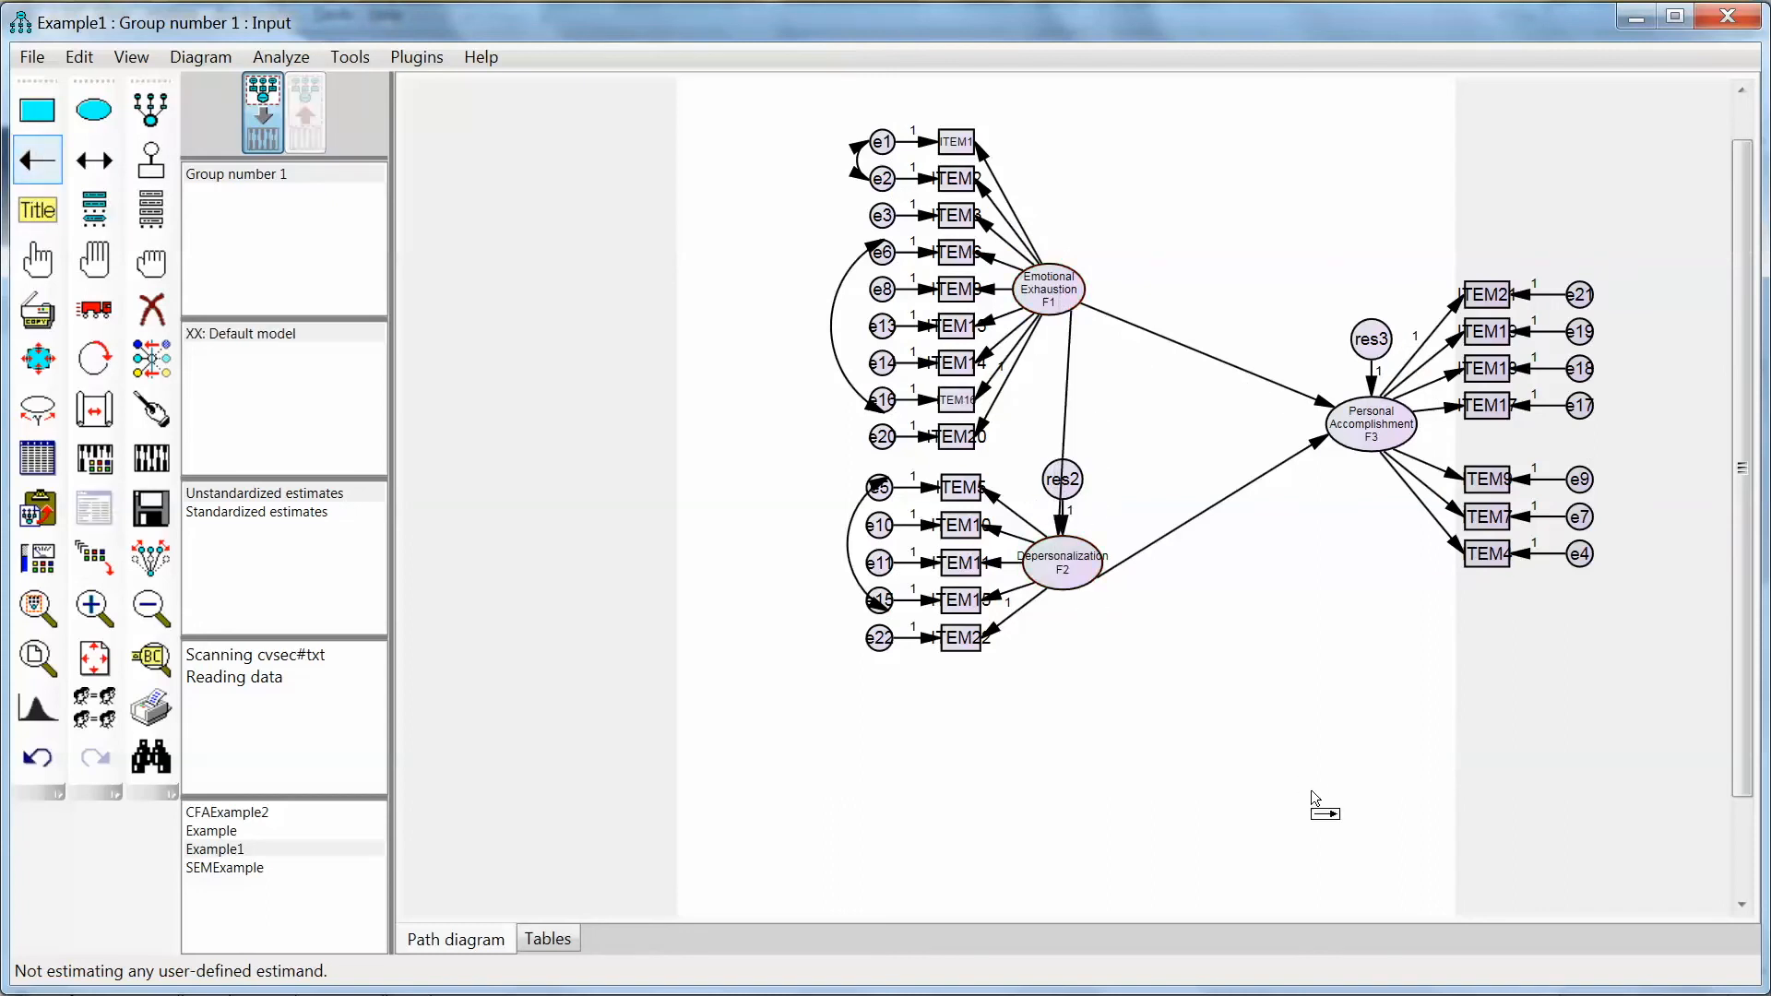
{"action": "left_click", "coordinate": [94, 460]}
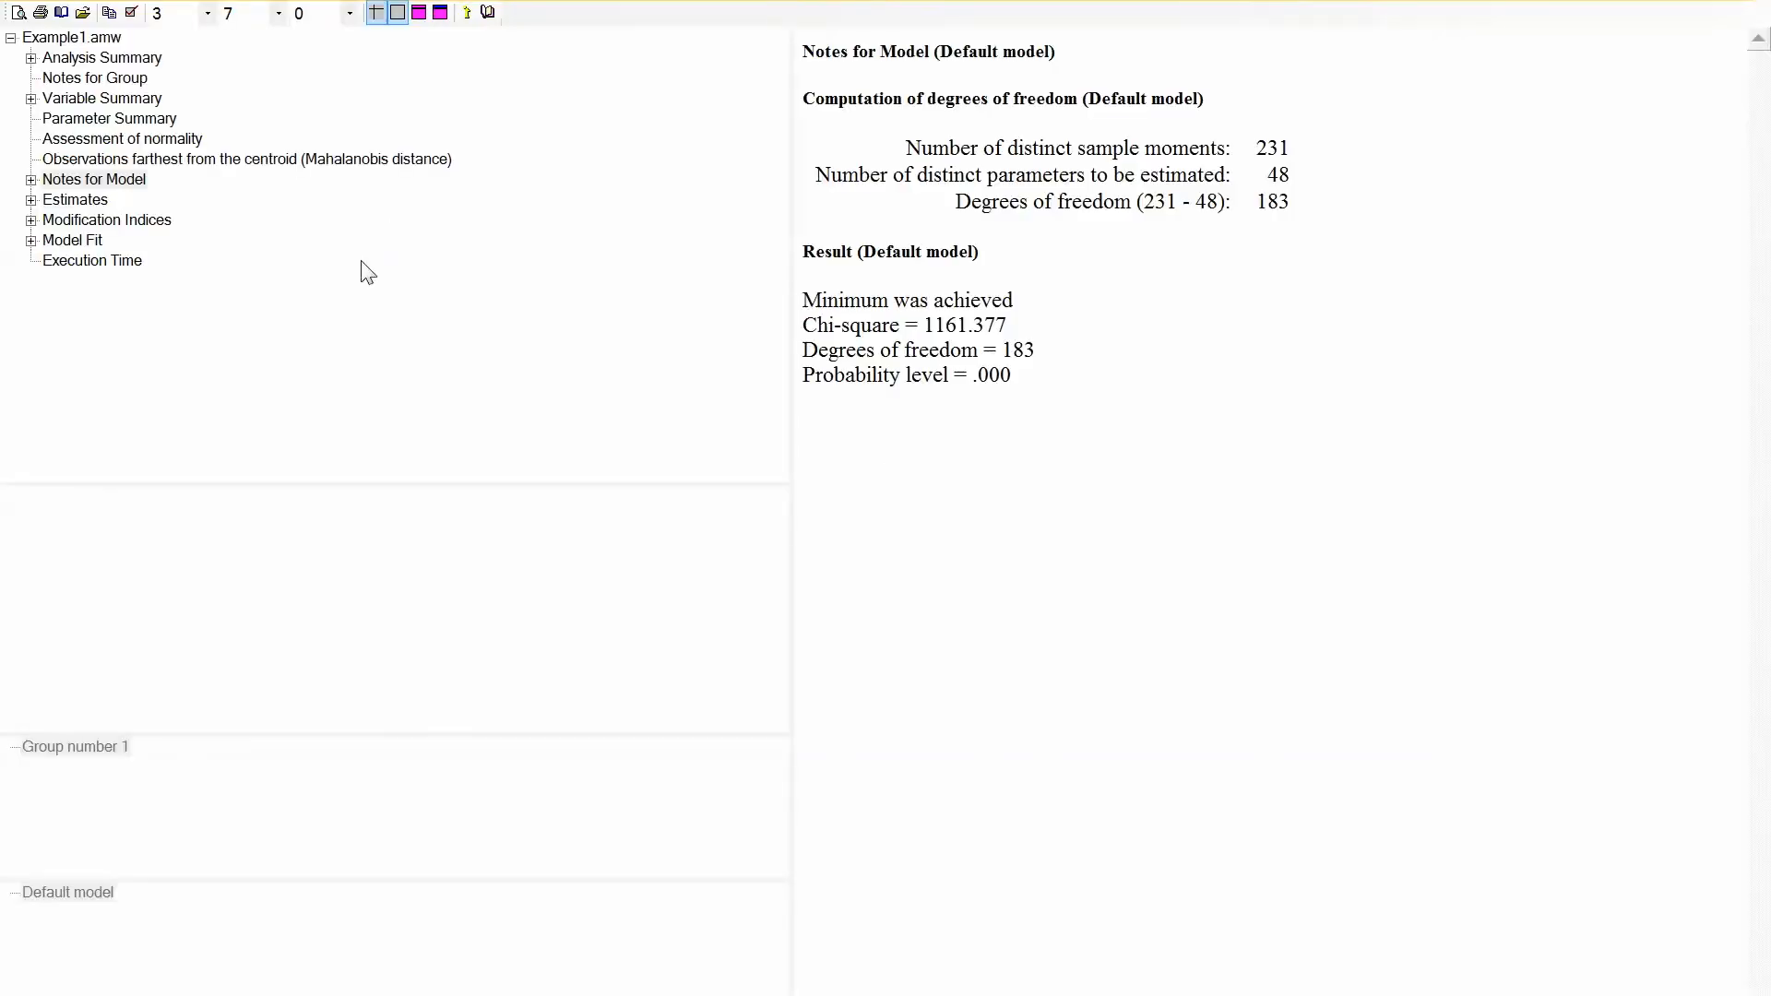
Step: Show the Estimates tables and read the regression weights for F1→F2, F1→F3 and F2→F3 with their standardized values
{"action": "left_click", "coordinate": [74, 199]}
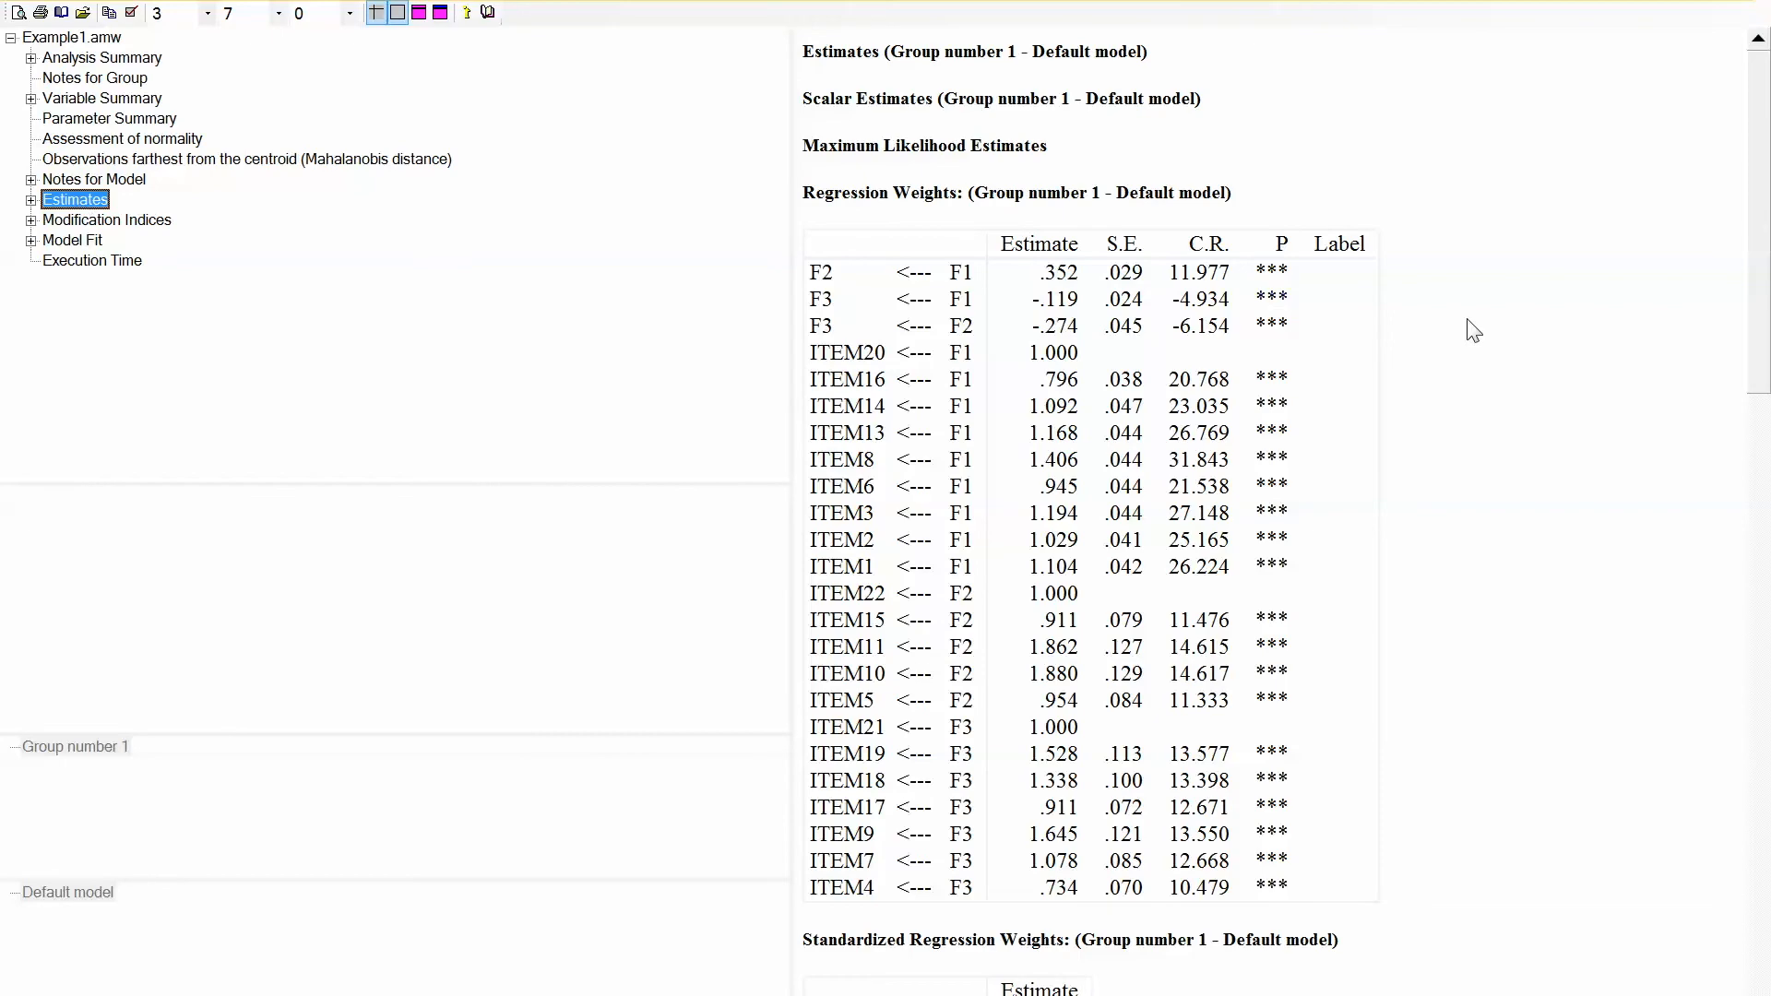
{"action": "scroll", "scroll_direction": "down", "scroll_amount": 3}
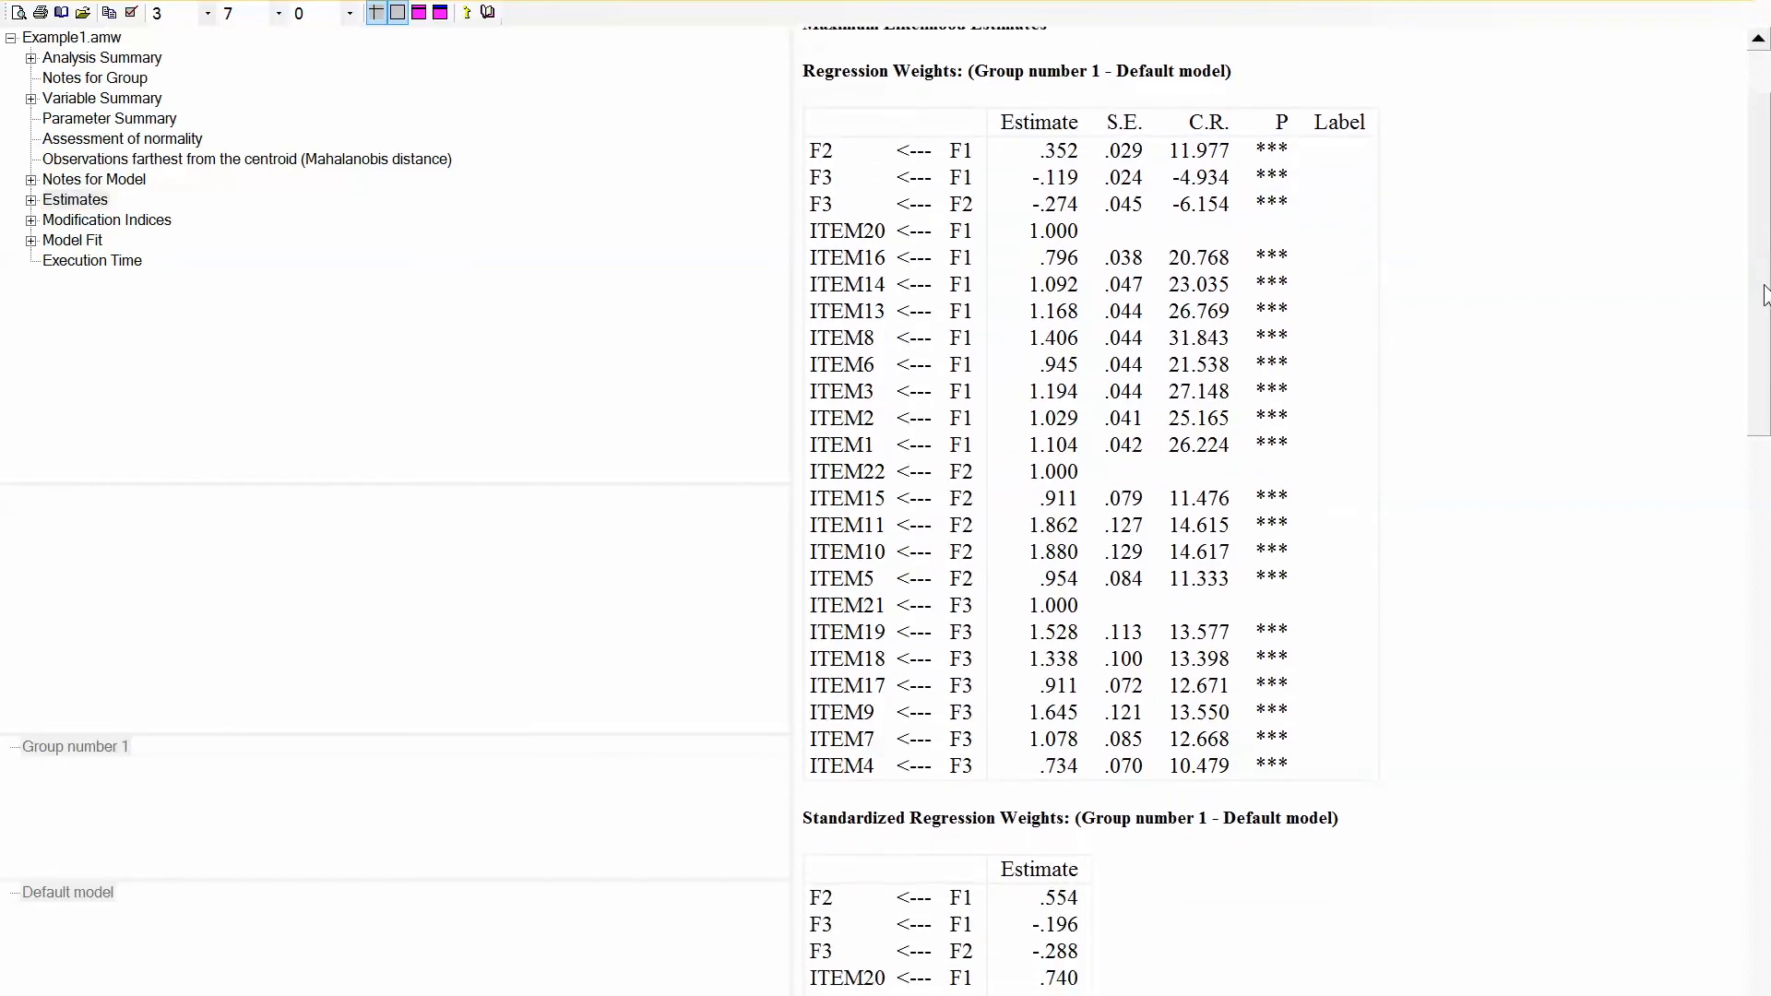
{"action": "scroll", "scroll_direction": "down", "scroll_amount": 3}
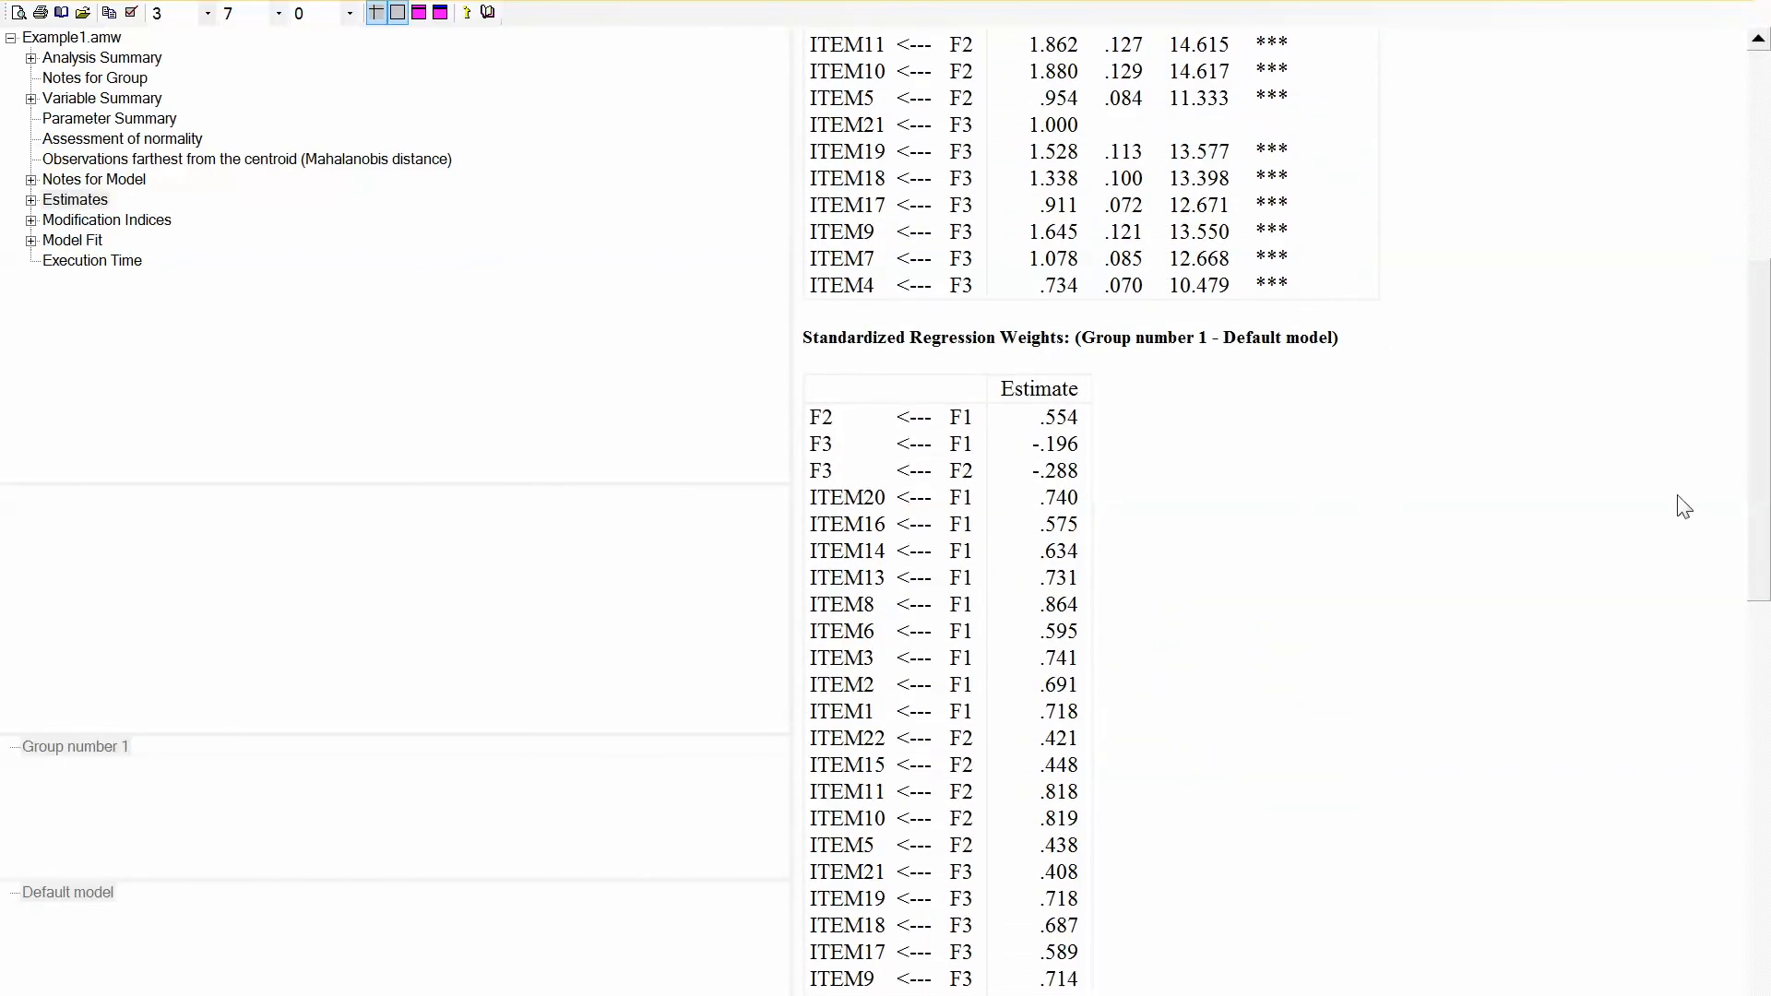
{"action": "mouse_move", "coordinate": [863, 441]}
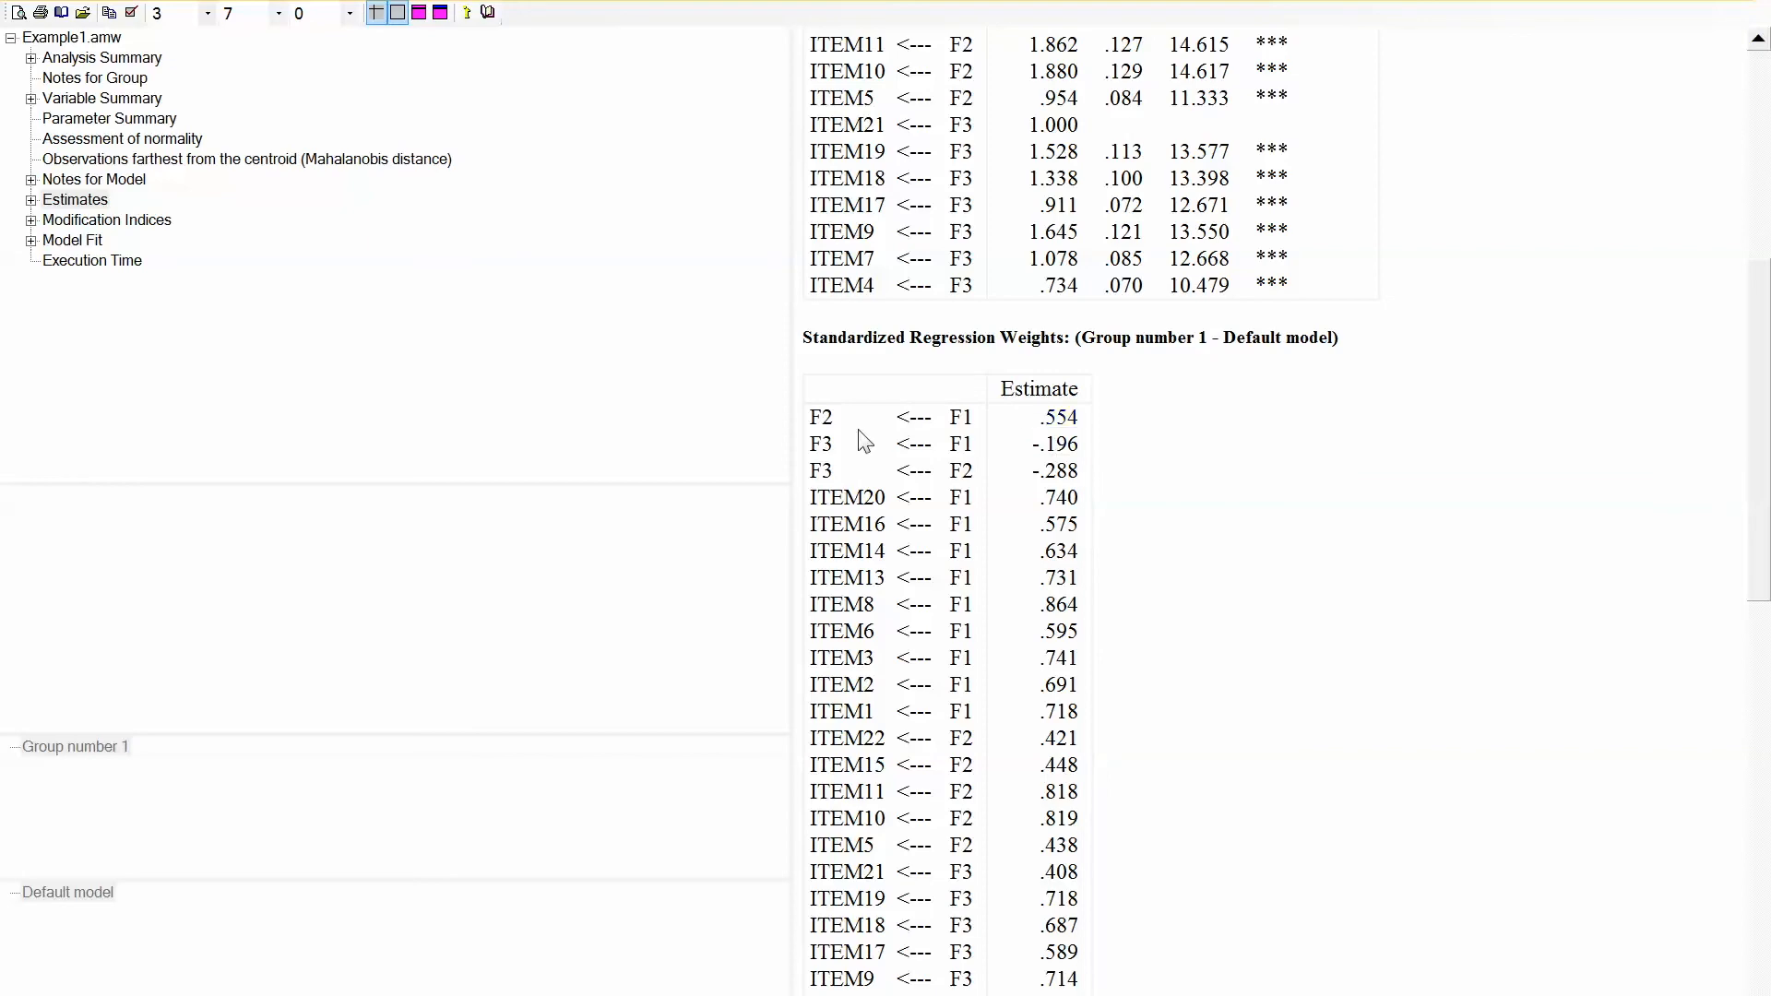
{"action": "mouse_move", "coordinate": [893, 419]}
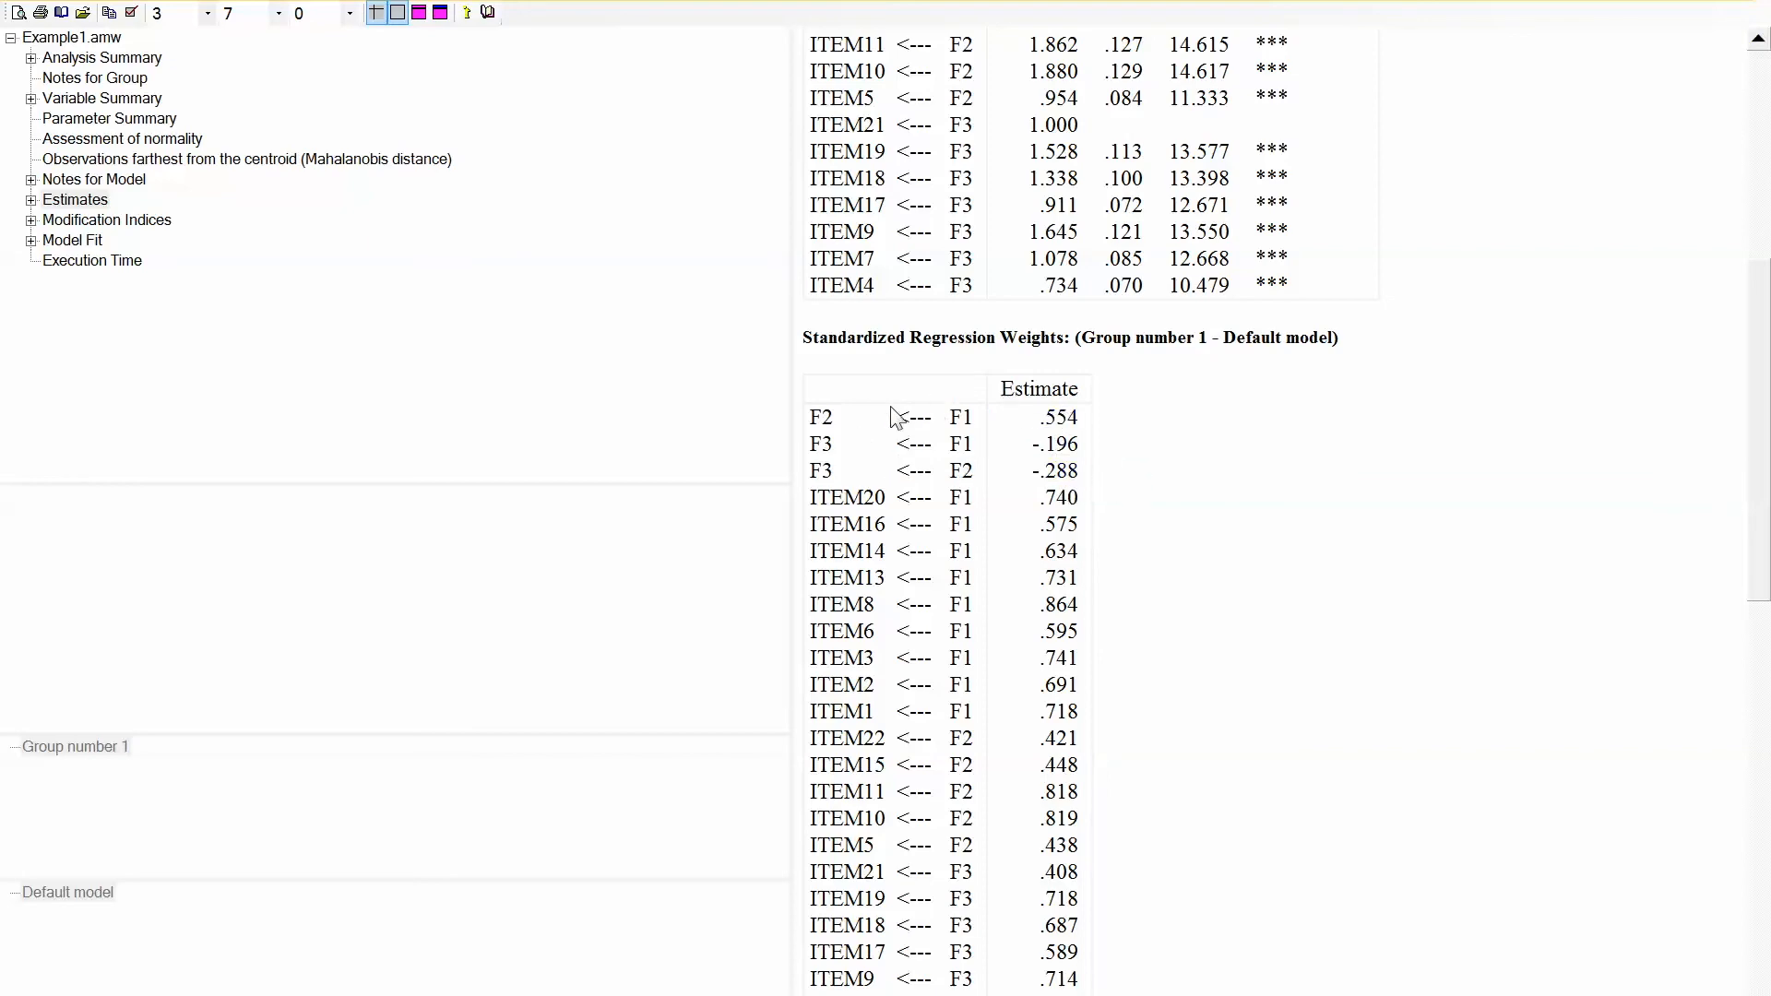
{"action": "mouse_move", "coordinate": [1758, 542]}
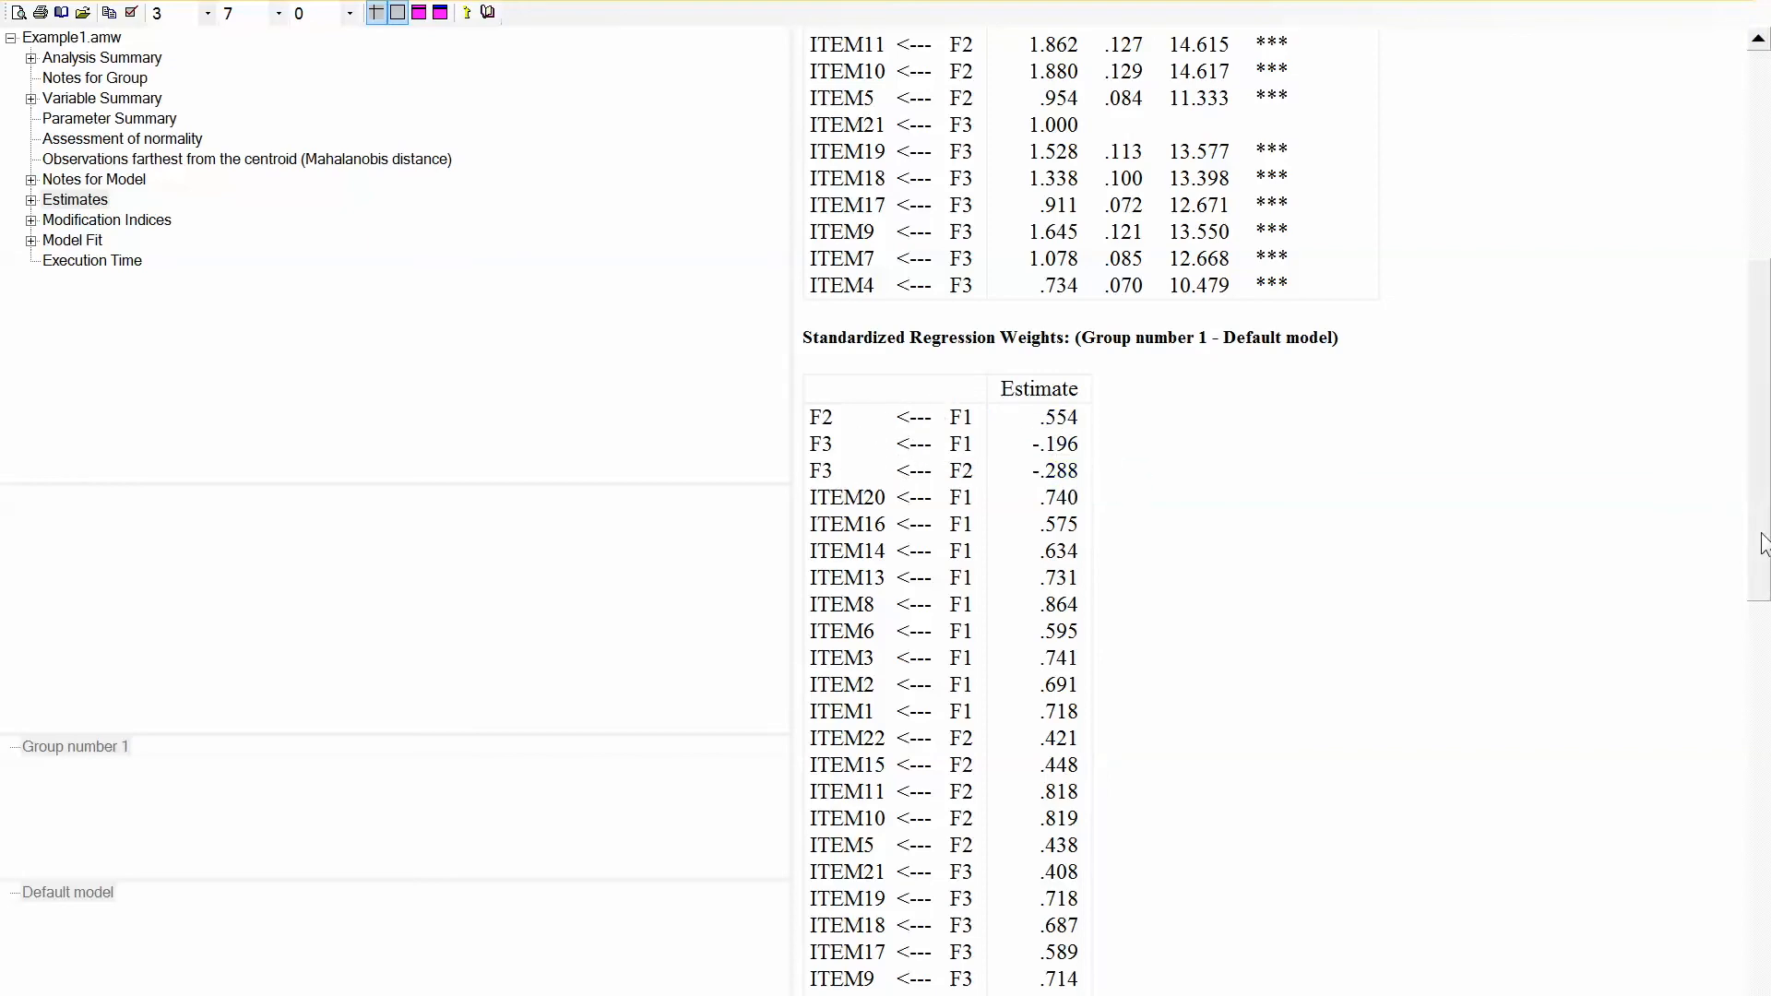
{"action": "scroll", "scroll_direction": "up", "scroll_amount": 3}
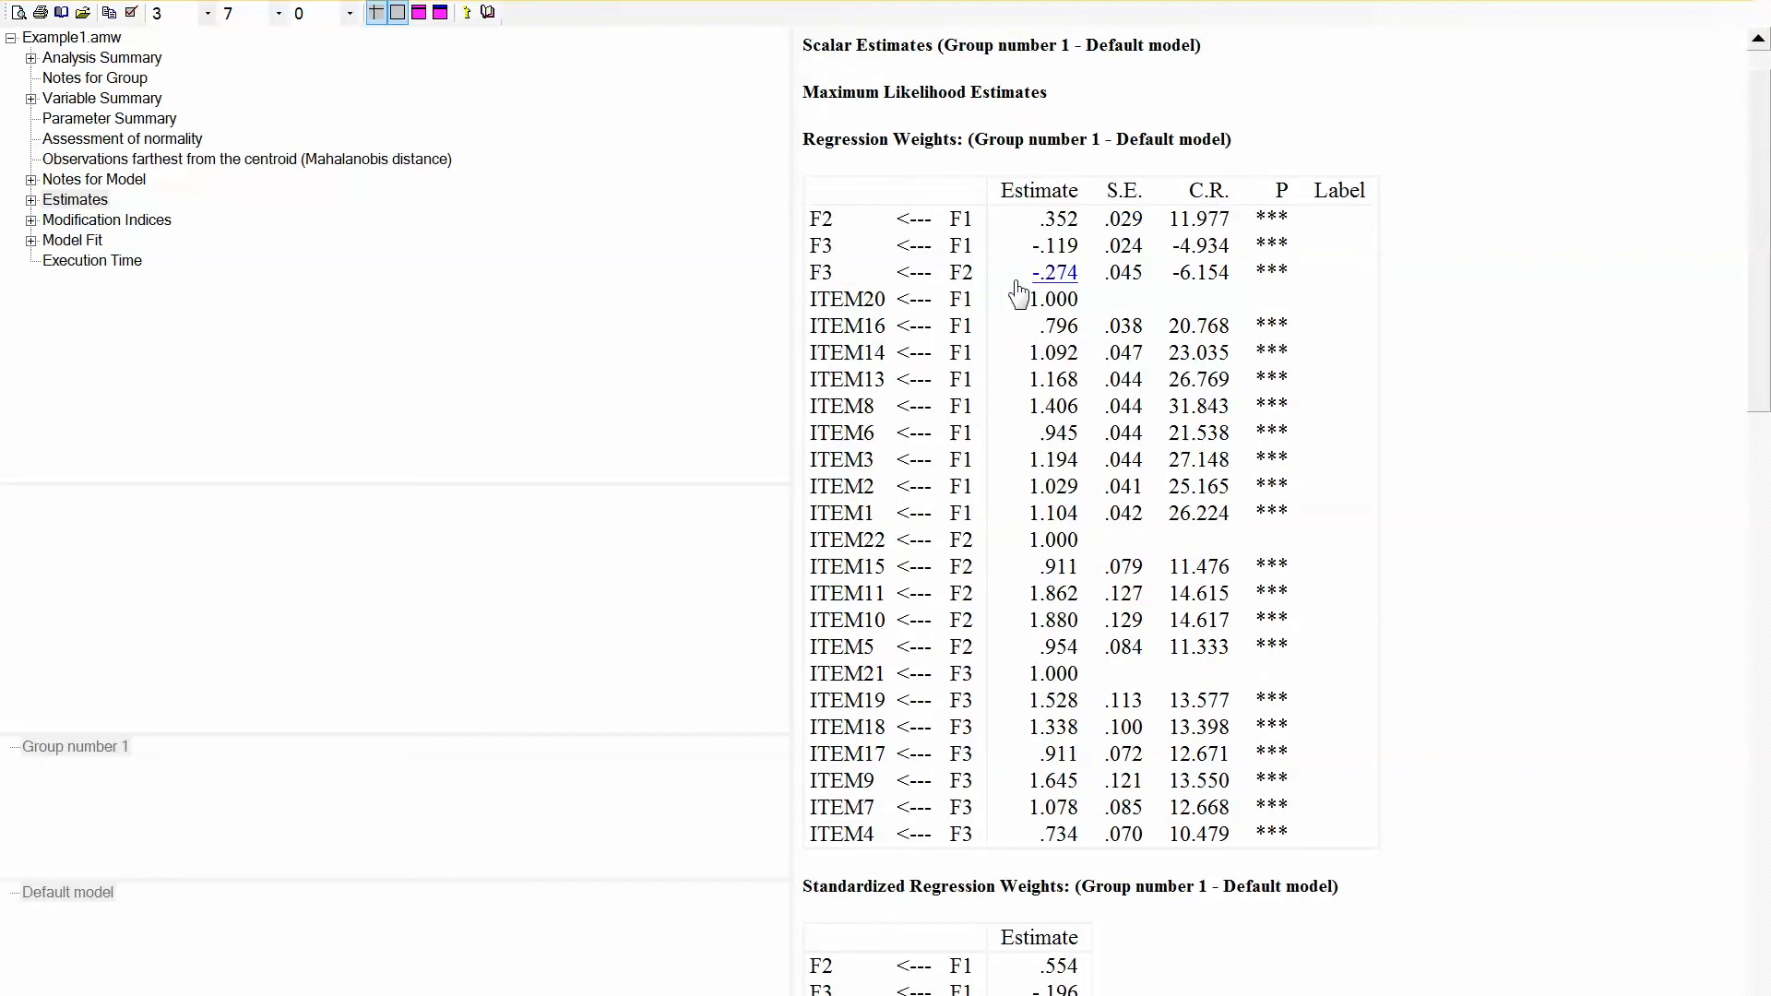
{"action": "mouse_move", "coordinate": [920, 209]}
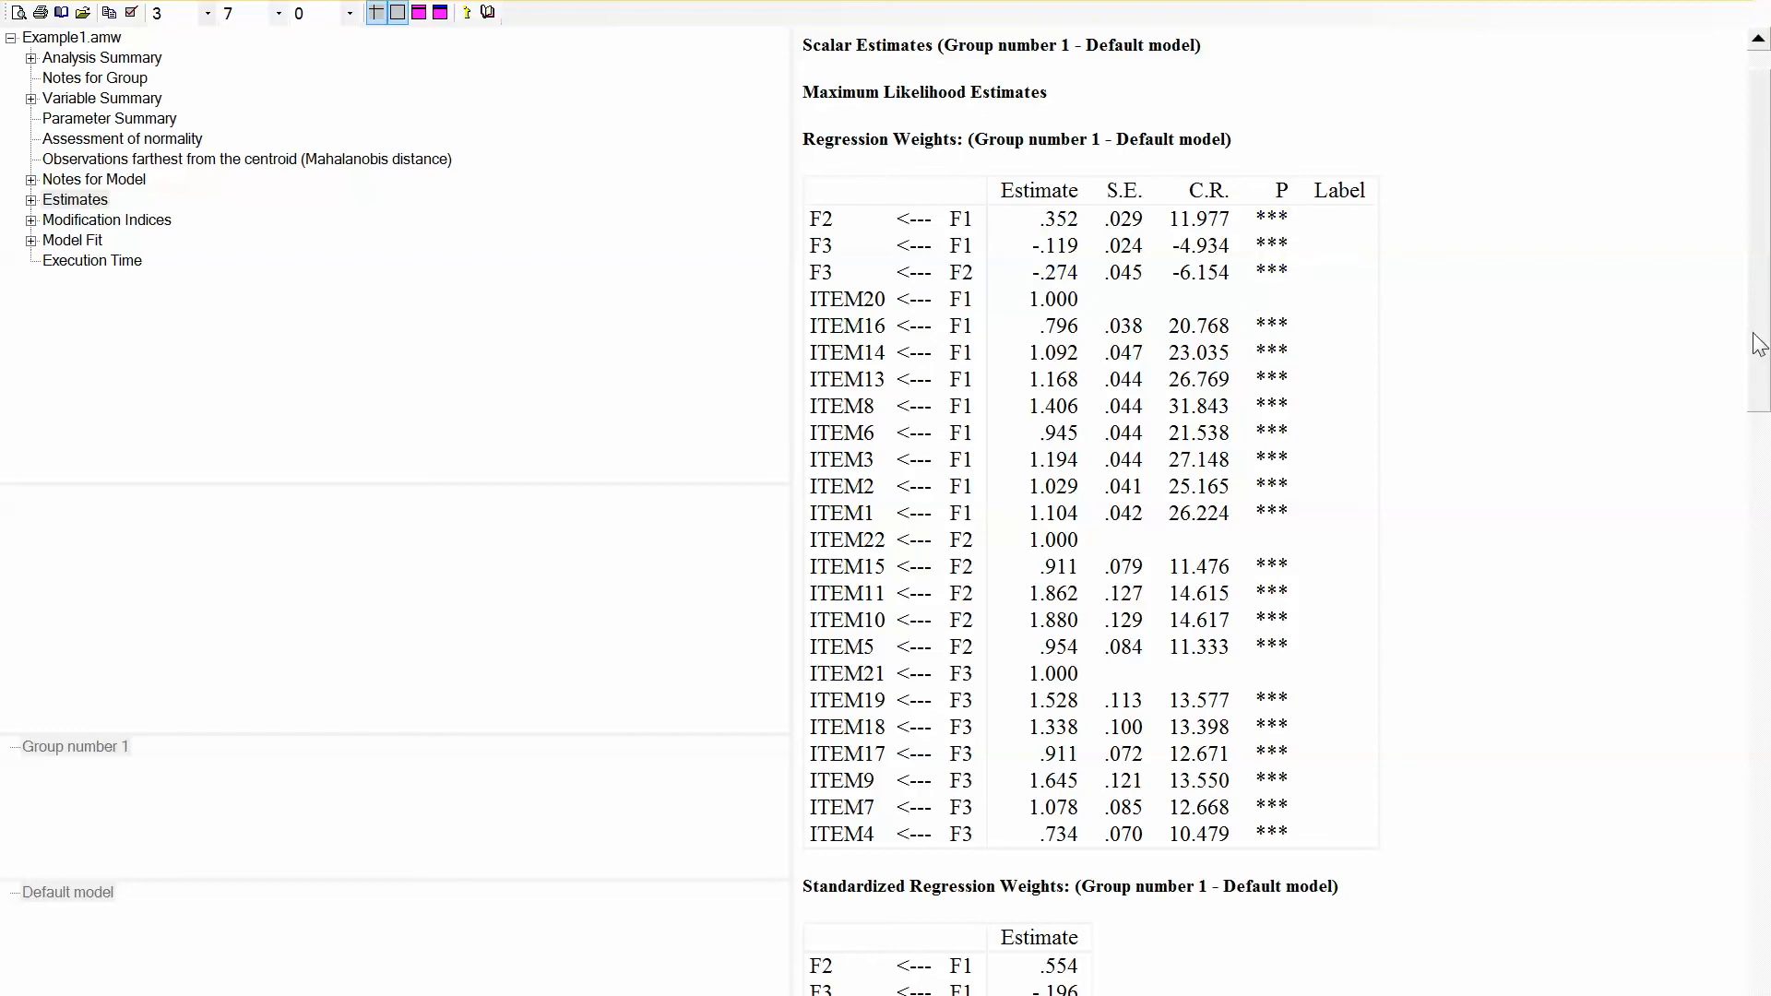
{"action": "scroll", "scroll_direction": "down", "scroll_amount": 3}
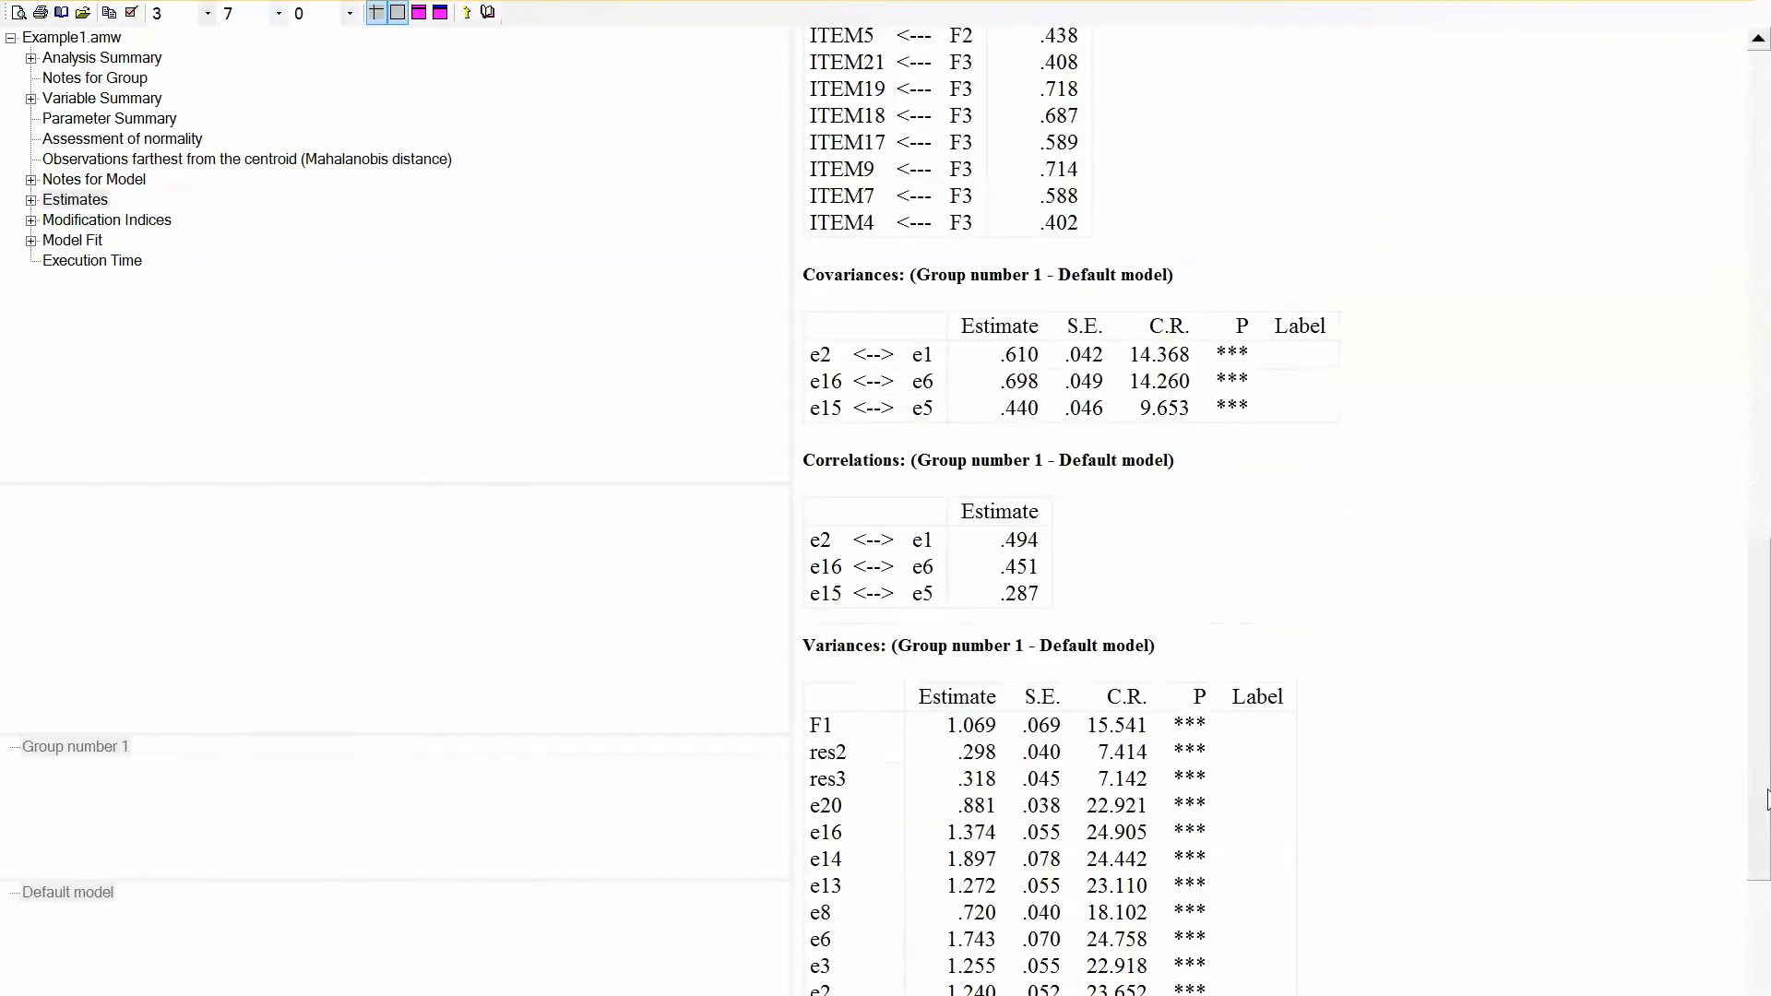
{"action": "scroll", "scroll_direction": "up", "scroll_amount": 3}
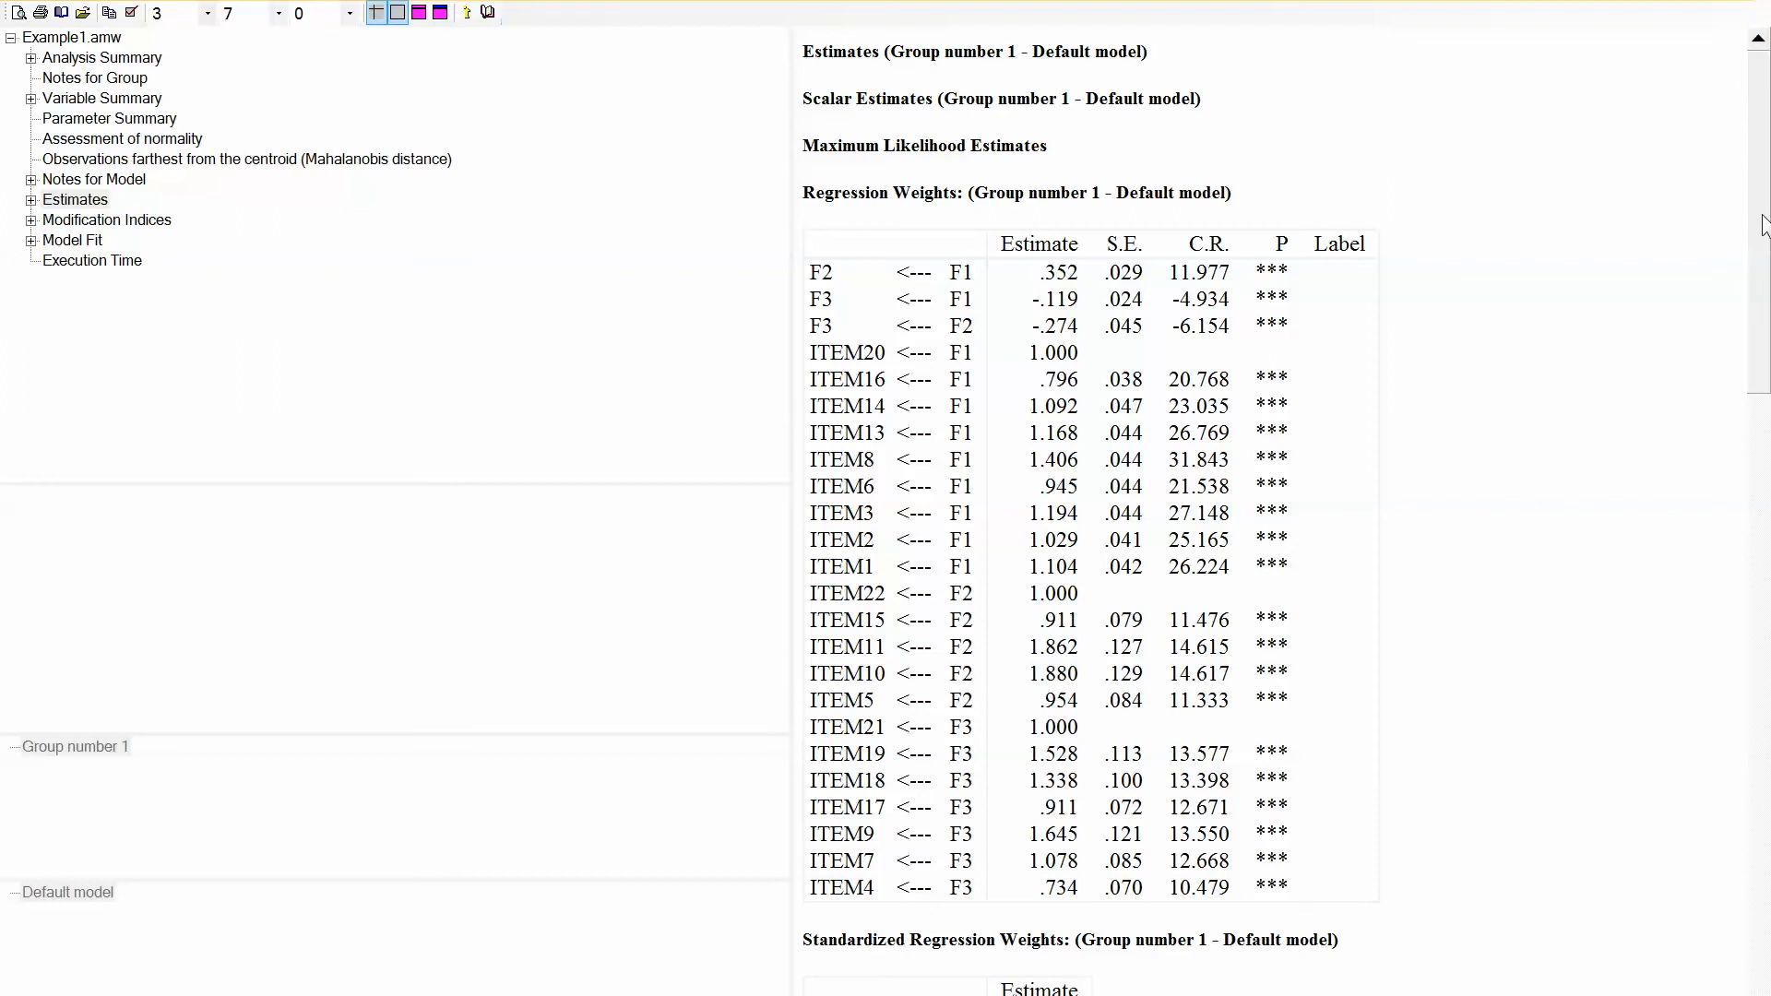
{"action": "scroll", "scroll_direction": "down", "scroll_amount": 3}
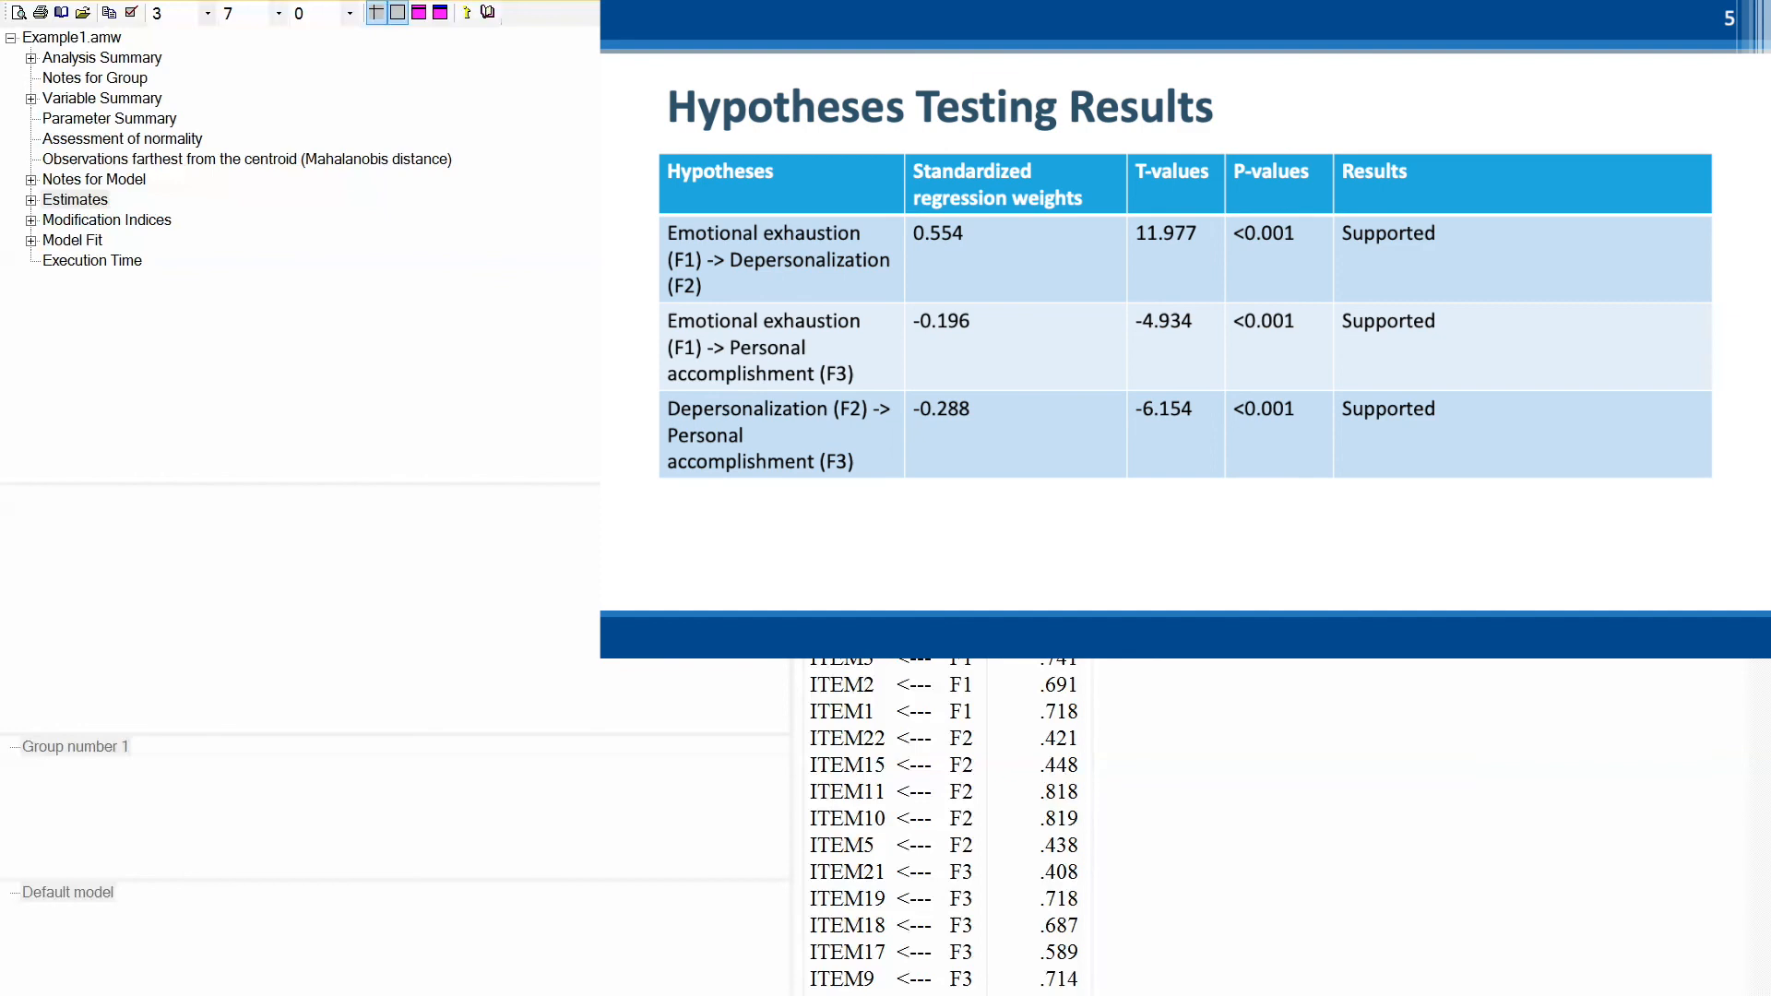
{"action": "scroll", "scroll_direction": "up", "scroll_amount": 3}
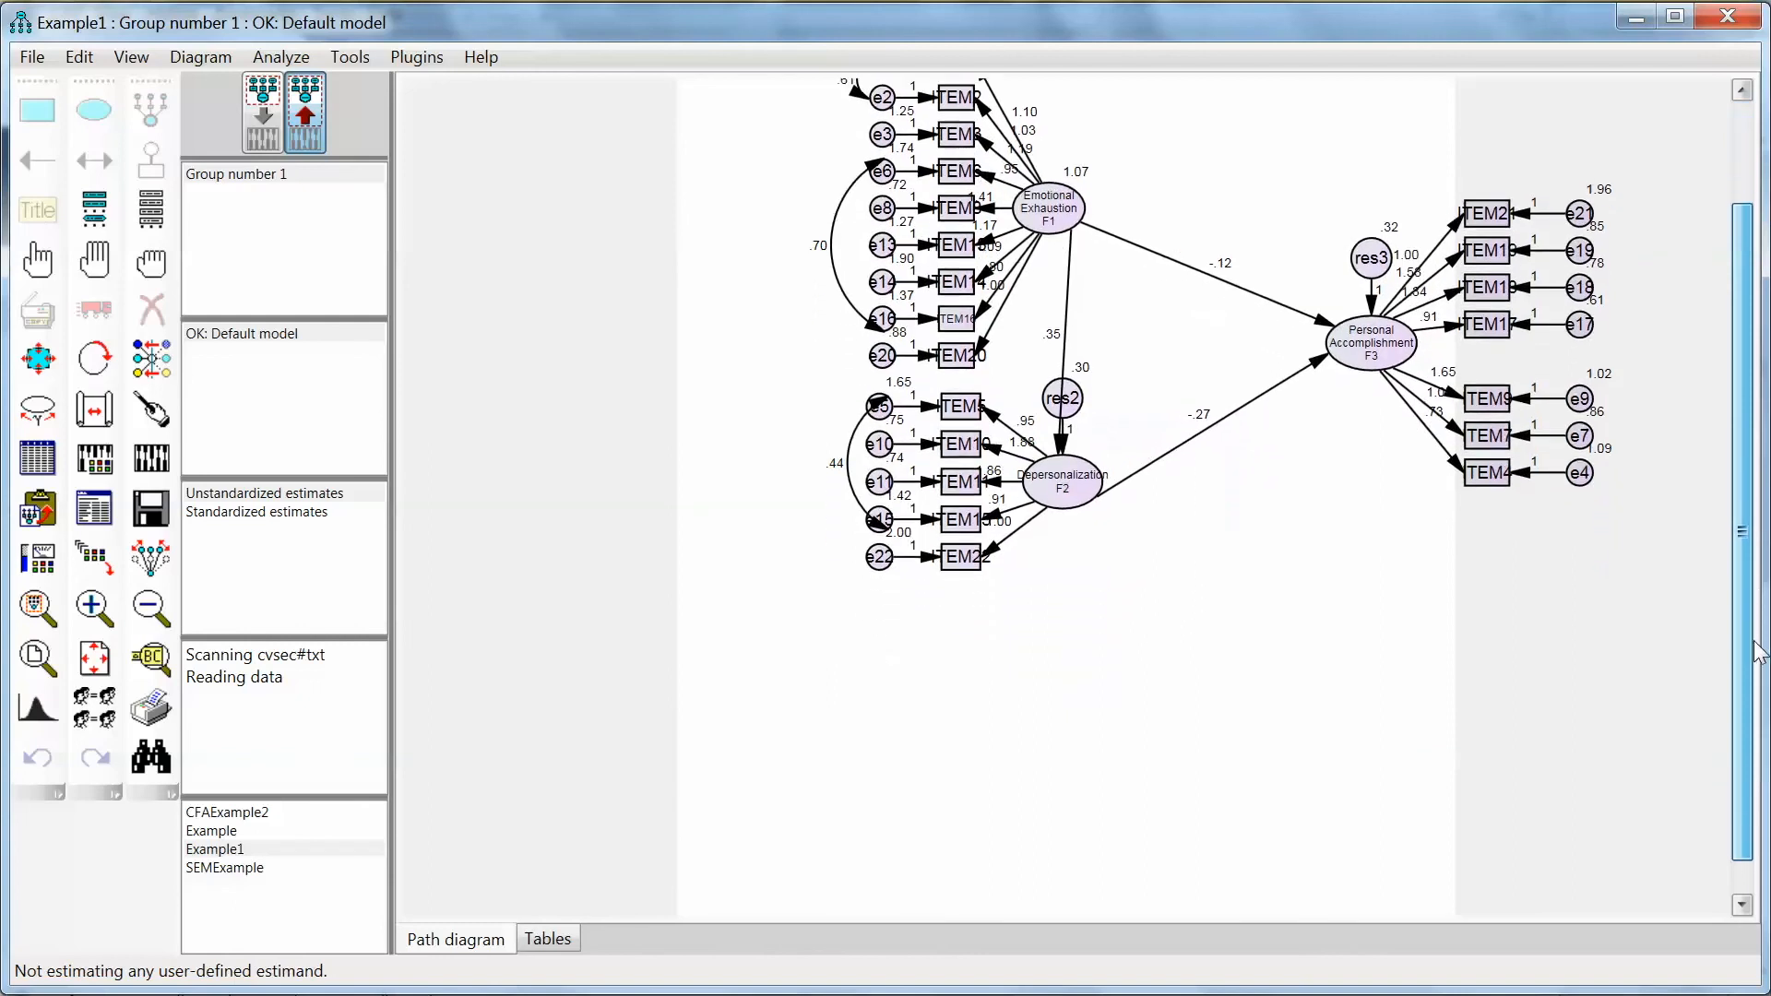
Step: Scroll the estimated path diagram fully into view, showing paths .35, -.12 and -.27
{"action": "scroll", "scroll_direction": "up", "scroll_amount": 3}
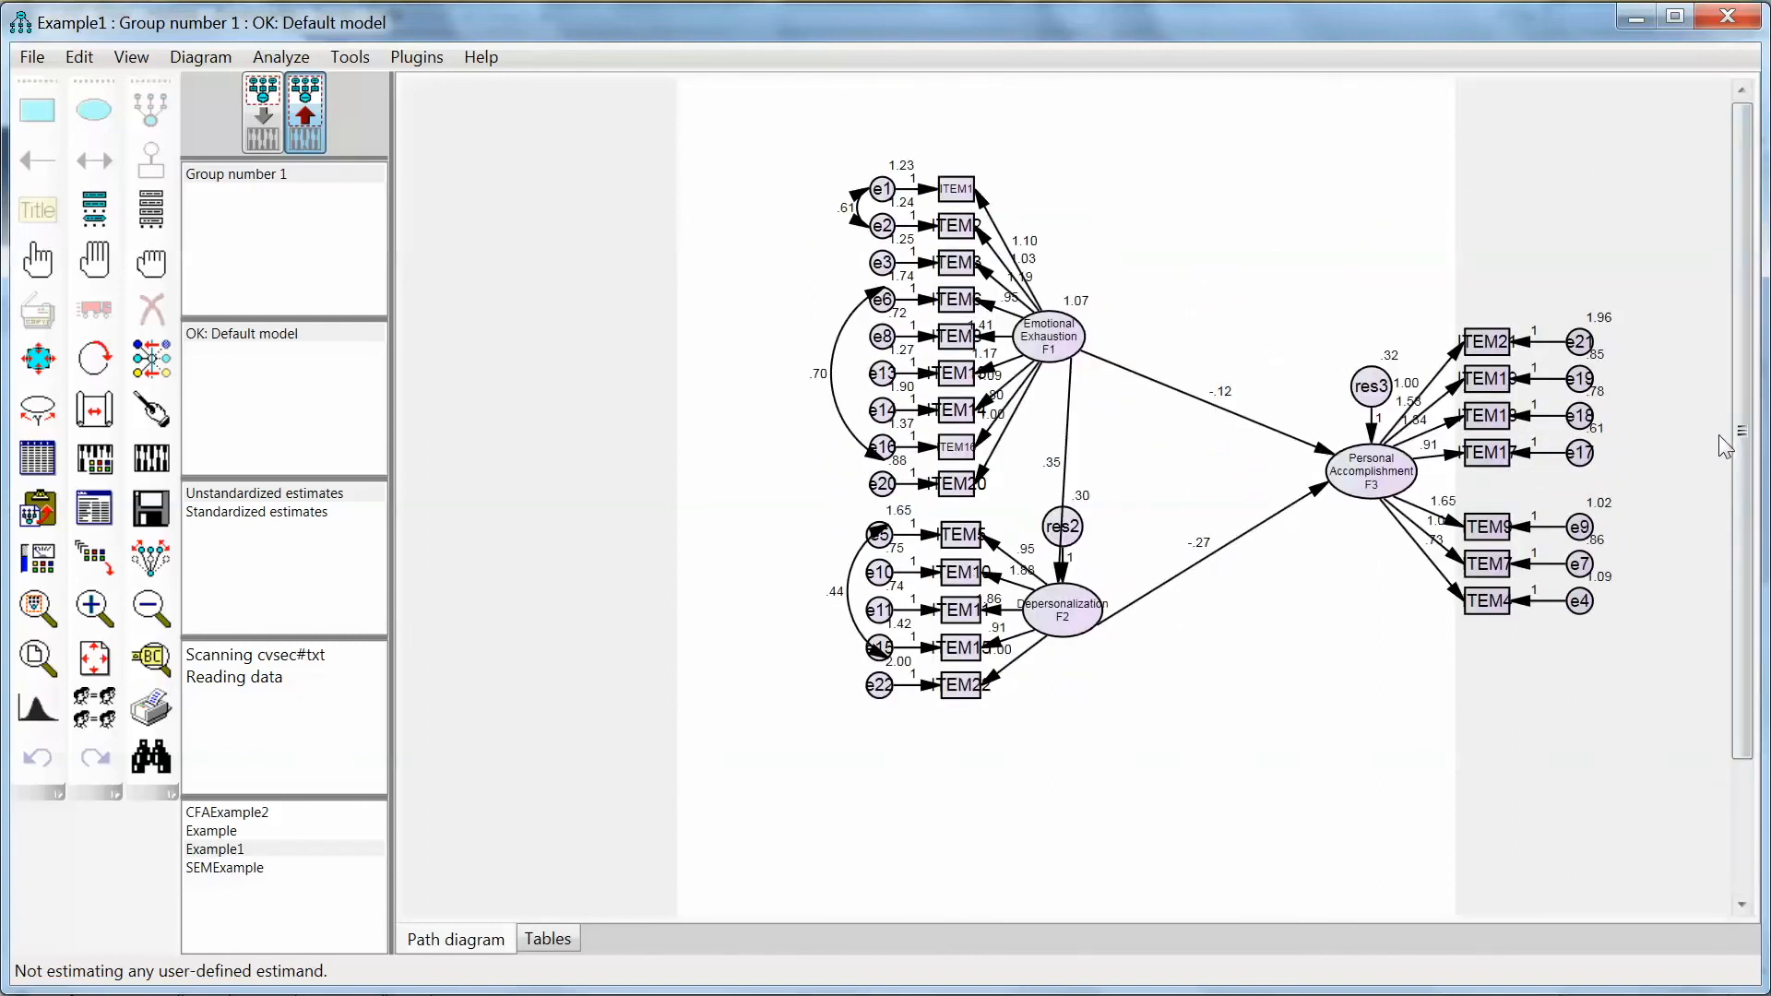
{"action": "mouse_move", "coordinate": [1203, 148]}
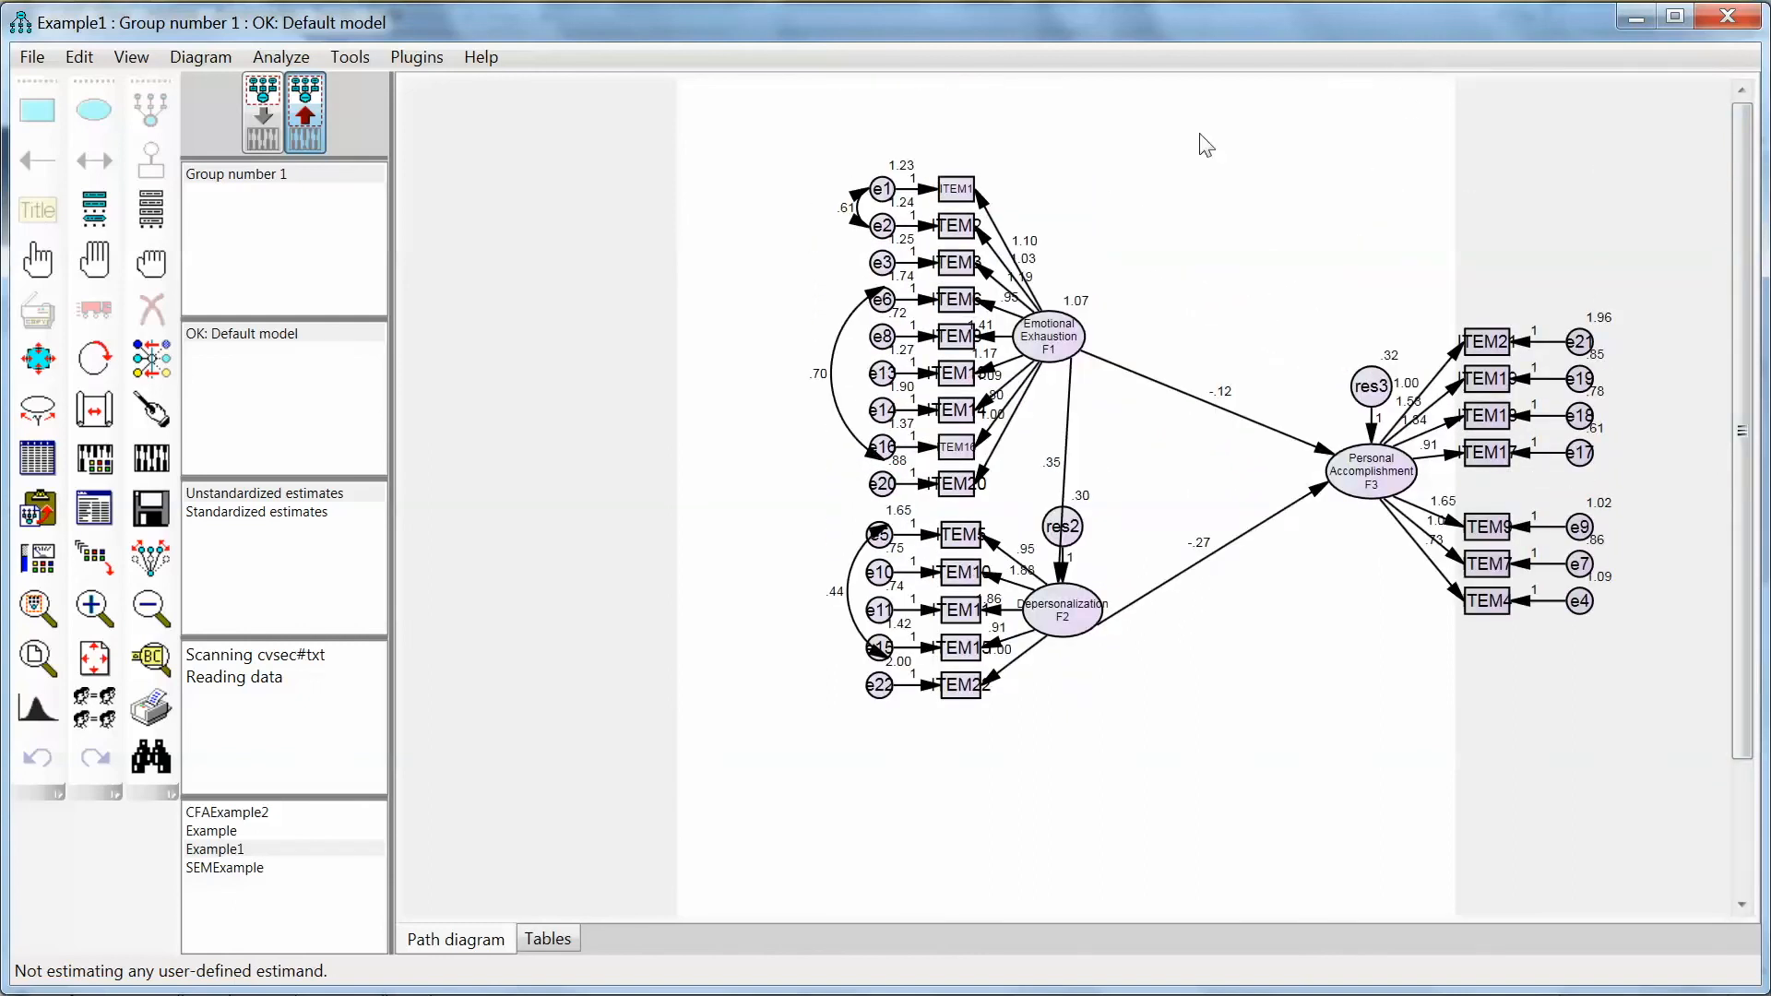
{"action": "mouse_move", "coordinate": [1179, 312]}
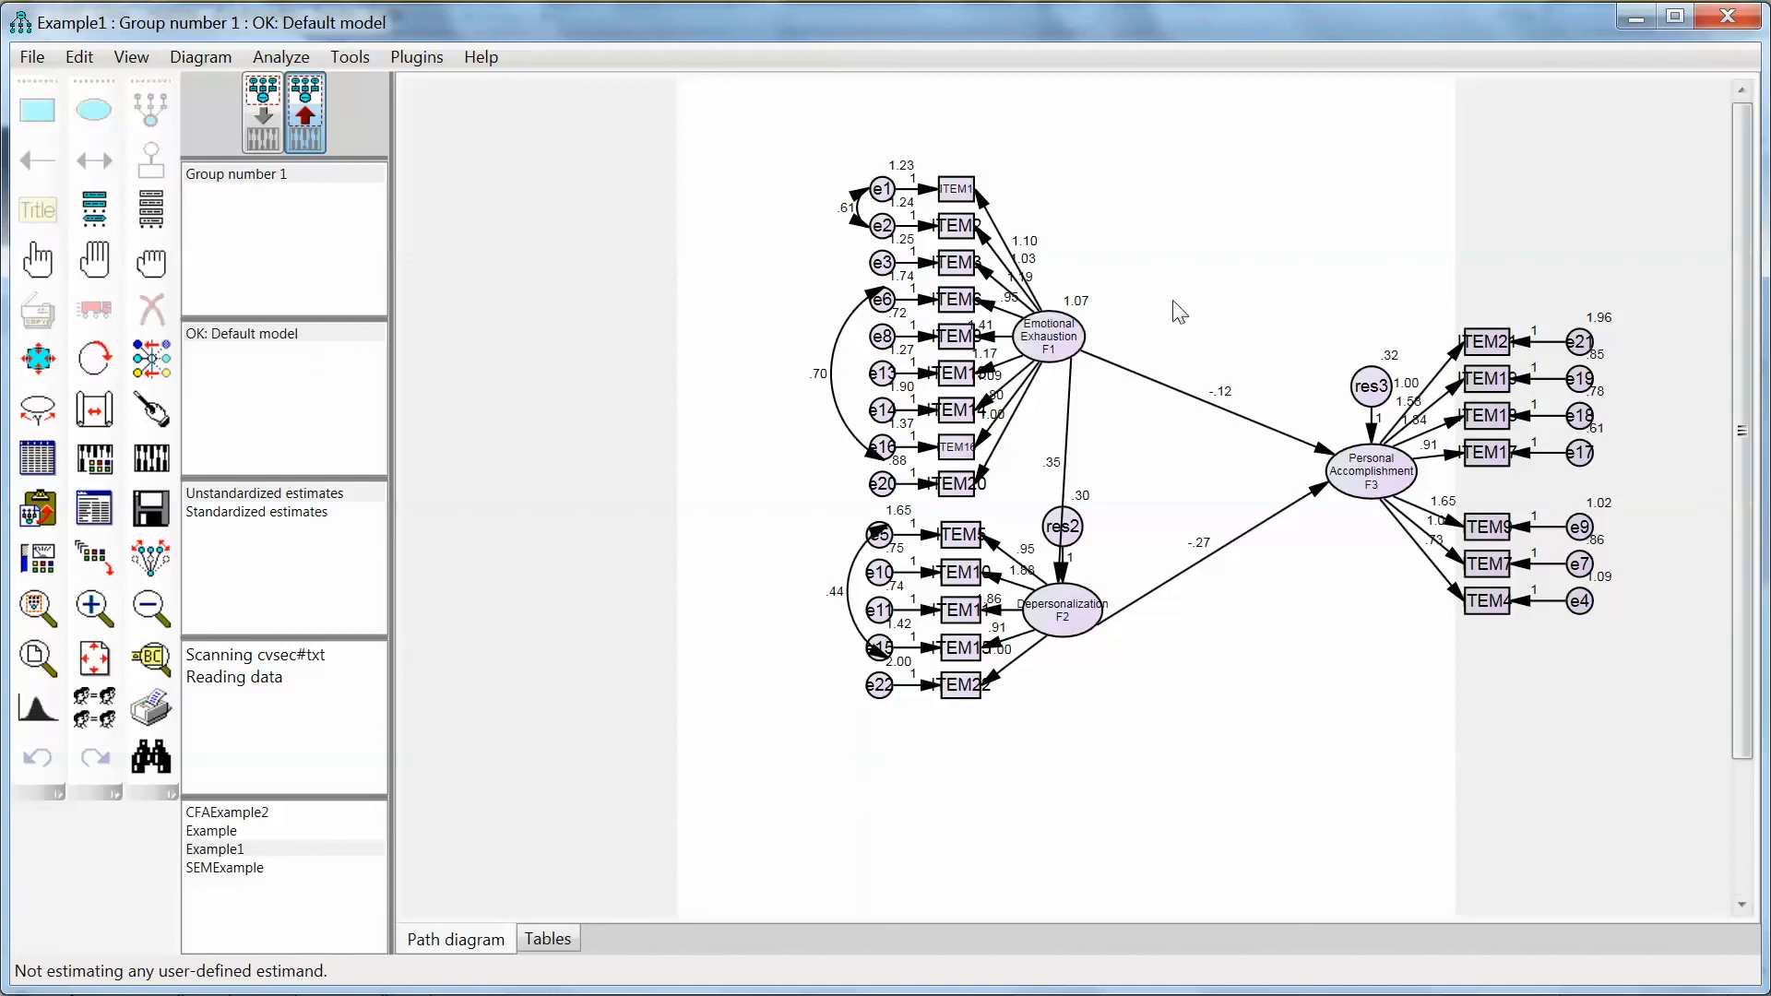
{"action": "mouse_move", "coordinate": [1349, 723]}
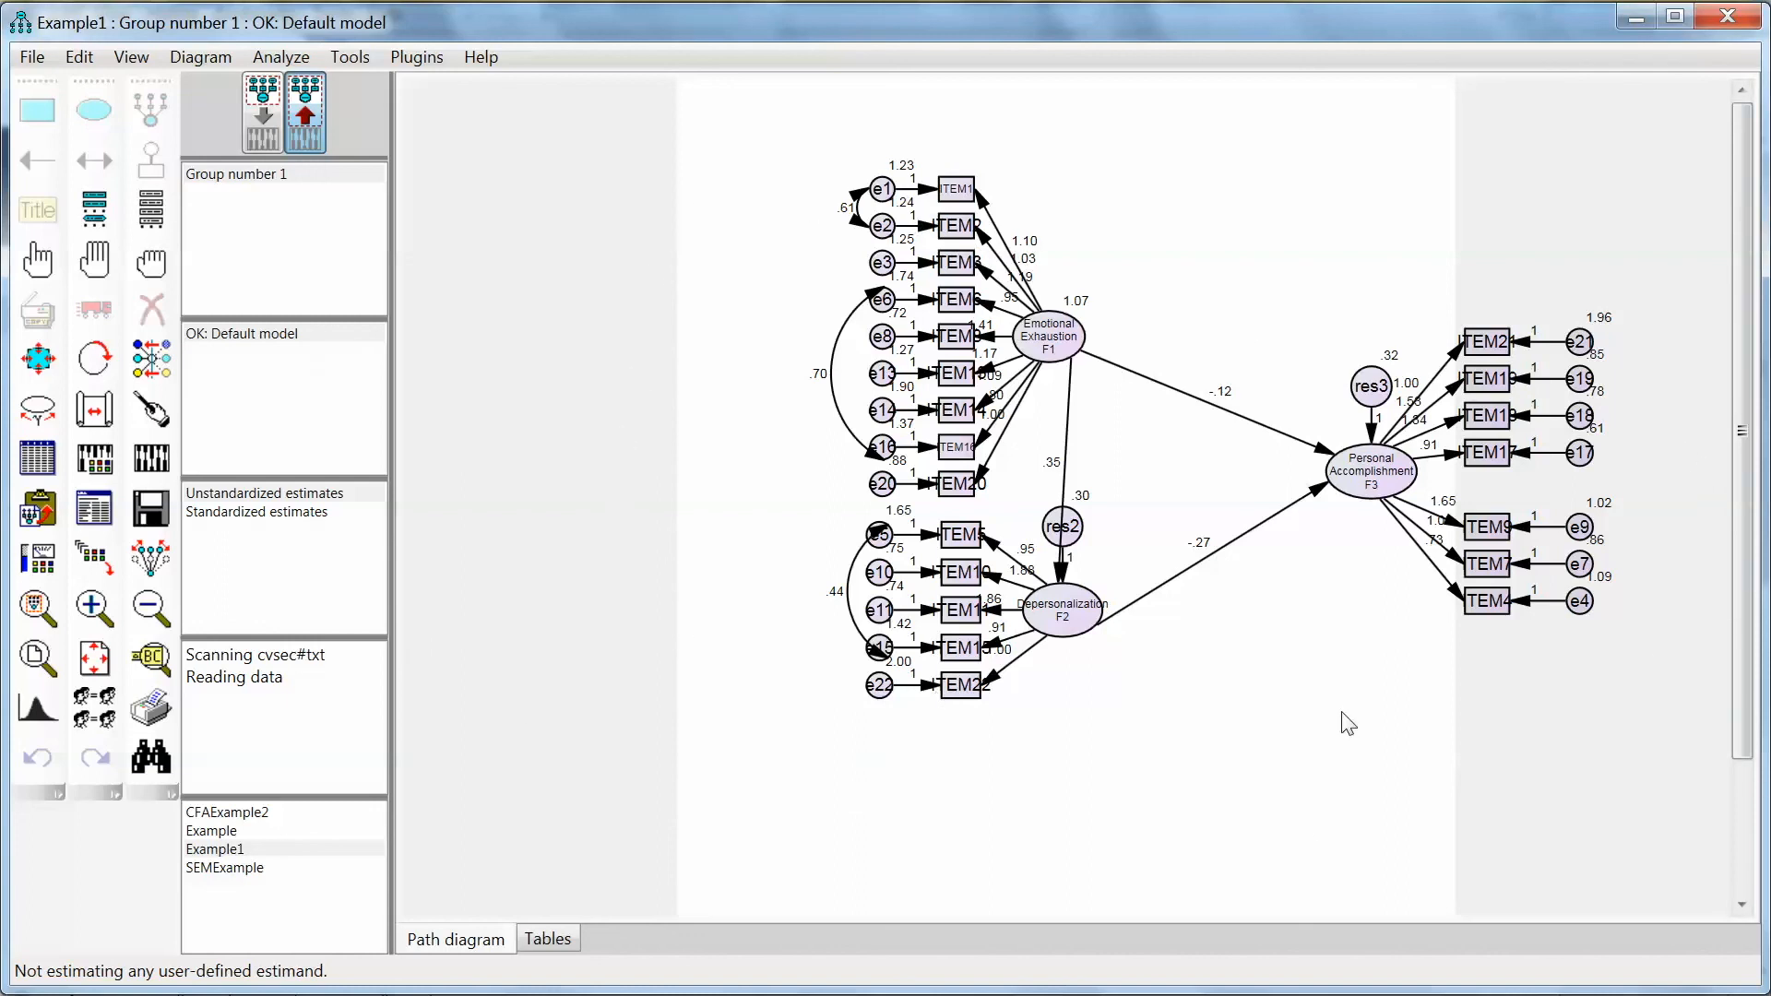
{"action": "mouse_move", "coordinate": [740, 192]}
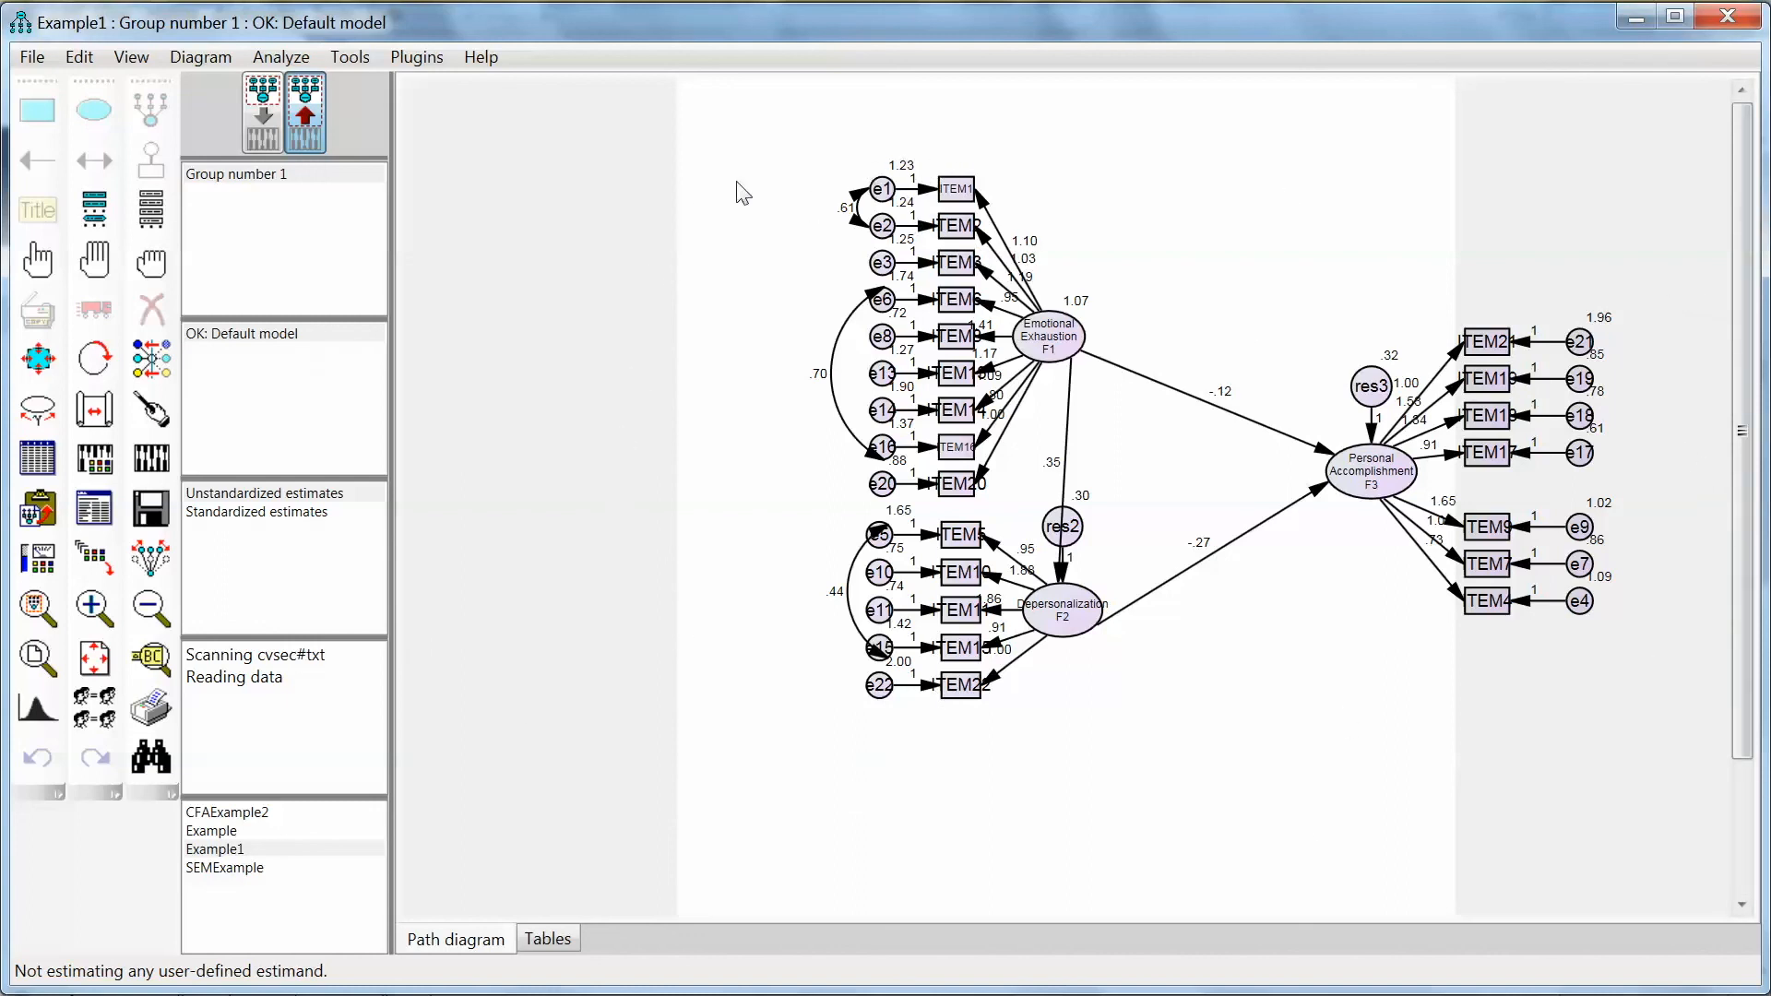
{"action": "mouse_move", "coordinate": [94, 107]}
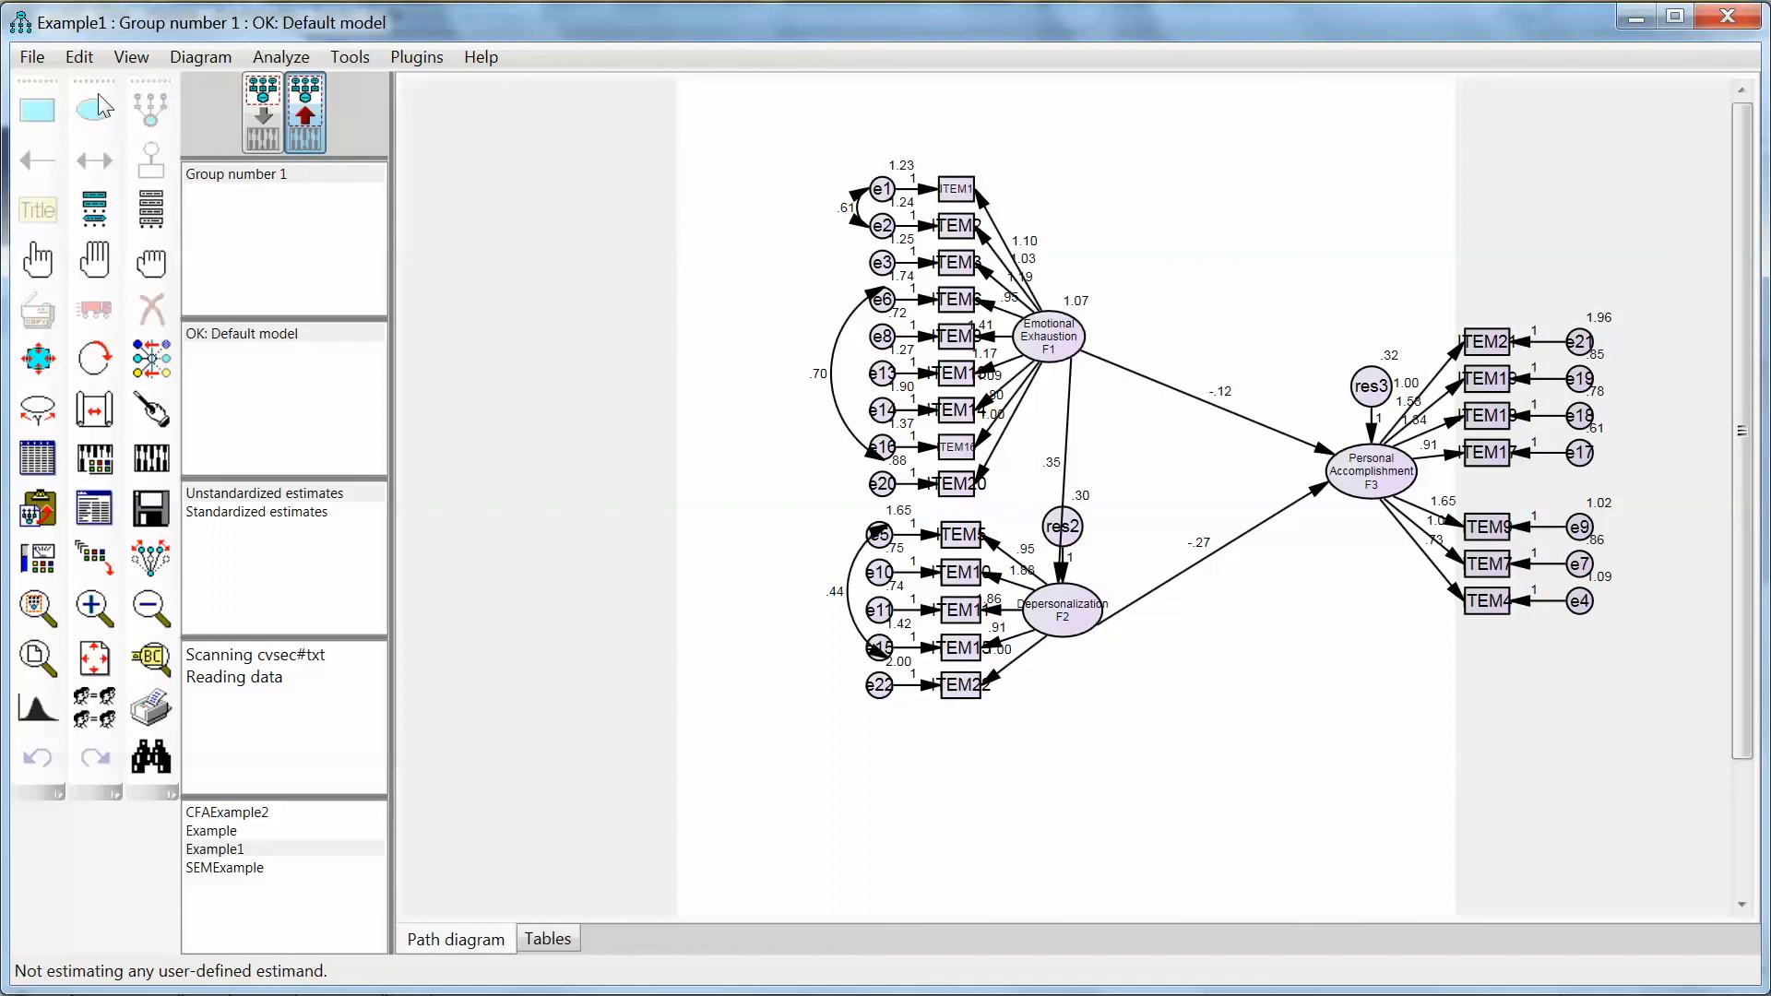
Step: Set the page layout paper size to Landscape - Letter in Interface Properties
{"action": "left_click", "coordinate": [131, 57]}
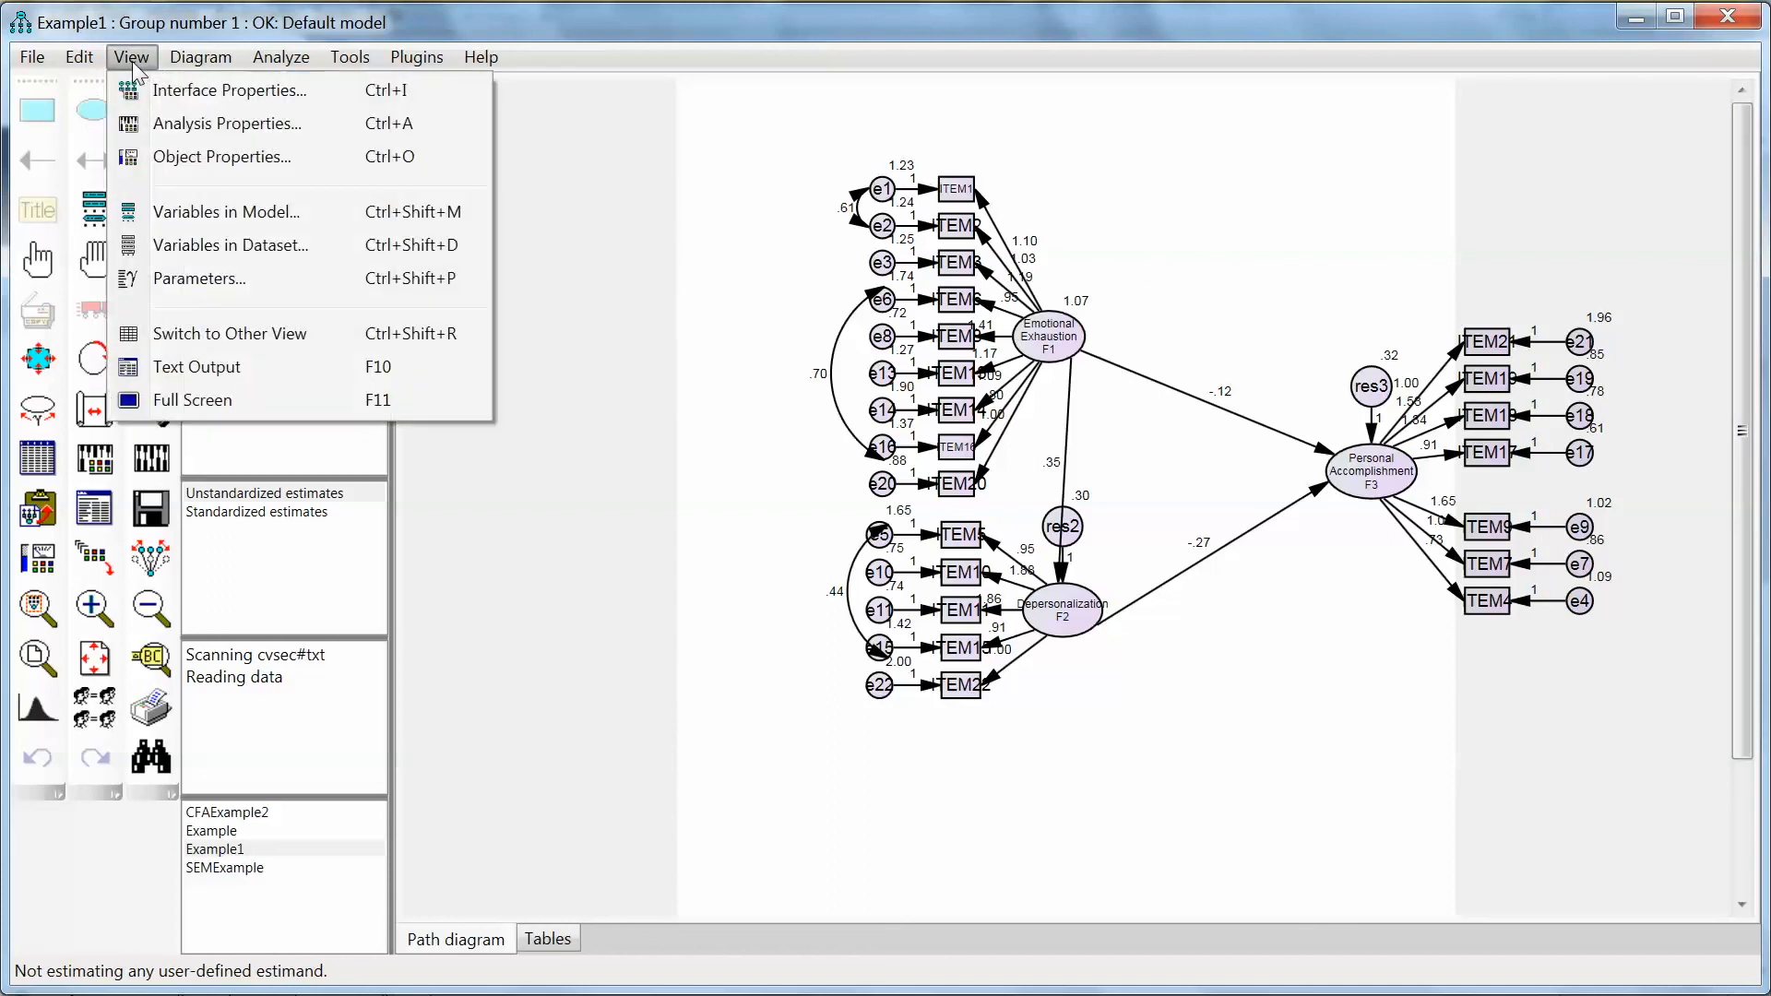
{"action": "left_click", "coordinate": [229, 91]}
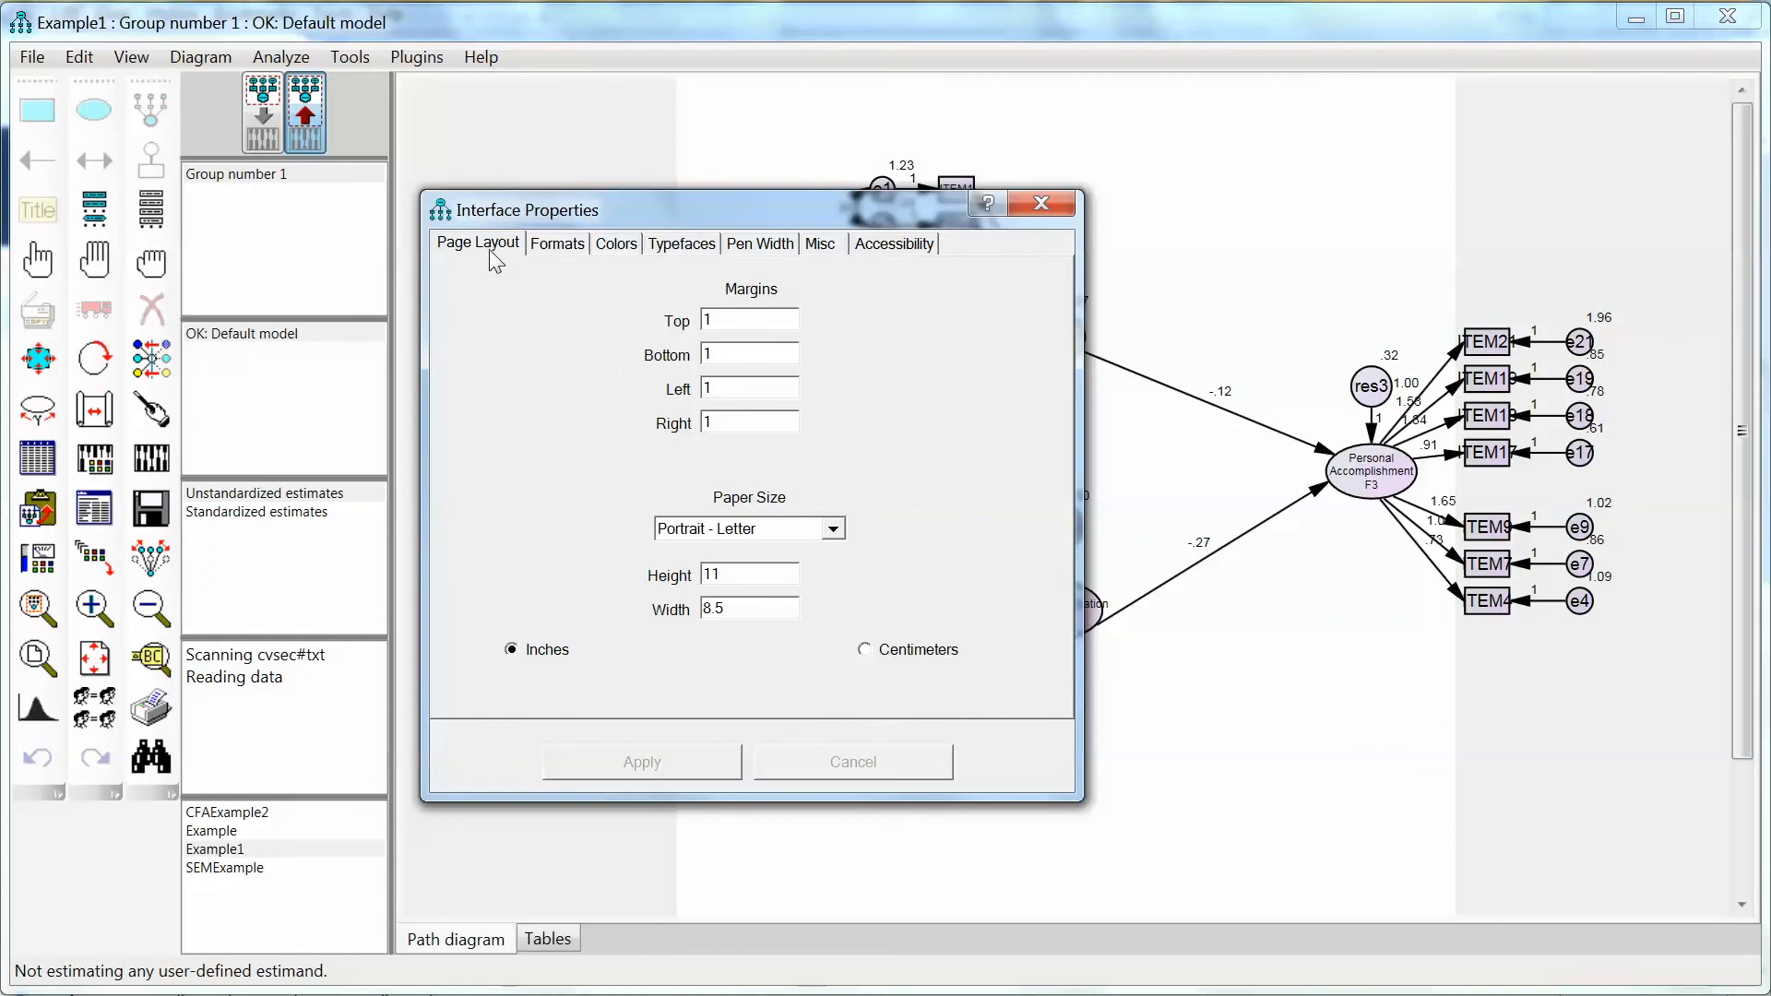
{"action": "mouse_move", "coordinate": [767, 532]}
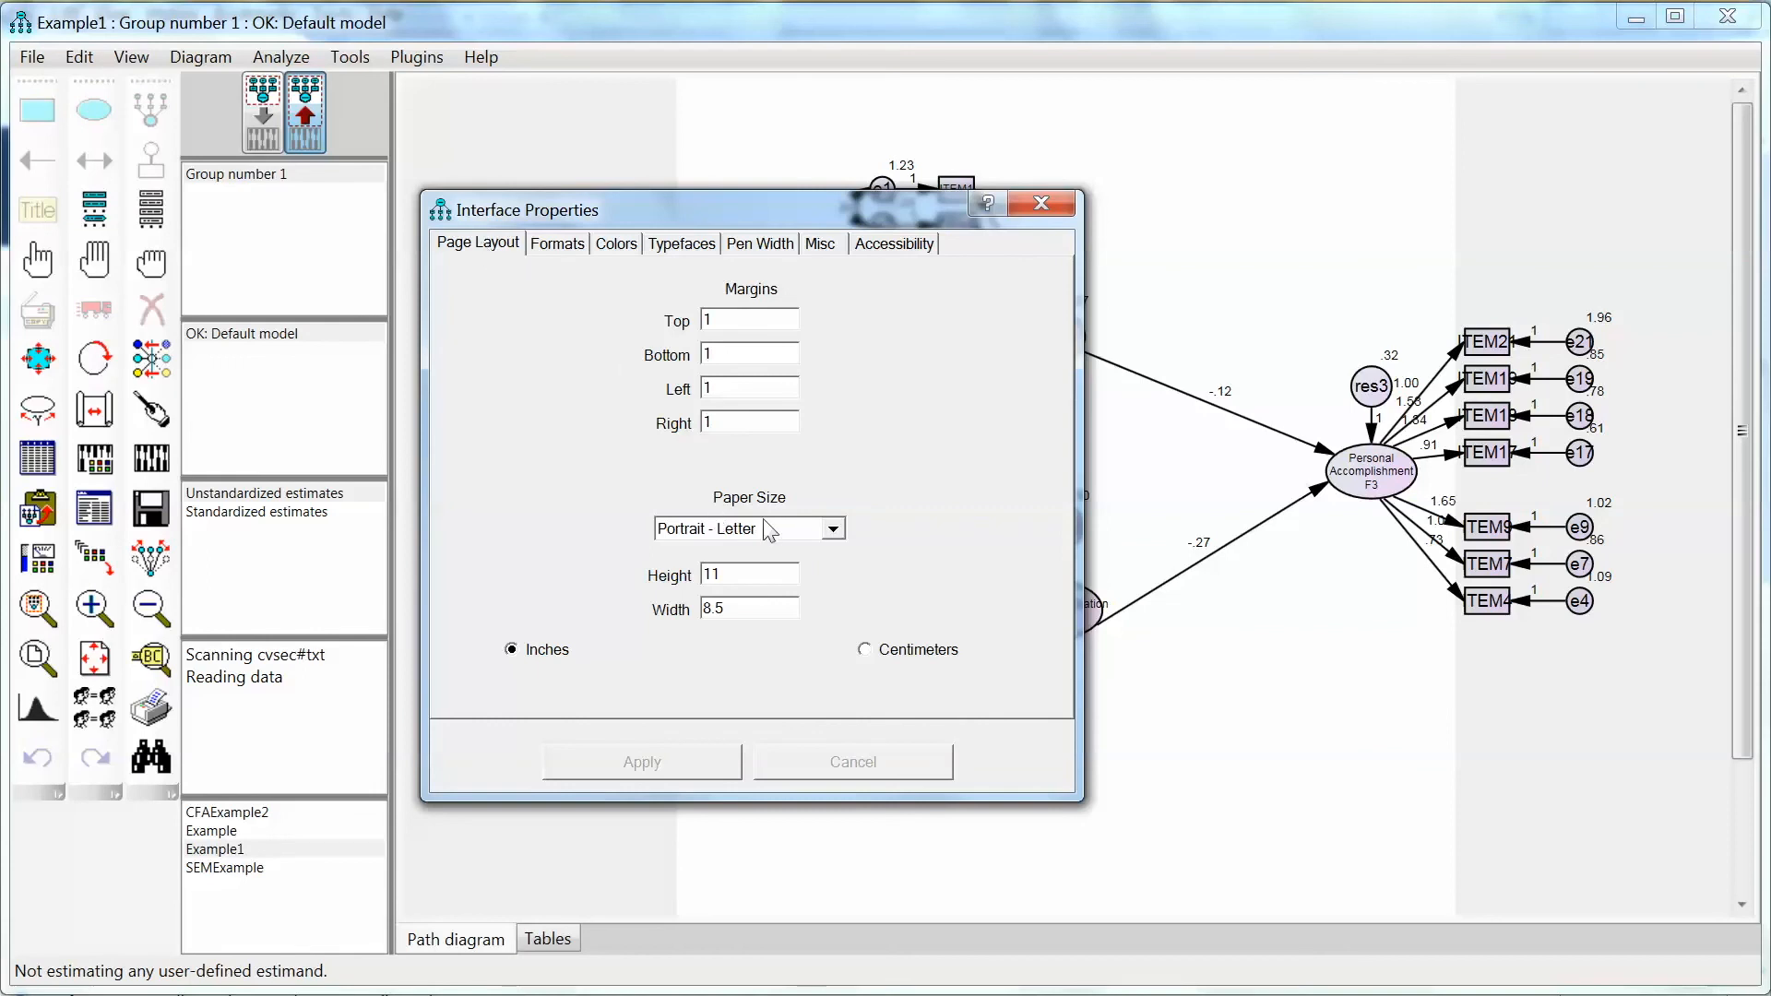
{"action": "left_click", "coordinate": [834, 530]}
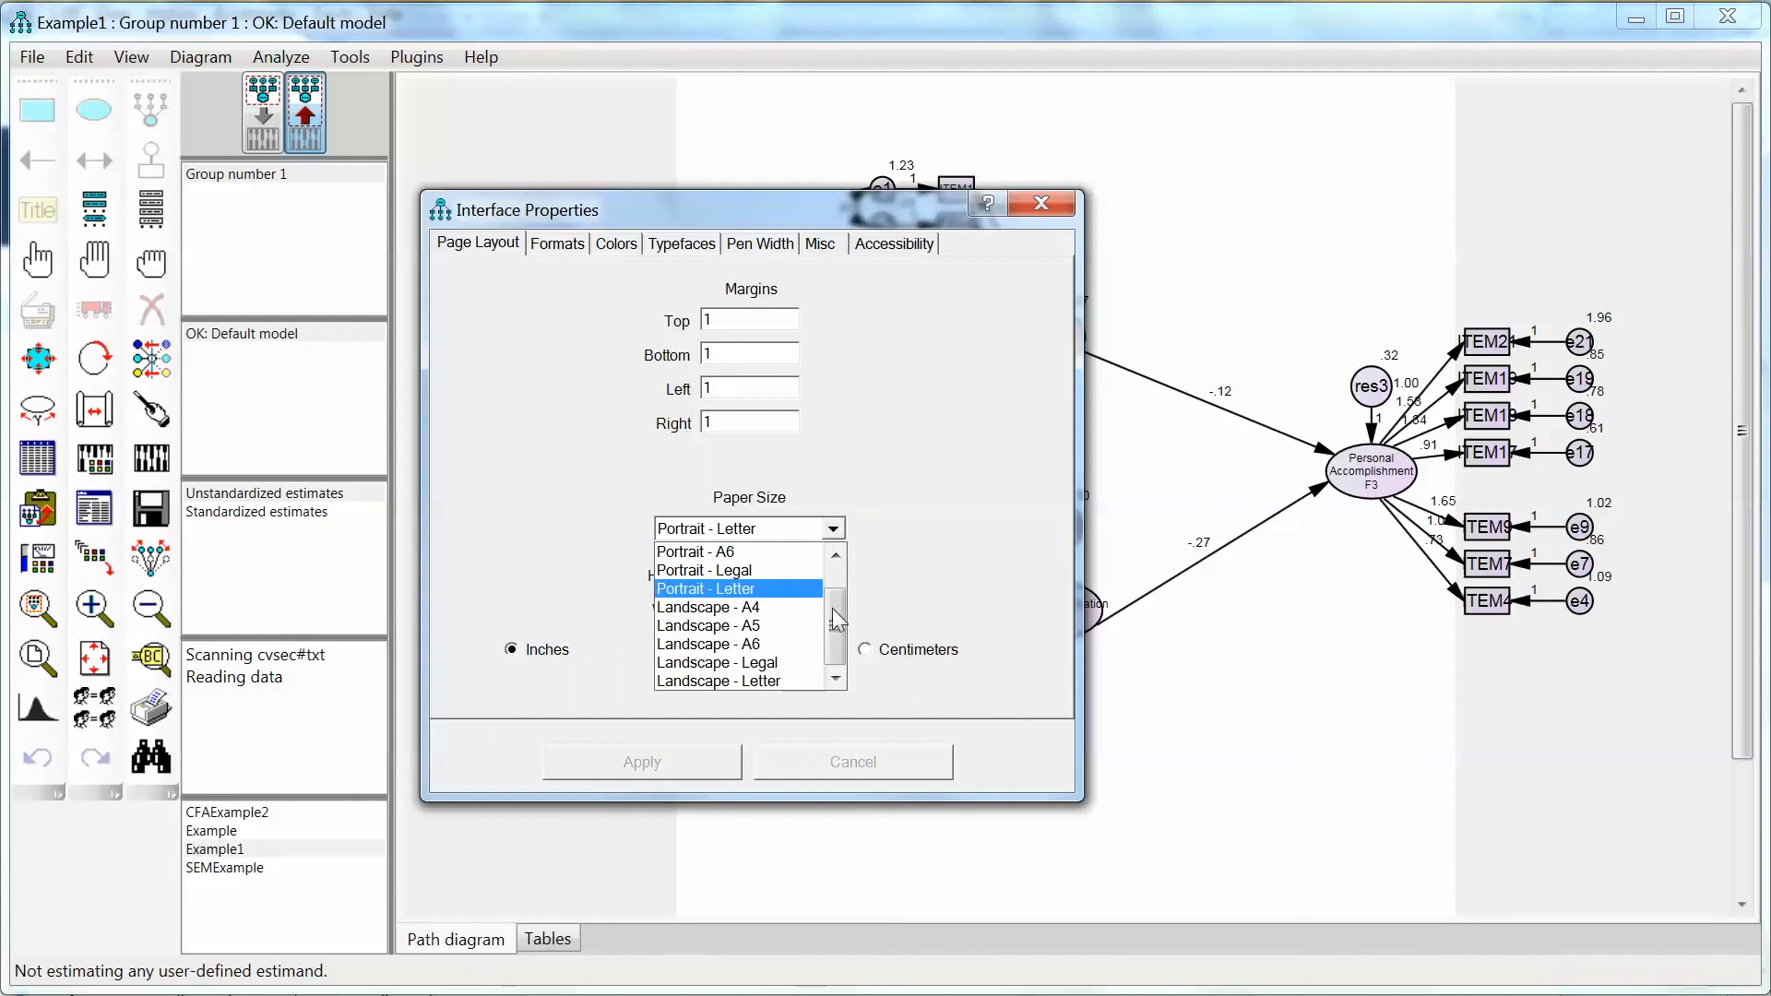
{"action": "left_click", "coordinate": [718, 681]}
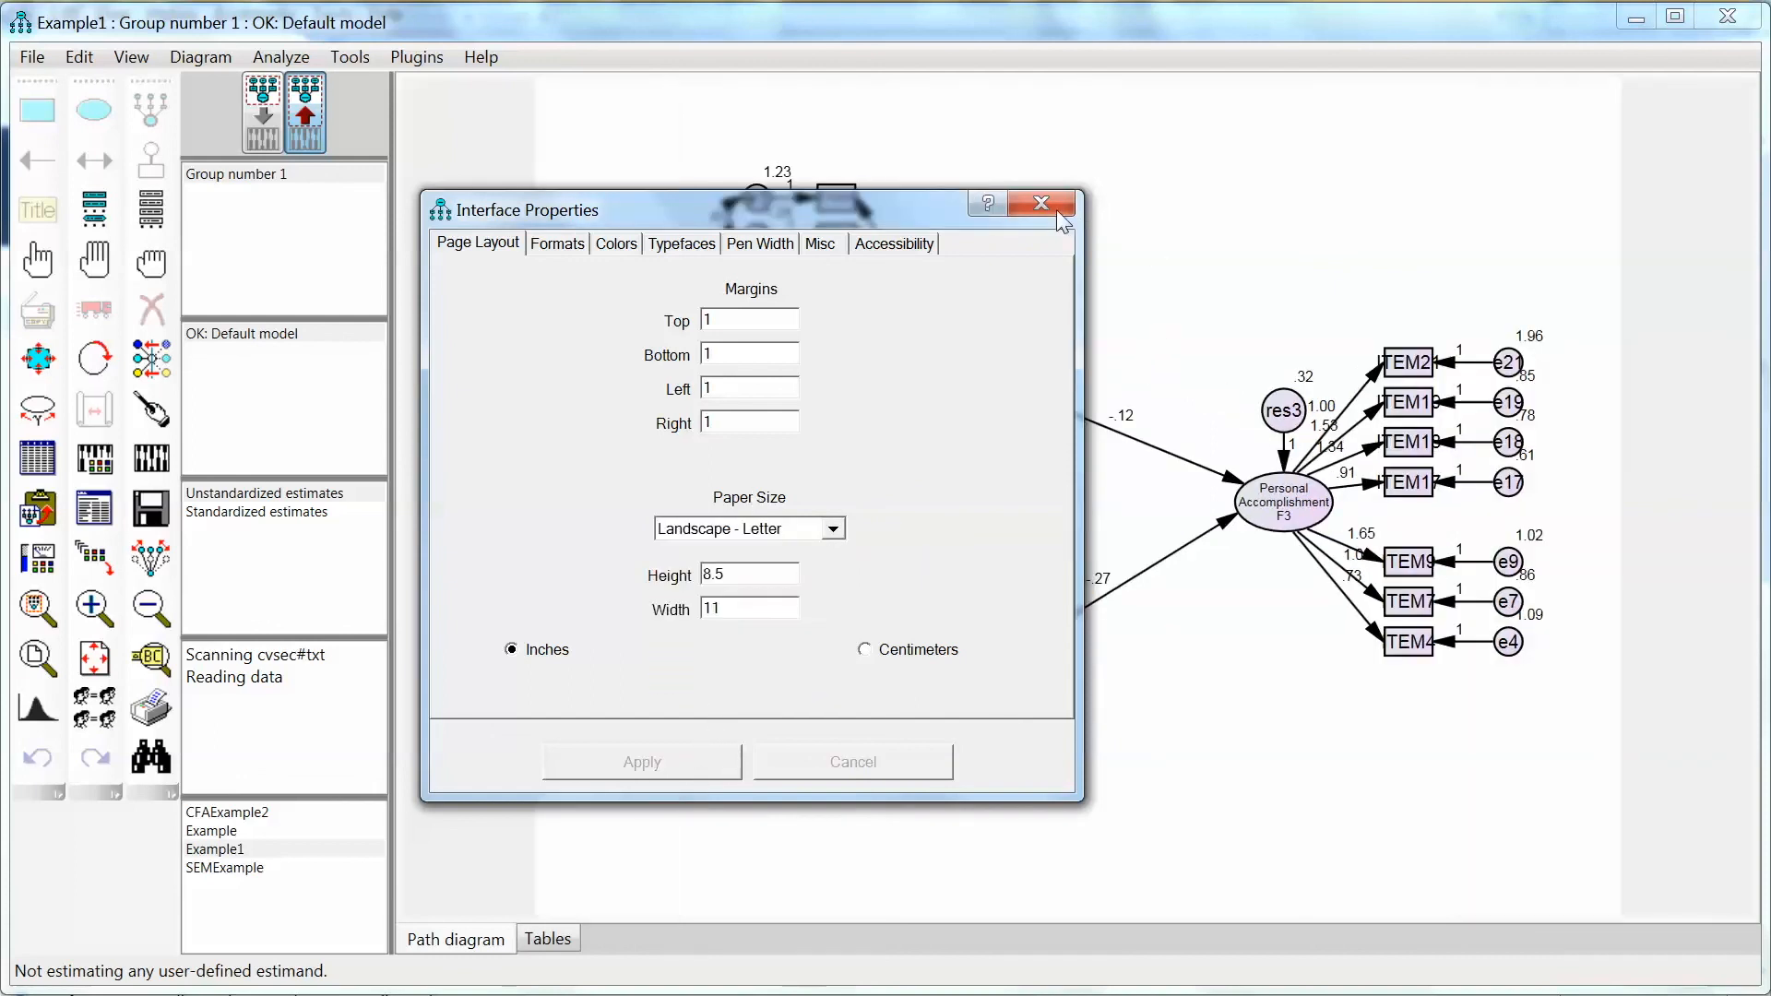
Step: Close Interface Properties and resize the path diagram to fit the landscape page
{"action": "left_click", "coordinate": [1039, 205]}
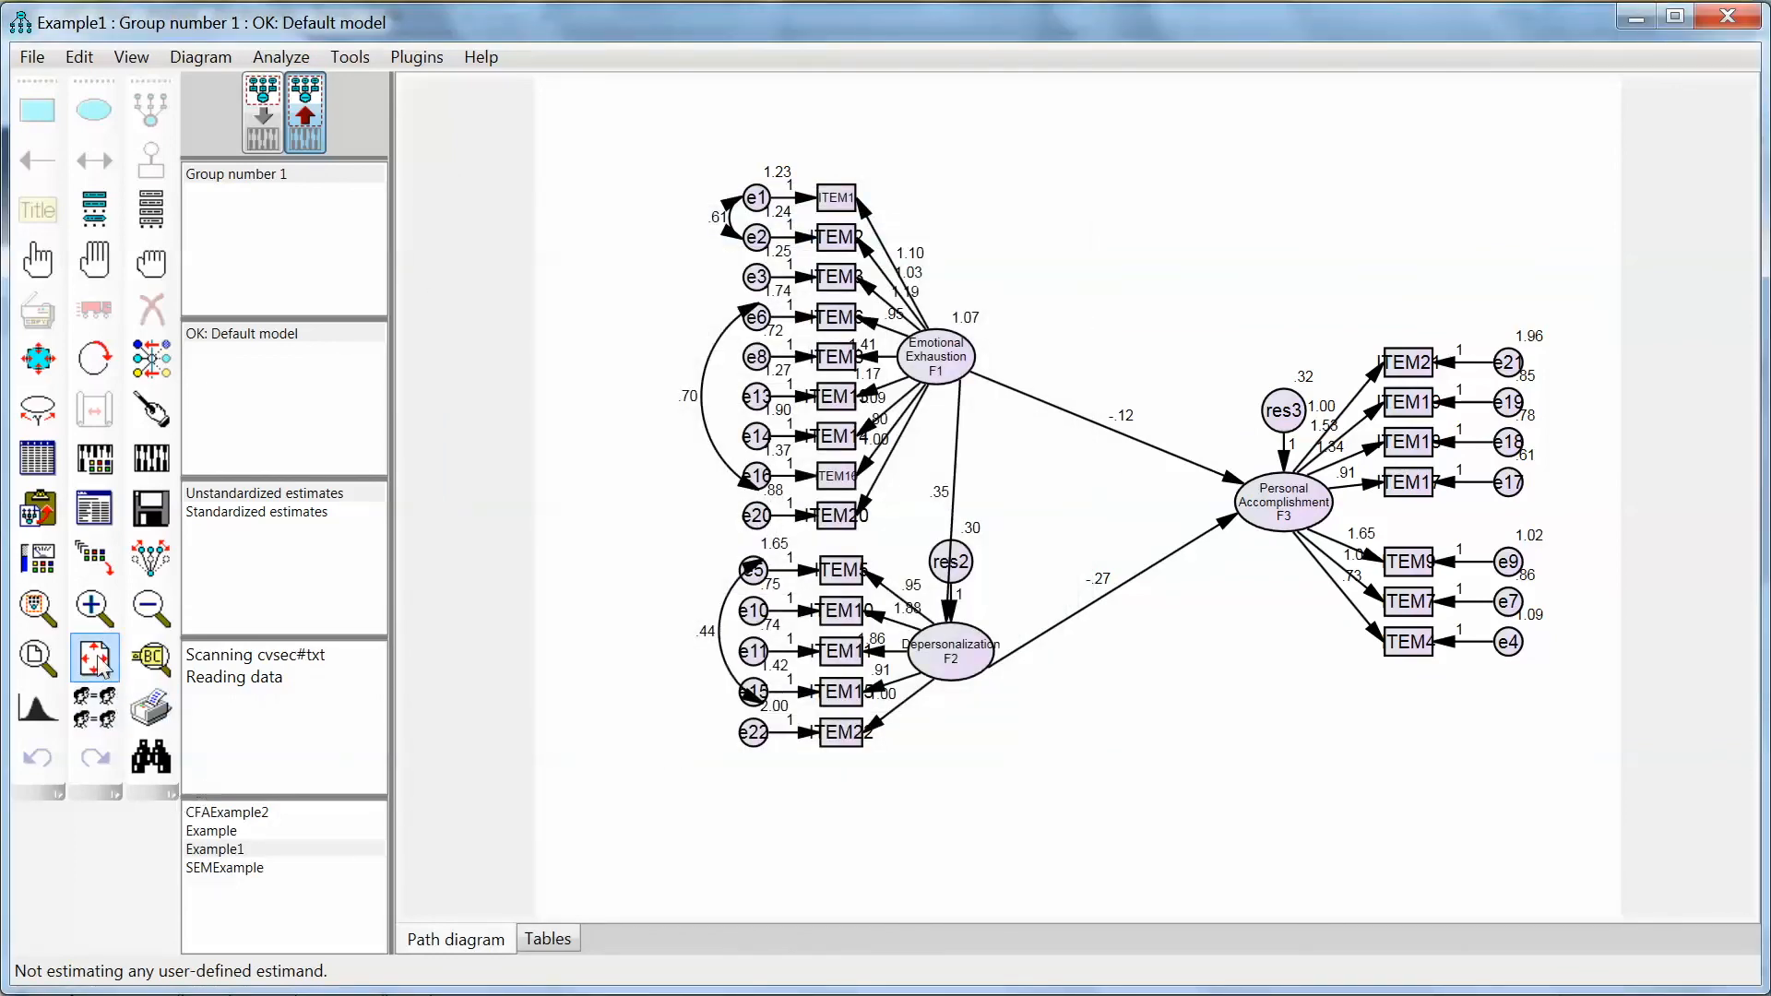
{"action": "mouse_move", "coordinate": [92, 658]}
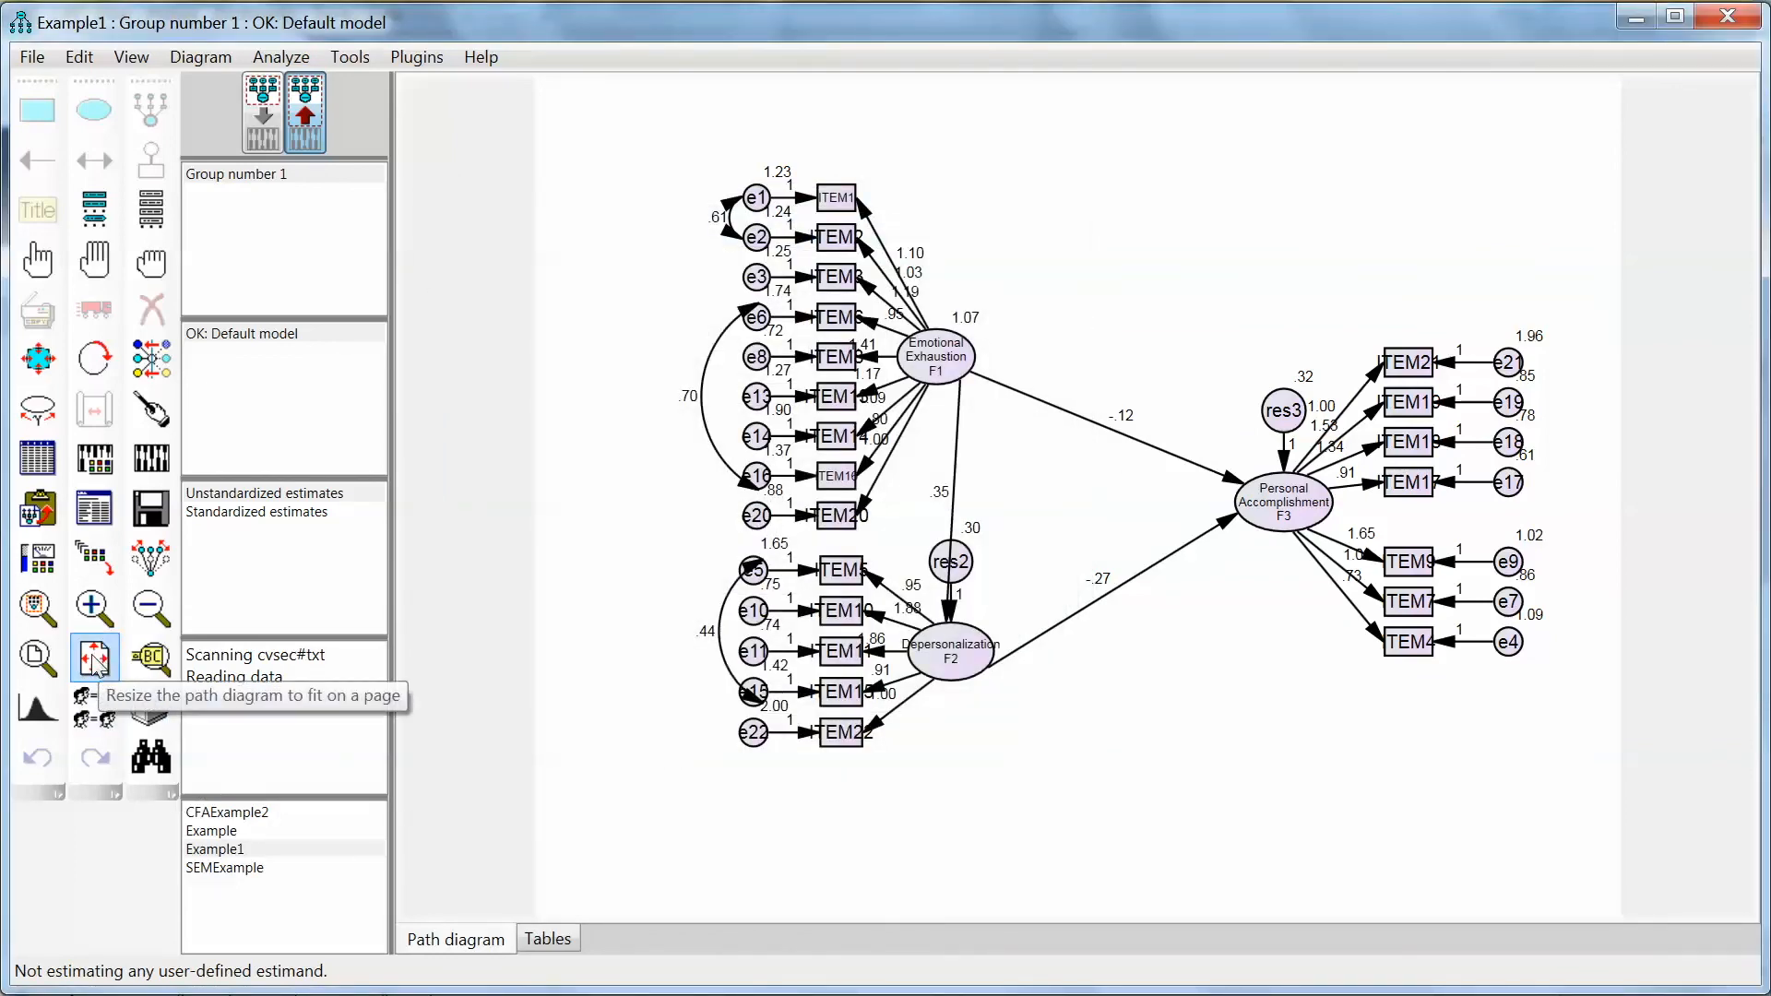
{"action": "left_click", "coordinate": [94, 657]}
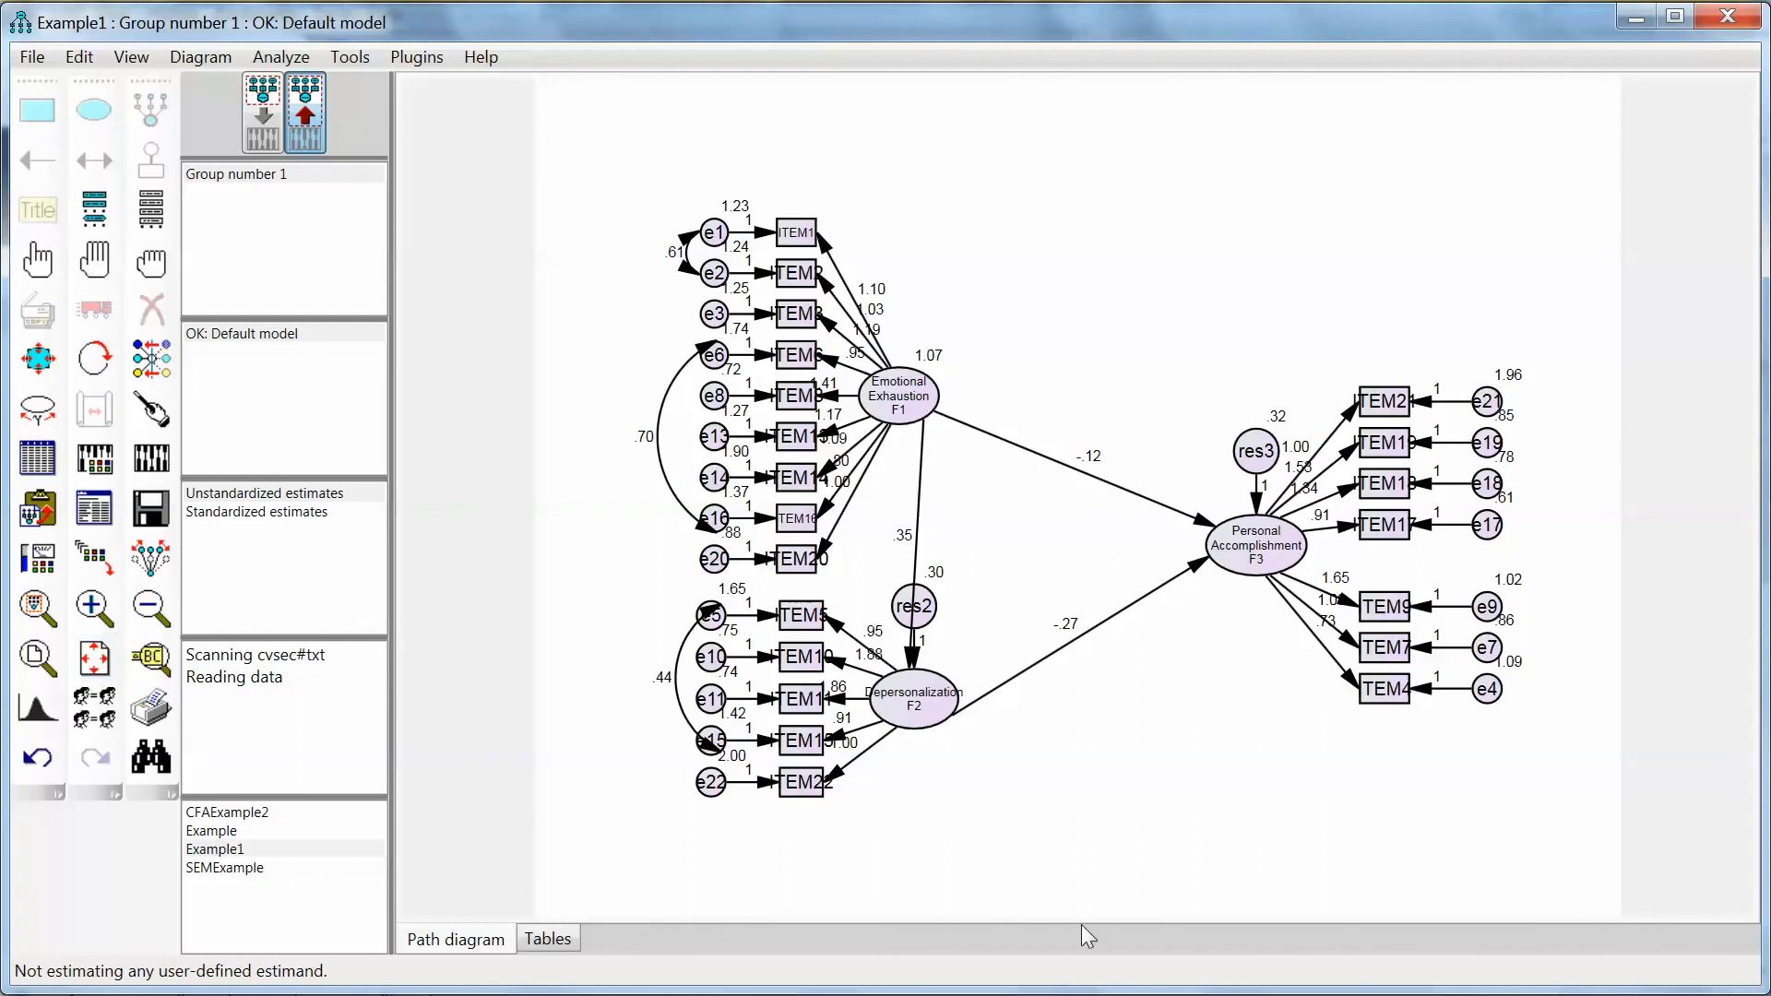